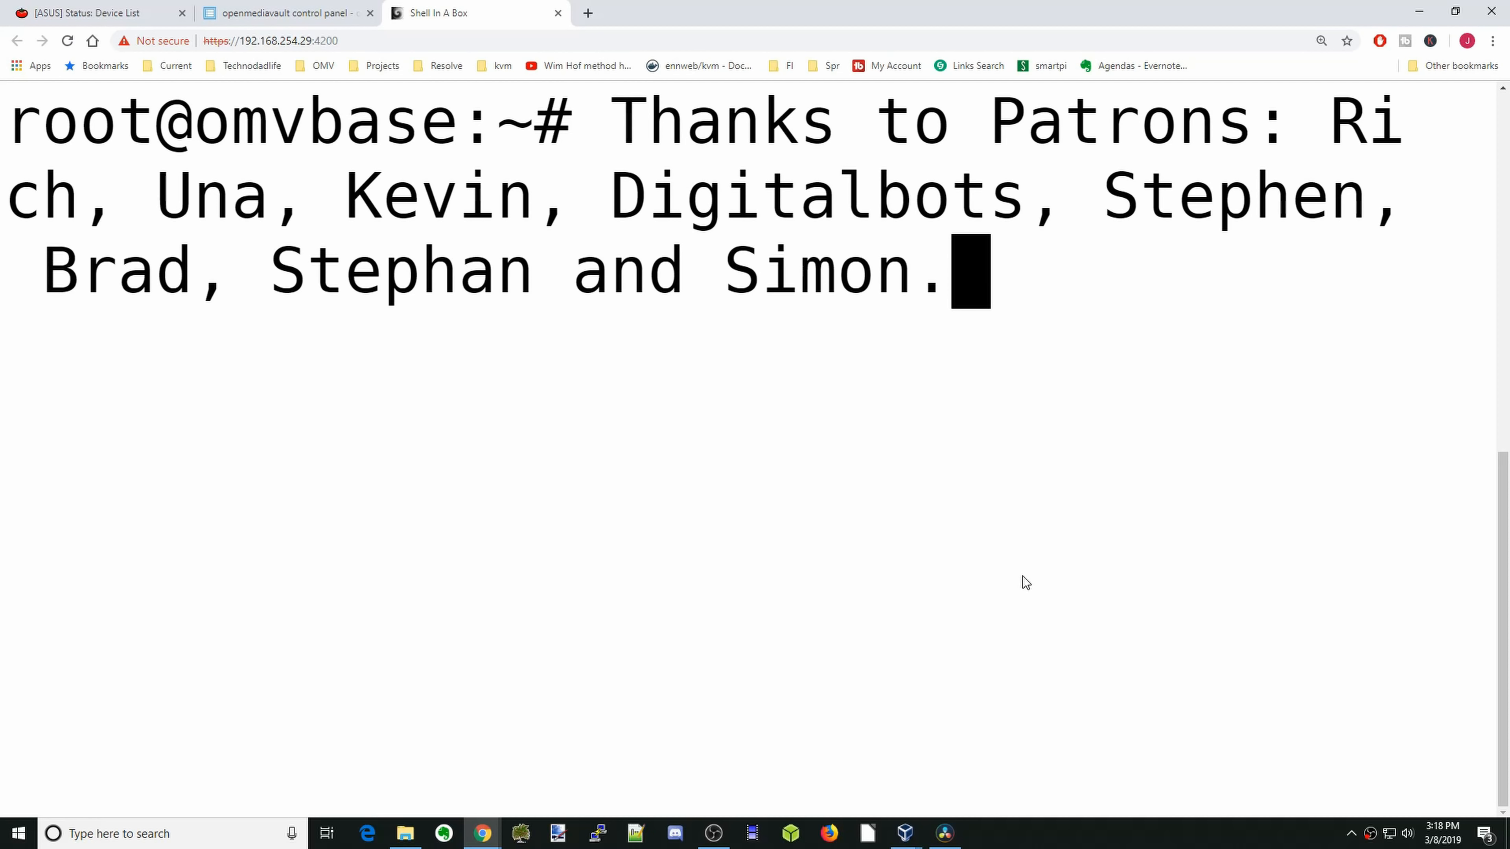
- Switch from Shell In A Box back to the openmediavault control panel
click(287, 13)
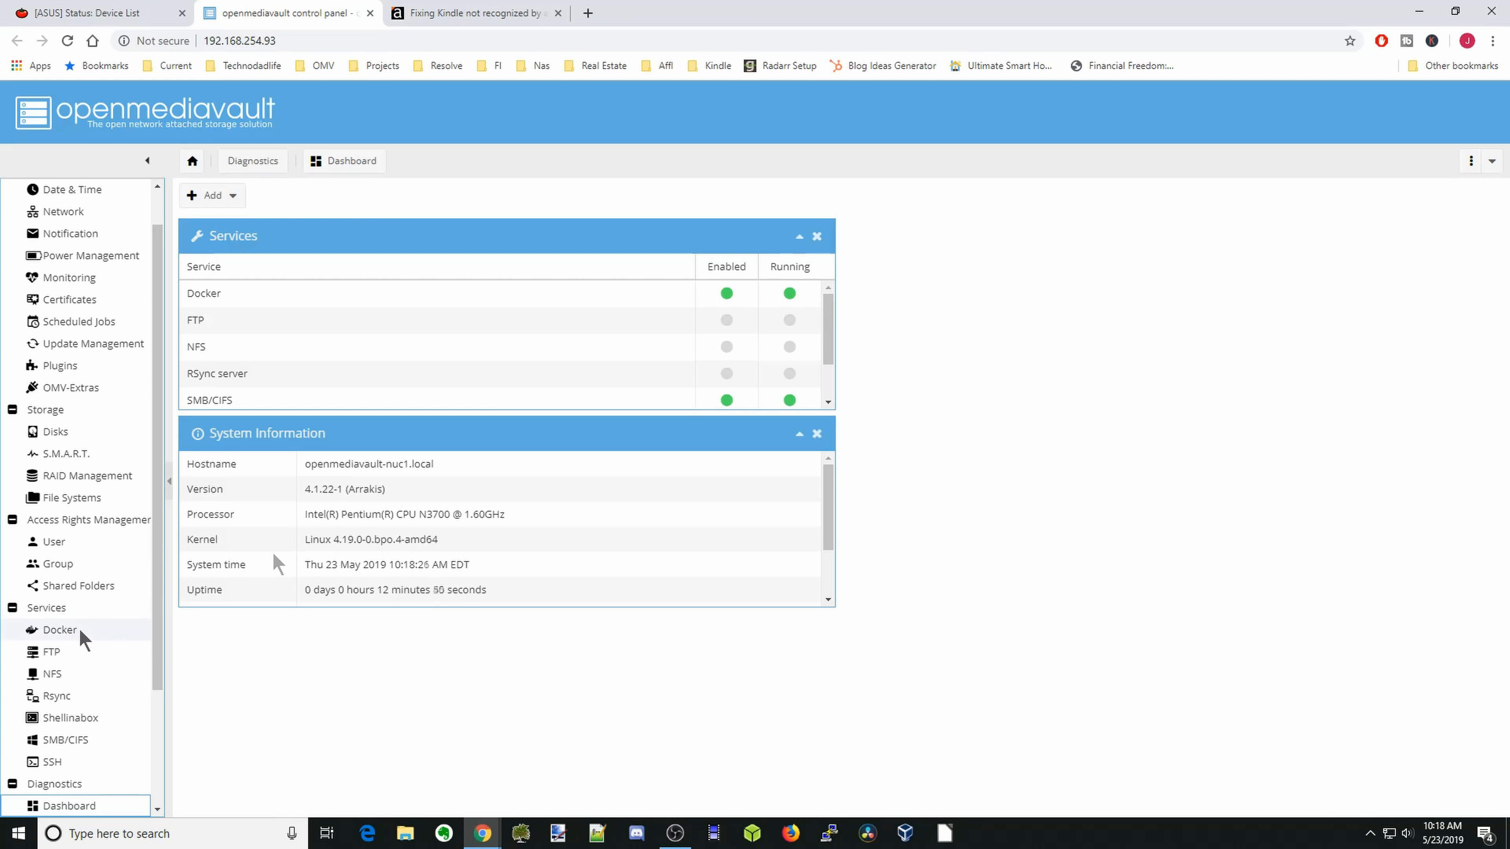
- In Services > Docker, search images for nzbget and choose linuxserver/nzbget to pull
click(59, 630)
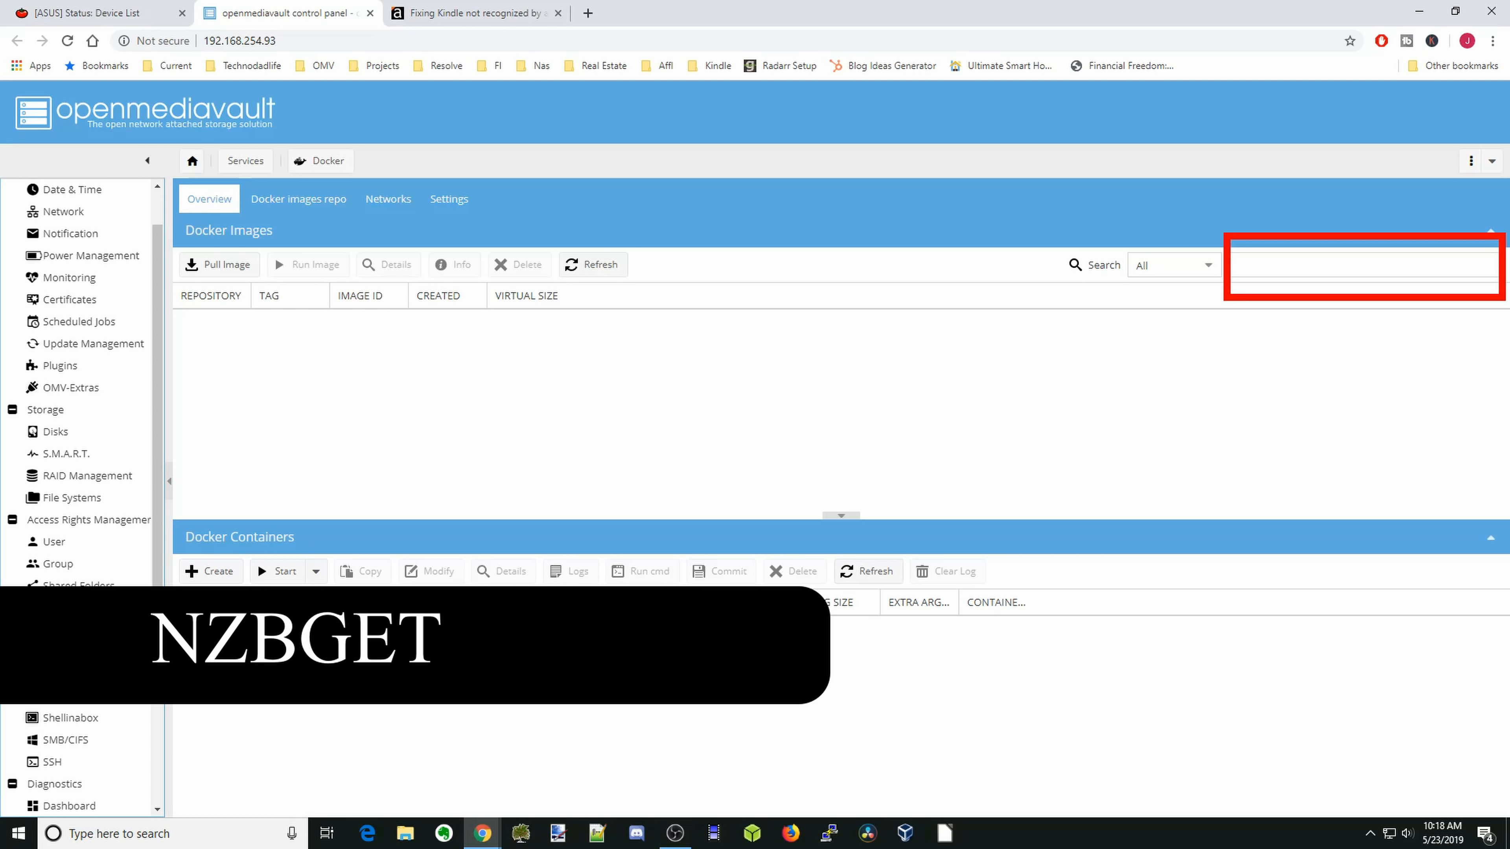
click(1364, 264)
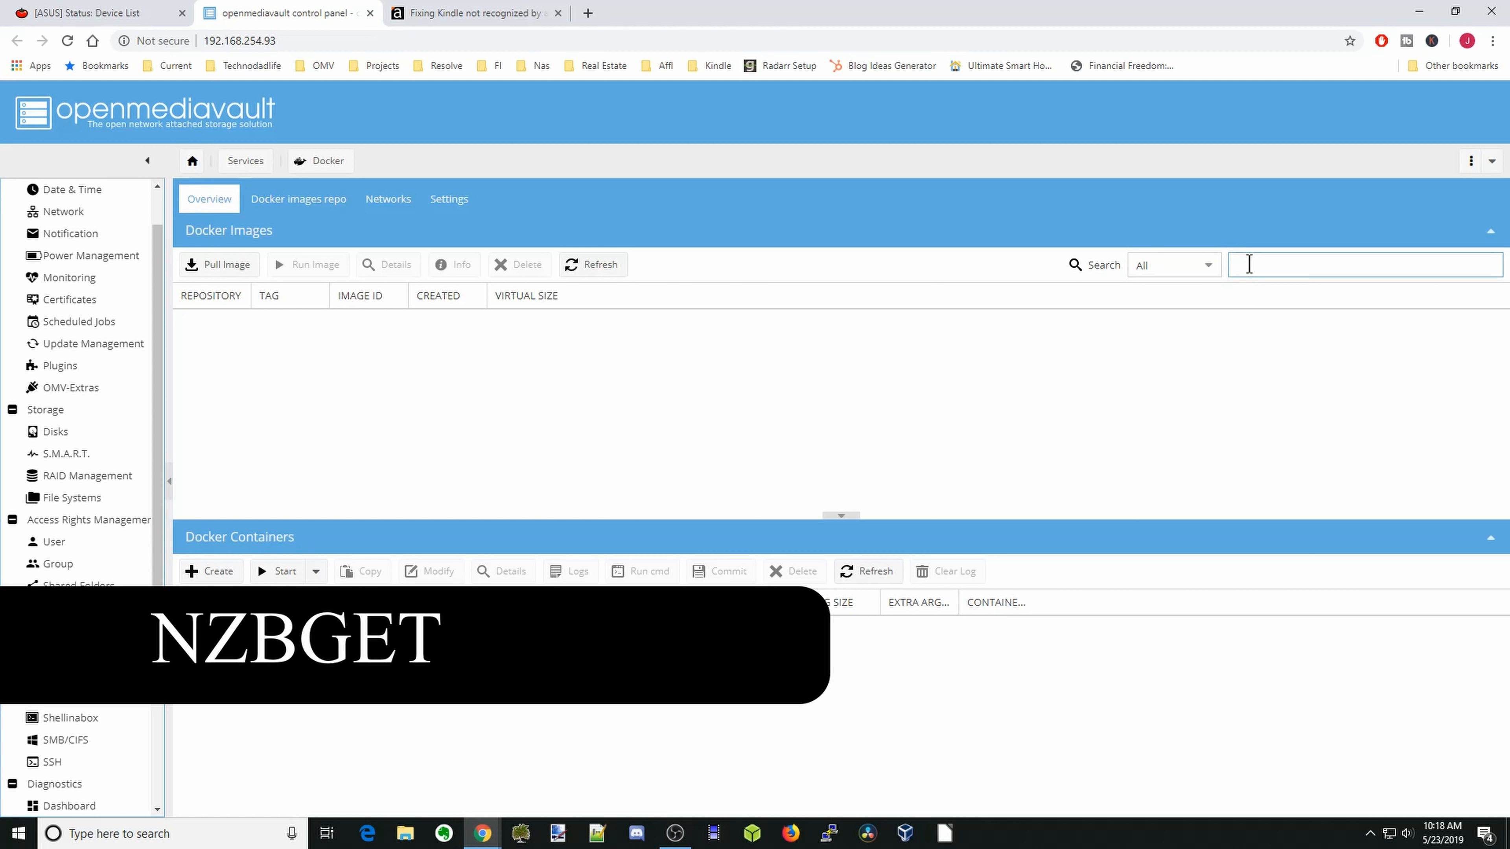
text(nzbget)
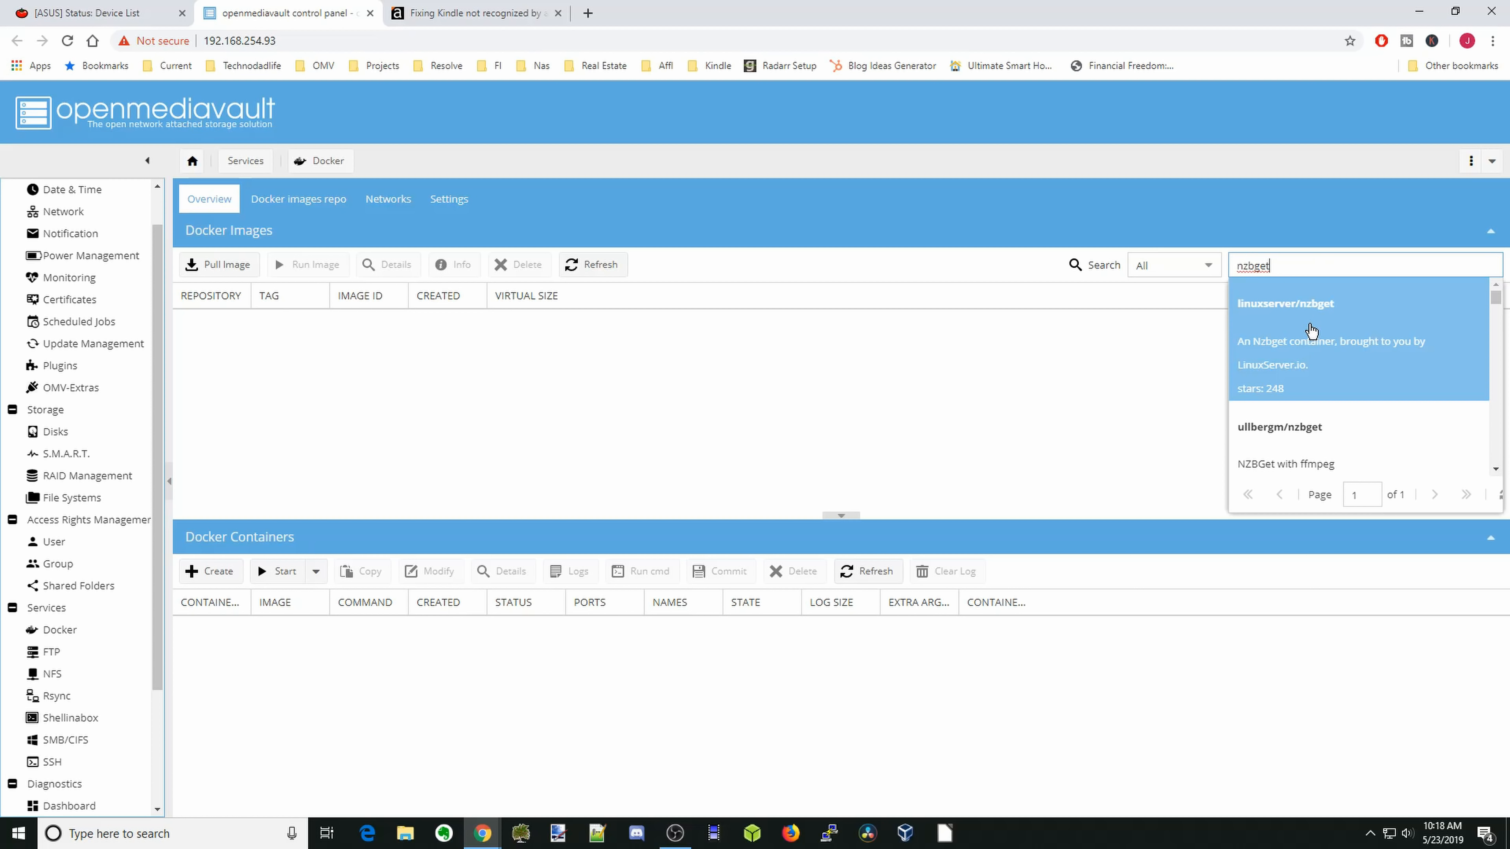
click(1286, 304)
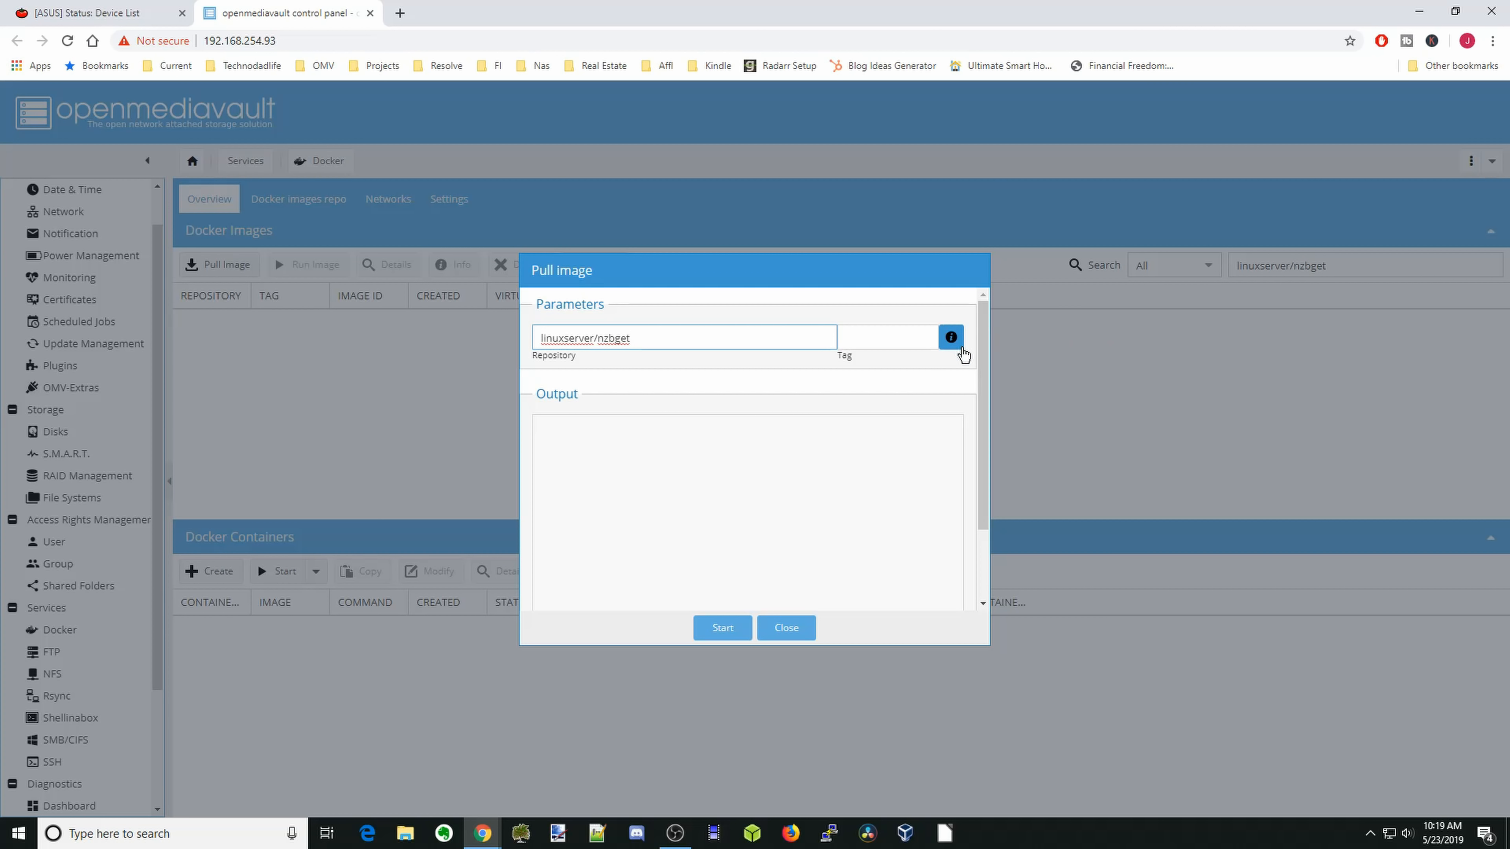
- Review the Supported Architectures on the linuxserver/nzbget Docker Hub page
click(949, 338)
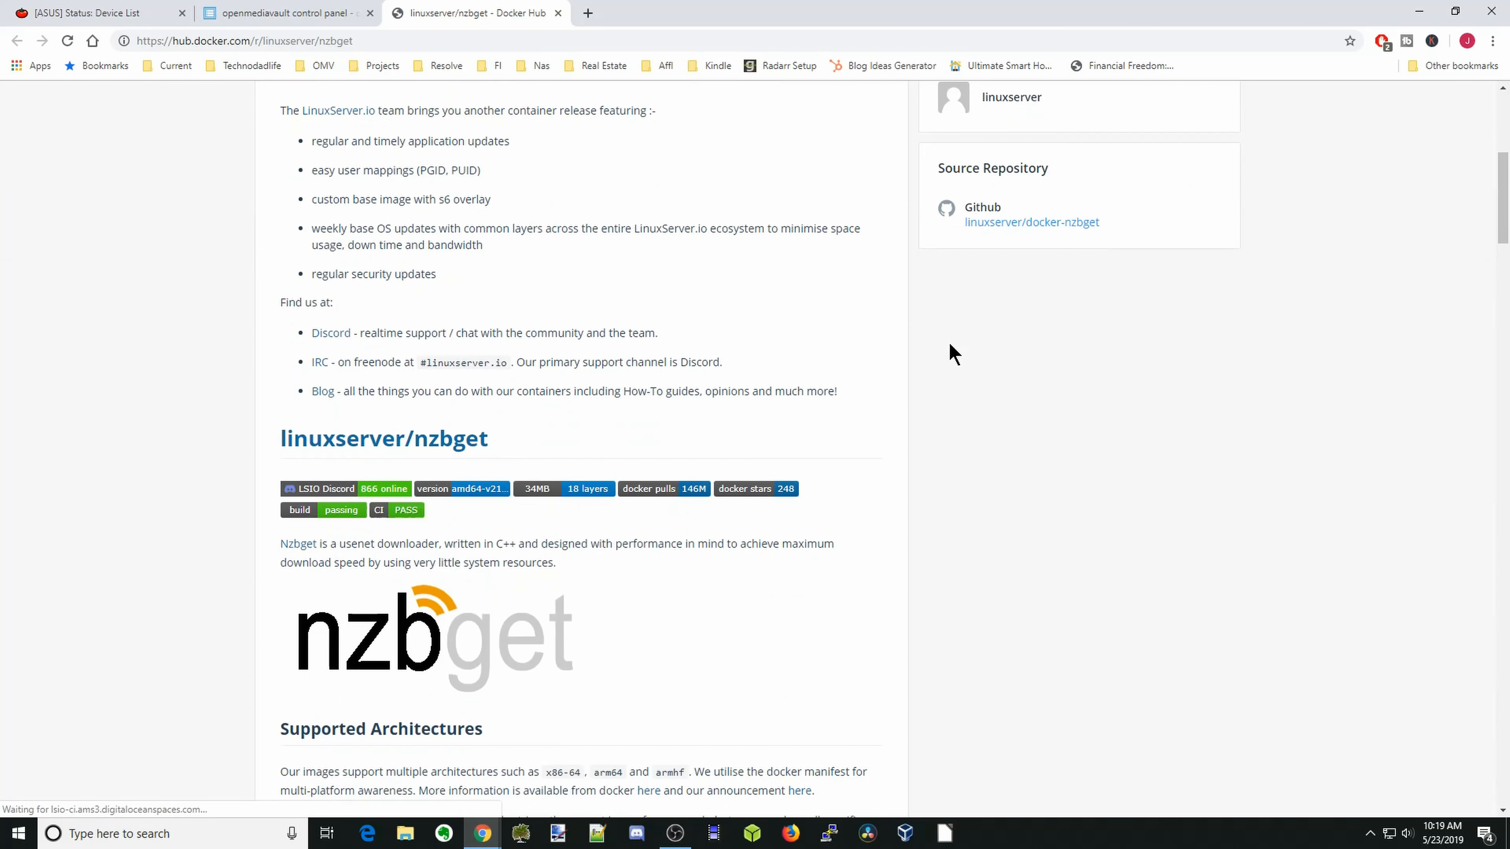
scroll(down, 3)
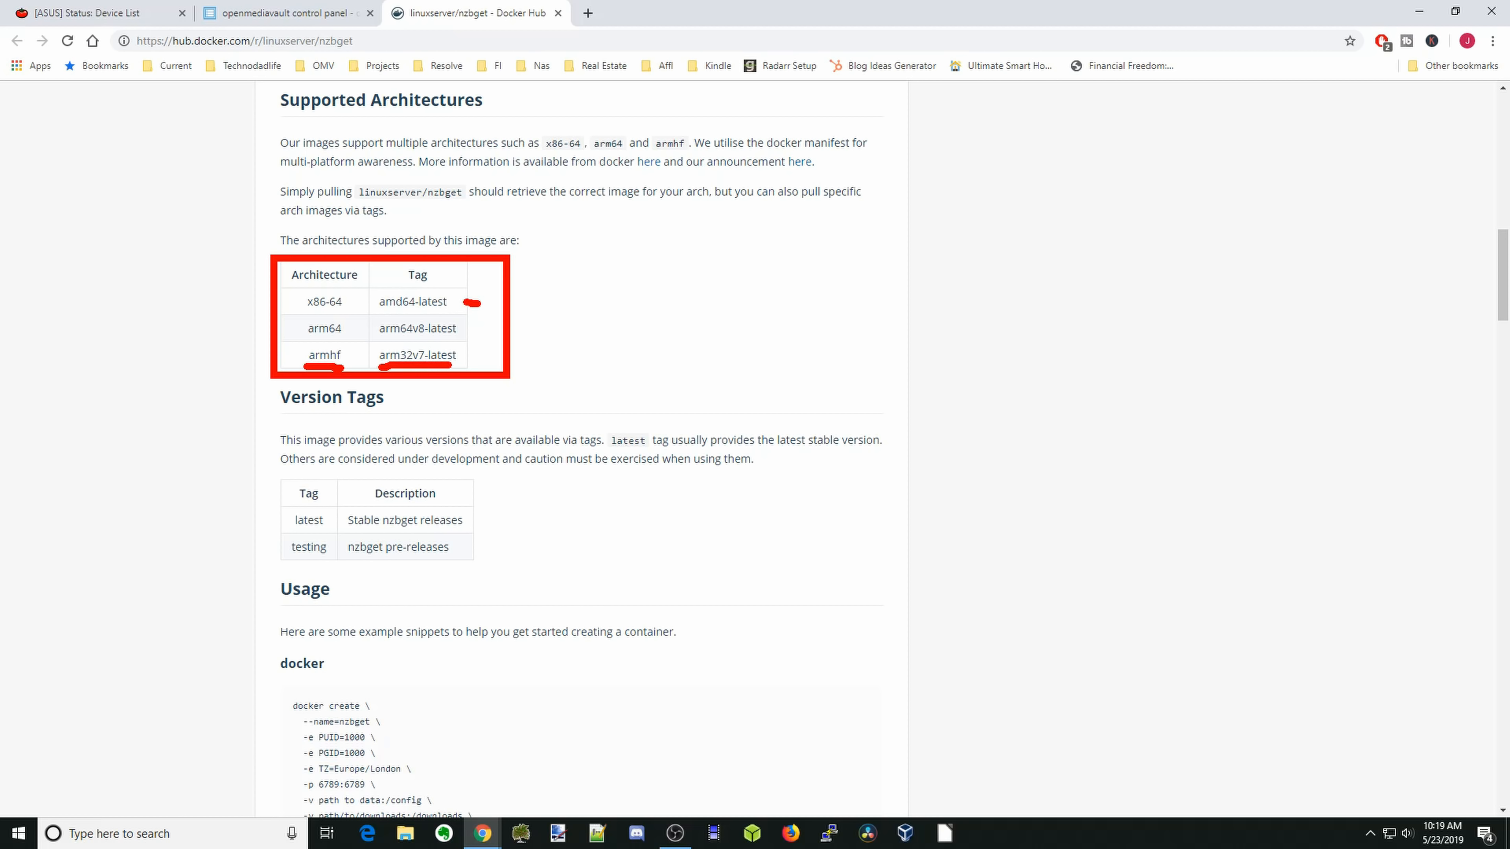
scroll(down, 3)
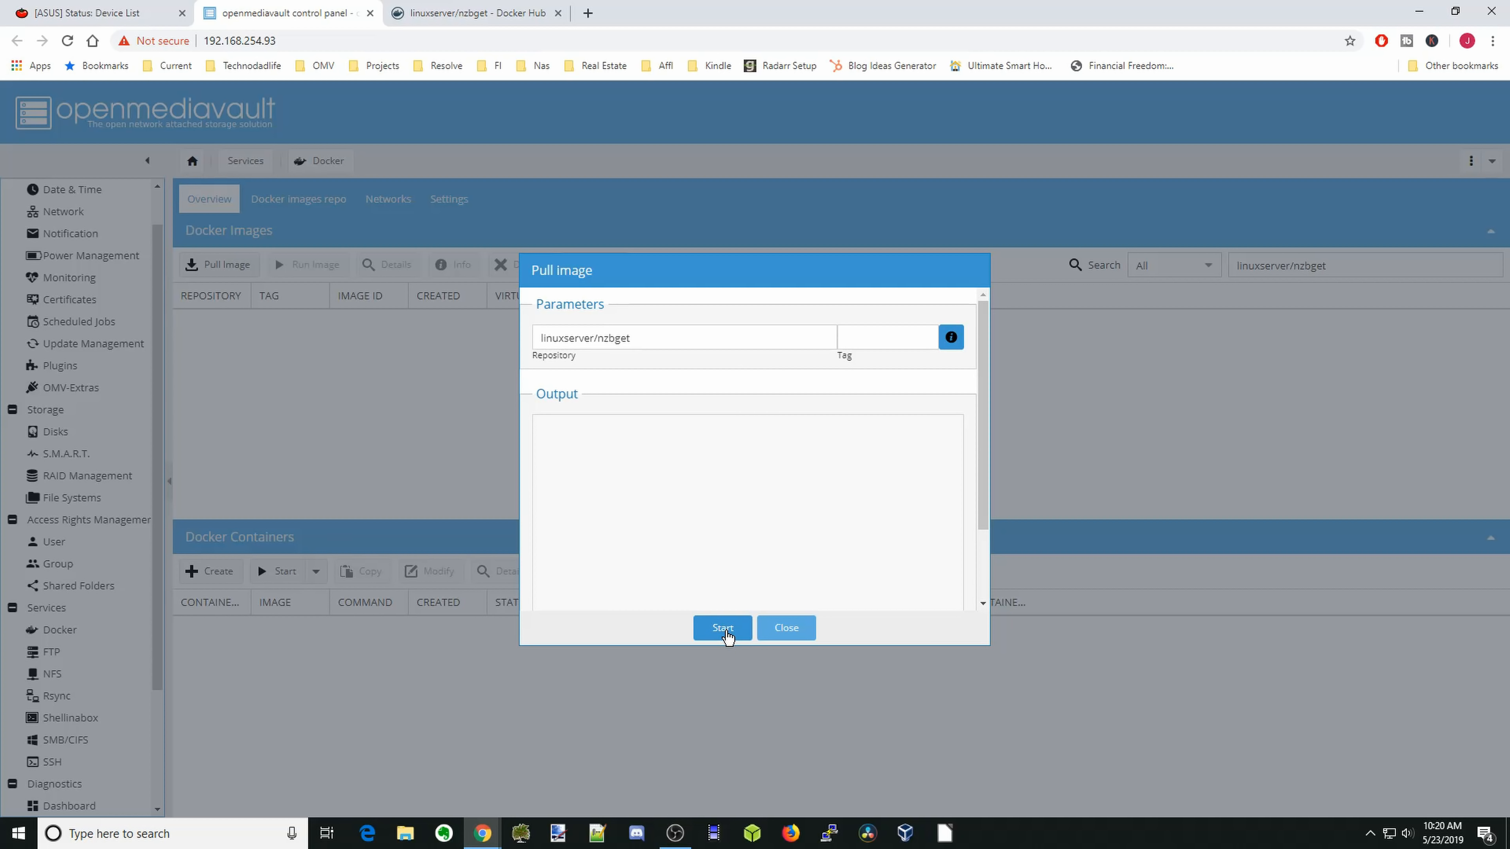
- Pull the linuxserver/nzbget image and close the finished output
click(721, 628)
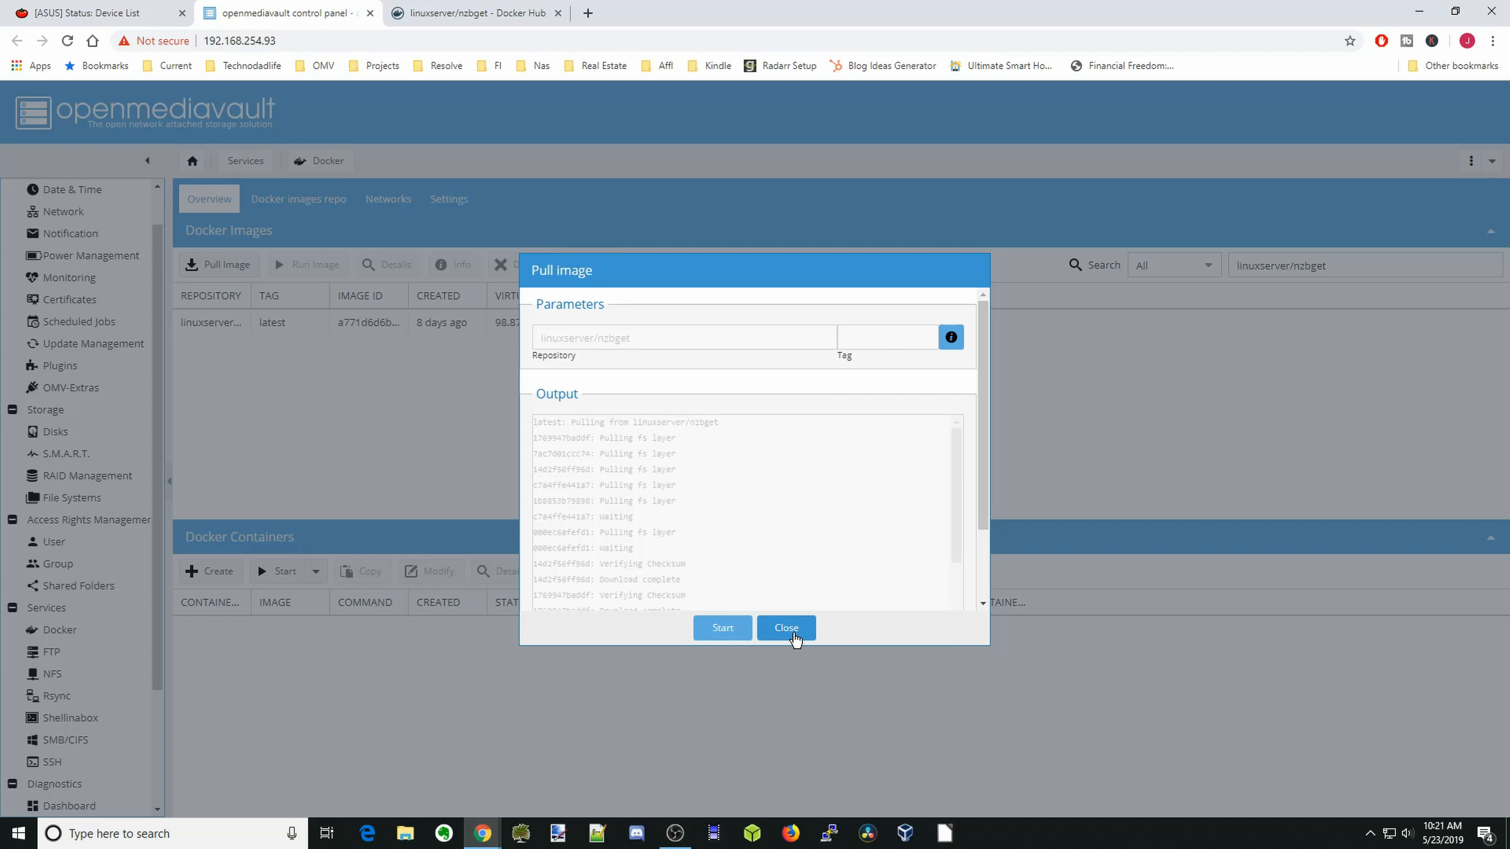
click(786, 628)
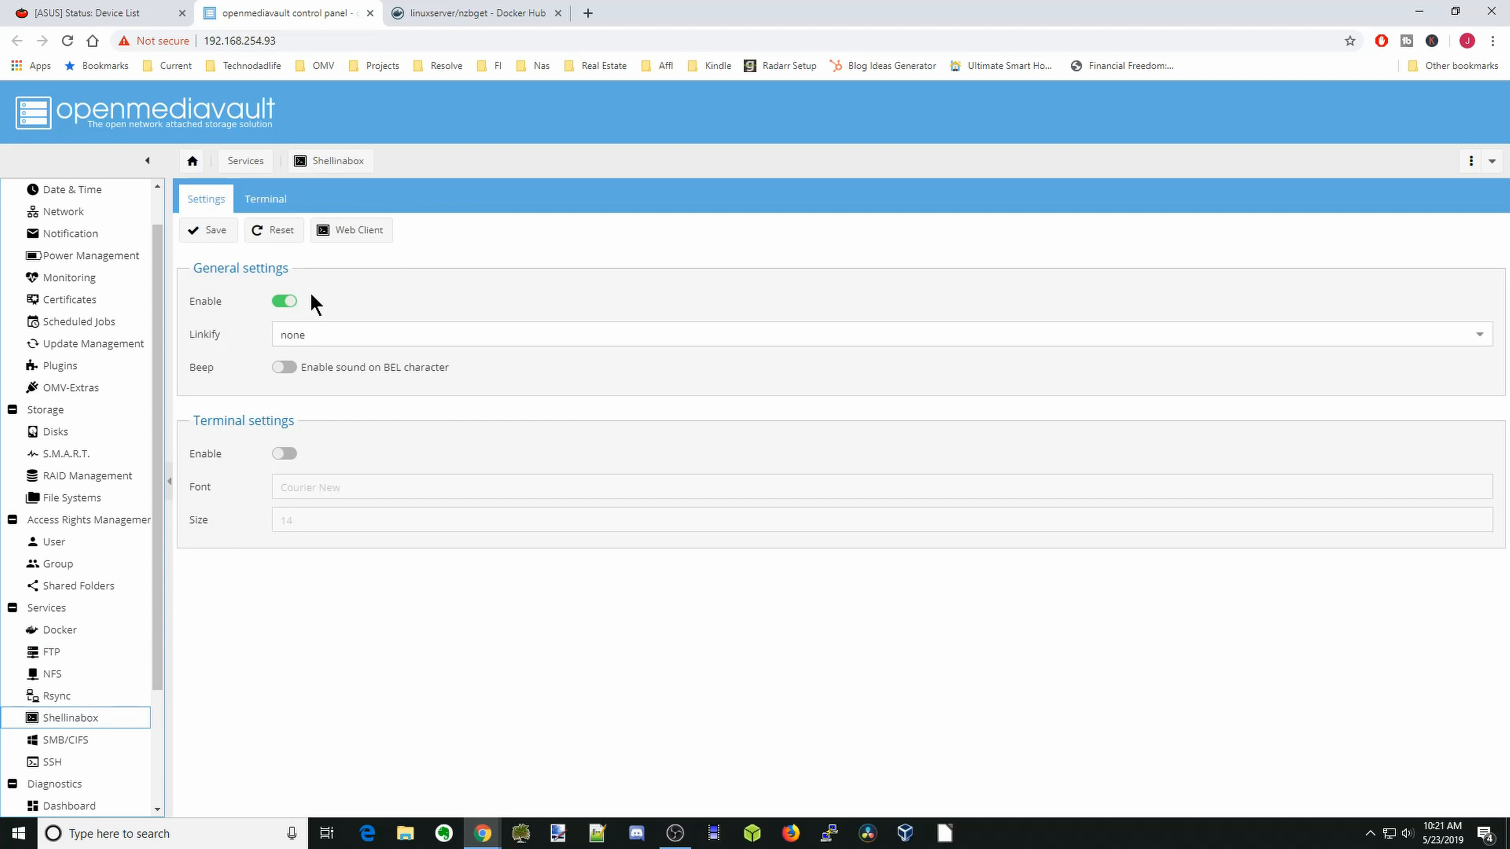
- Launch the Shellinabox web client past the certificate warning and log in as root
click(351, 228)
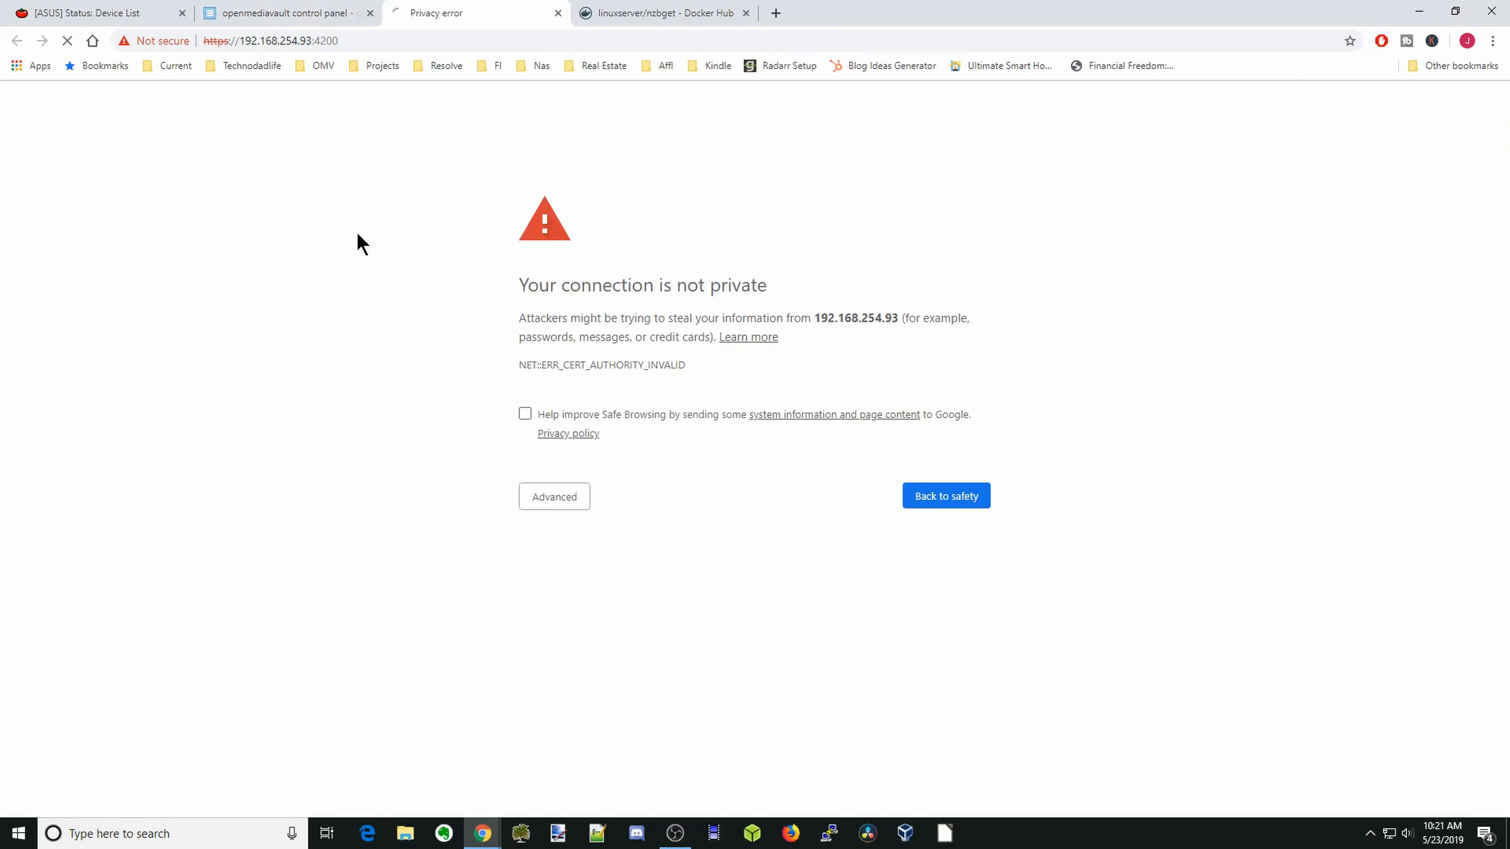
click(553, 497)
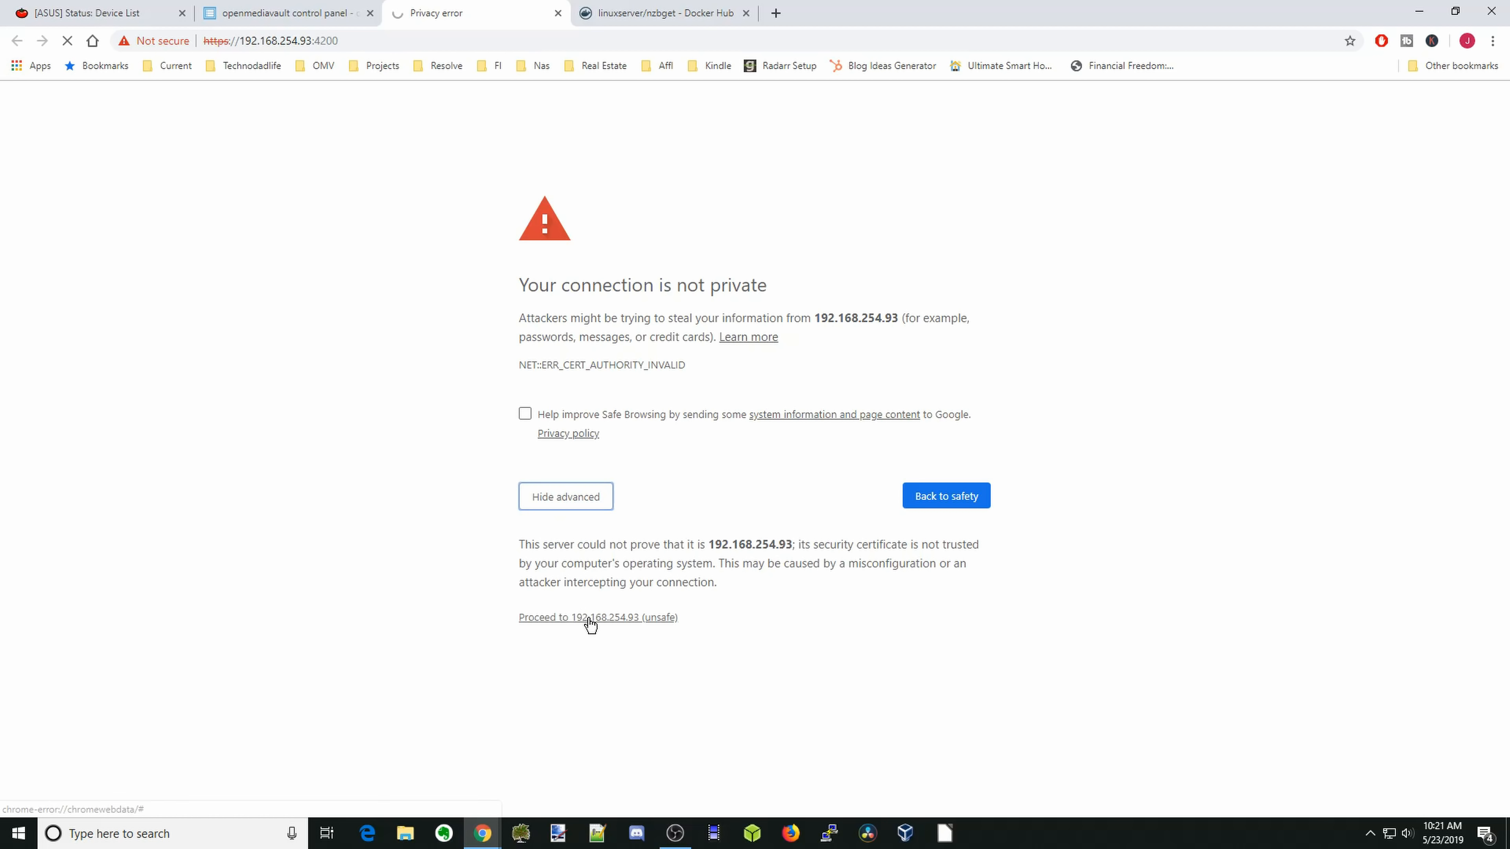
click(579, 617)
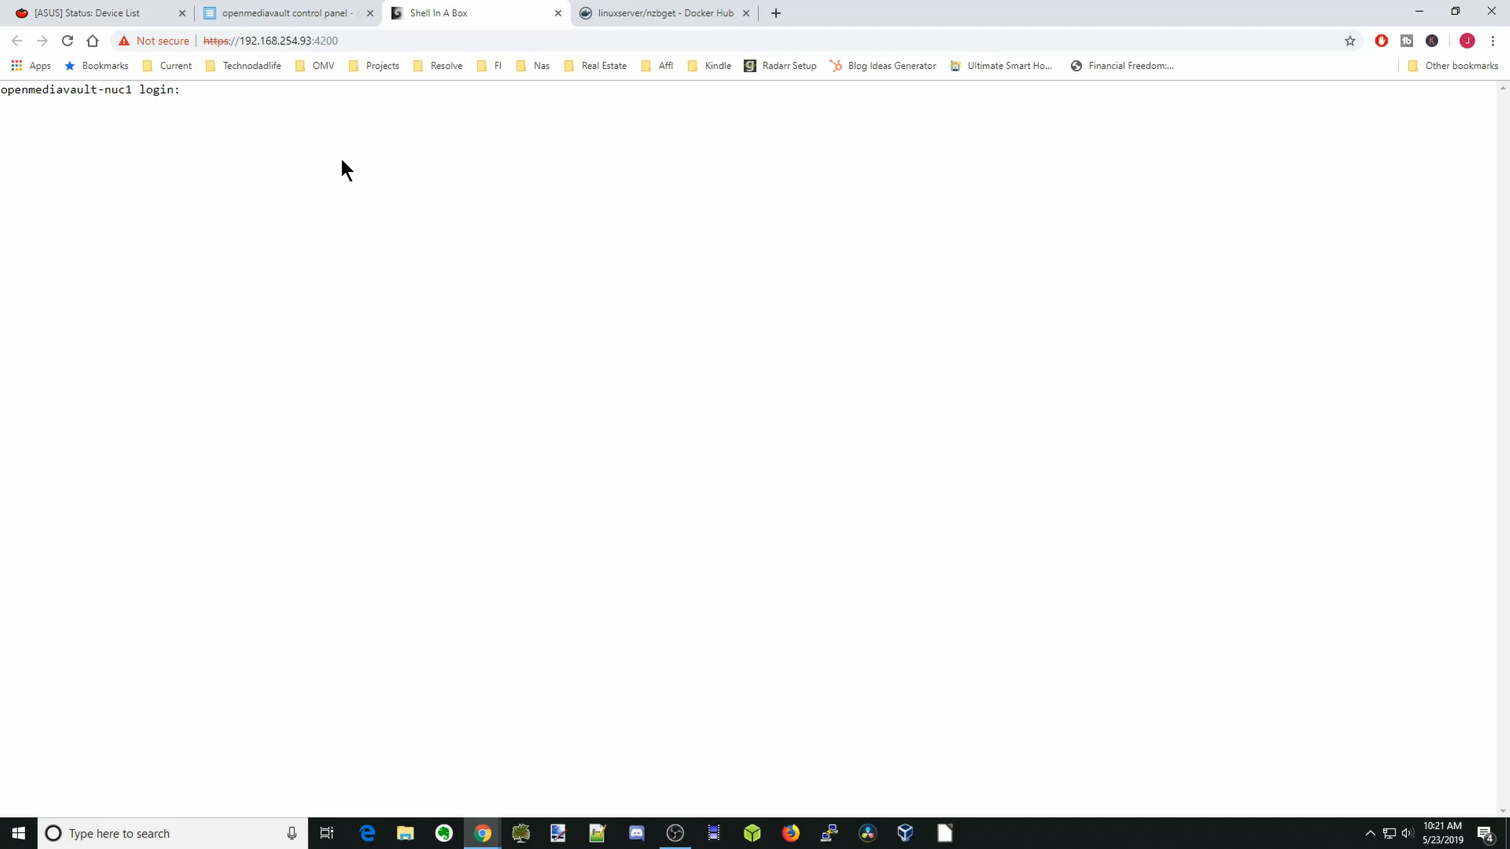
text(root)
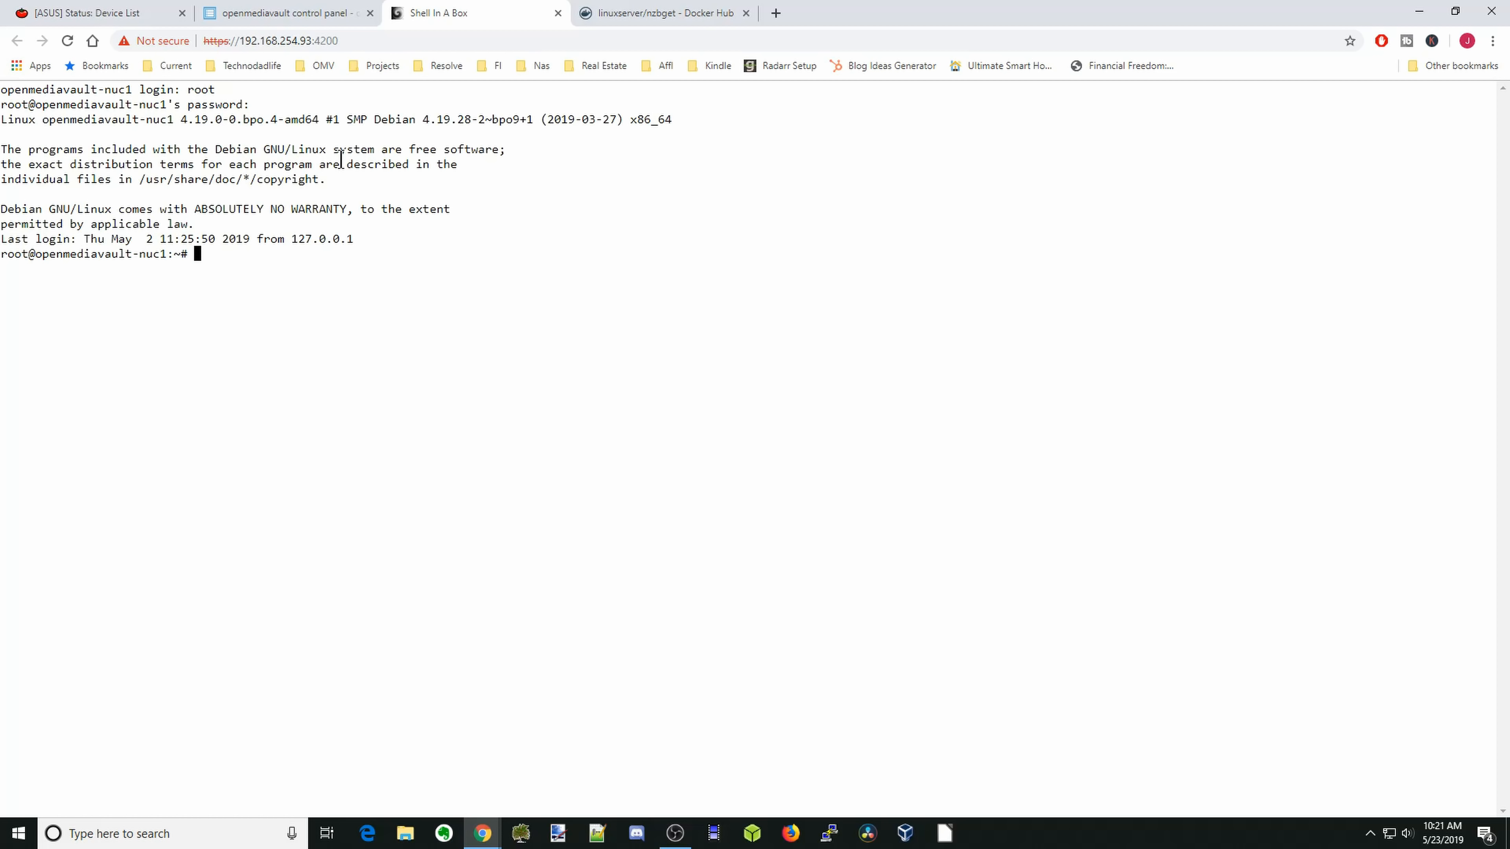
- Run id user1 to find uid 1000 and gid 100, then return to openmediavault
text(id)
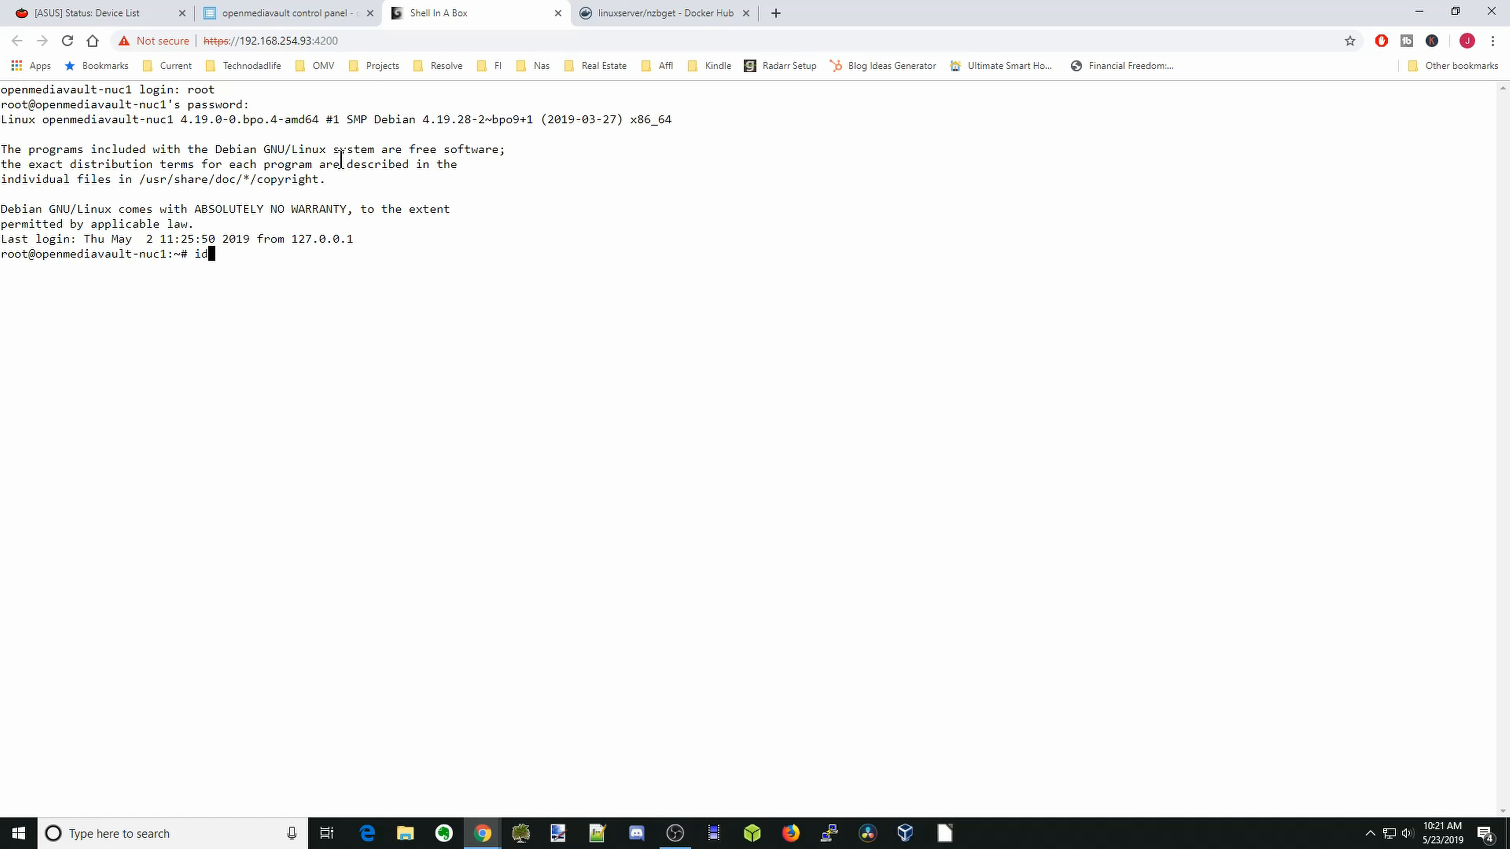
text(user1)
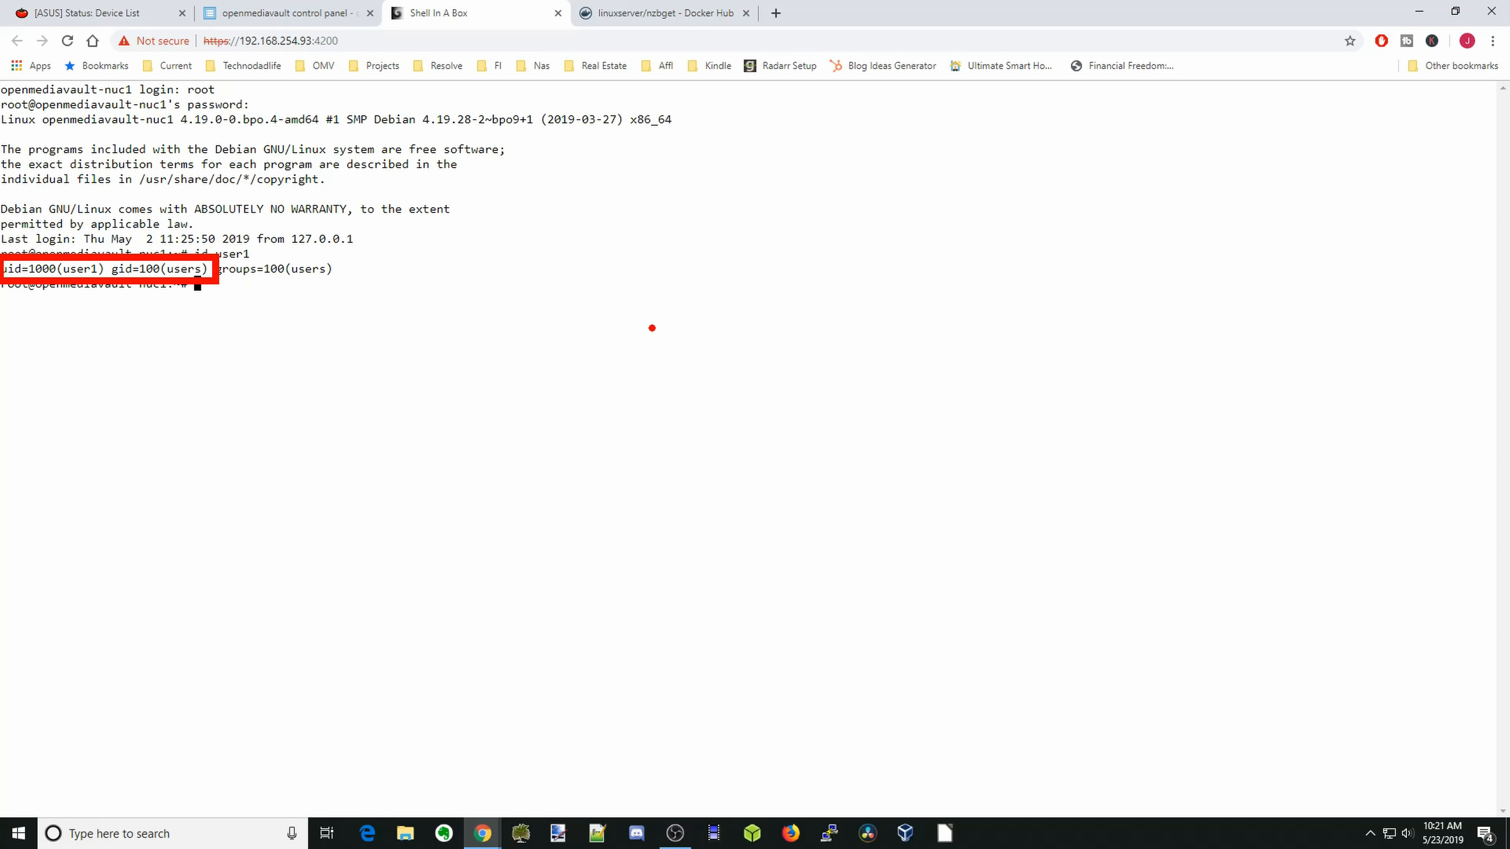
mouse_move(677, 346)
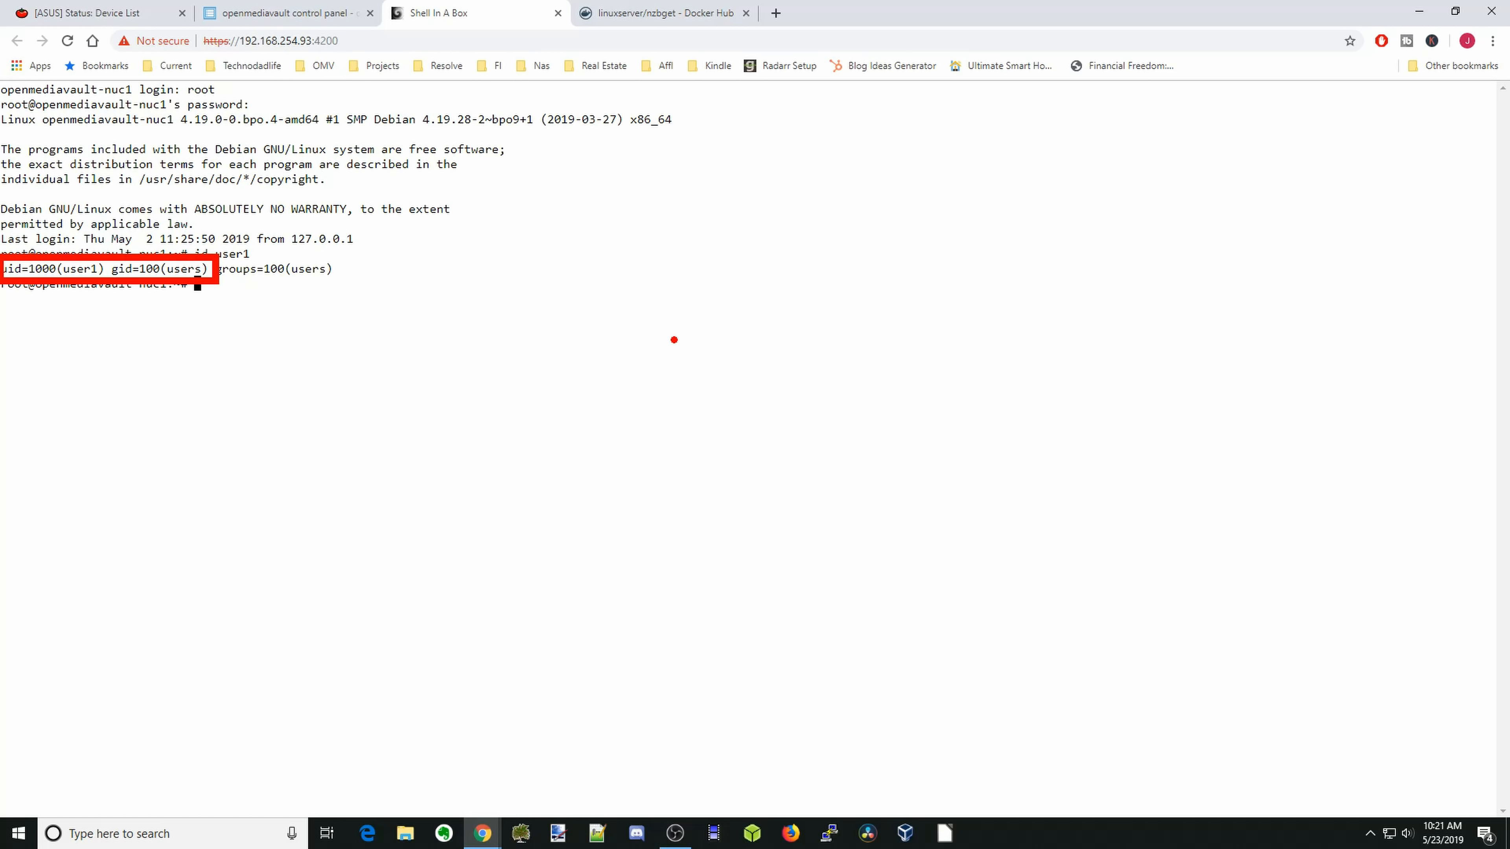
click(287, 12)
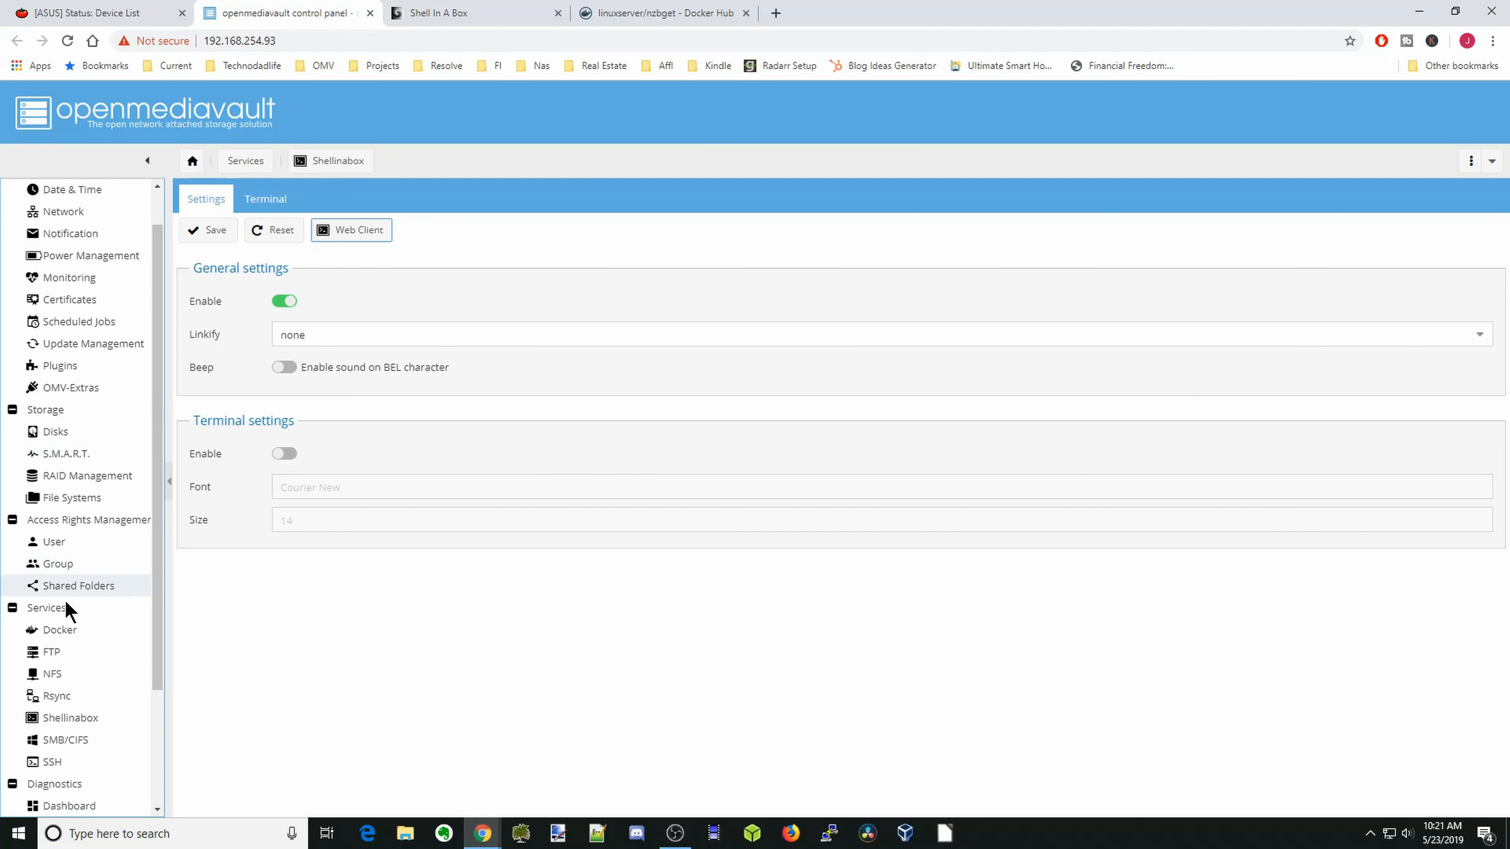
- Select the pulled linuxserver/nzbget image in the Docker overview
click(59, 630)
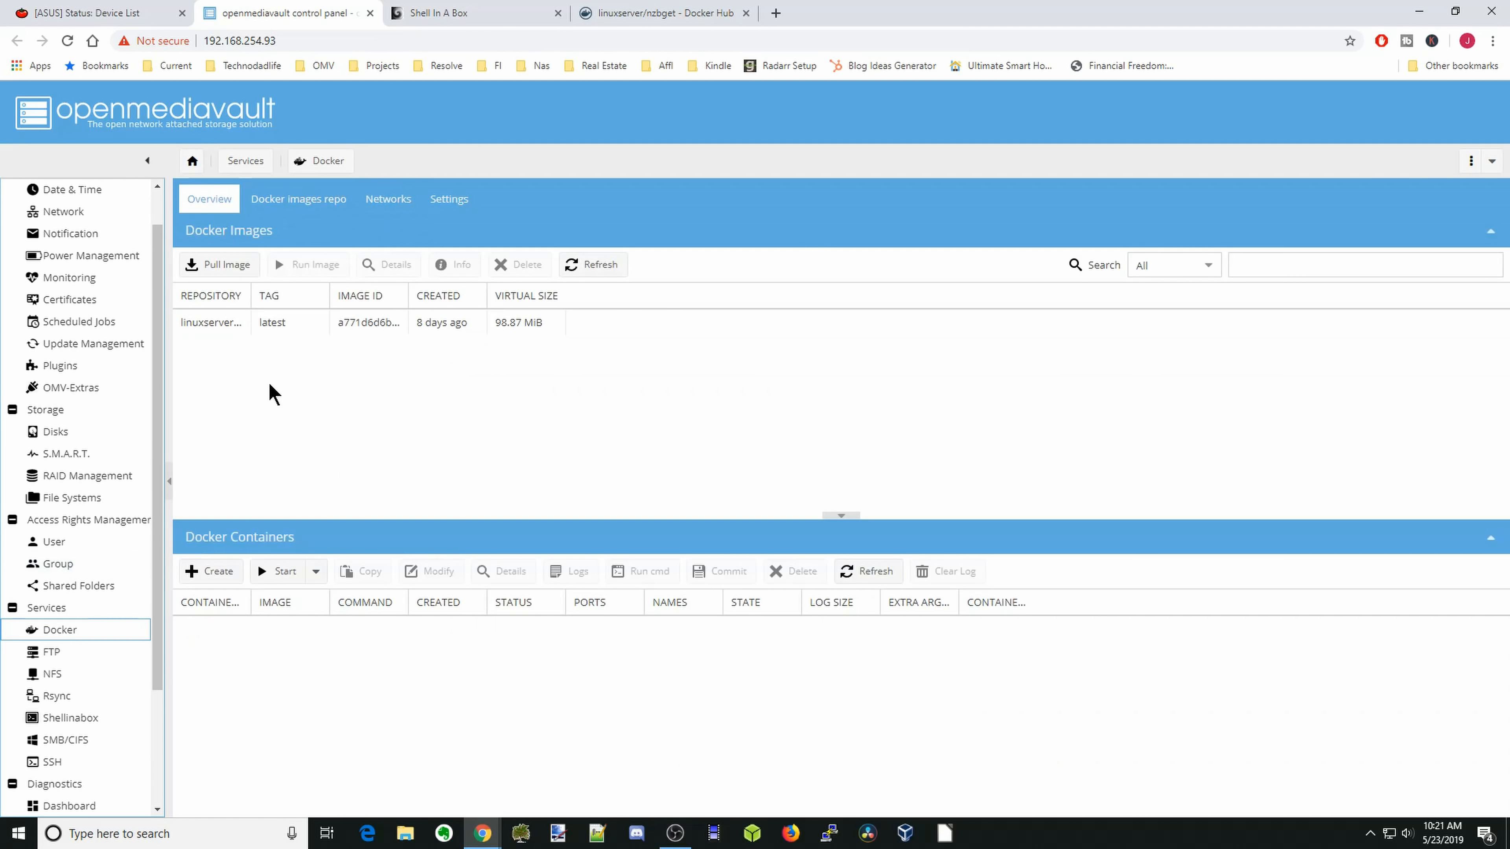
click(273, 322)
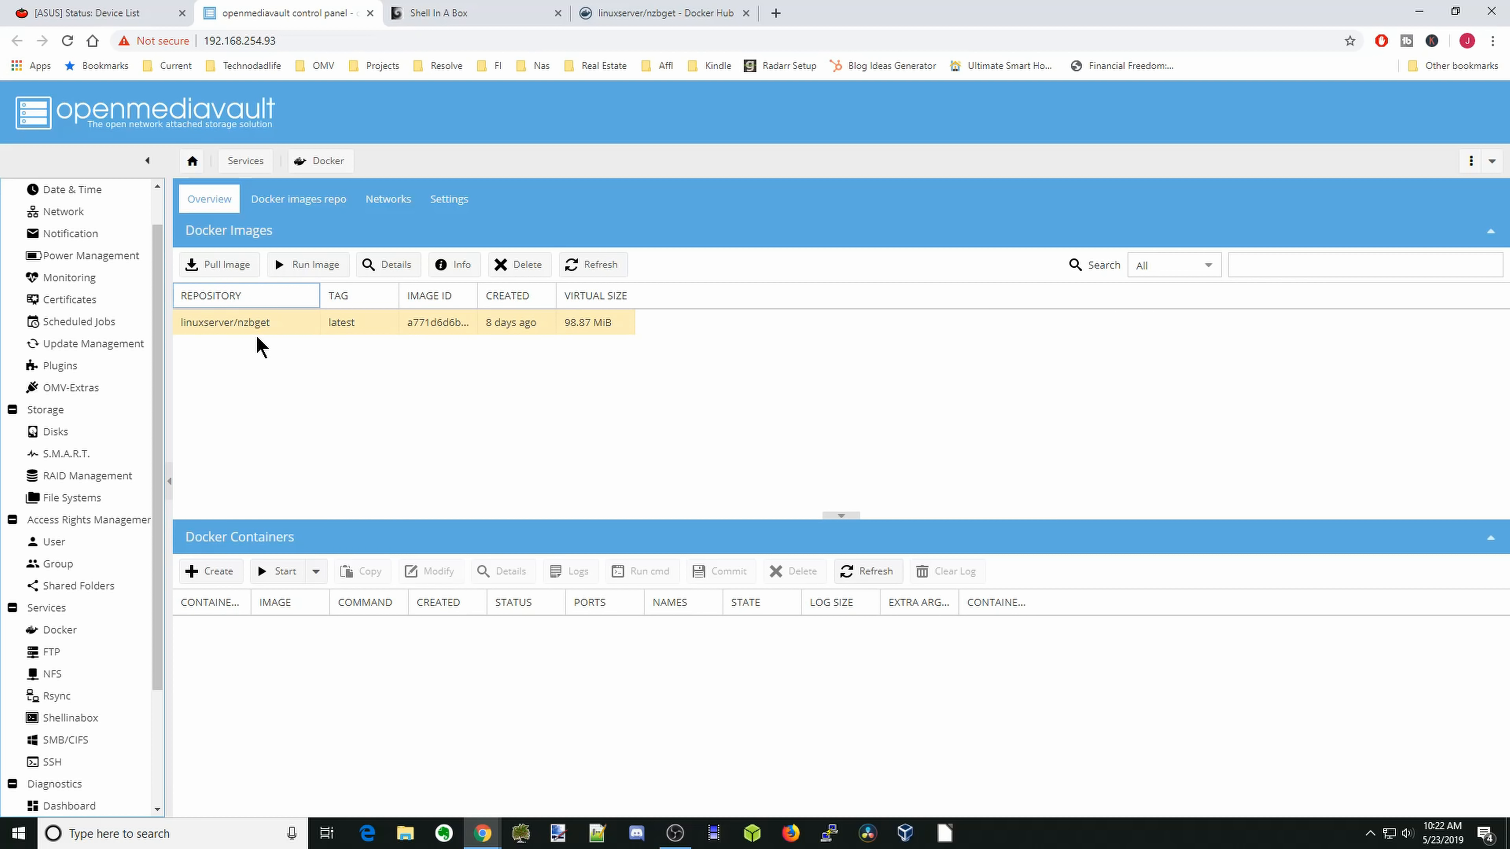
mouse_move(306, 265)
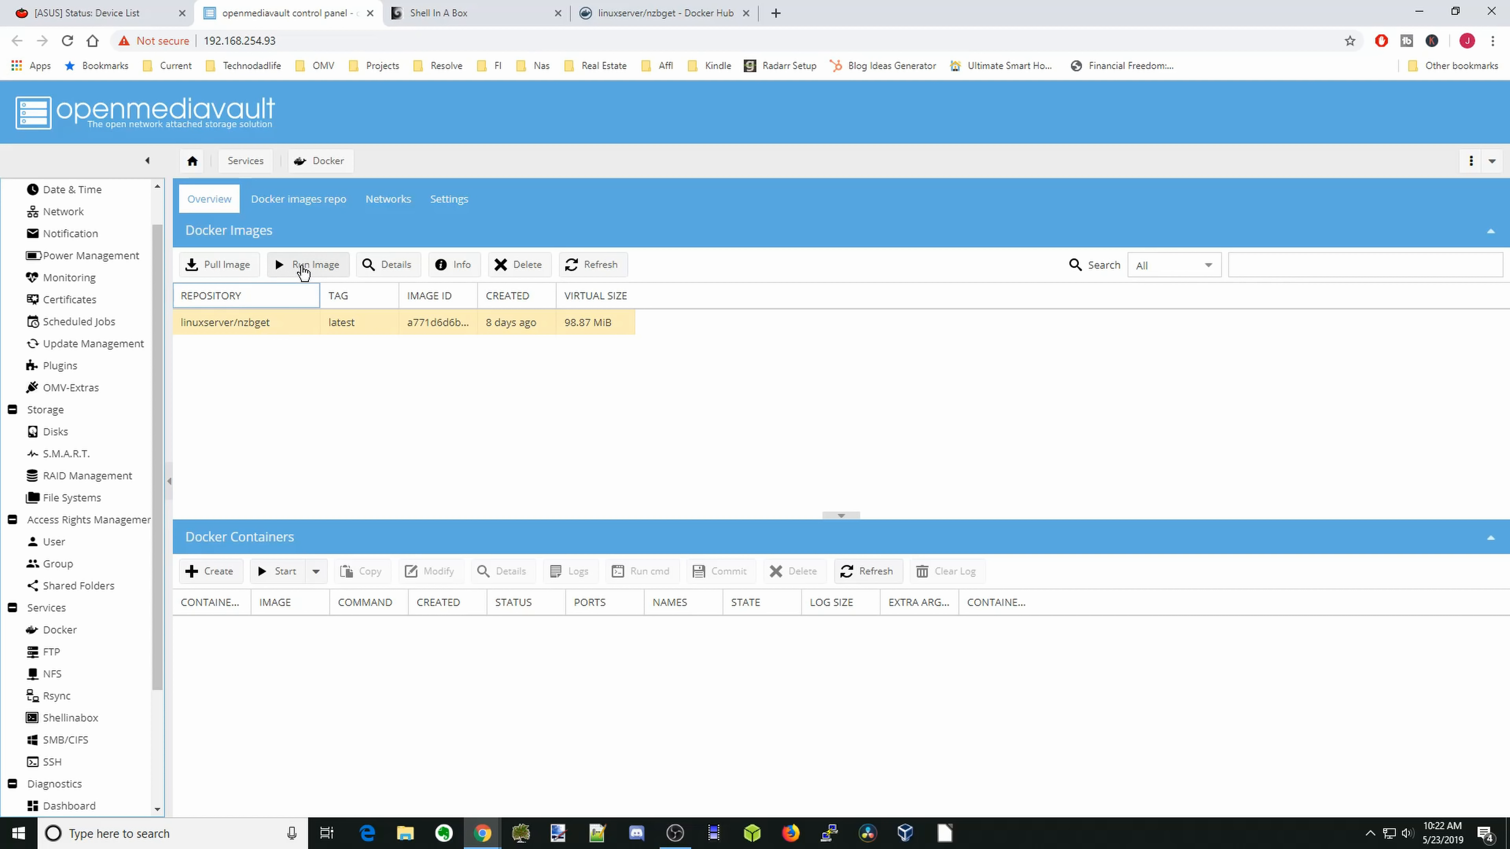
- Run the image as a container named nzbget with restart policy unless-stopped
click(307, 265)
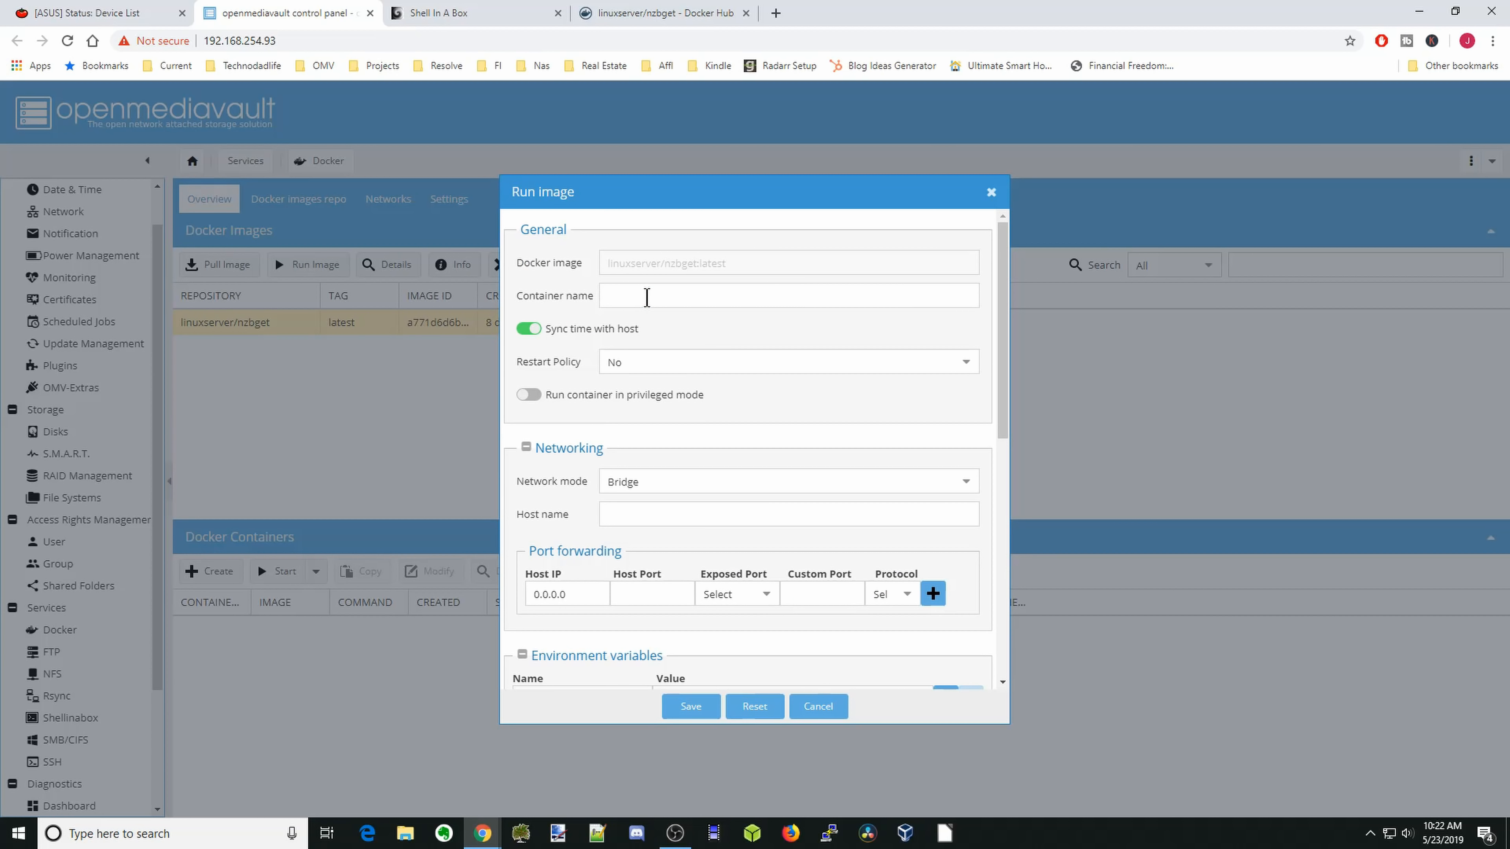
click(787, 295)
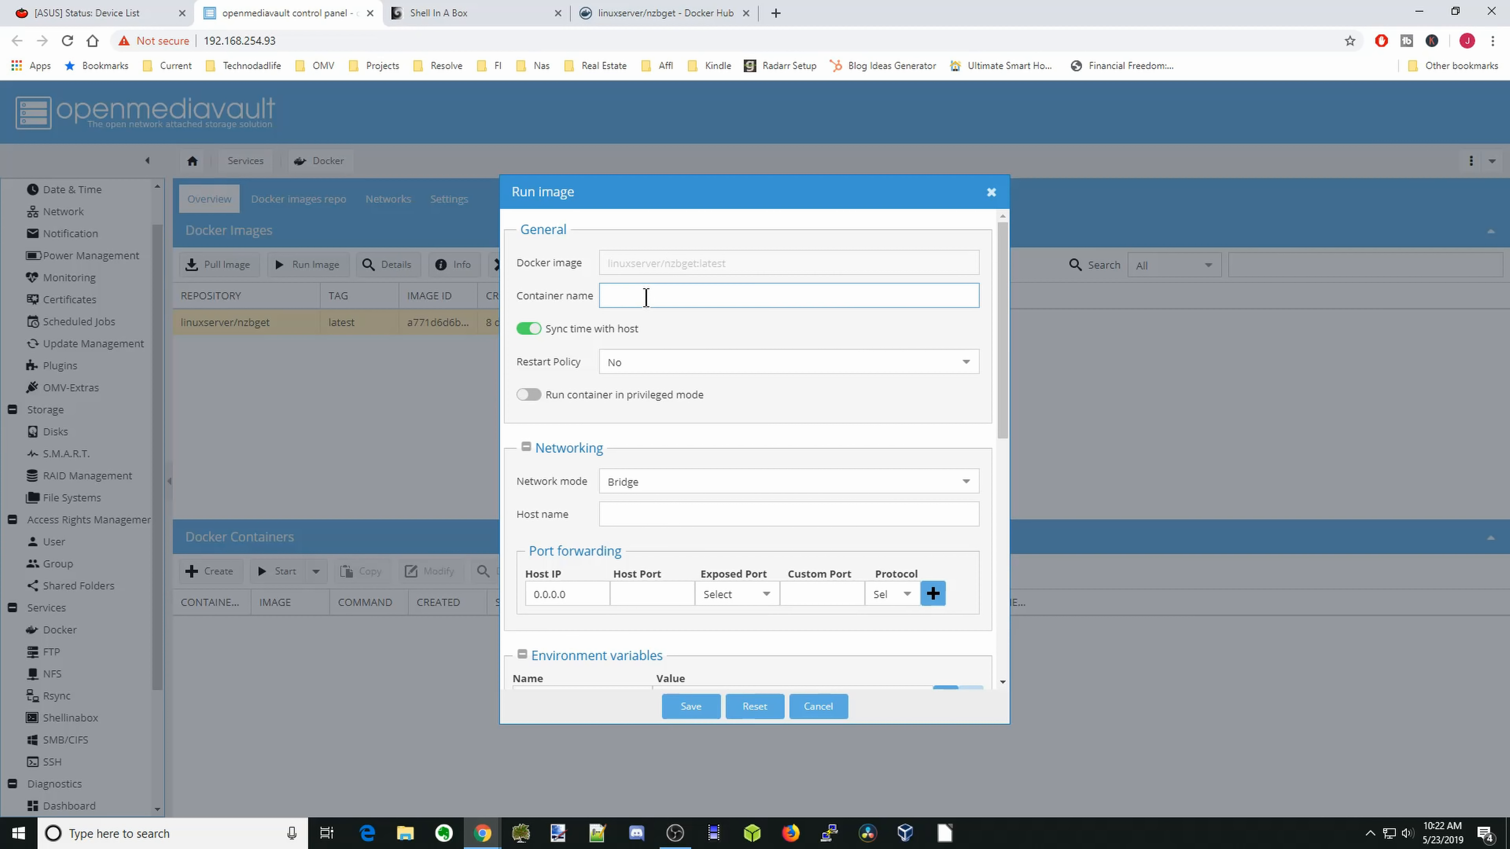
text(nzbget)
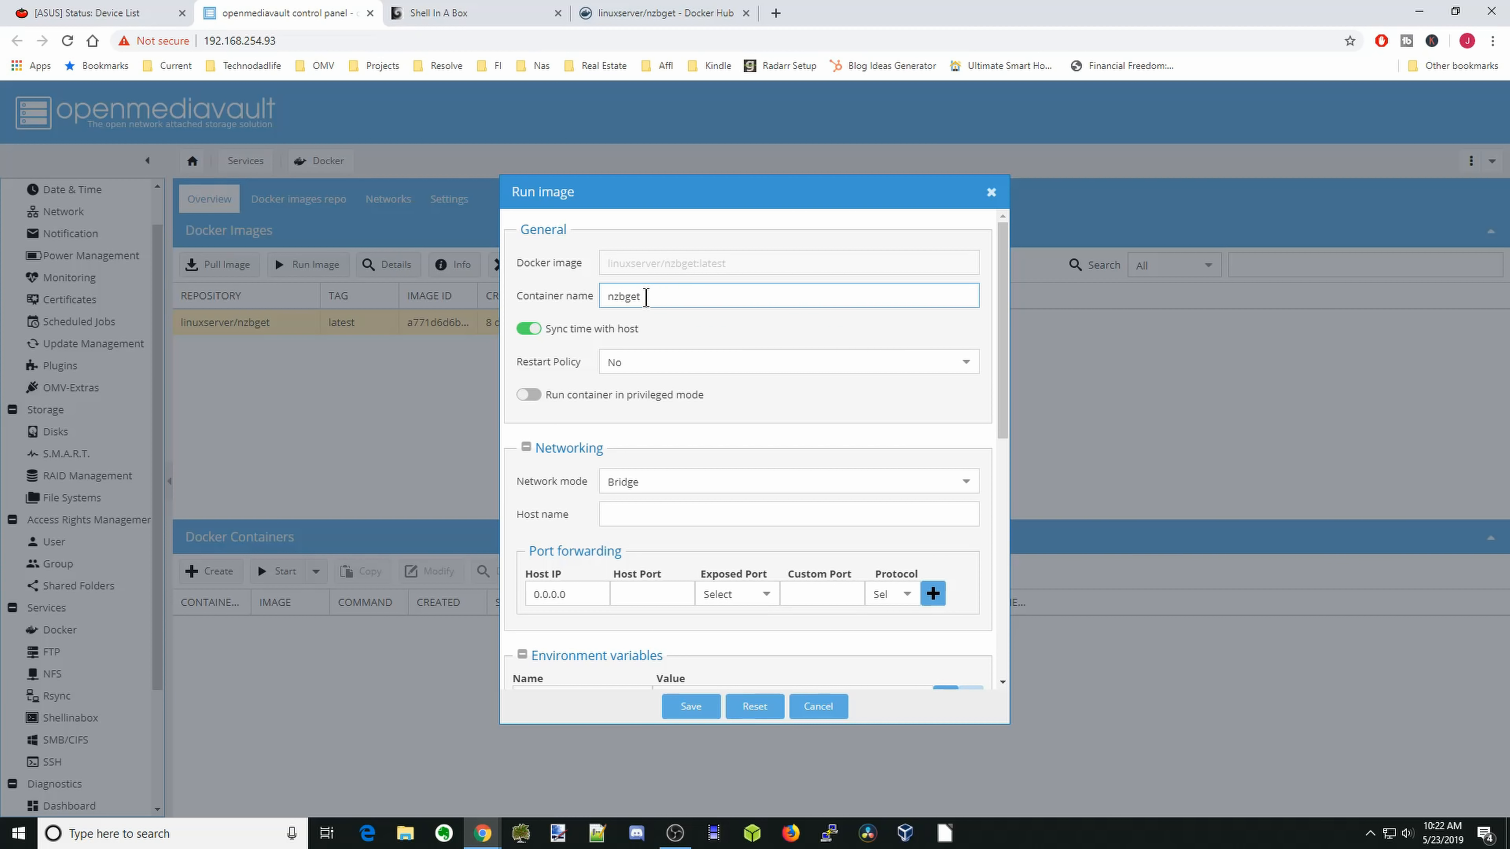
click(786, 361)
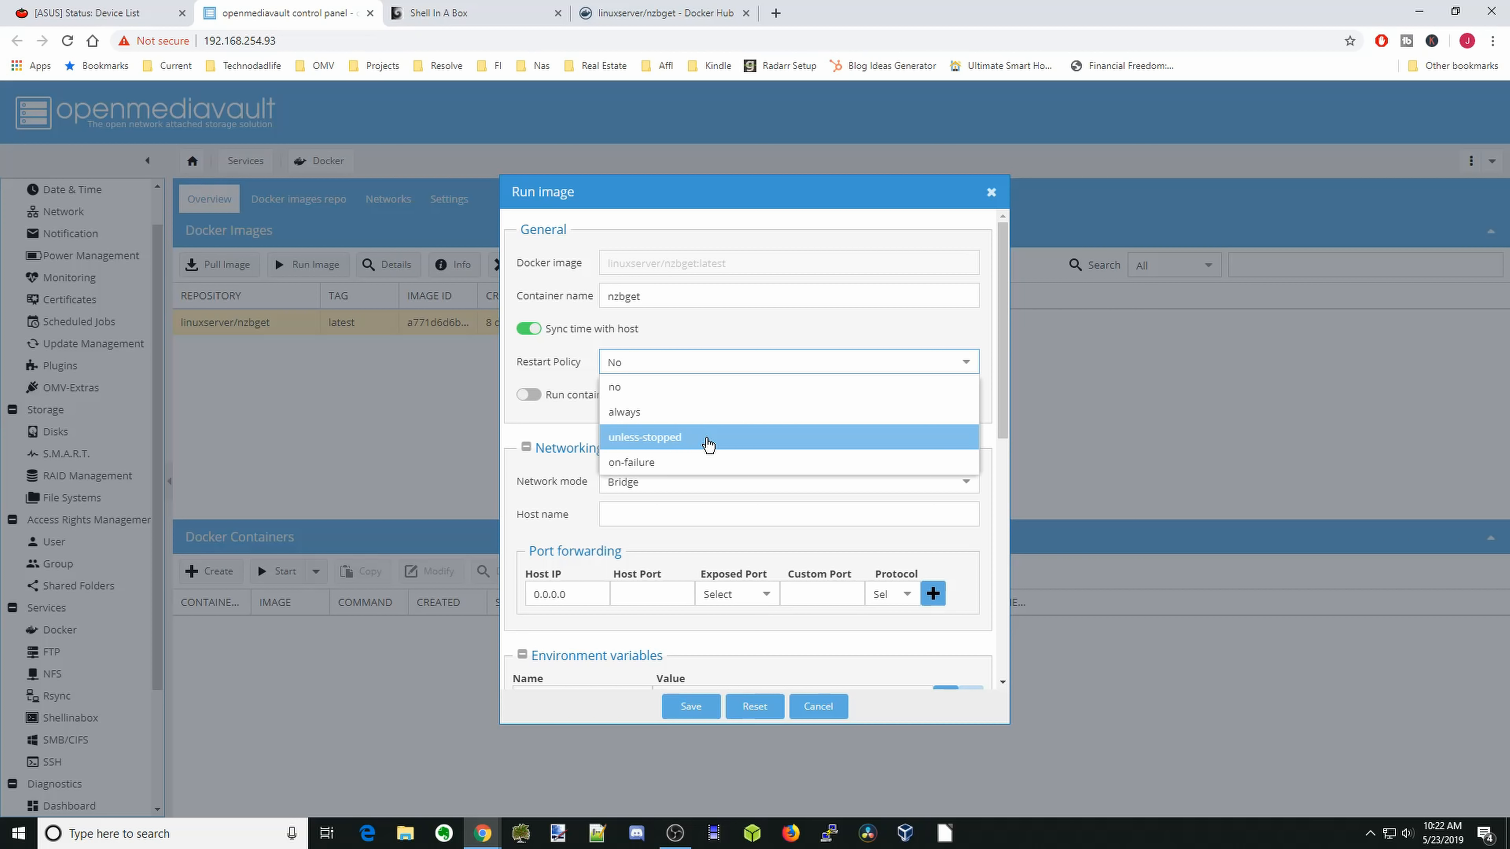
click(644, 436)
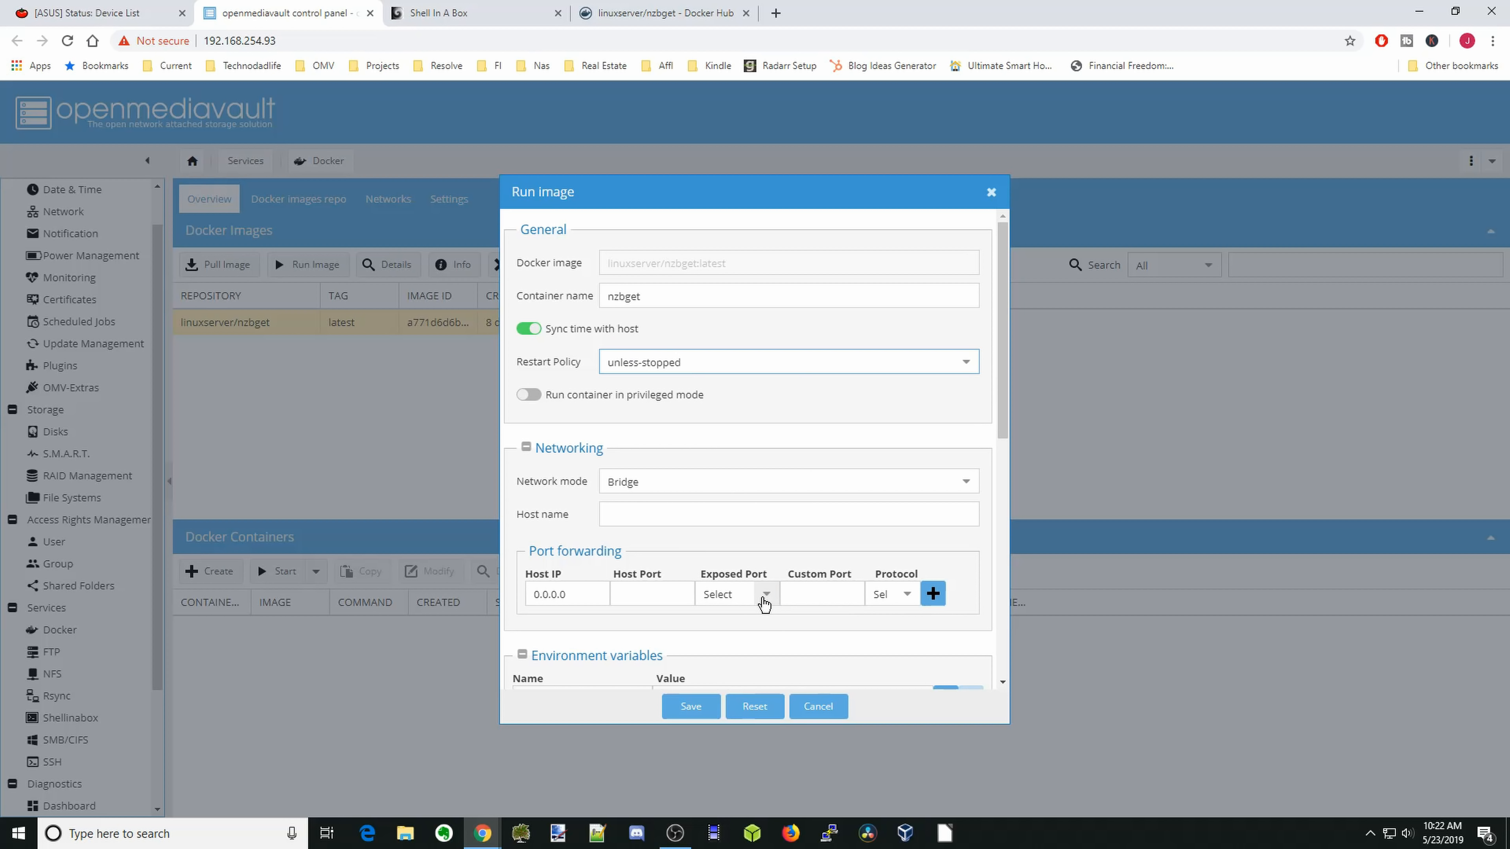
- Forward exposed port 6789/tcp to host port 6789
click(765, 593)
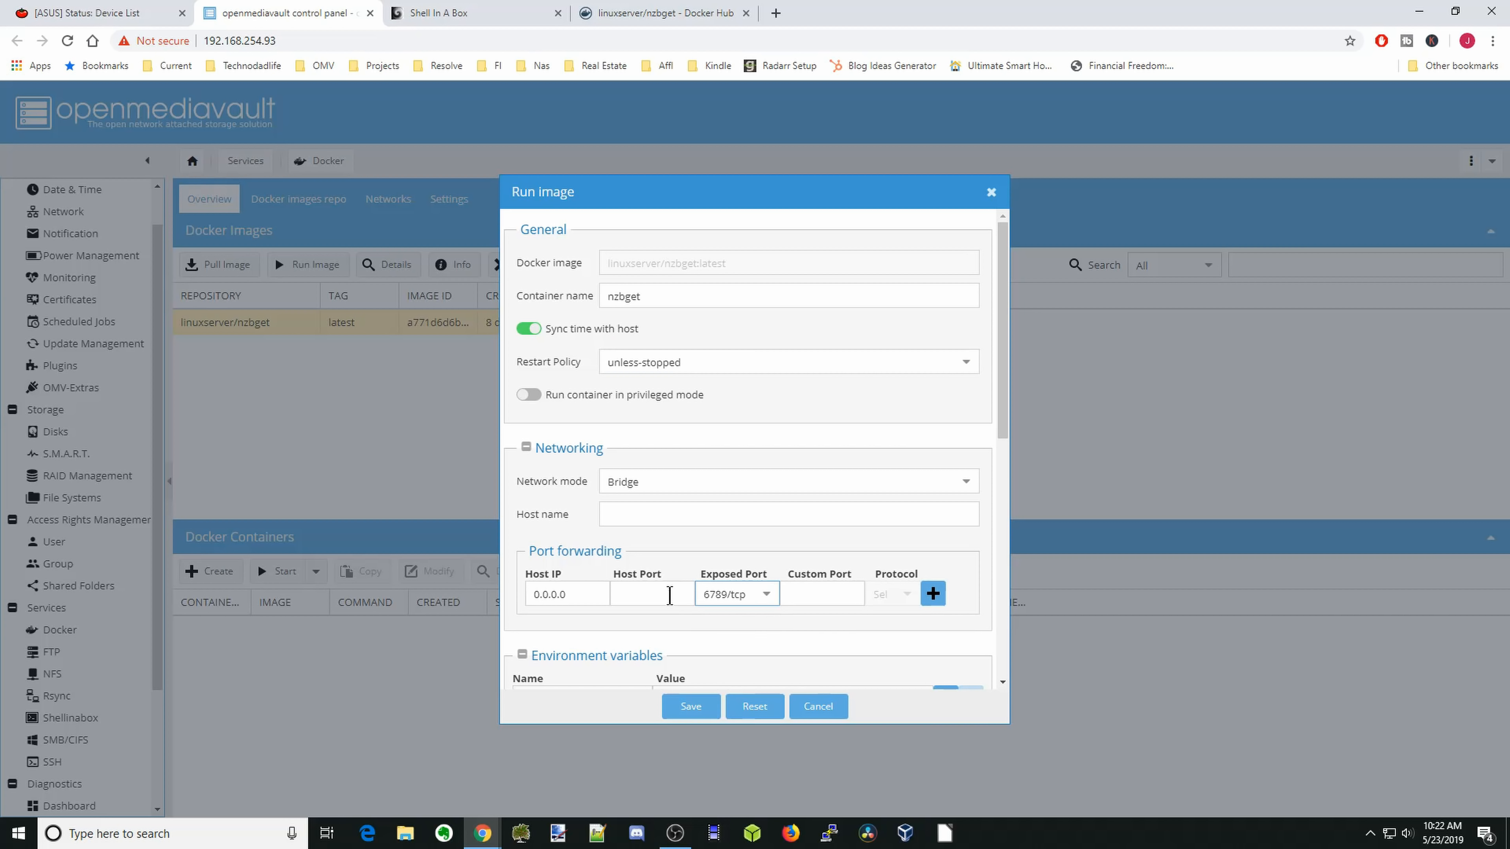
click(652, 593)
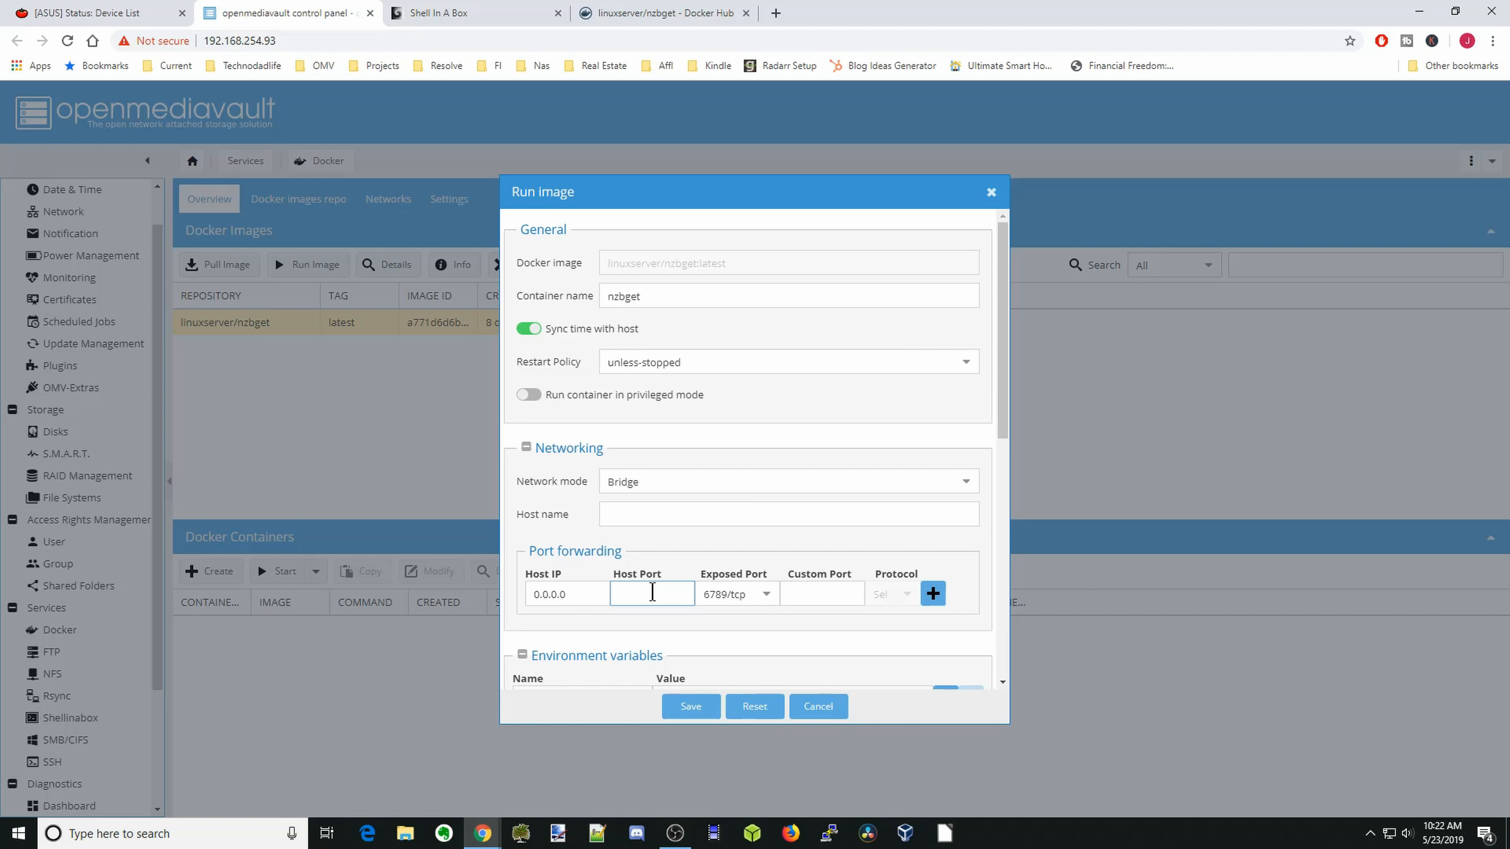
text(6789)
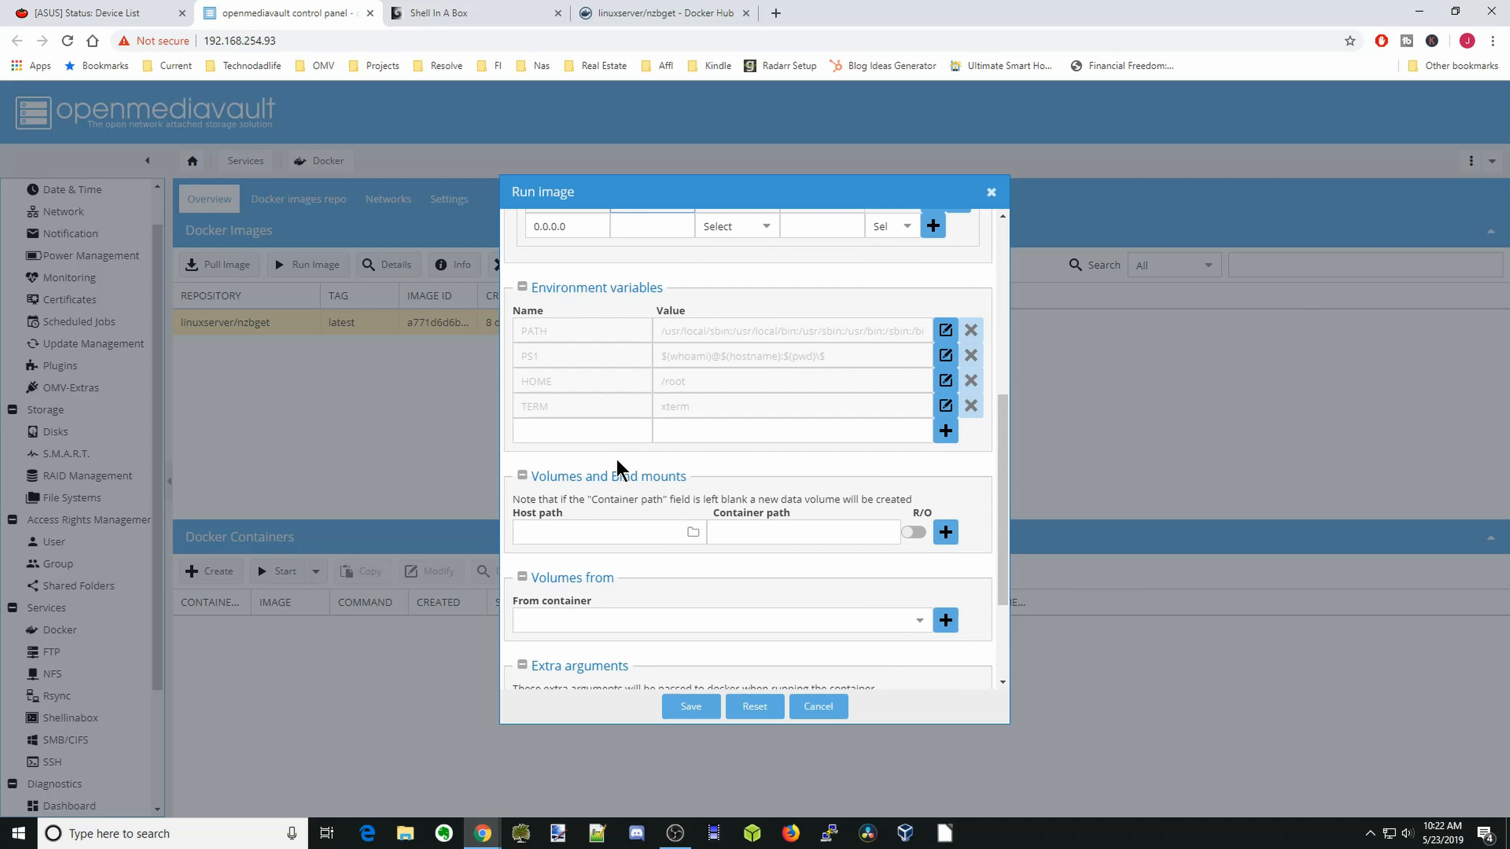
- Add environment variables PUID=1000 and PGID=100
text(P)
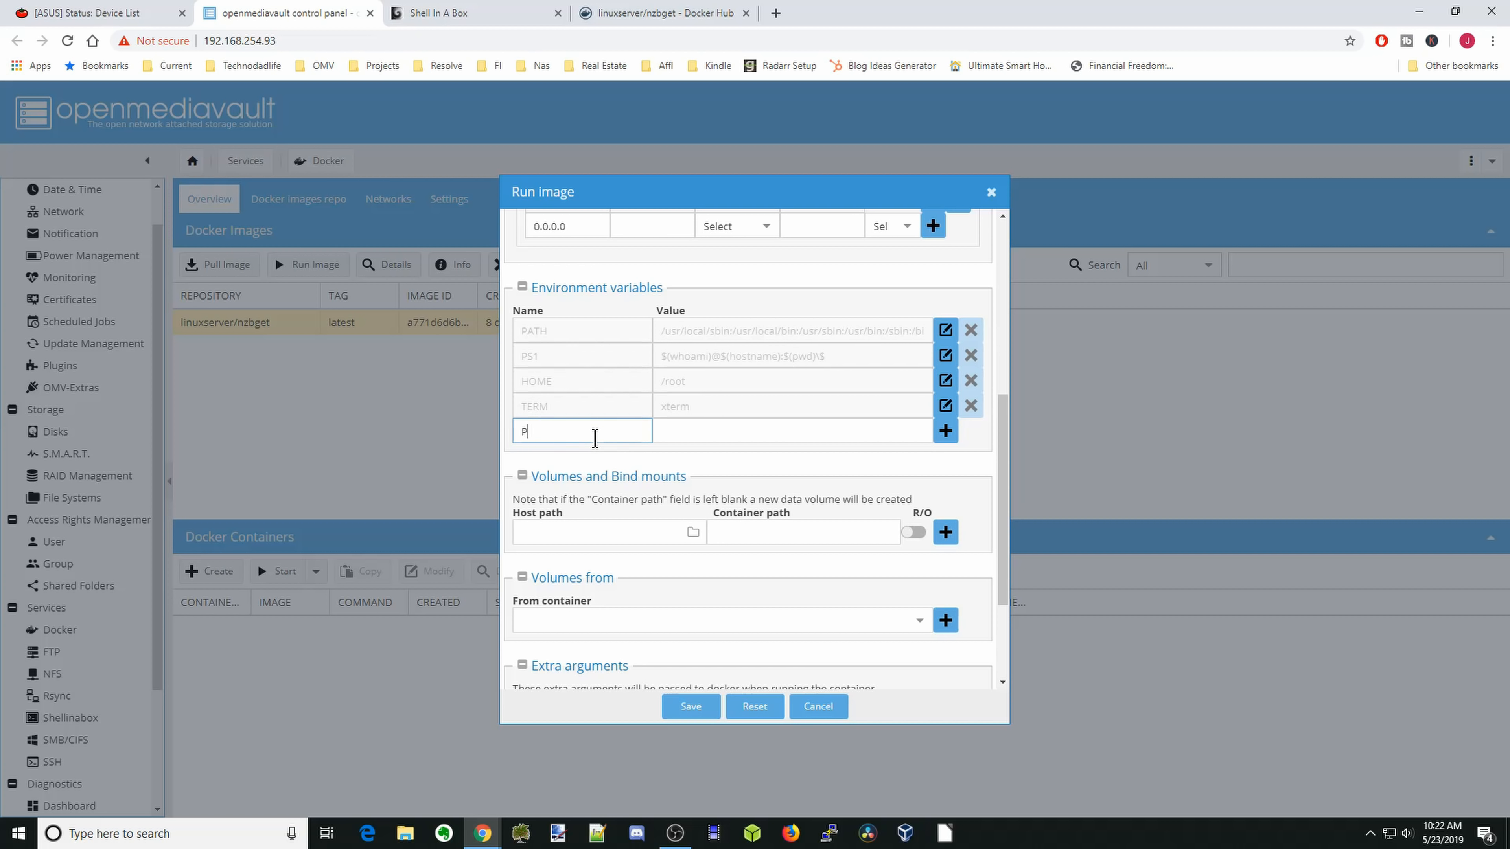
text(UID)
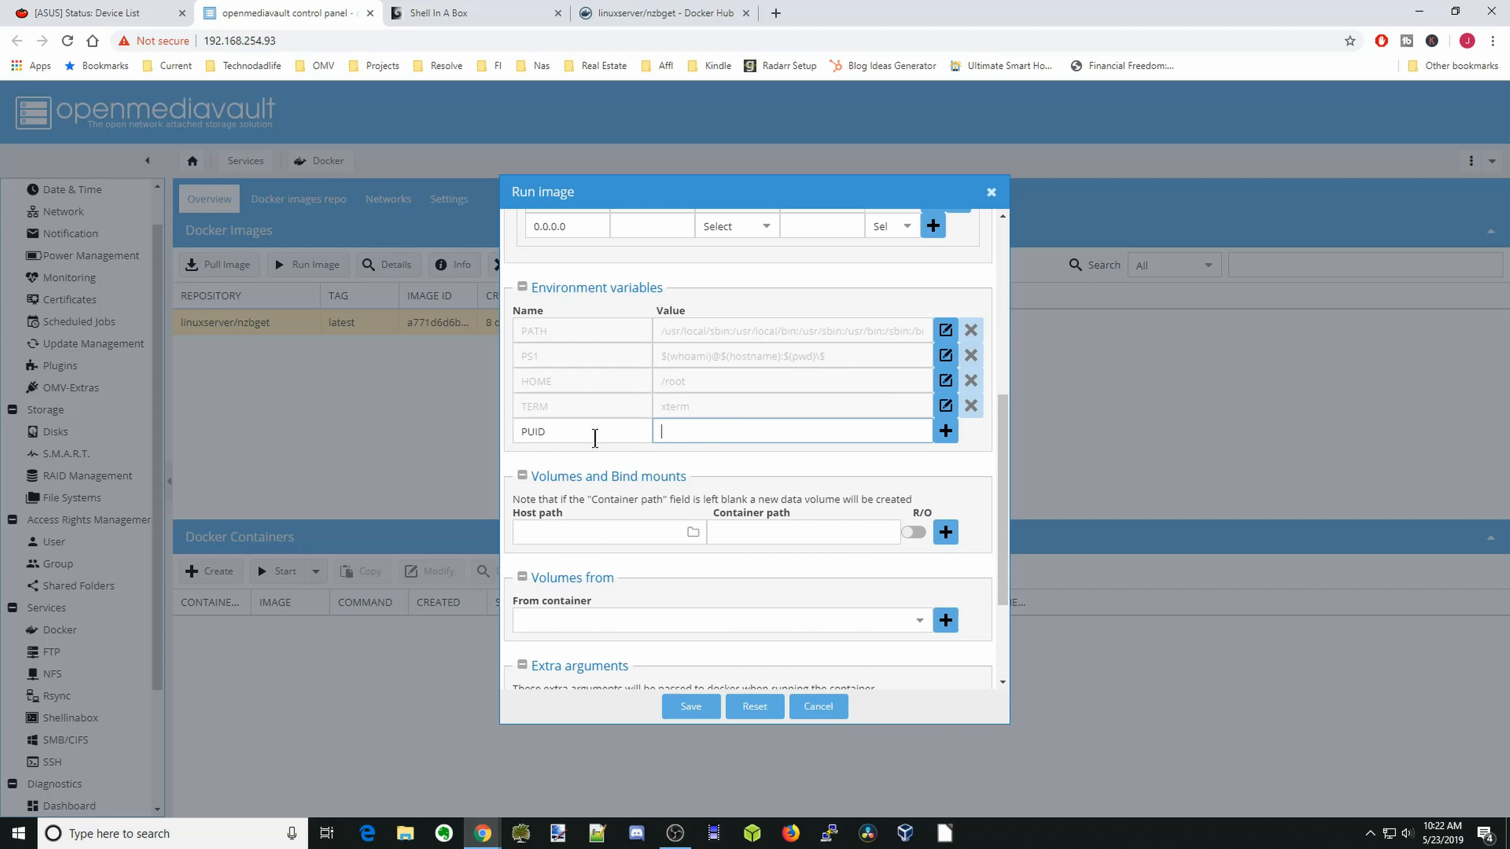
text(1000)
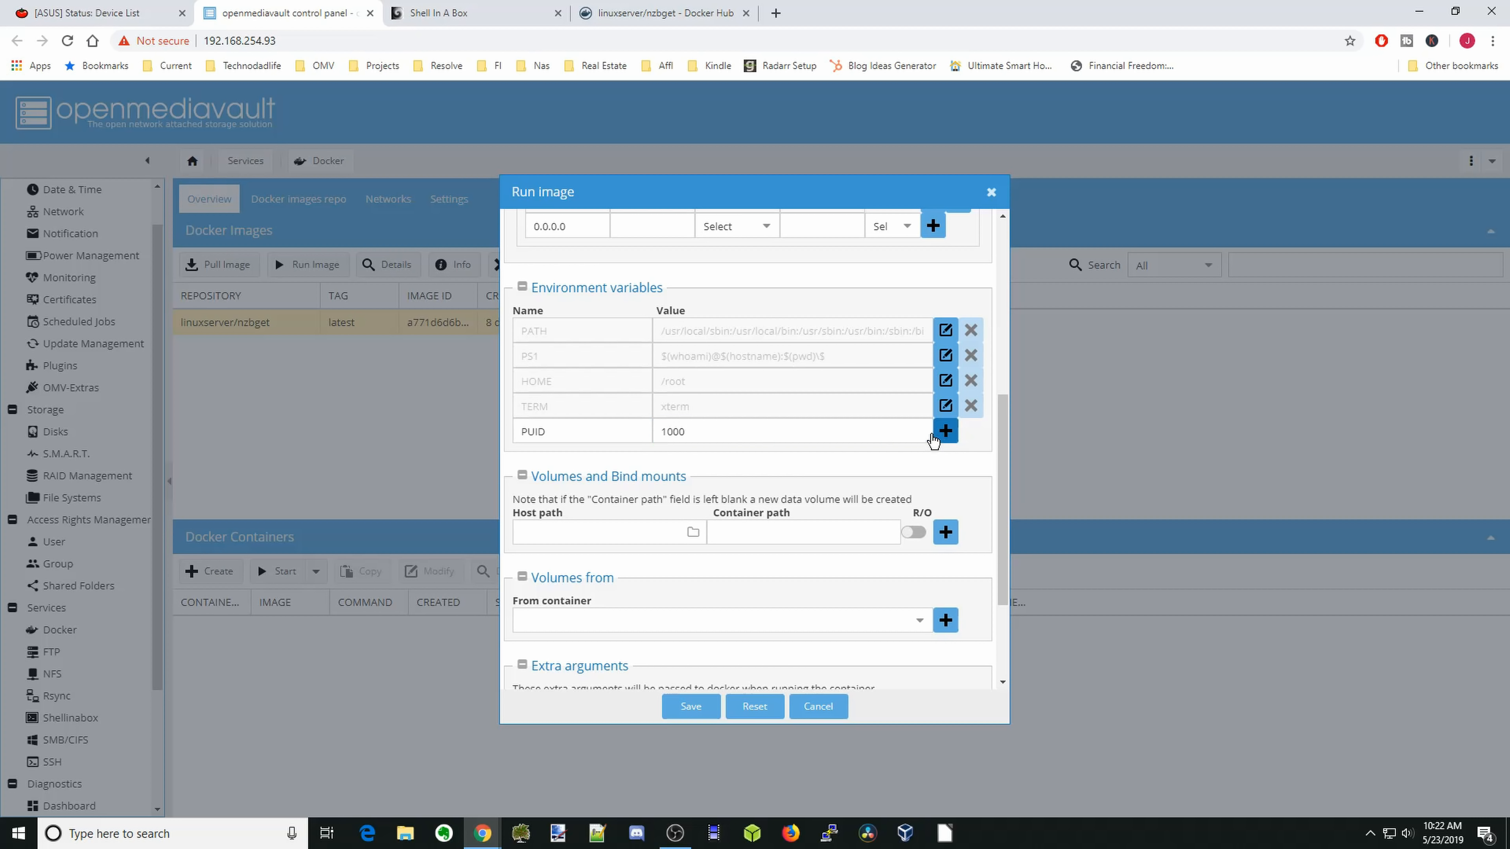
click(943, 430)
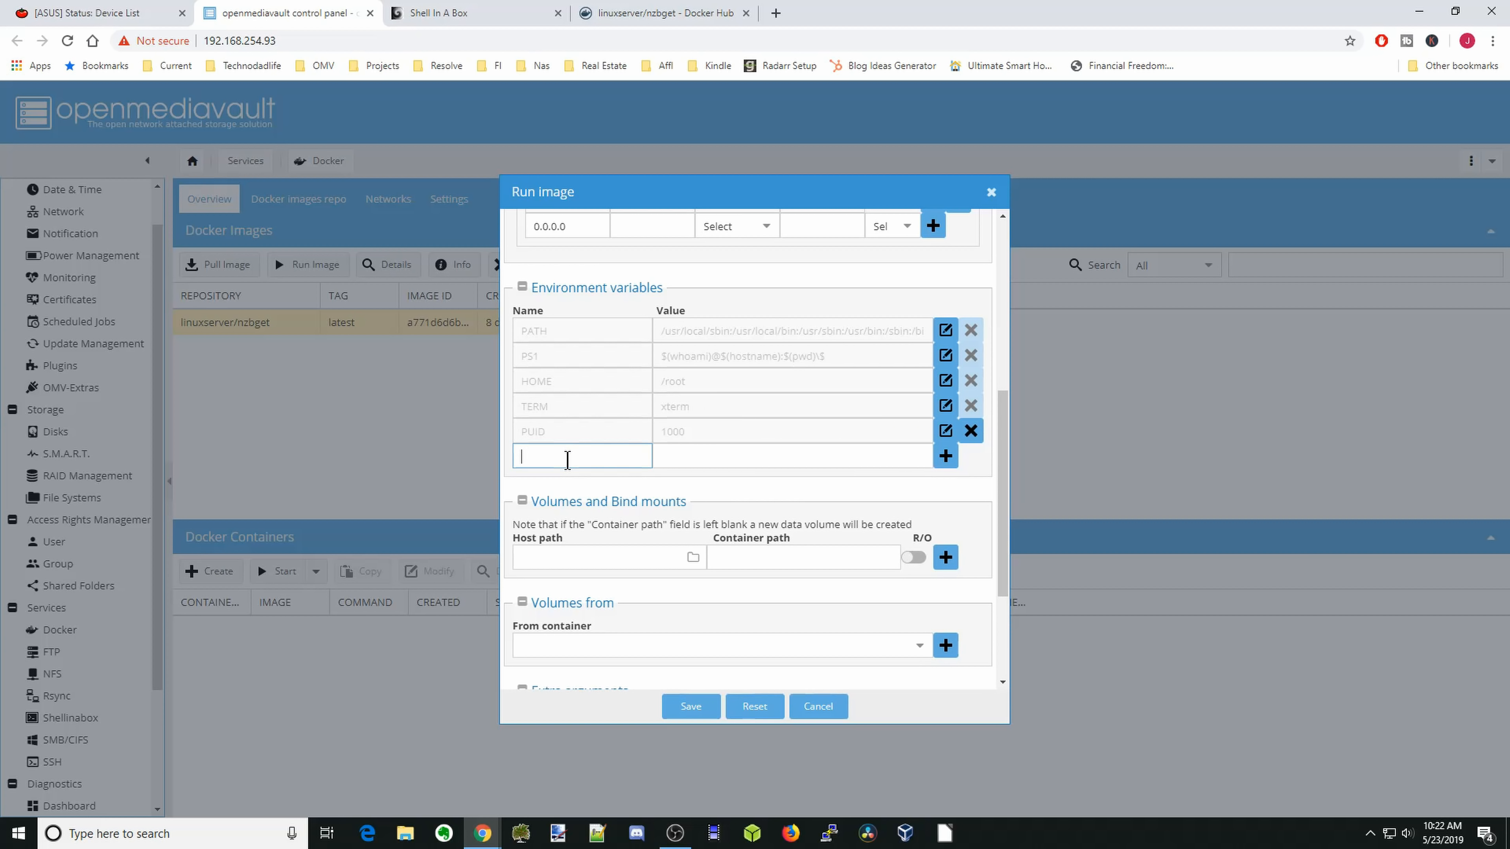
text(PGI)
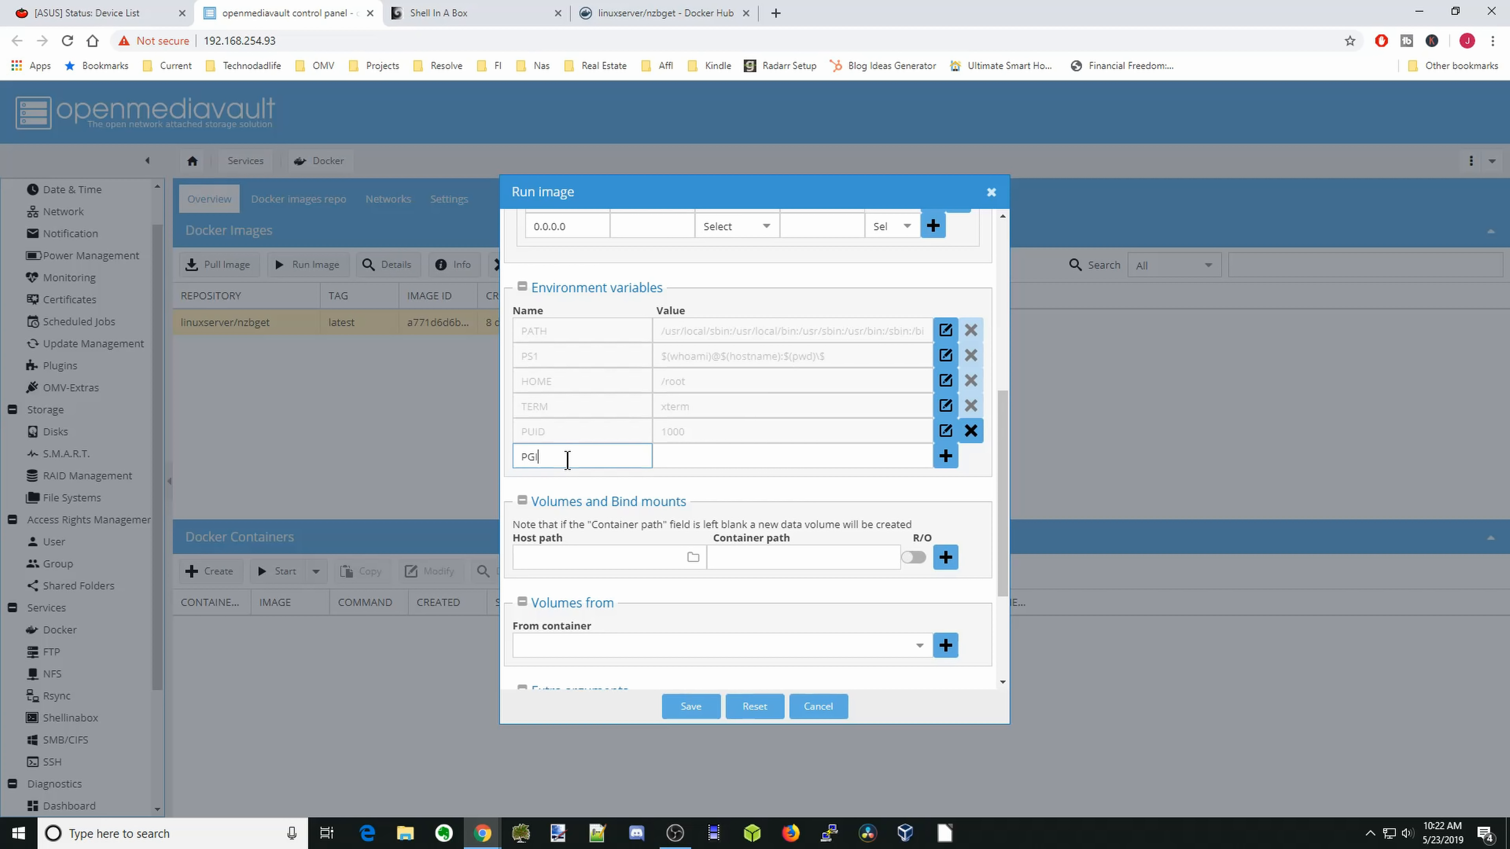
text(100)
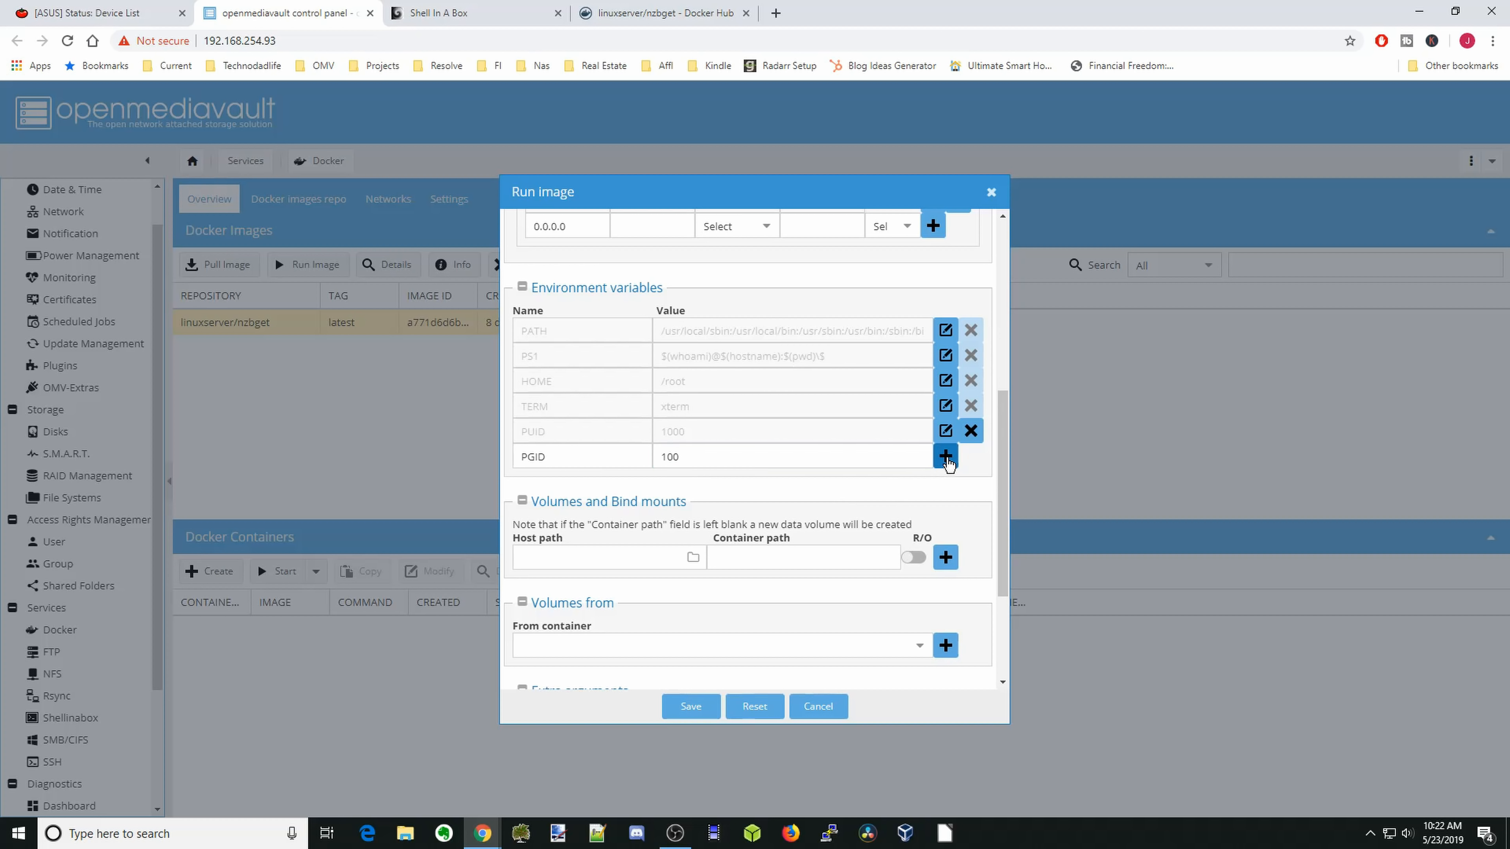
click(945, 455)
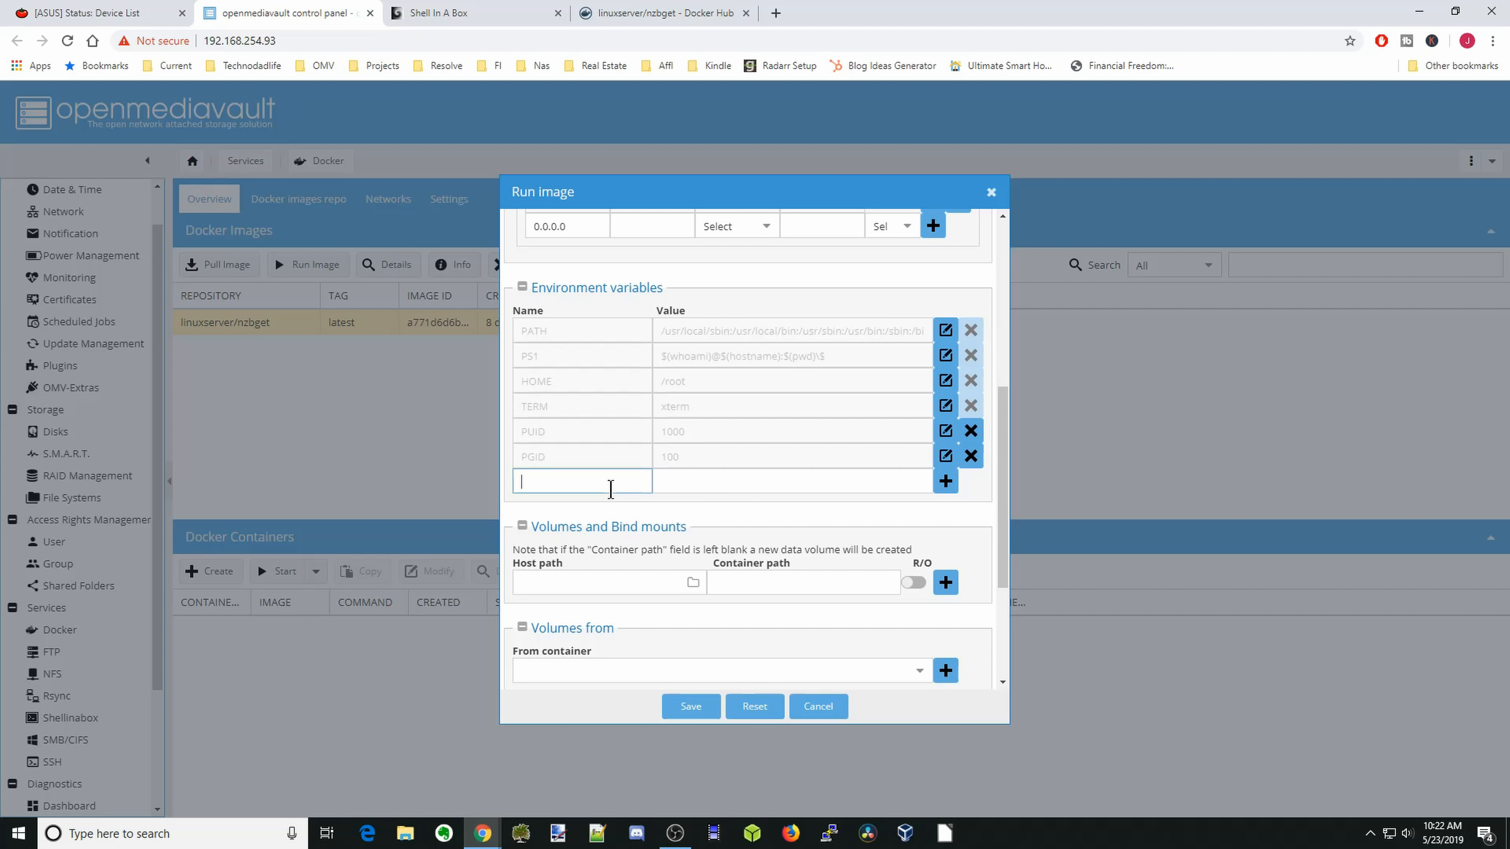
- Enter environment variable TZ=America/New_York
text(T)
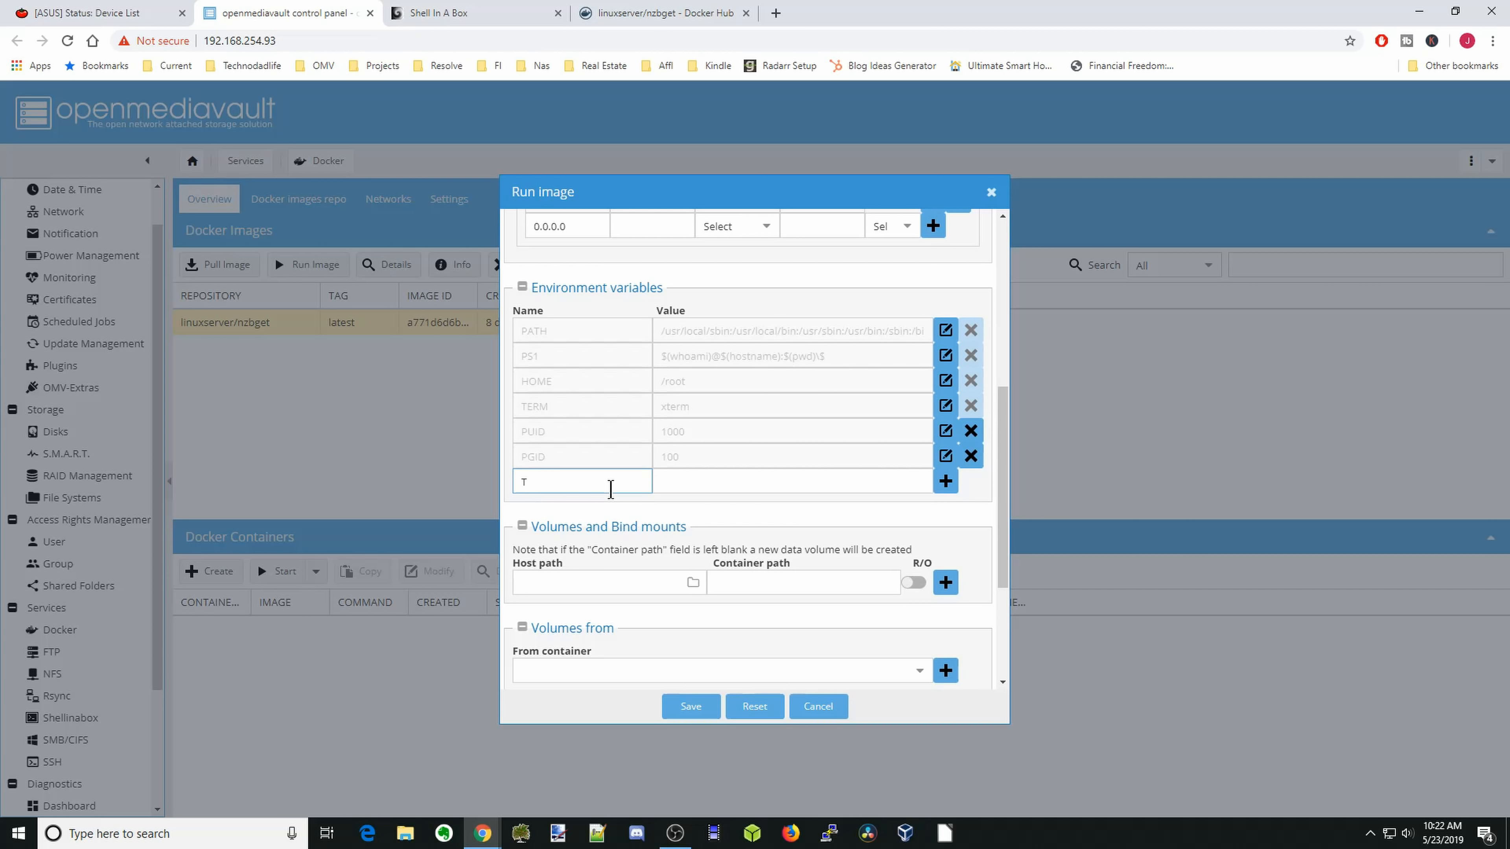
text(Z)
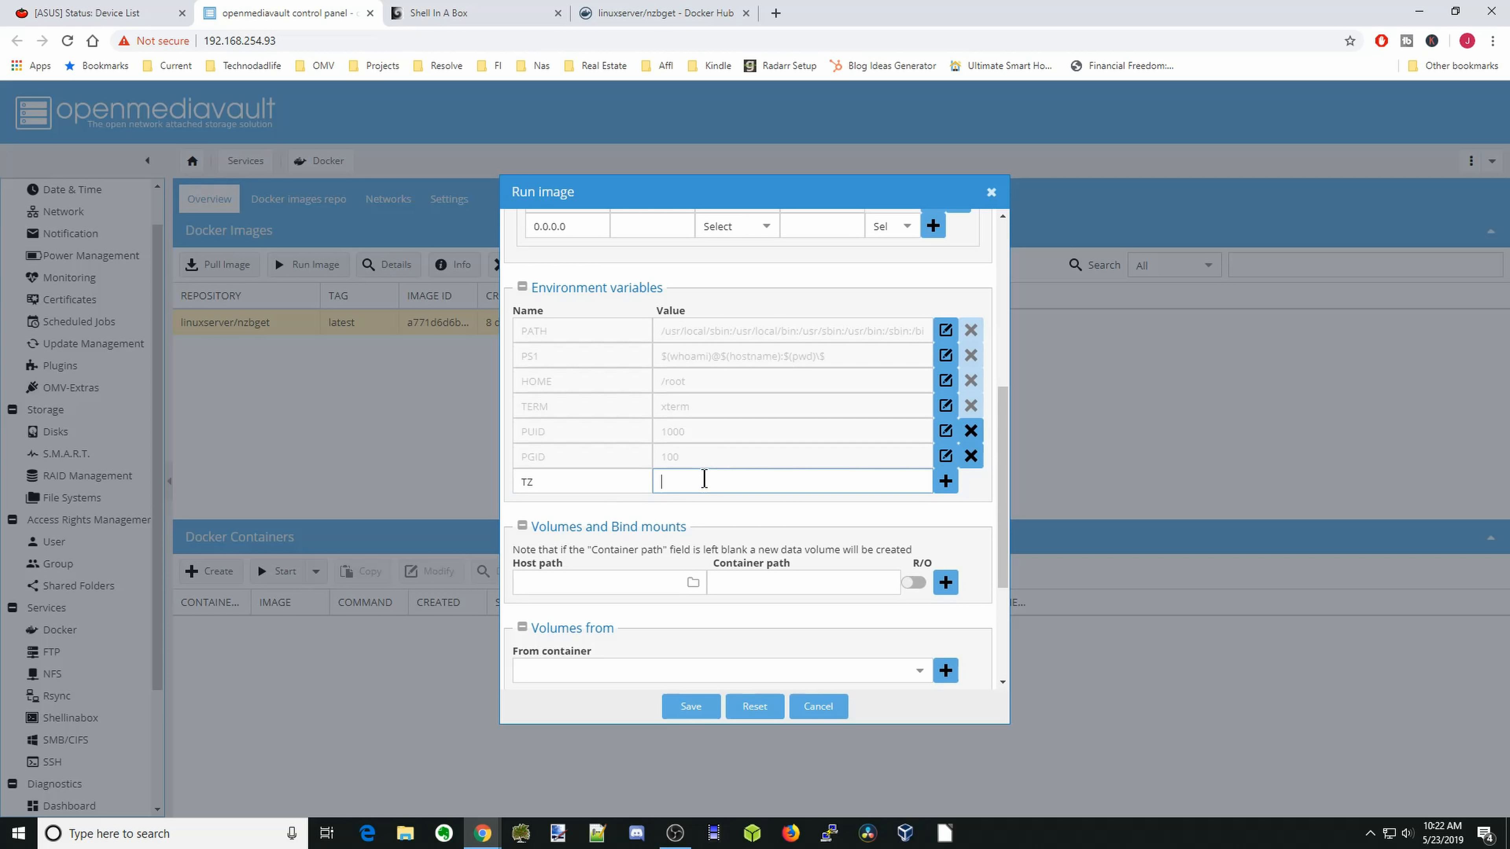
text(America/New_York)
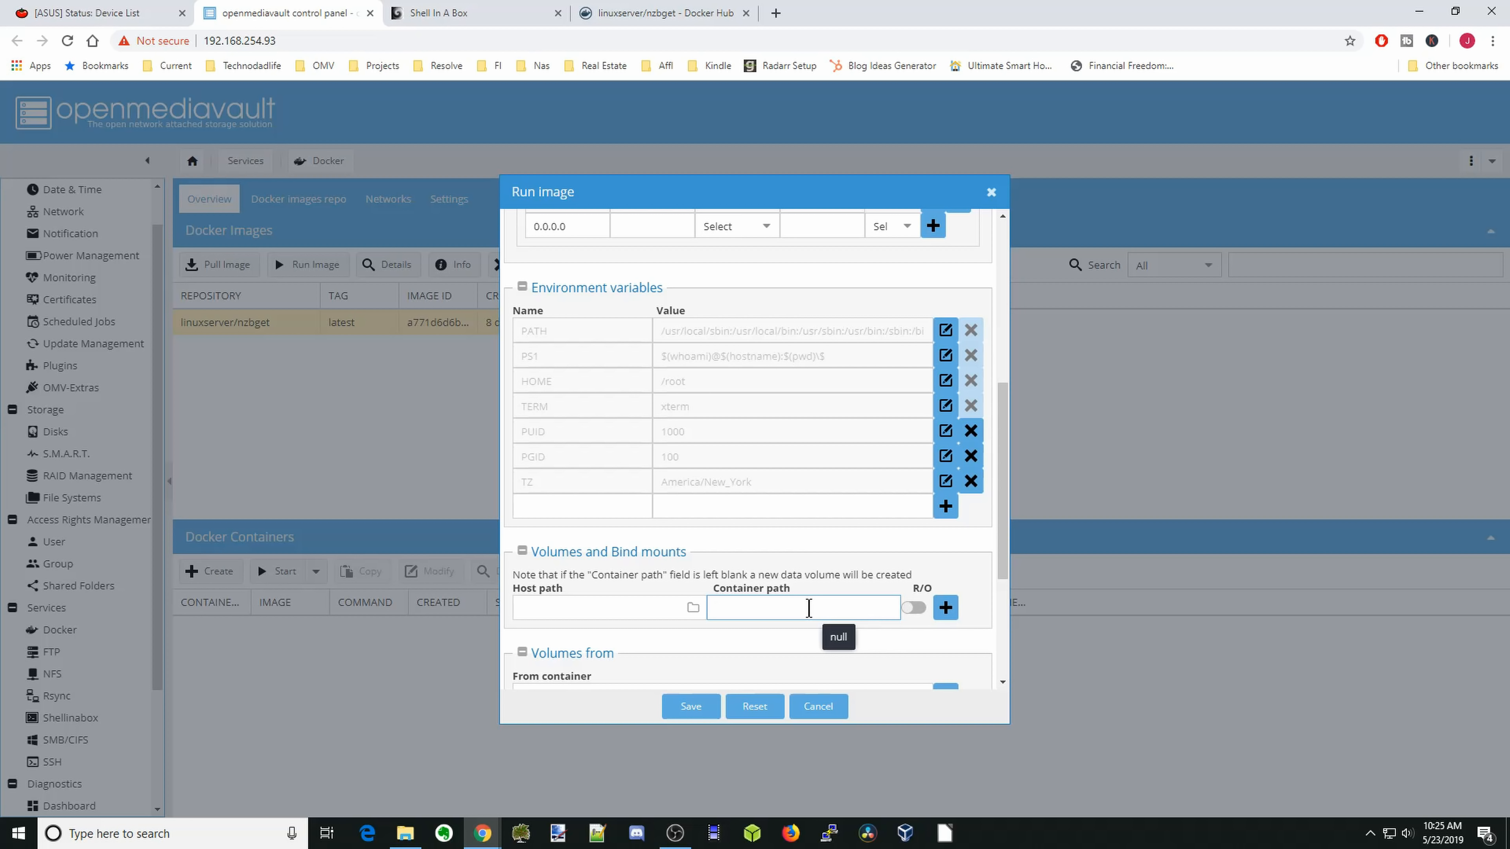
- Set the first volume's container path to /config
text(/config)
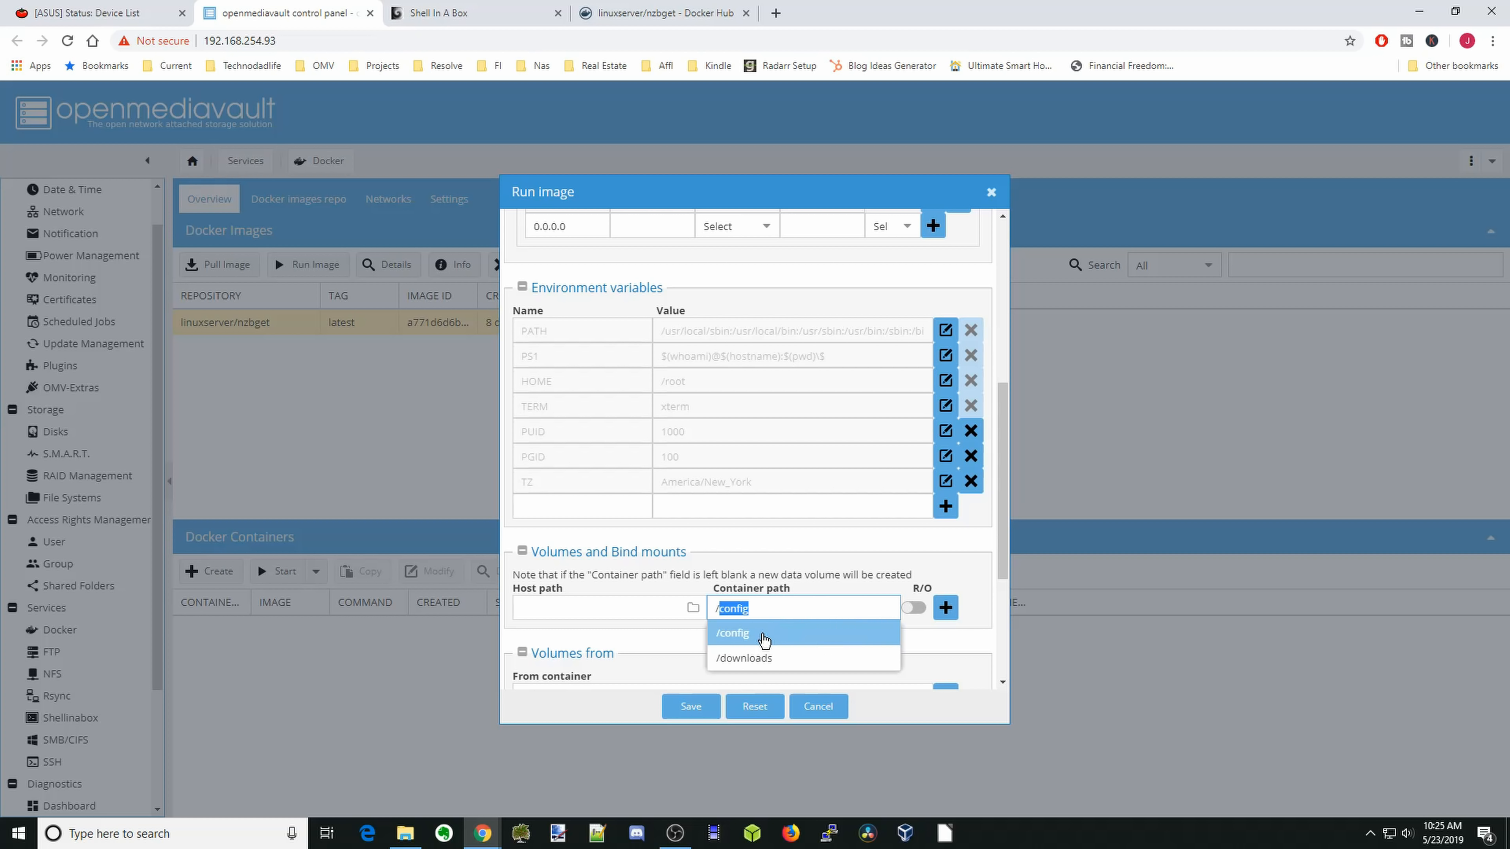
click(732, 633)
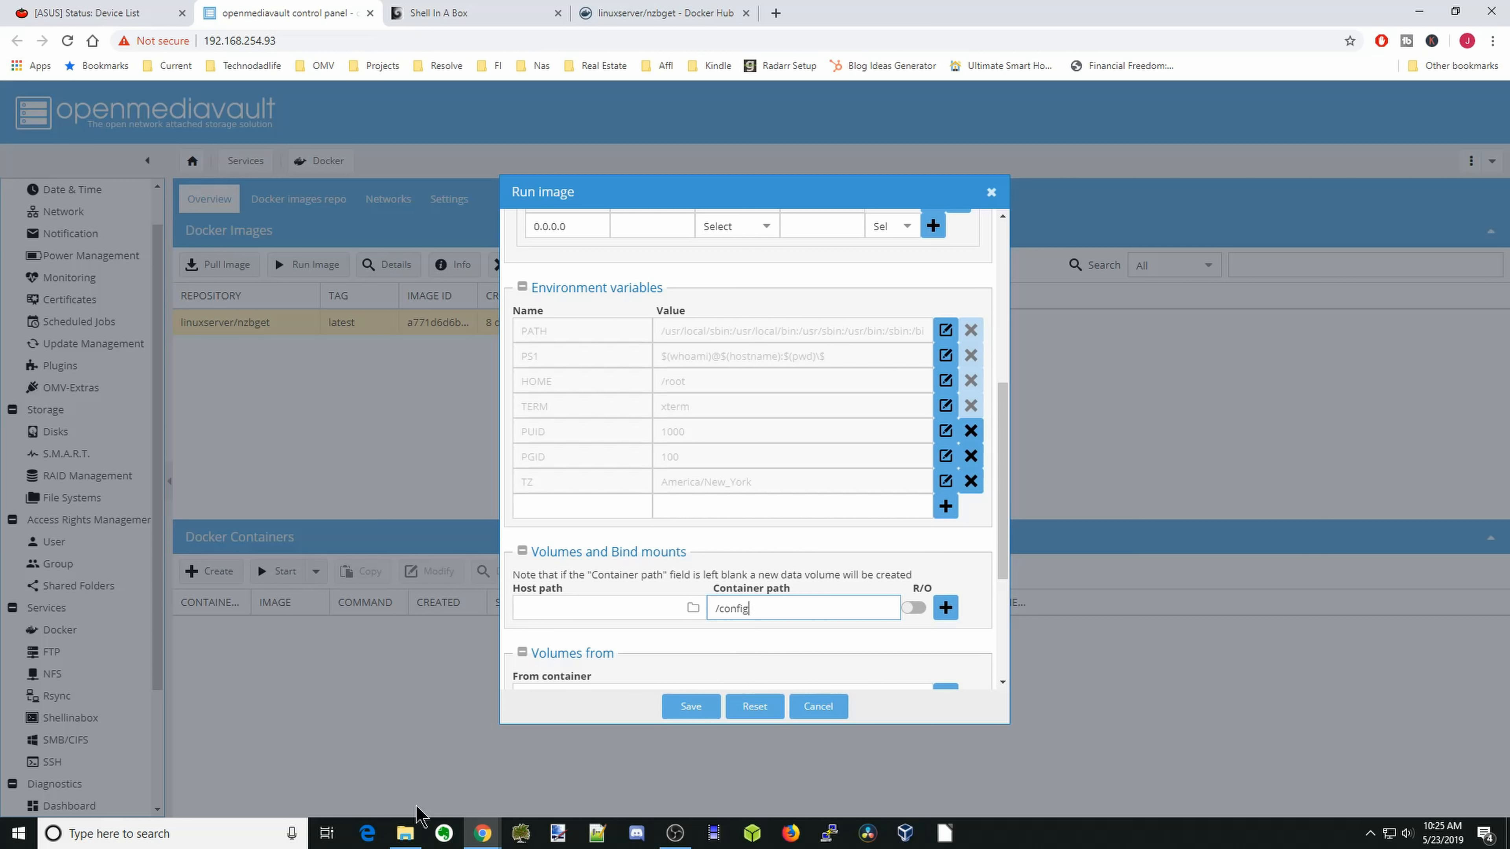
- In the file explorer, create a folder named nzbget inside the share's appdata folder
click(403, 833)
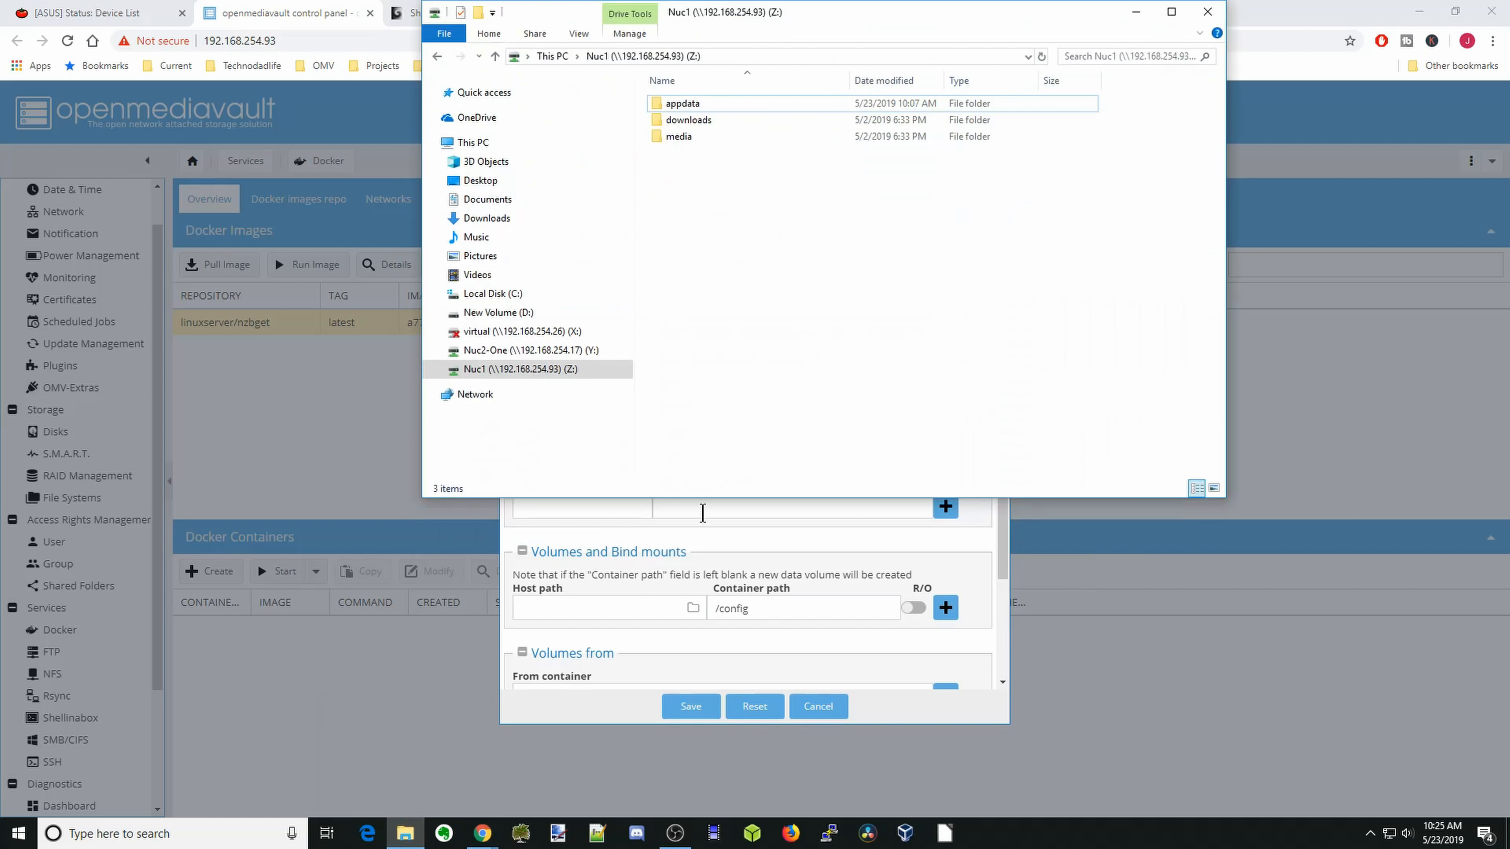
click(682, 103)
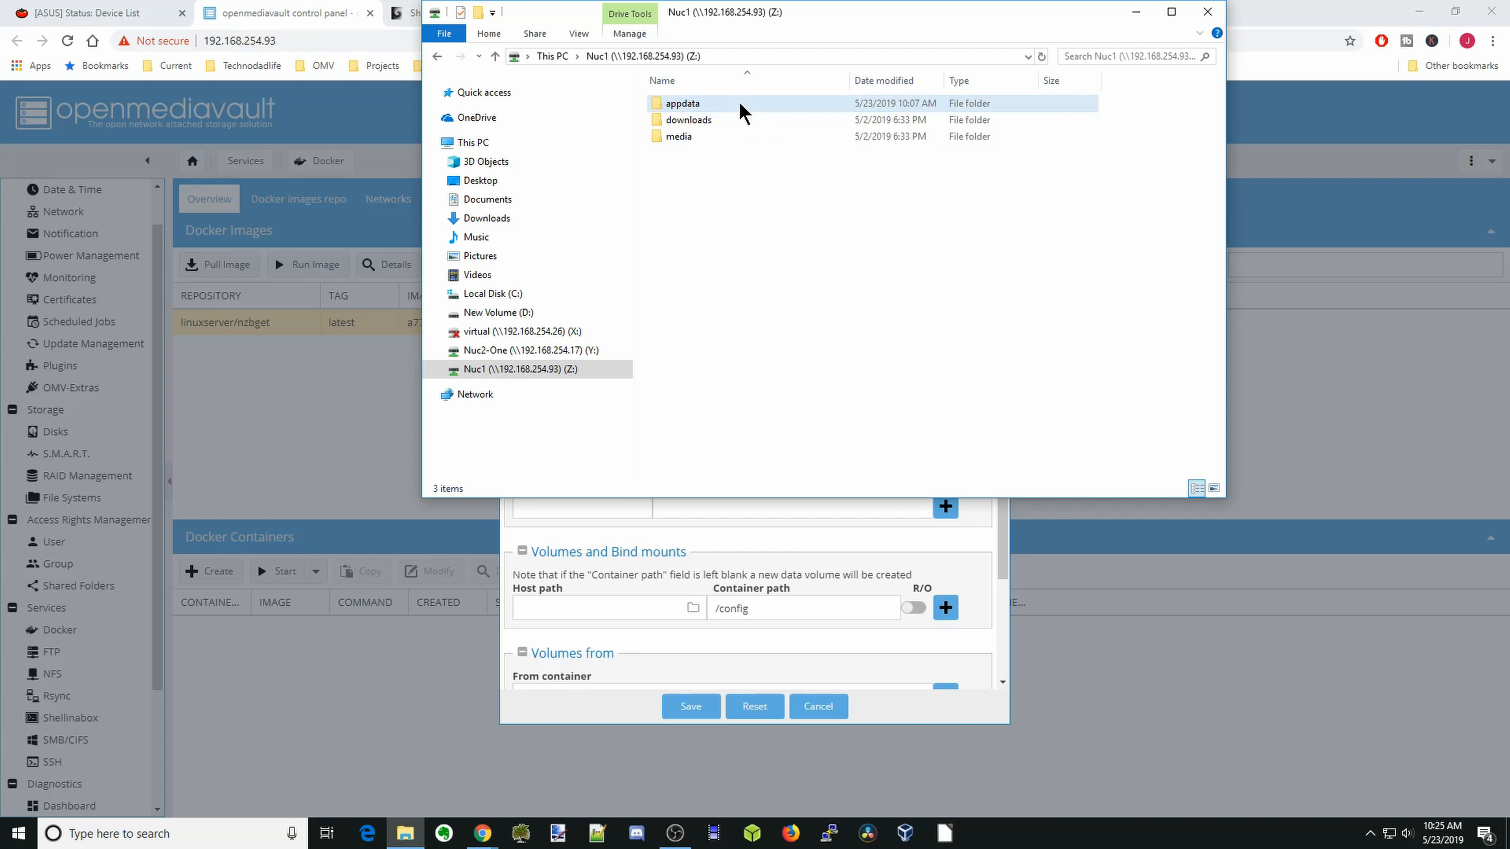
double_click(681, 103)
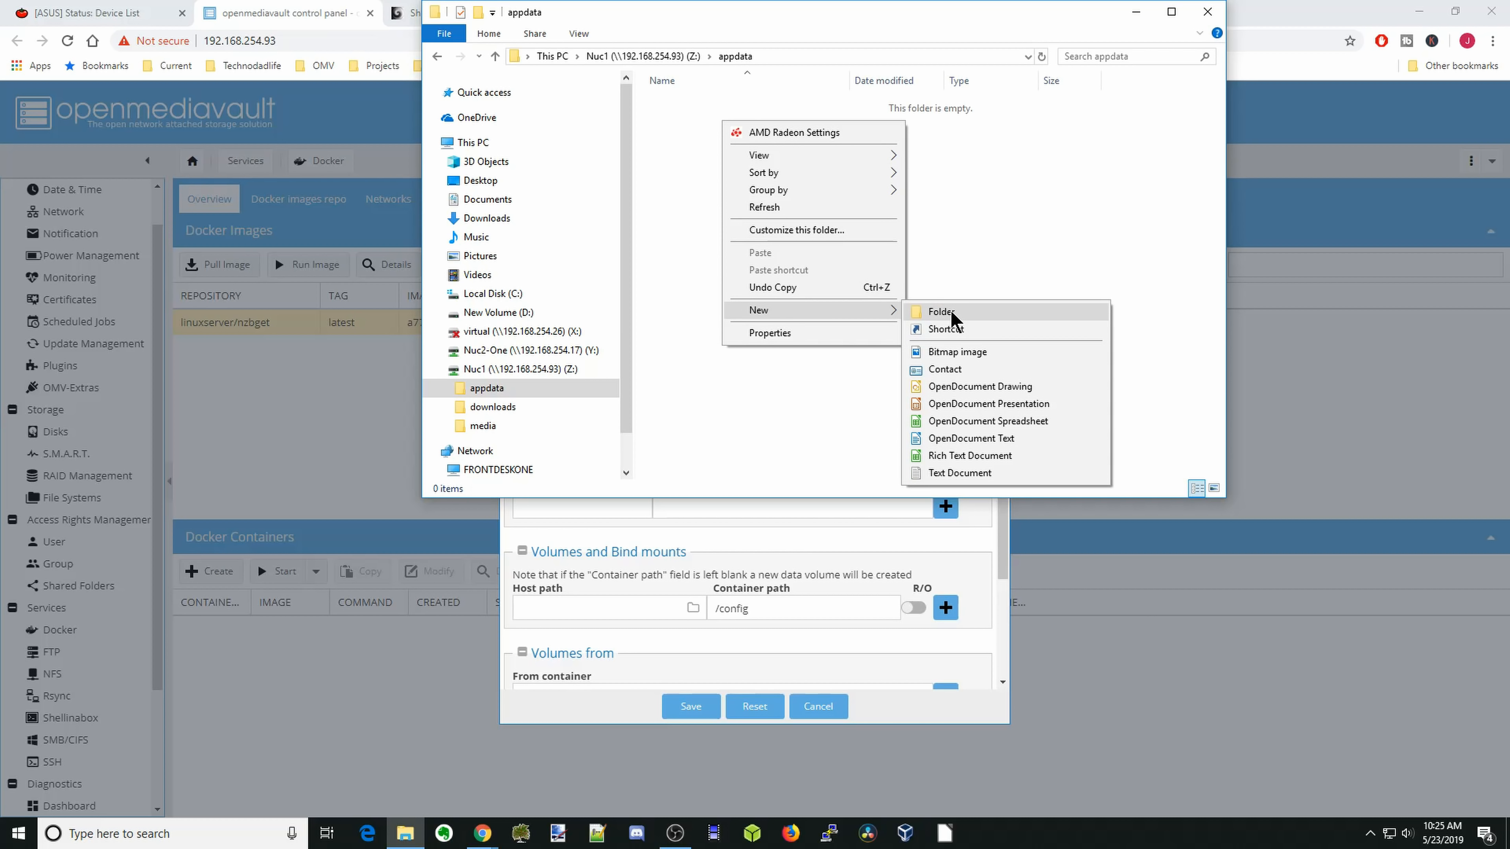
click(941, 312)
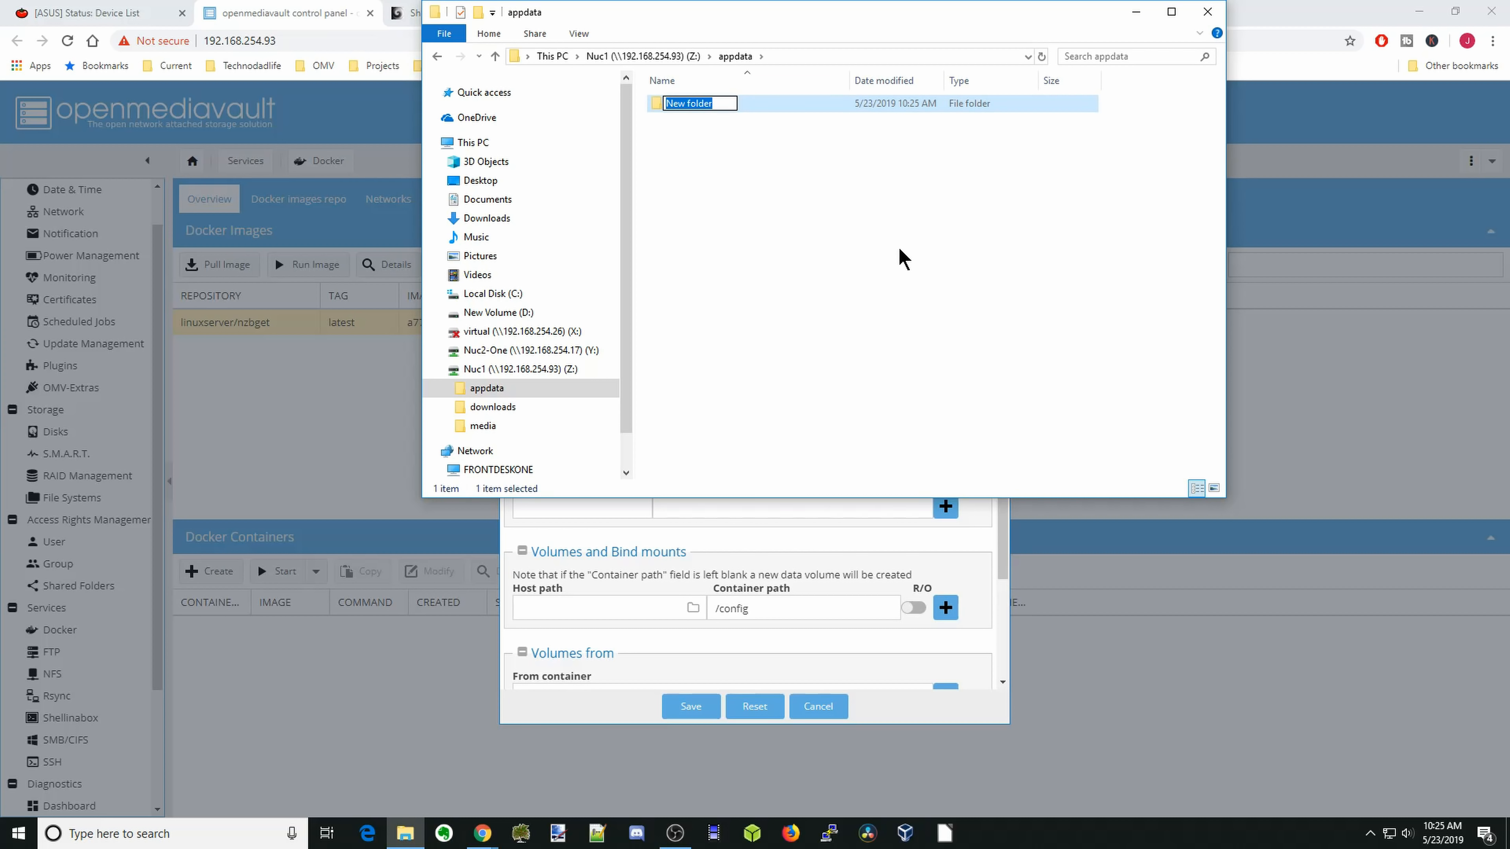
text(nzbget)
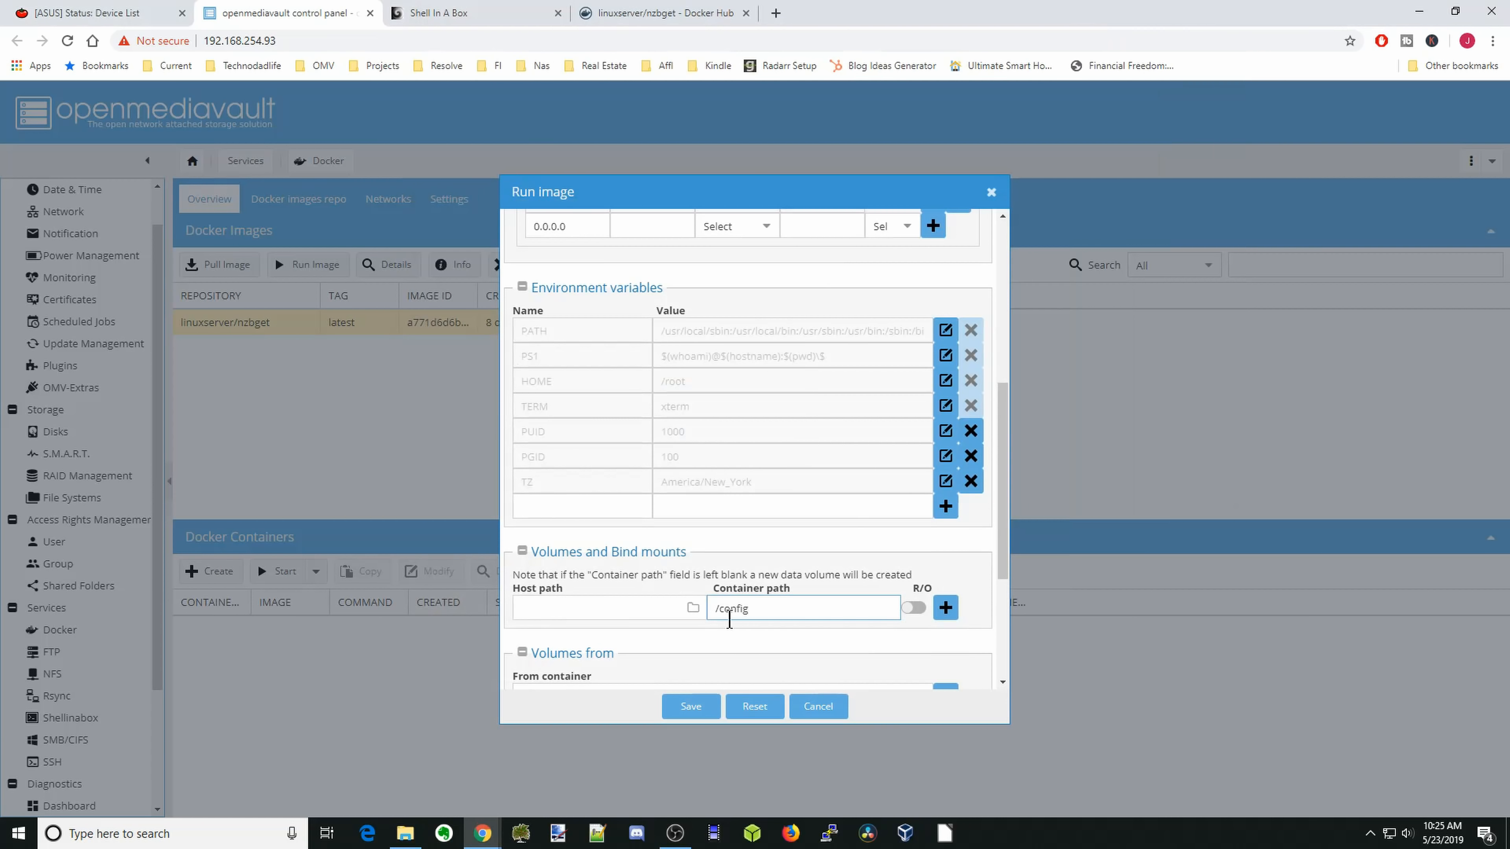
- Map /sharedfolders/Nuc1/appdata/nzbget as the host path for /config and add it
click(692, 608)
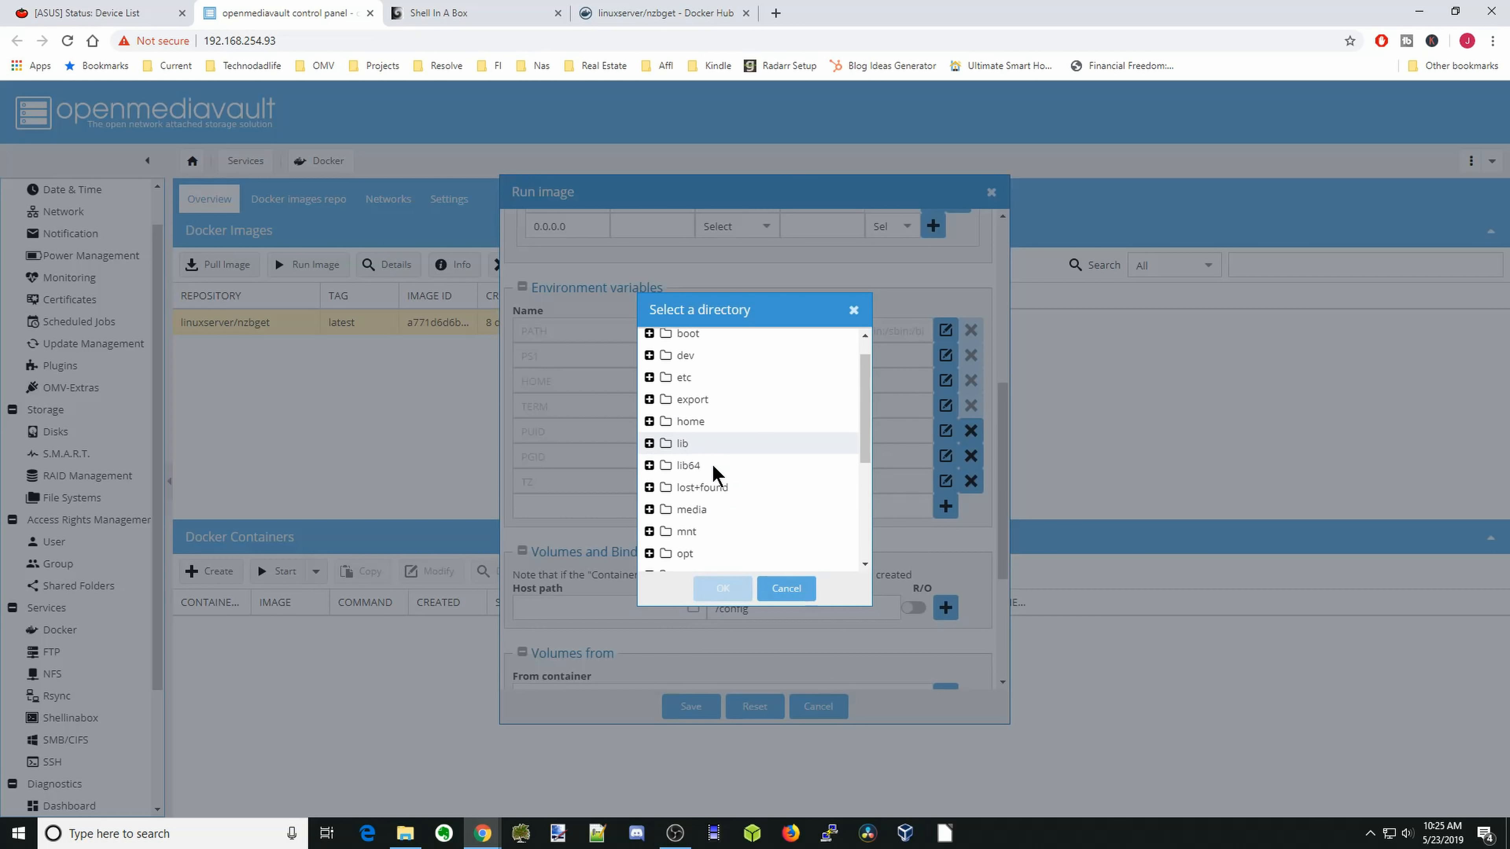
click(649, 455)
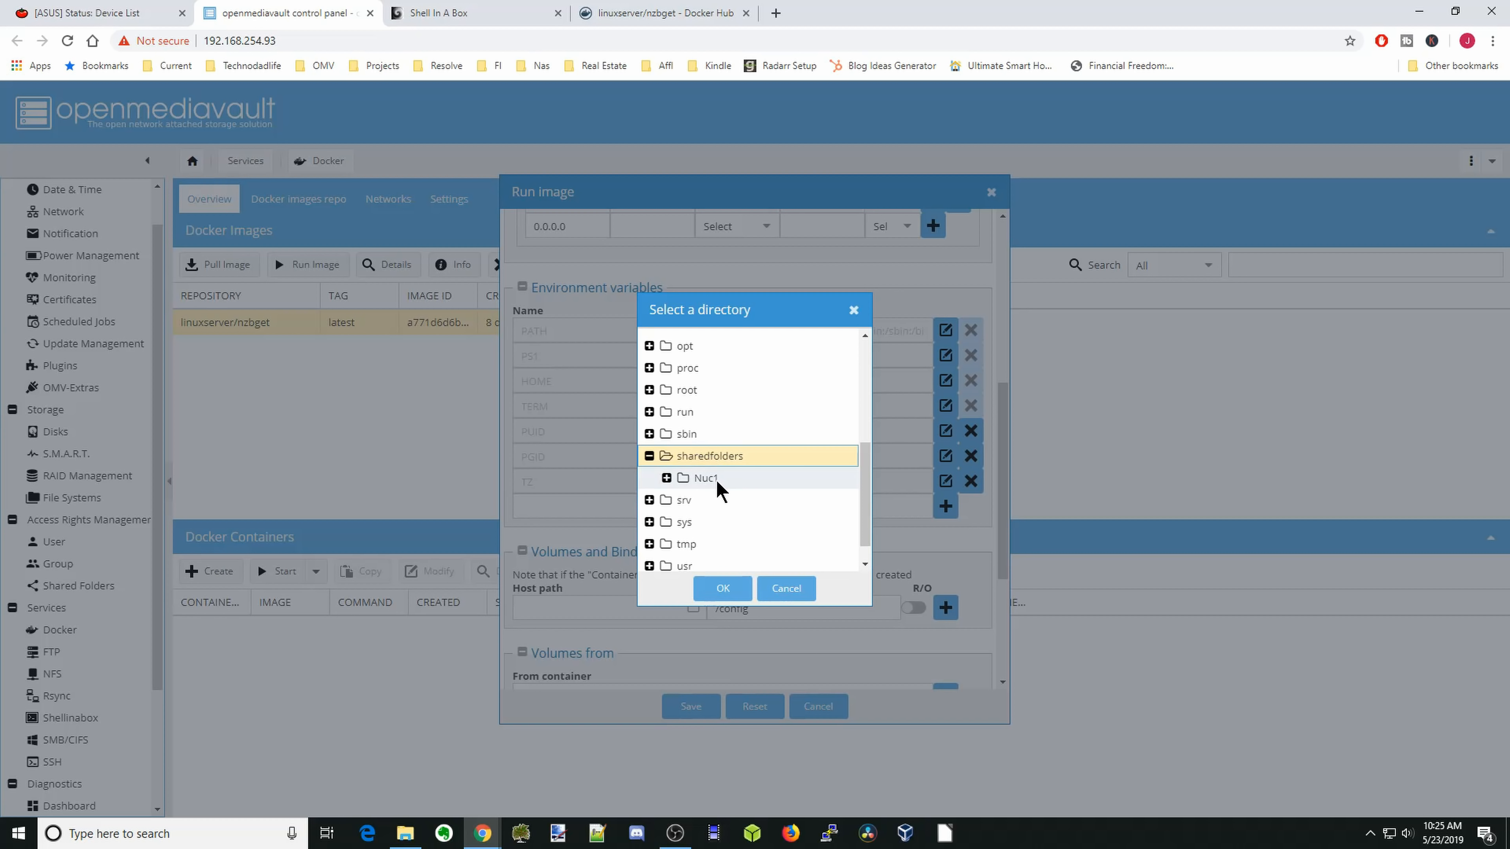
click(668, 478)
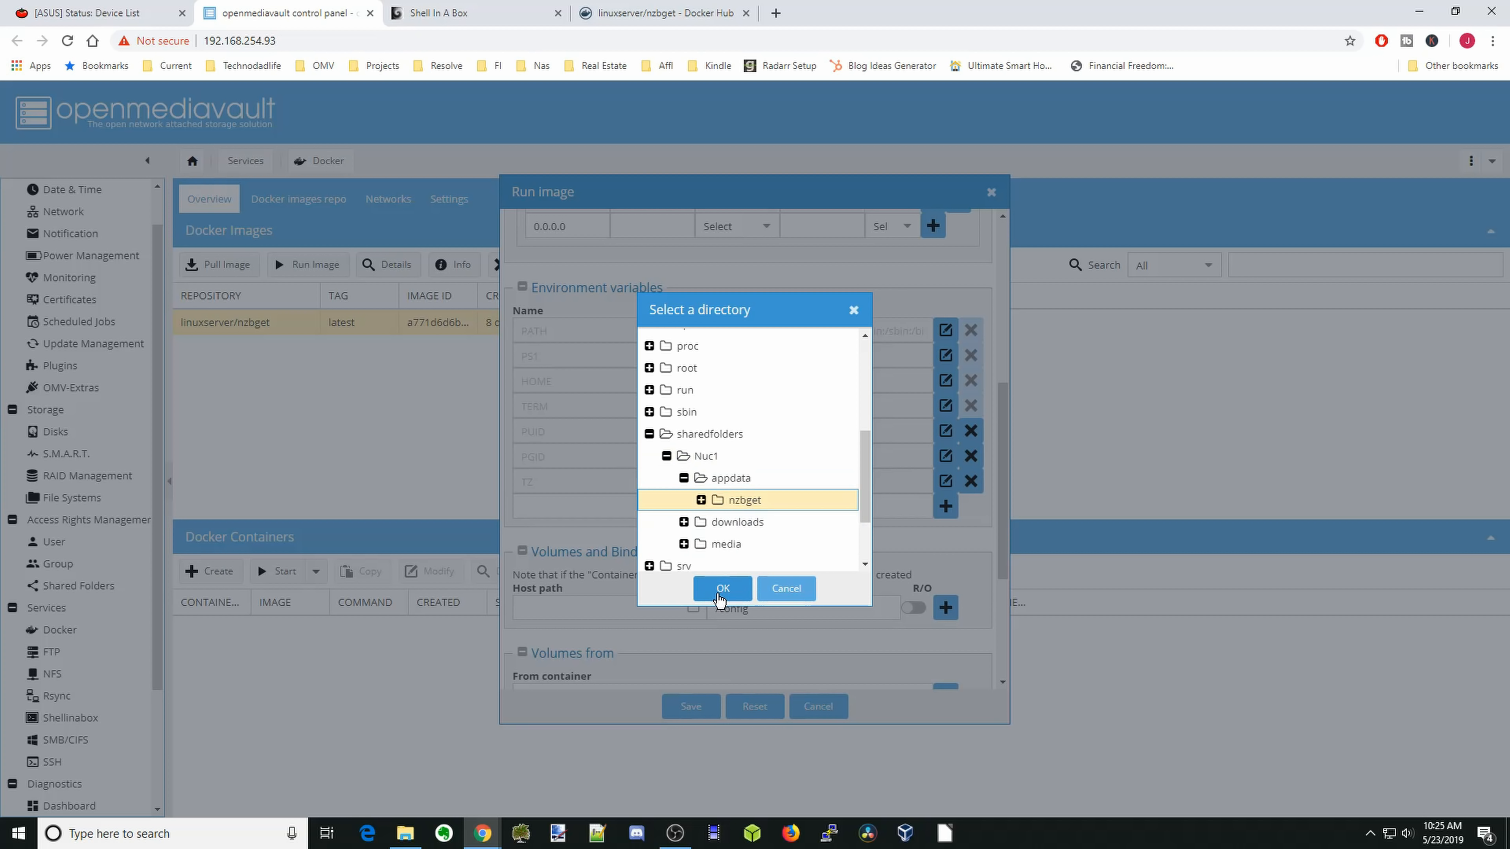
click(722, 588)
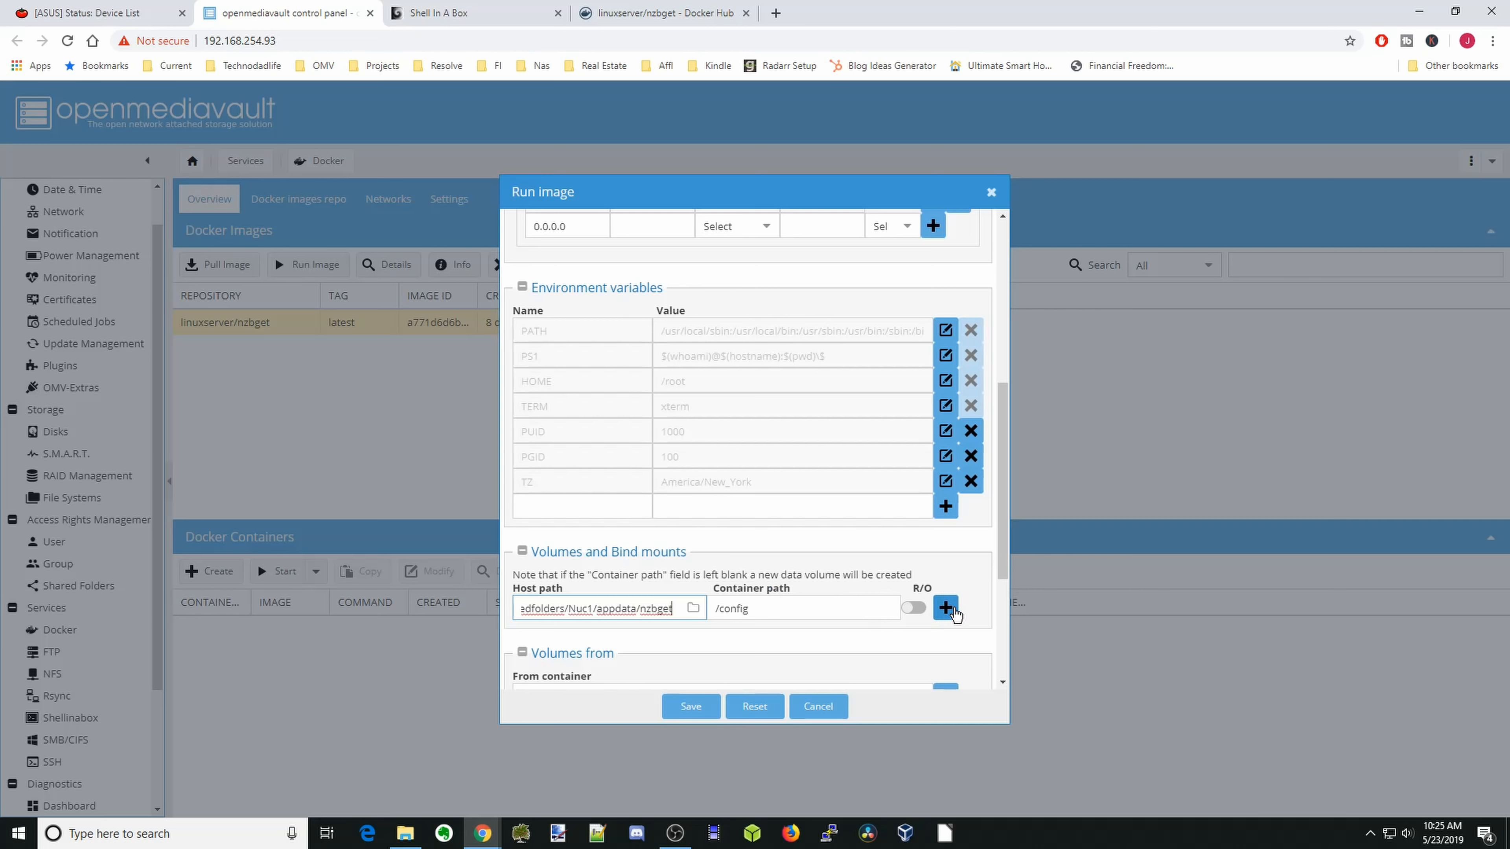
click(945, 607)
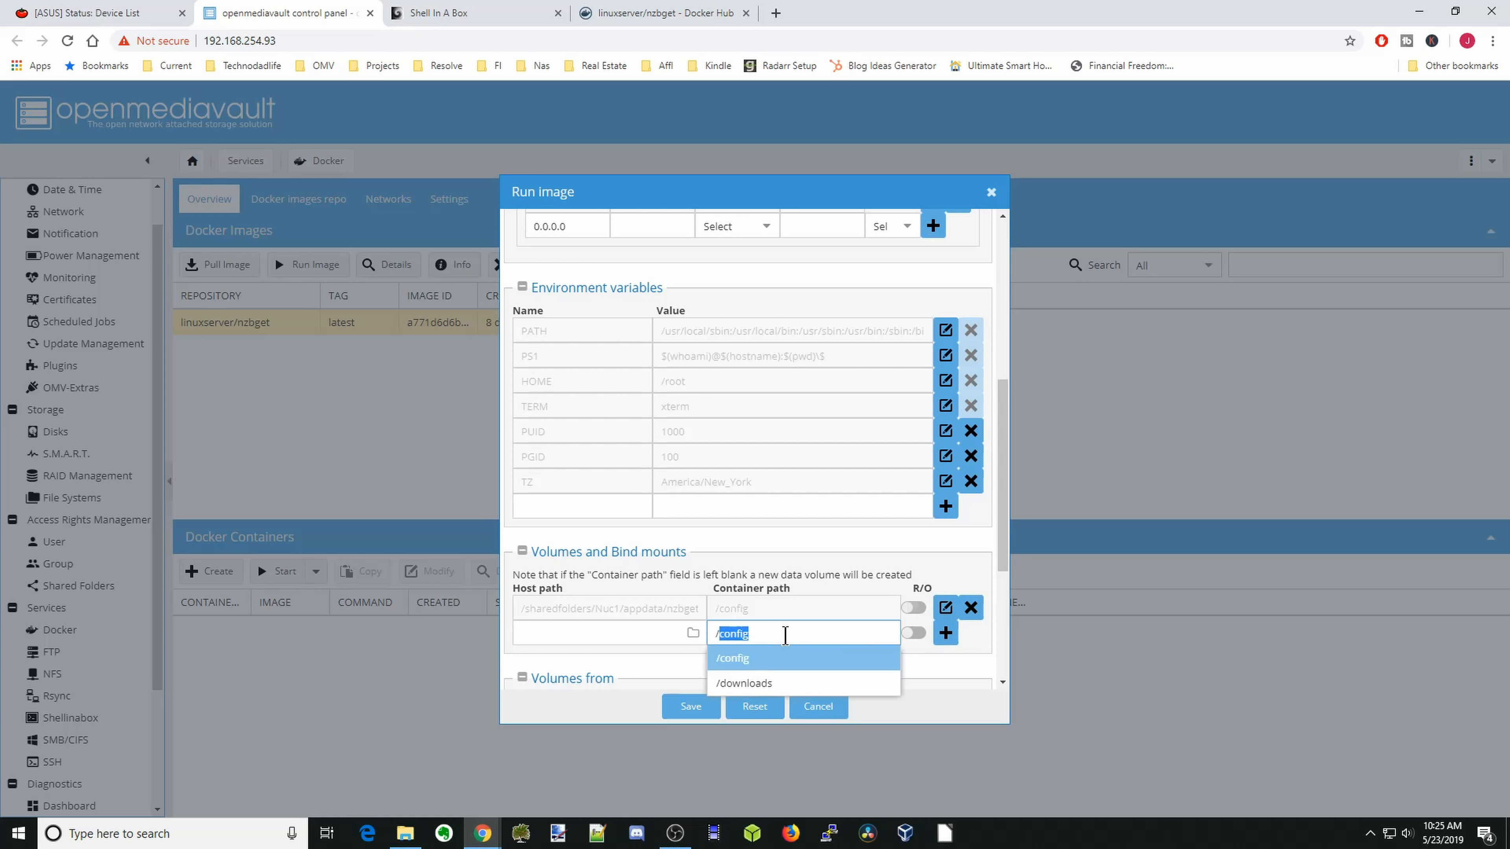
- Map /downloads to /sharedfolders/Nuc1/downloads and add the volume
click(692, 632)
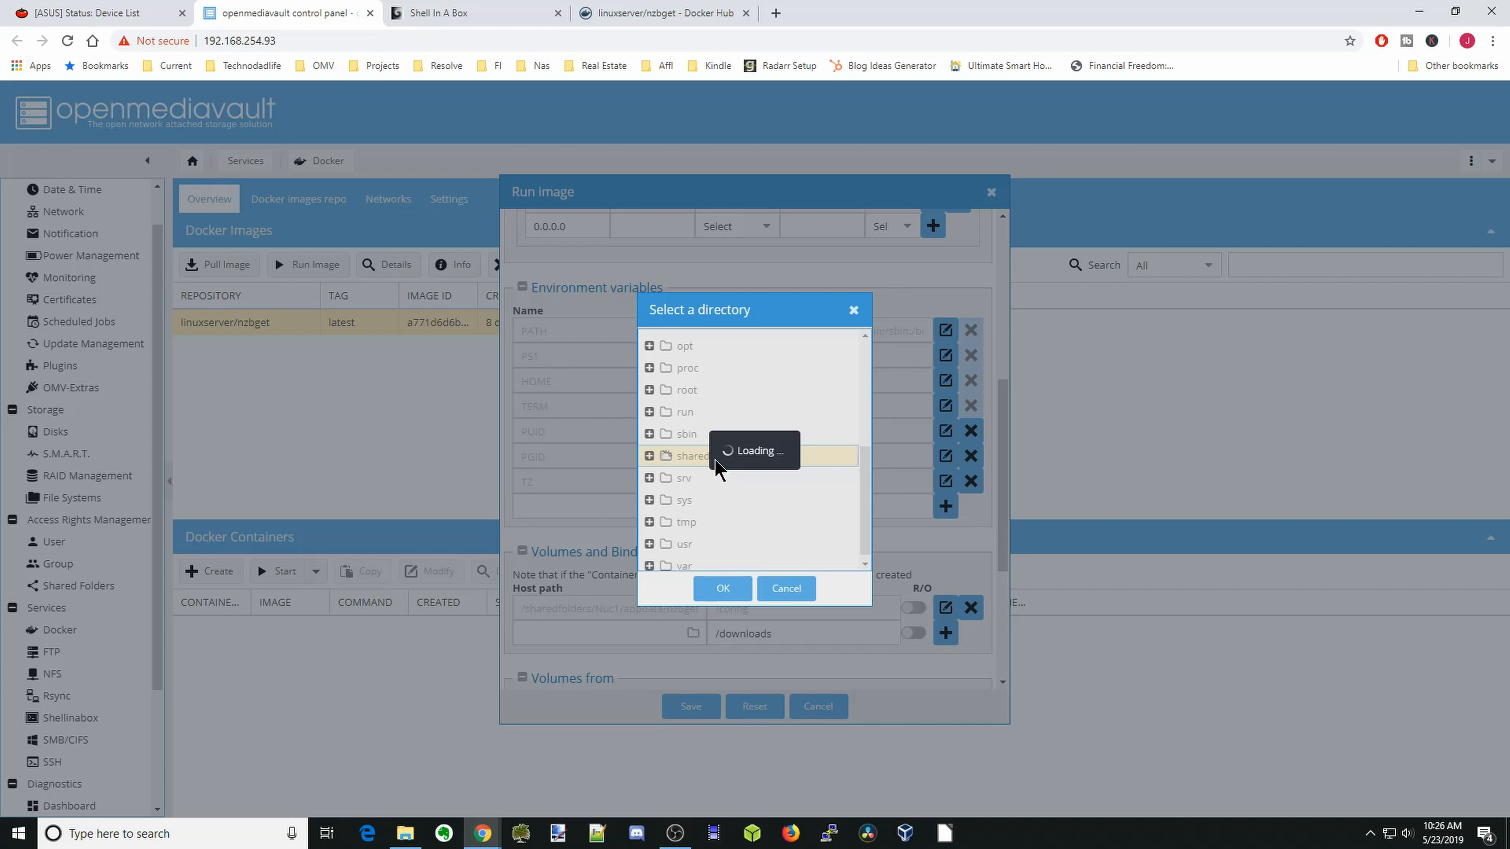
click(648, 455)
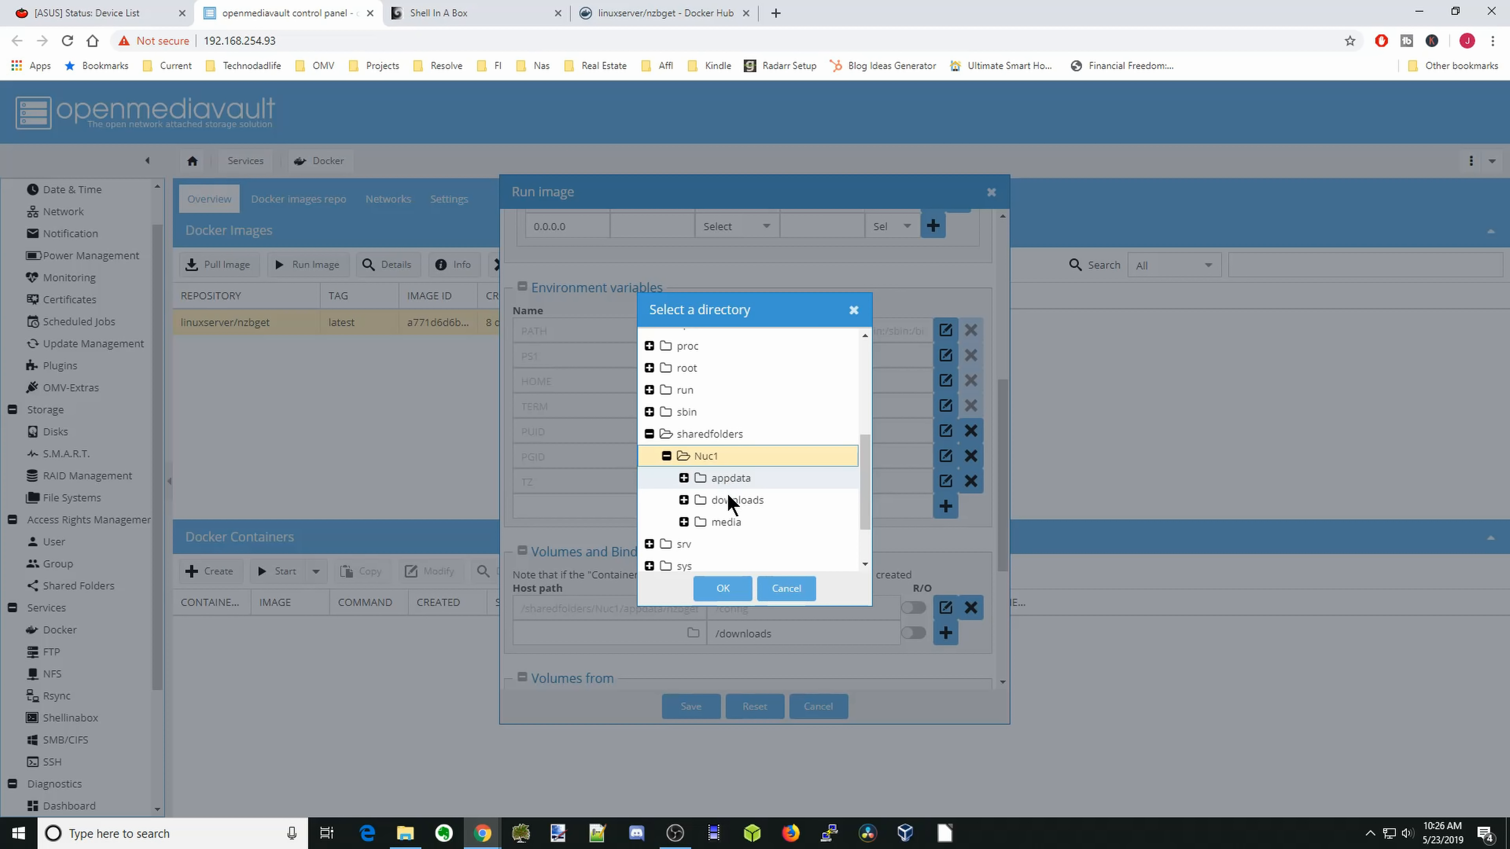
click(736, 500)
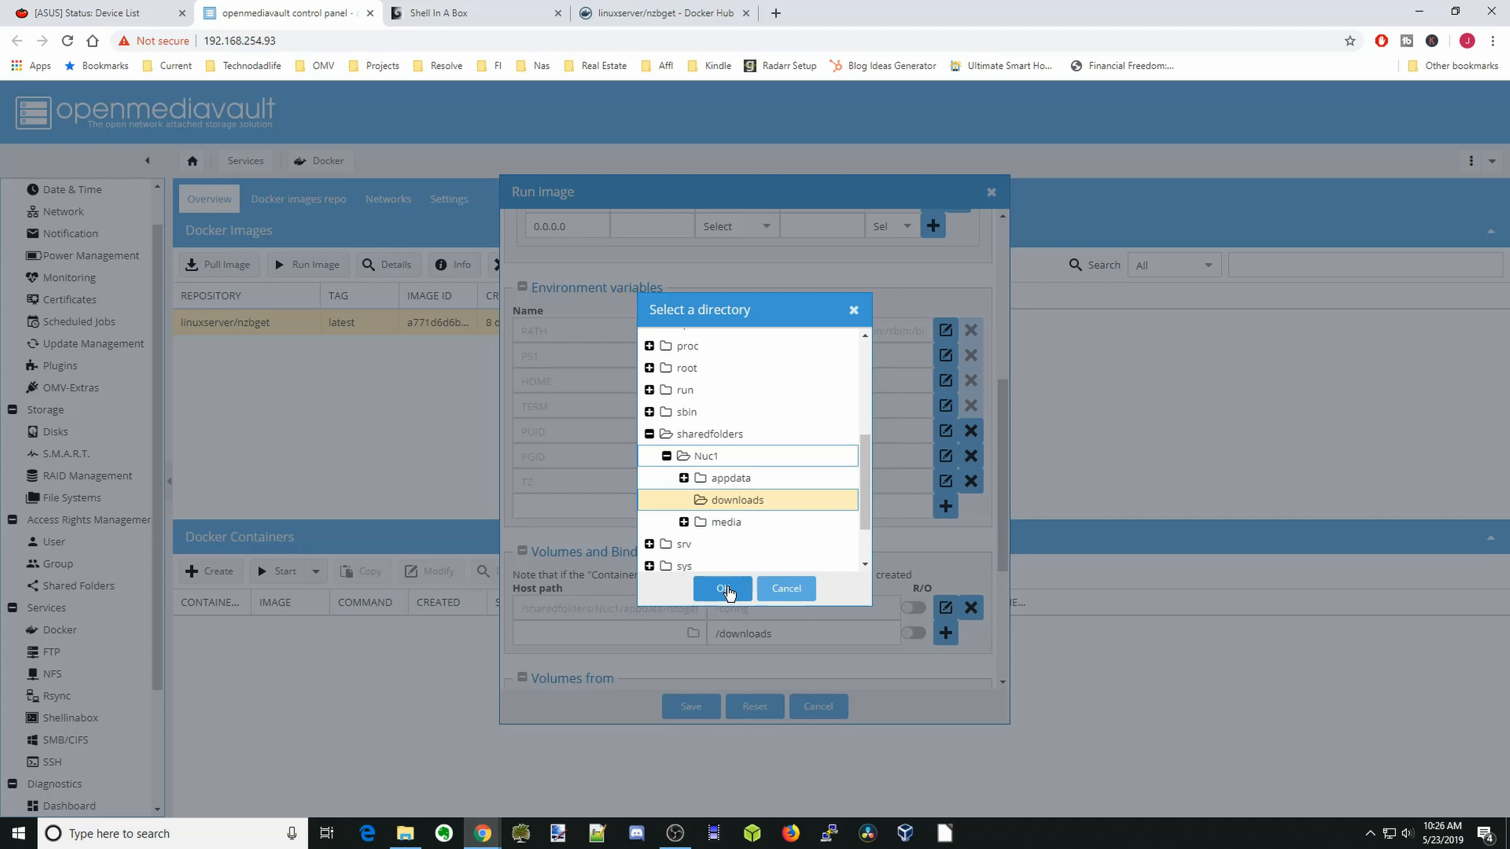
click(723, 589)
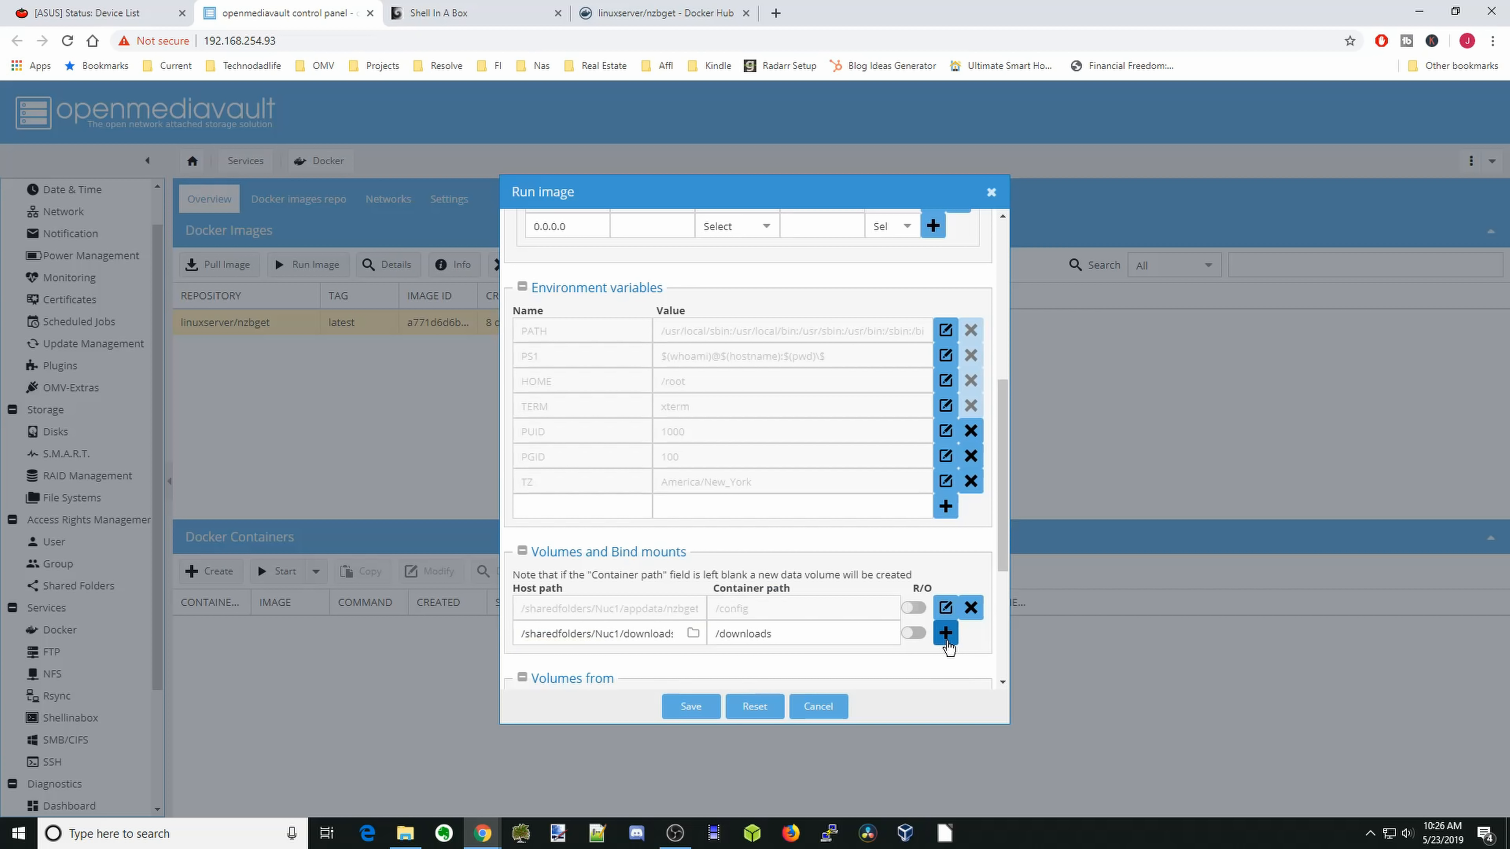
click(946, 633)
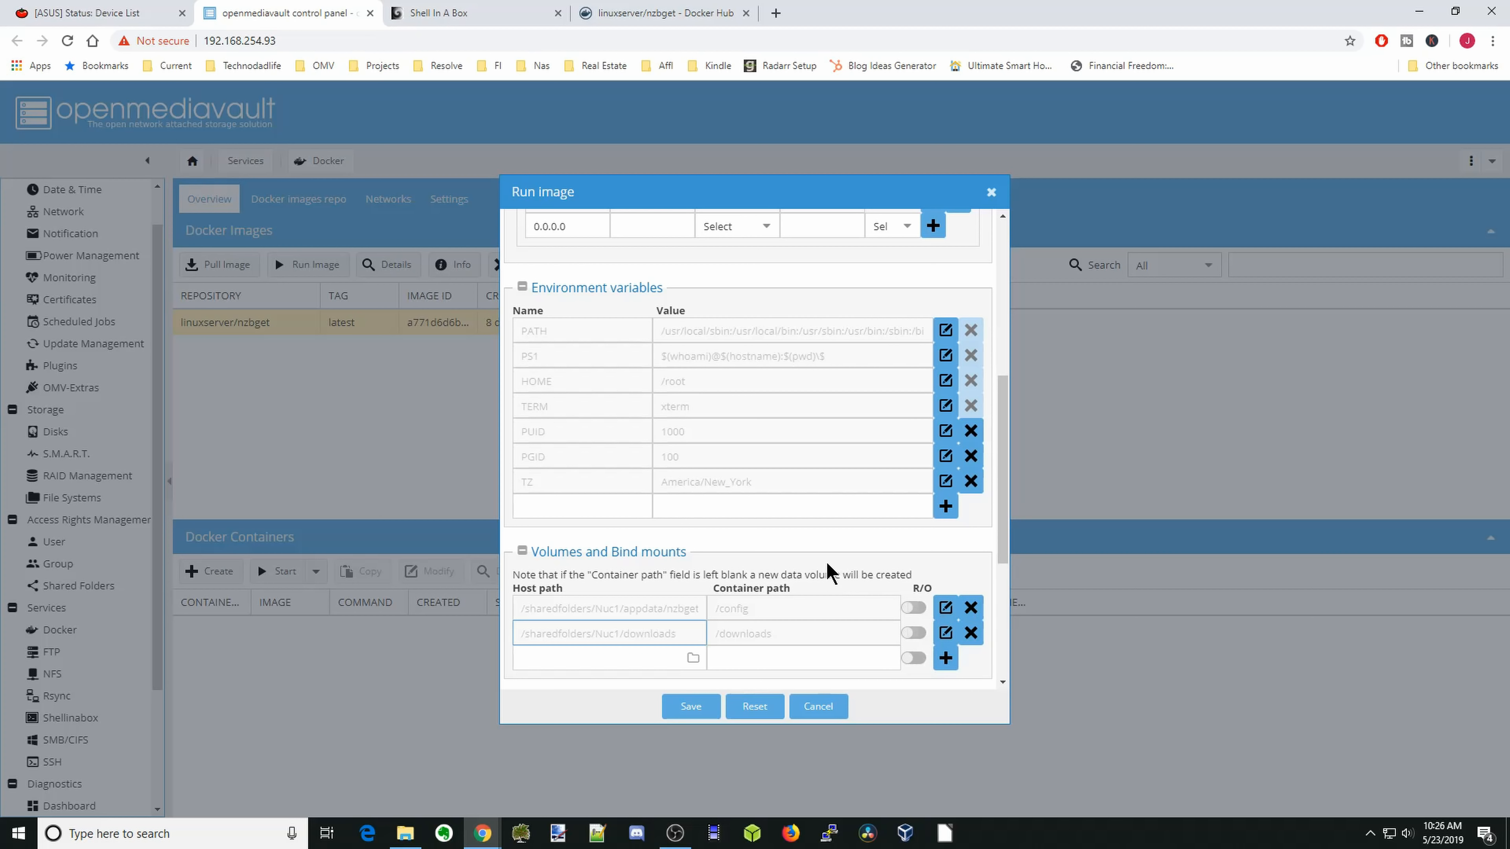
- Save the form so the nzbget container starts running
scroll(down, 3)
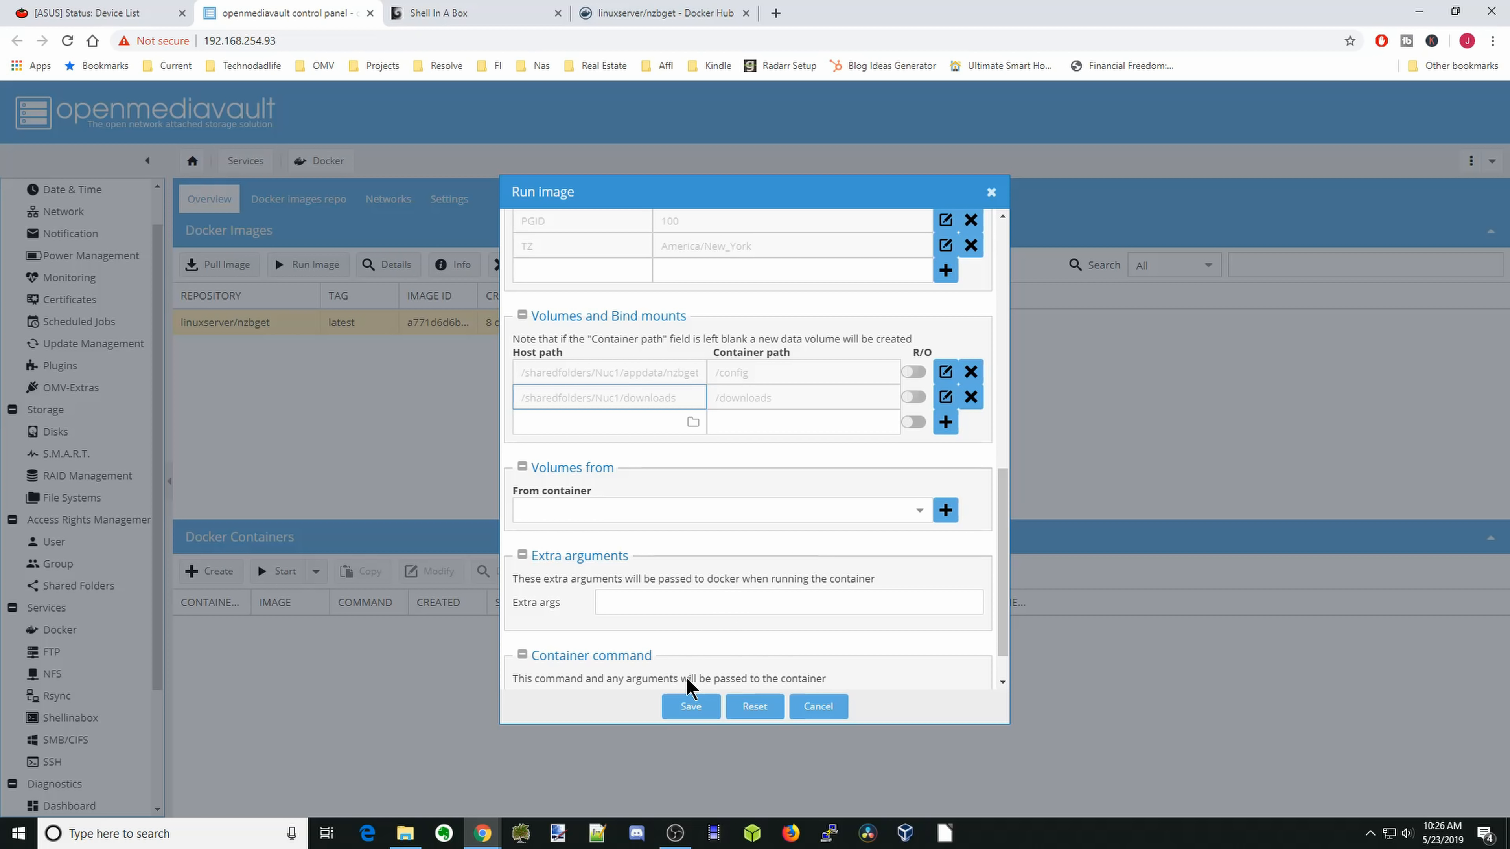
click(690, 706)
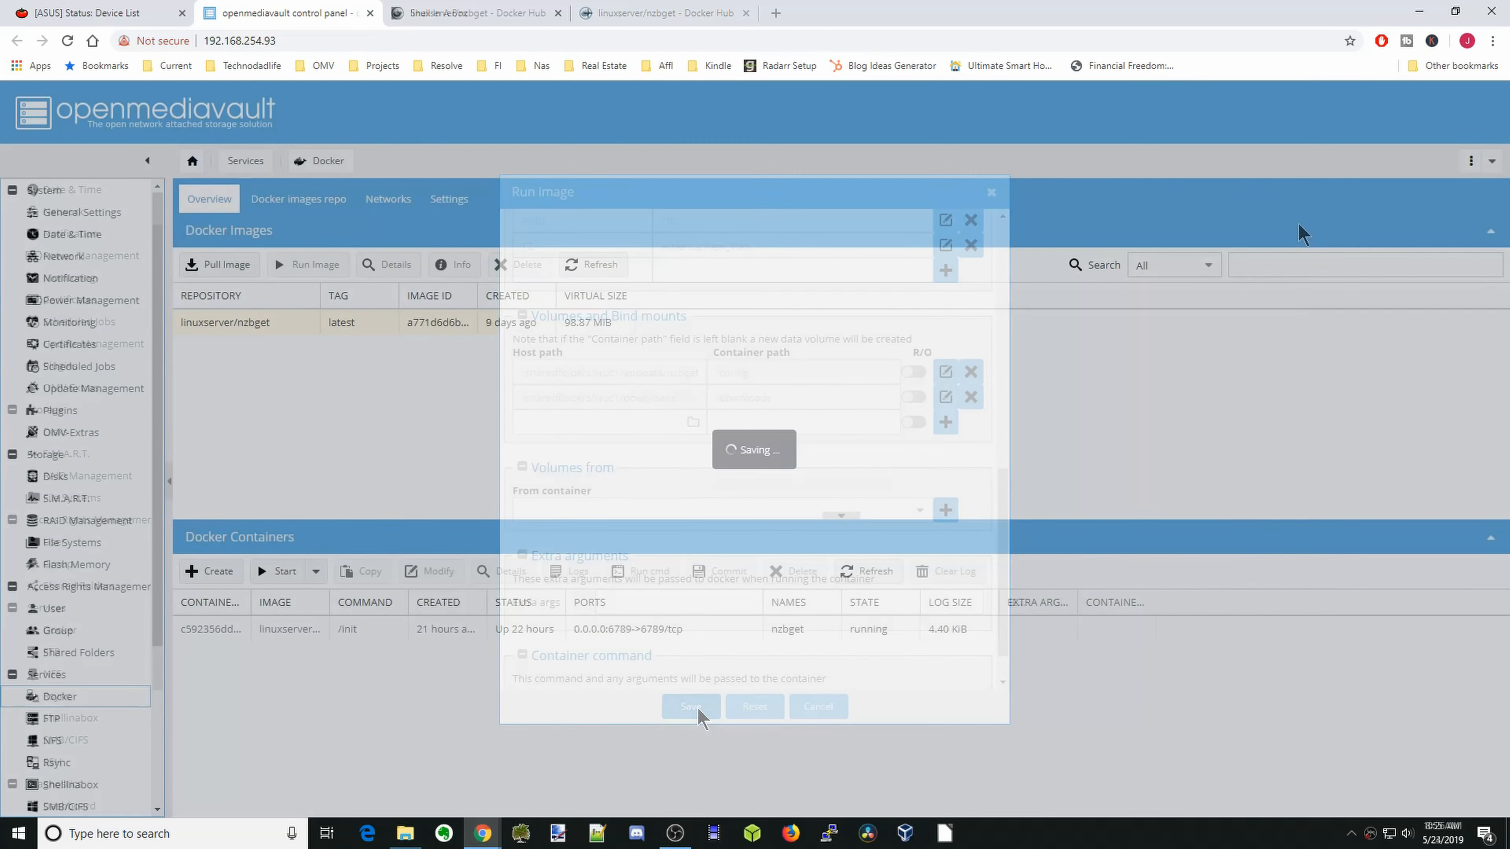
click(690, 706)
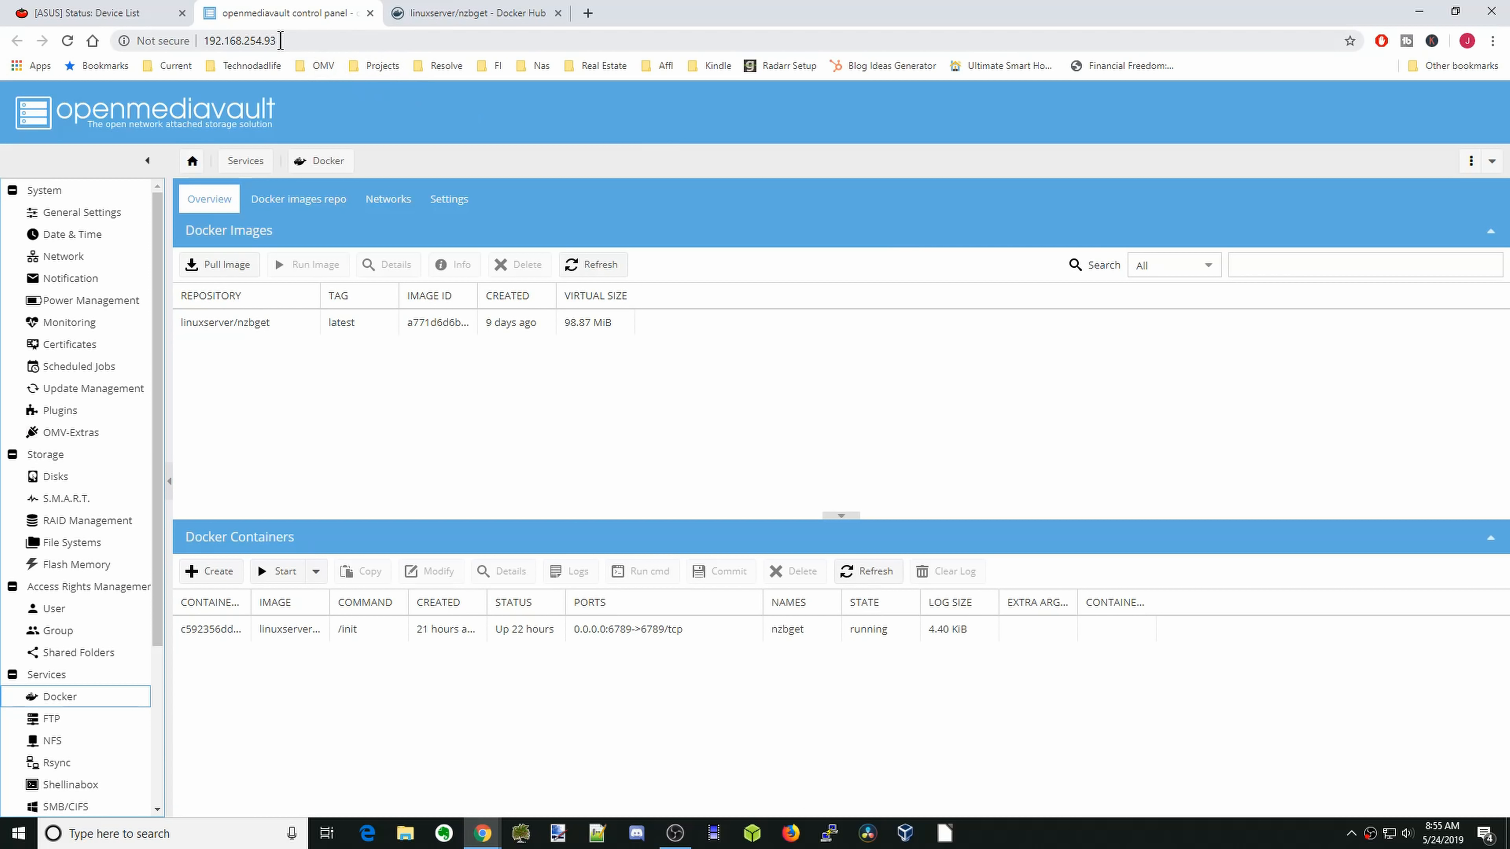
- Load the NZBGet web UI at the server address on port 6789 in a new browser tab
click(239, 40)
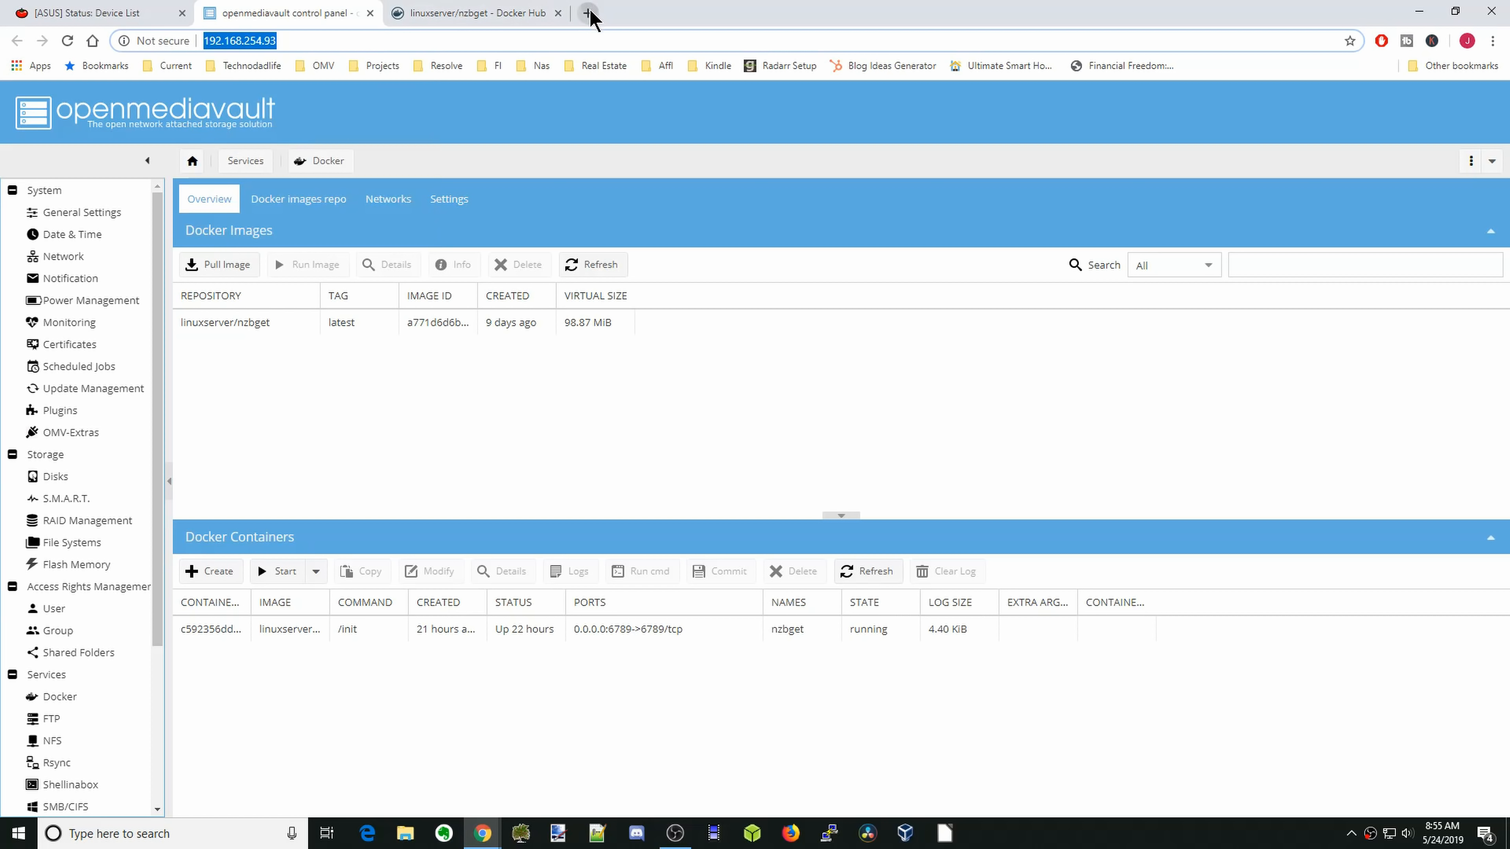
click(588, 13)
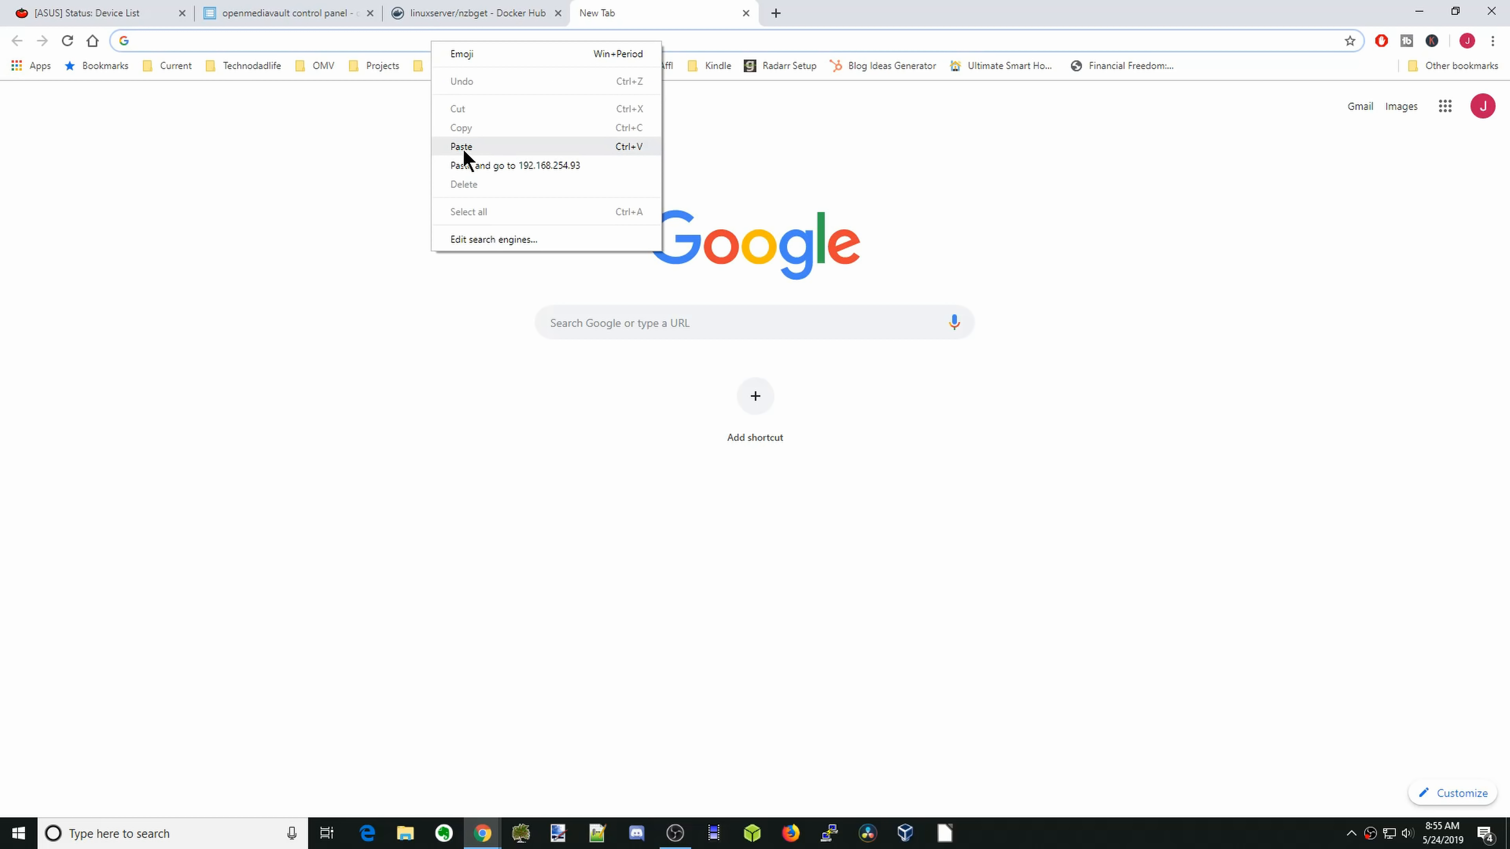
click(462, 146)
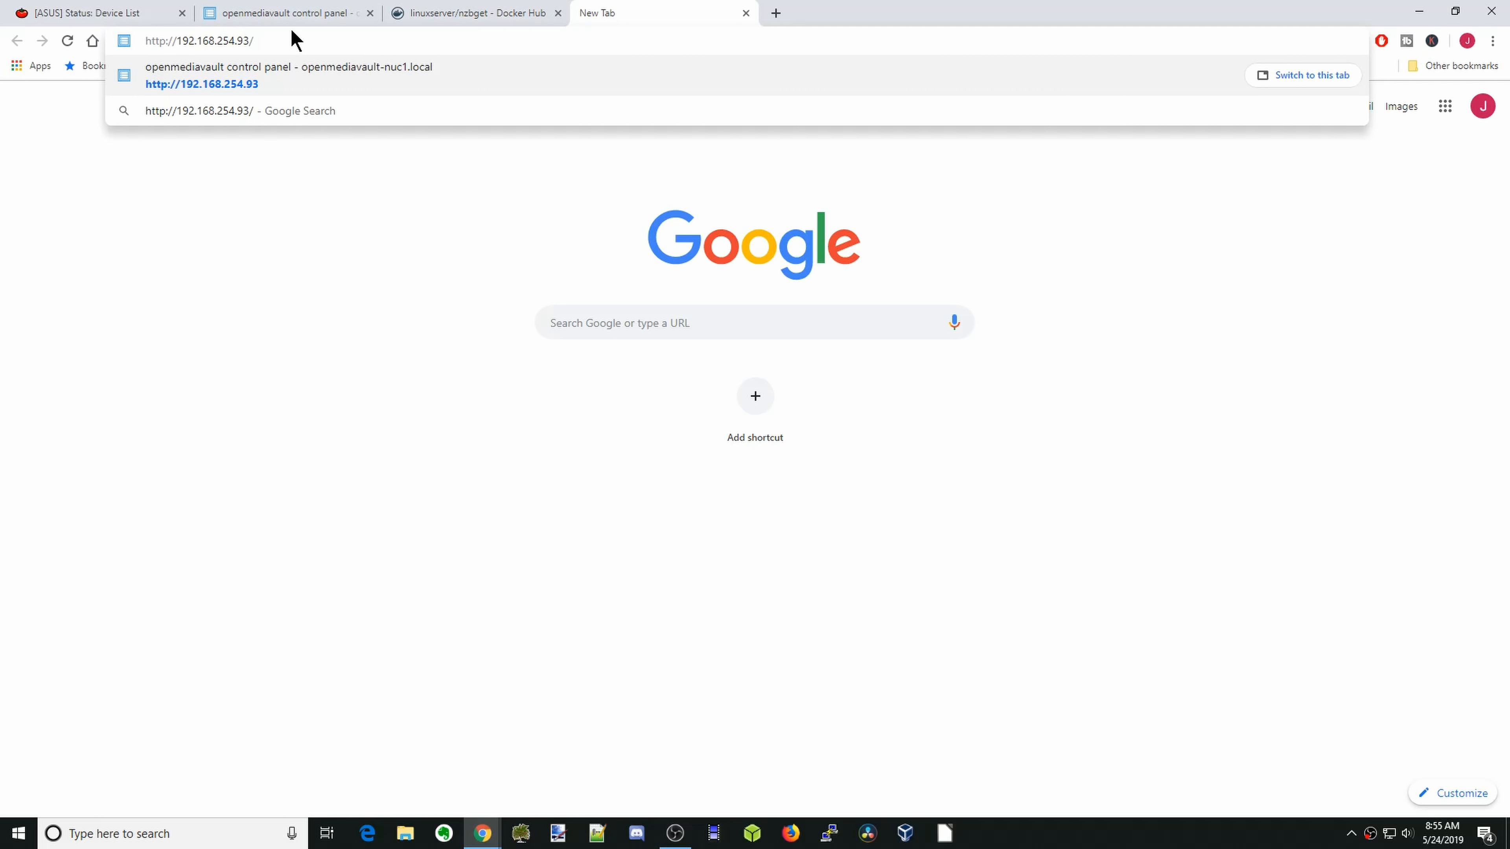
text(:)
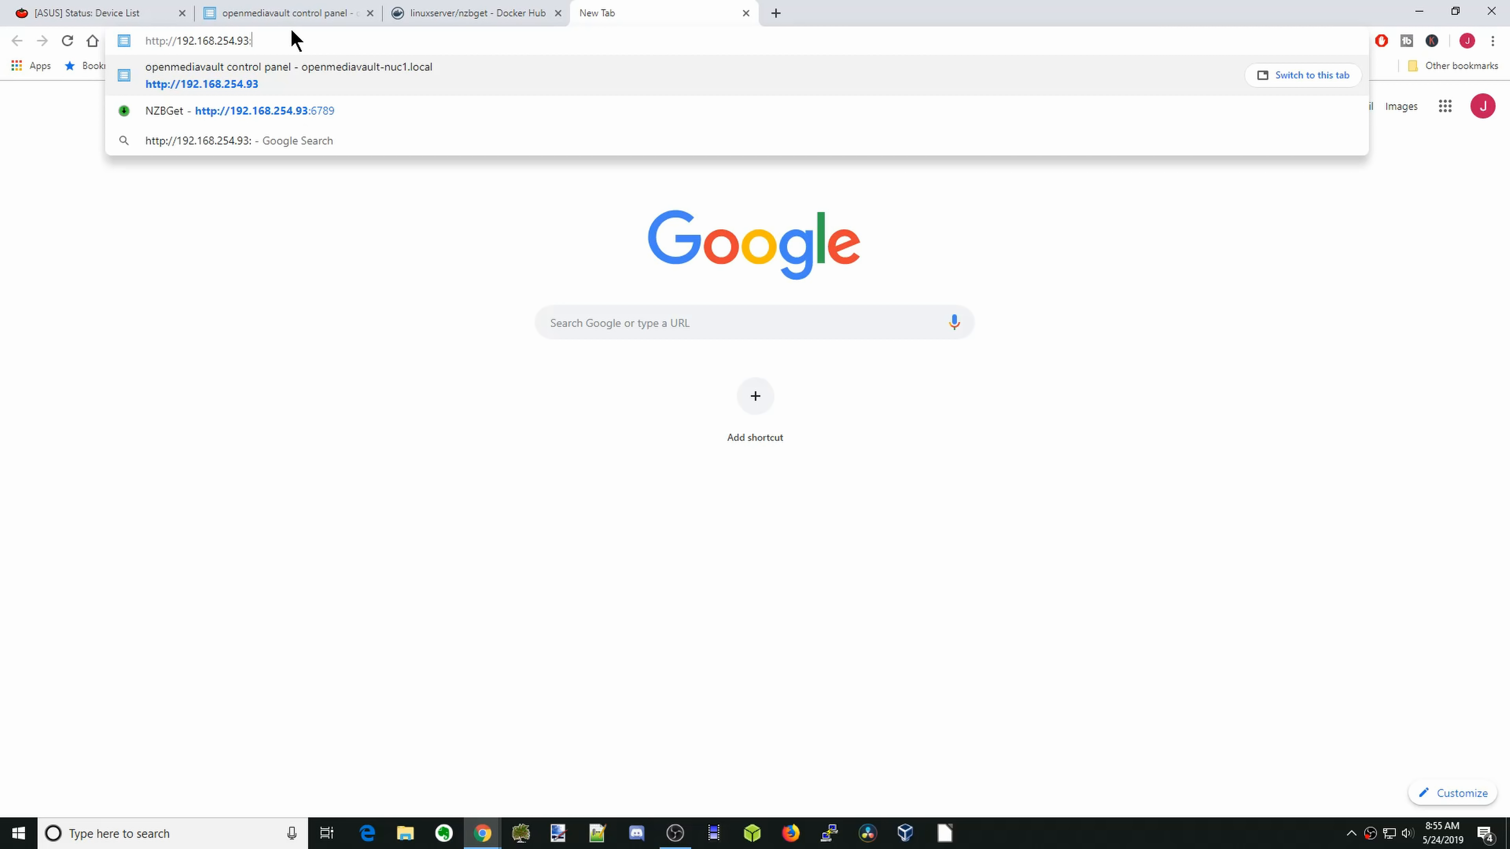
text(6789)
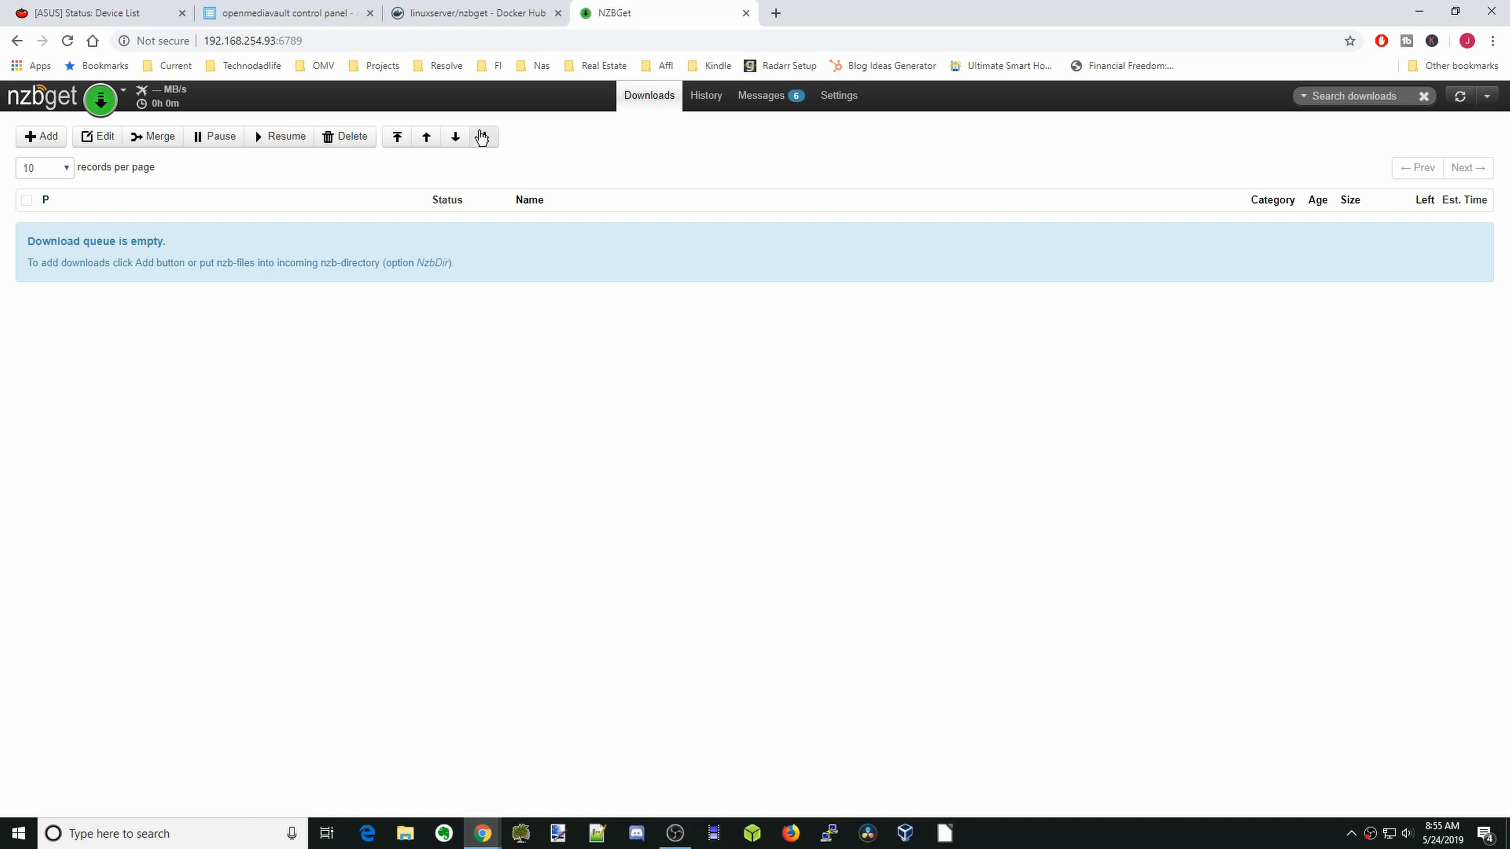
mouse_move(563, 162)
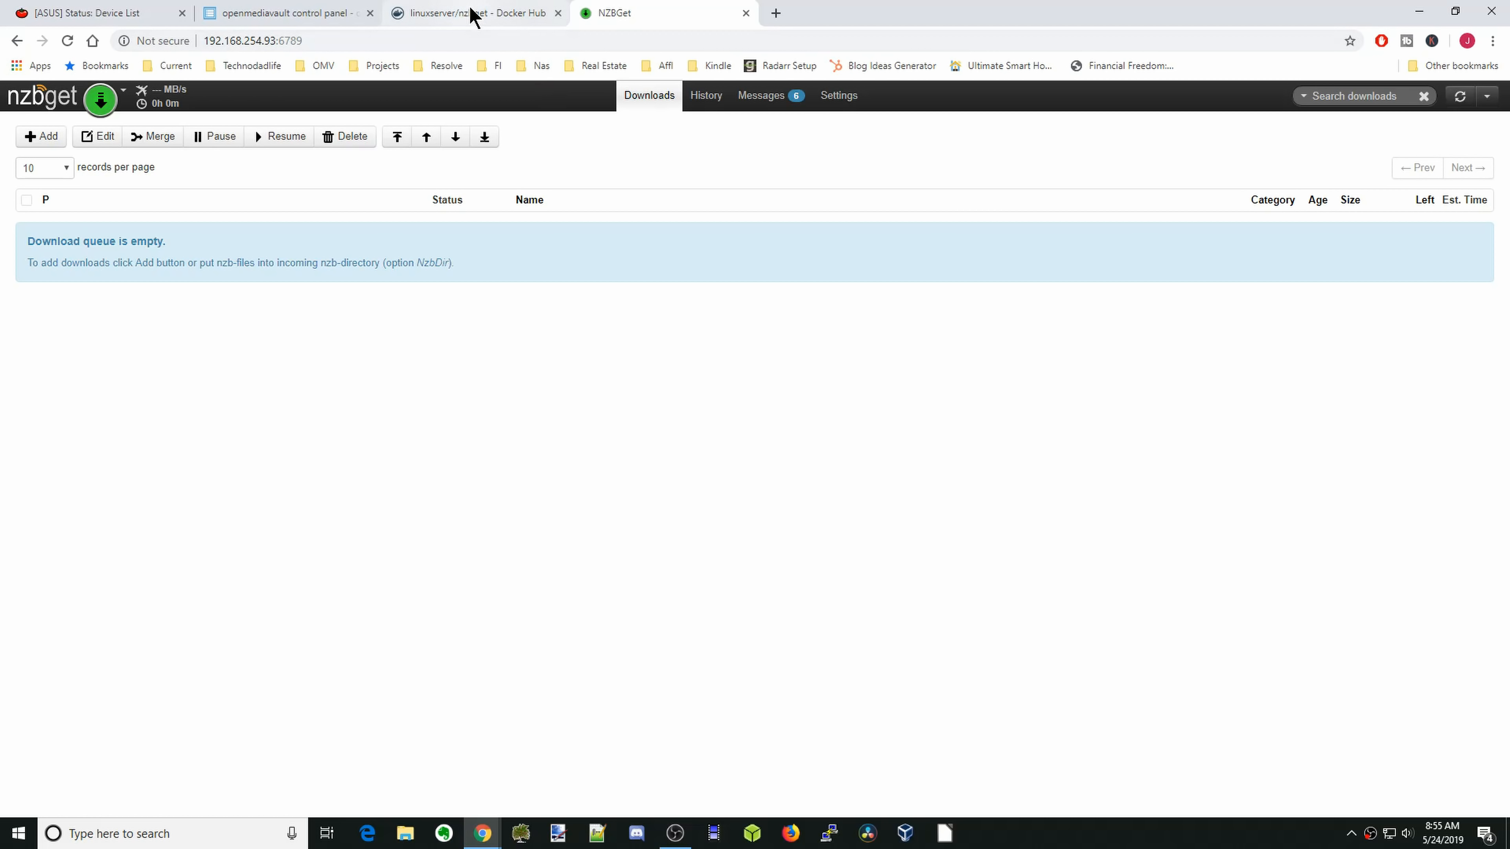
click(472, 13)
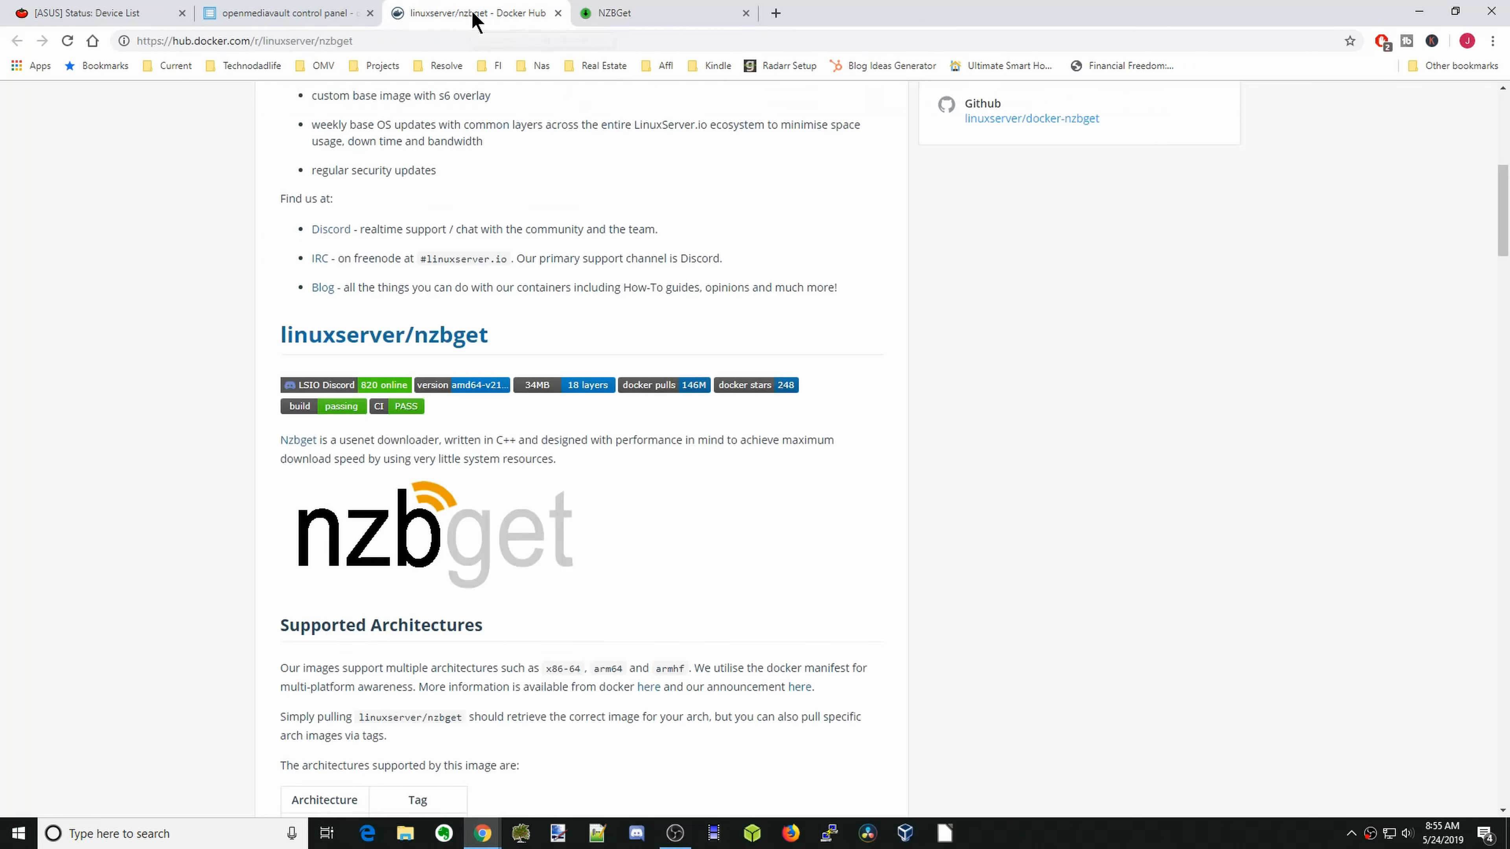
scroll(down, 3)
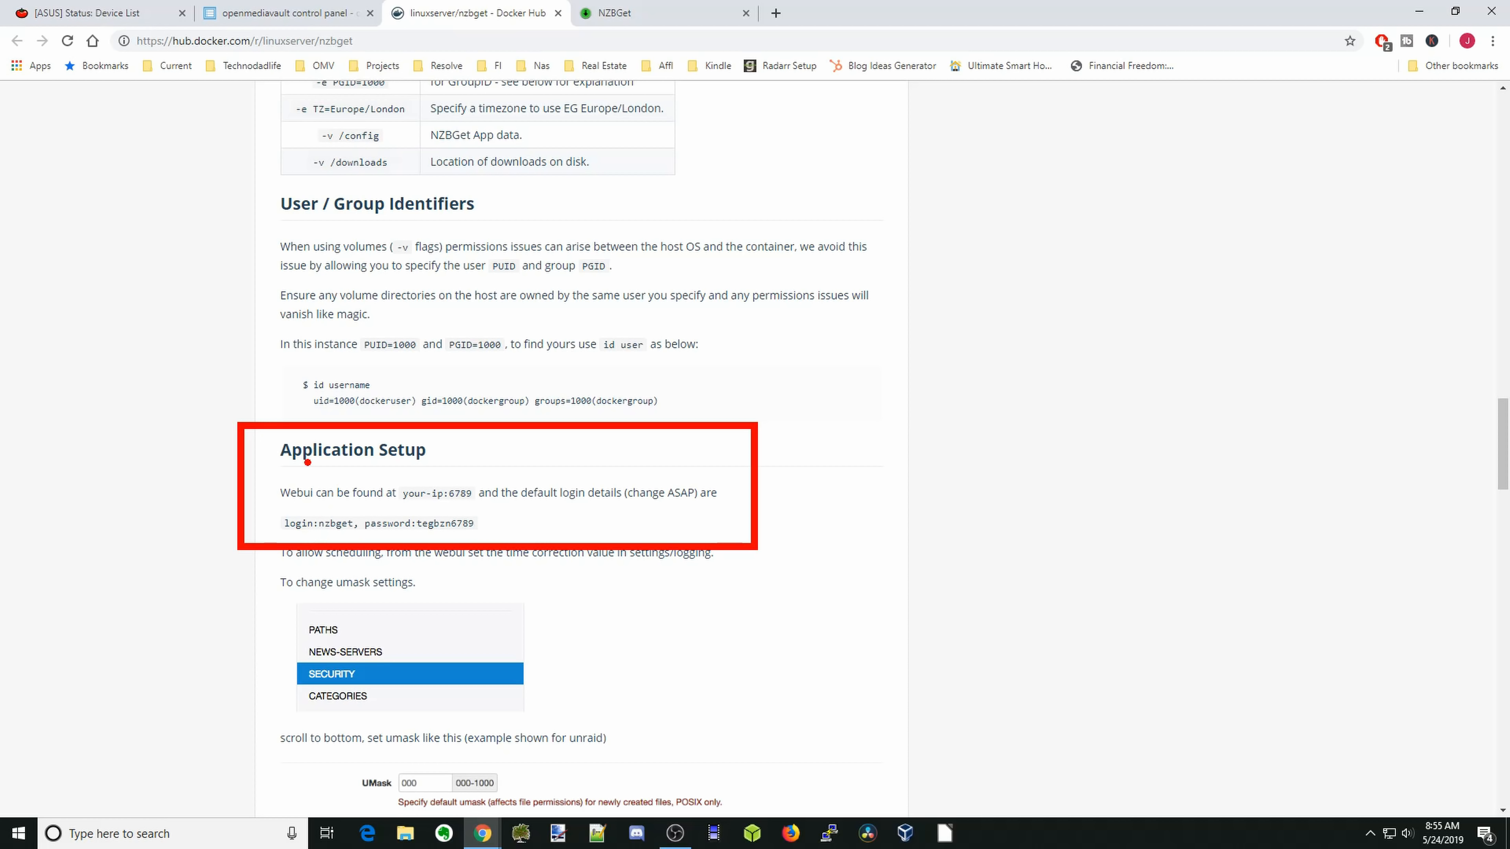
drag(284, 469, 443, 476)
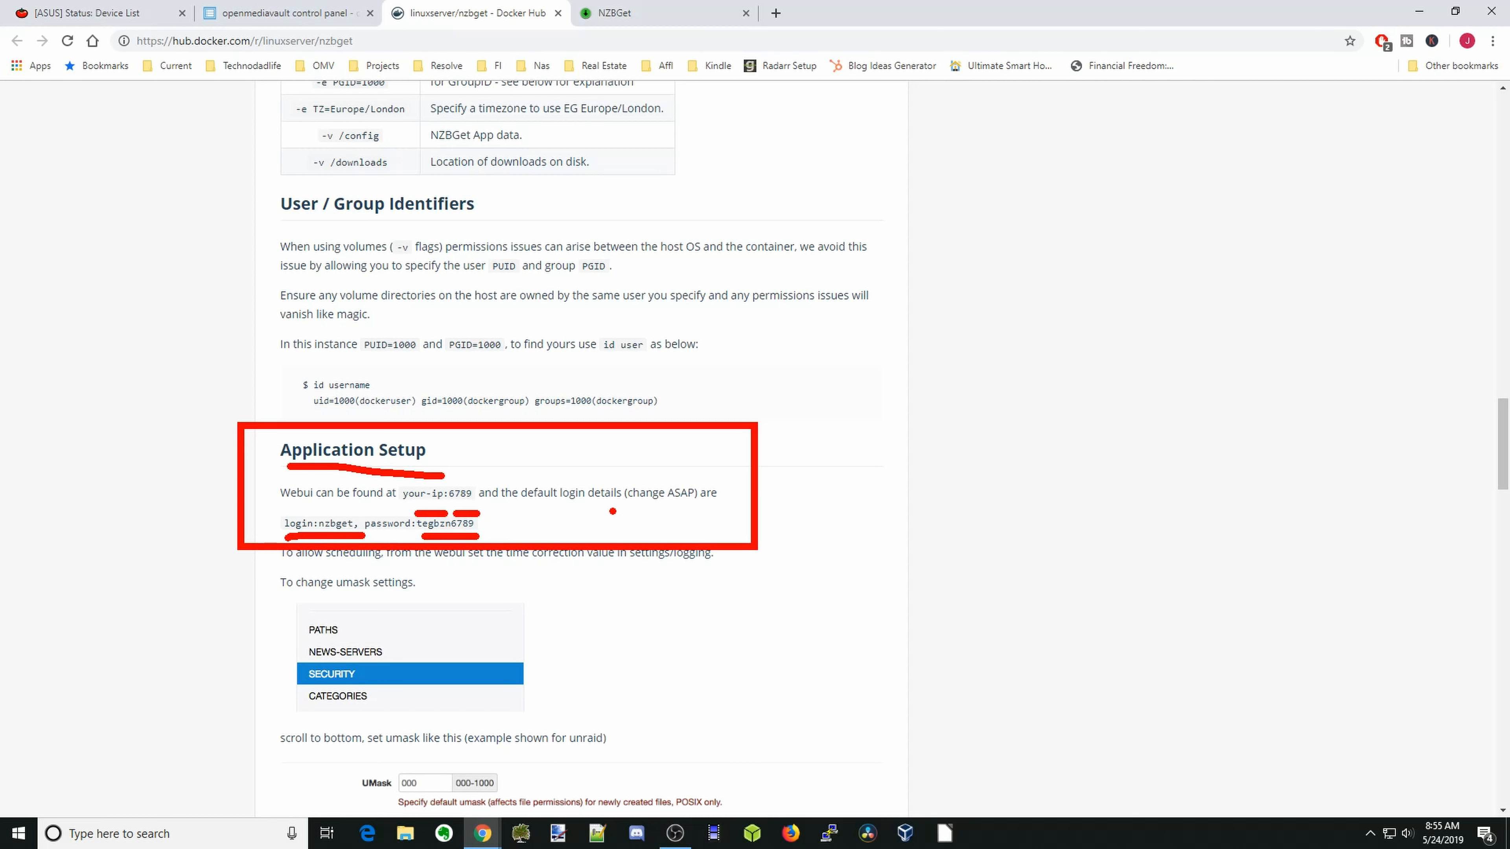
click(613, 12)
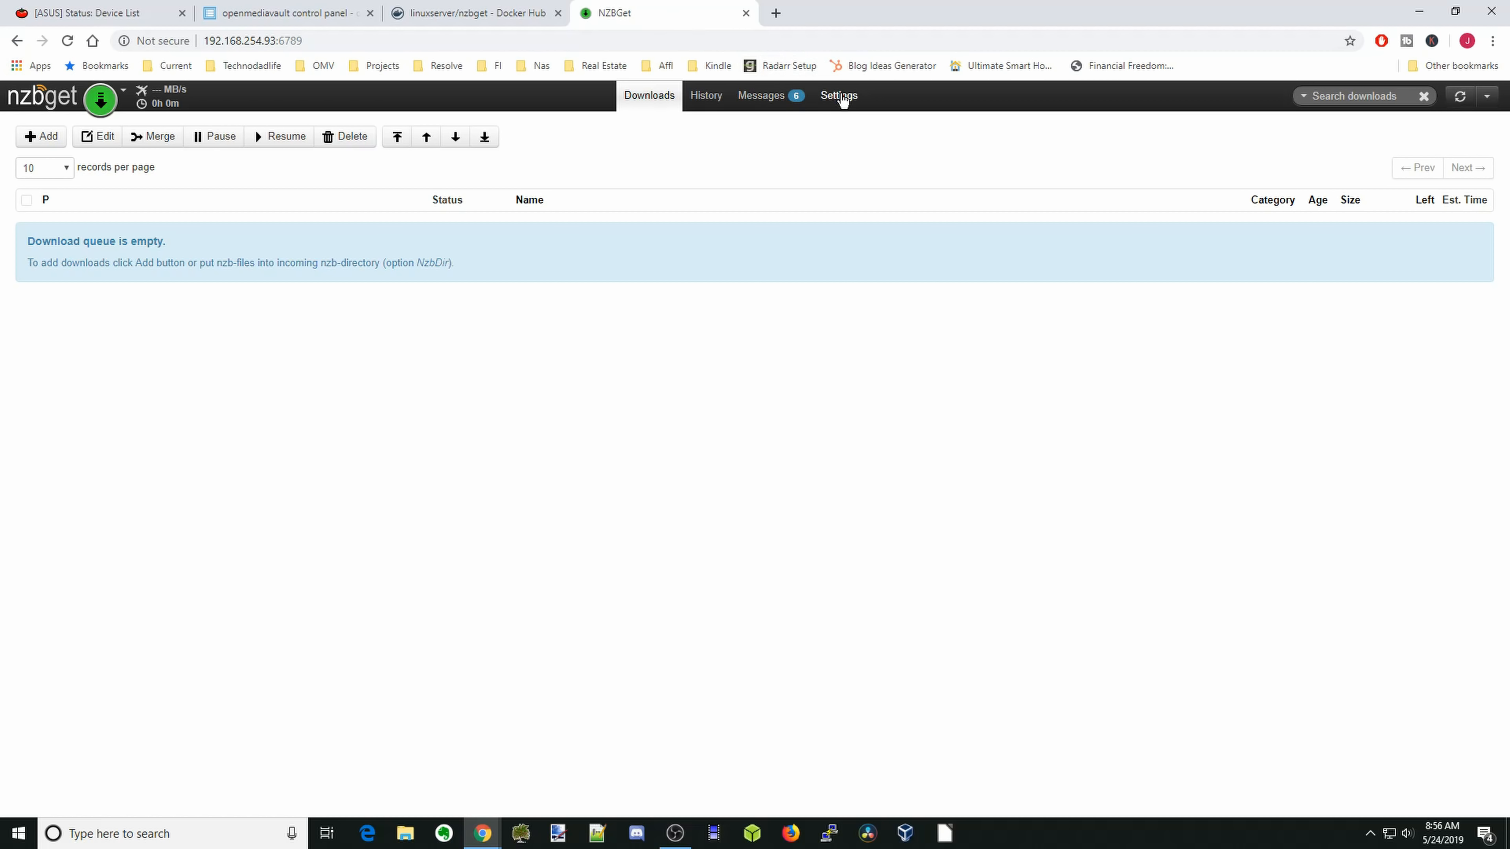
mouse_move(839, 95)
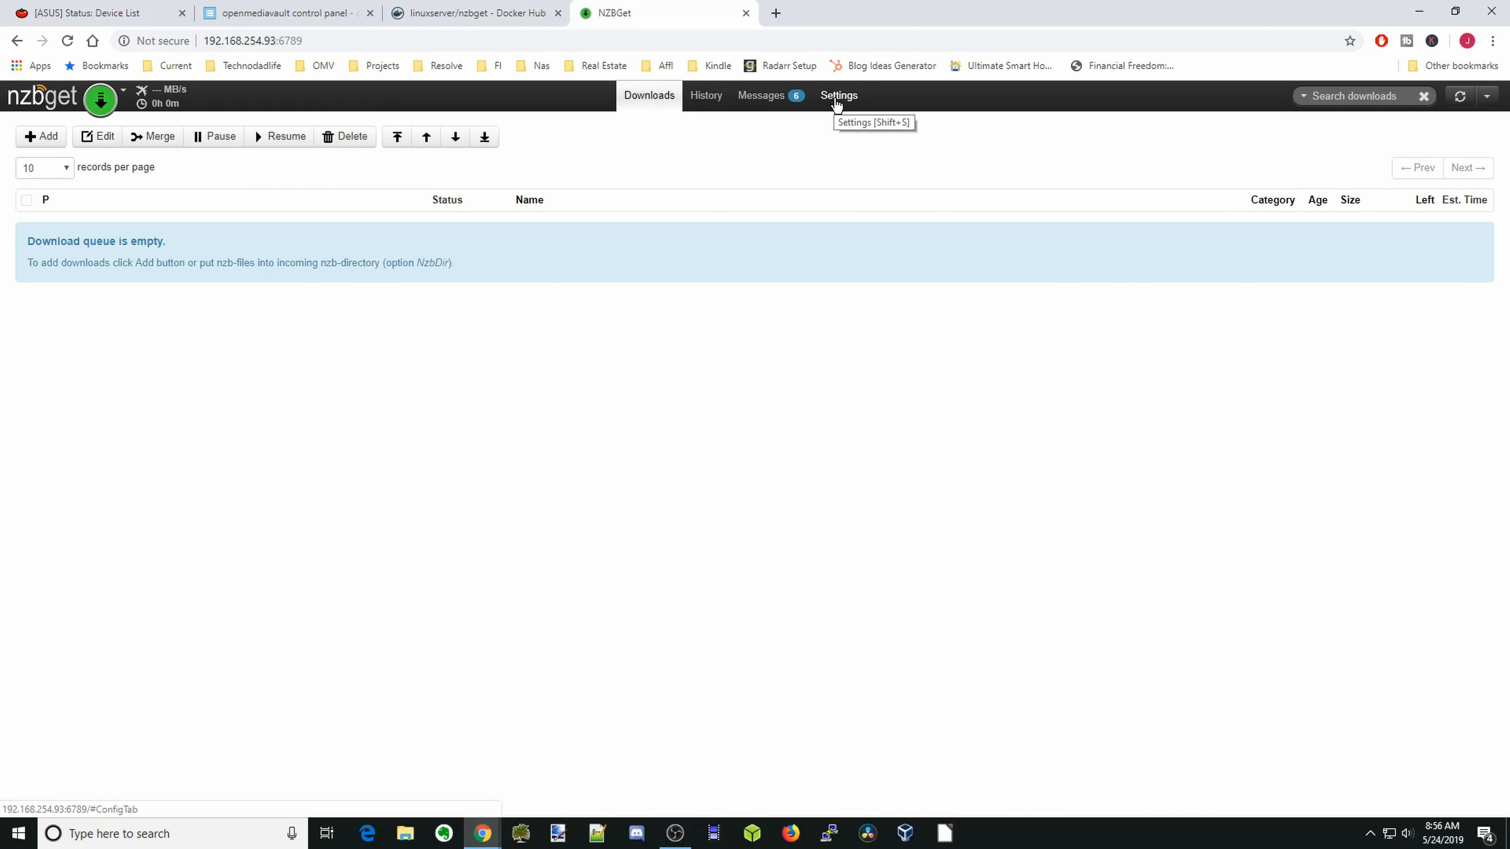
- Browse the settings sections About, System and Web-Interface, ending on Paths with MainDir /downloads
click(837, 95)
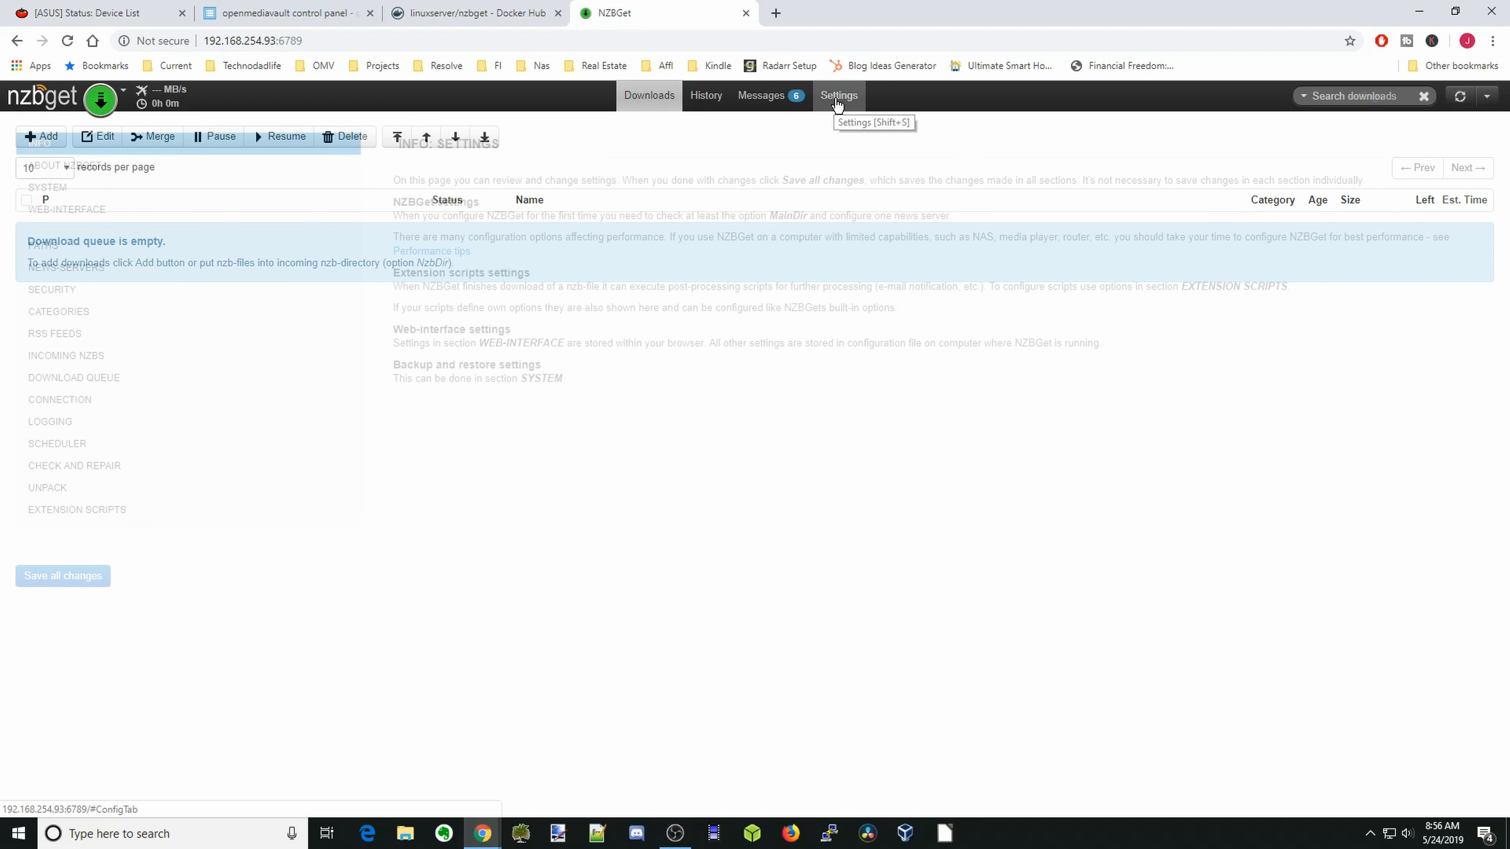
click(837, 95)
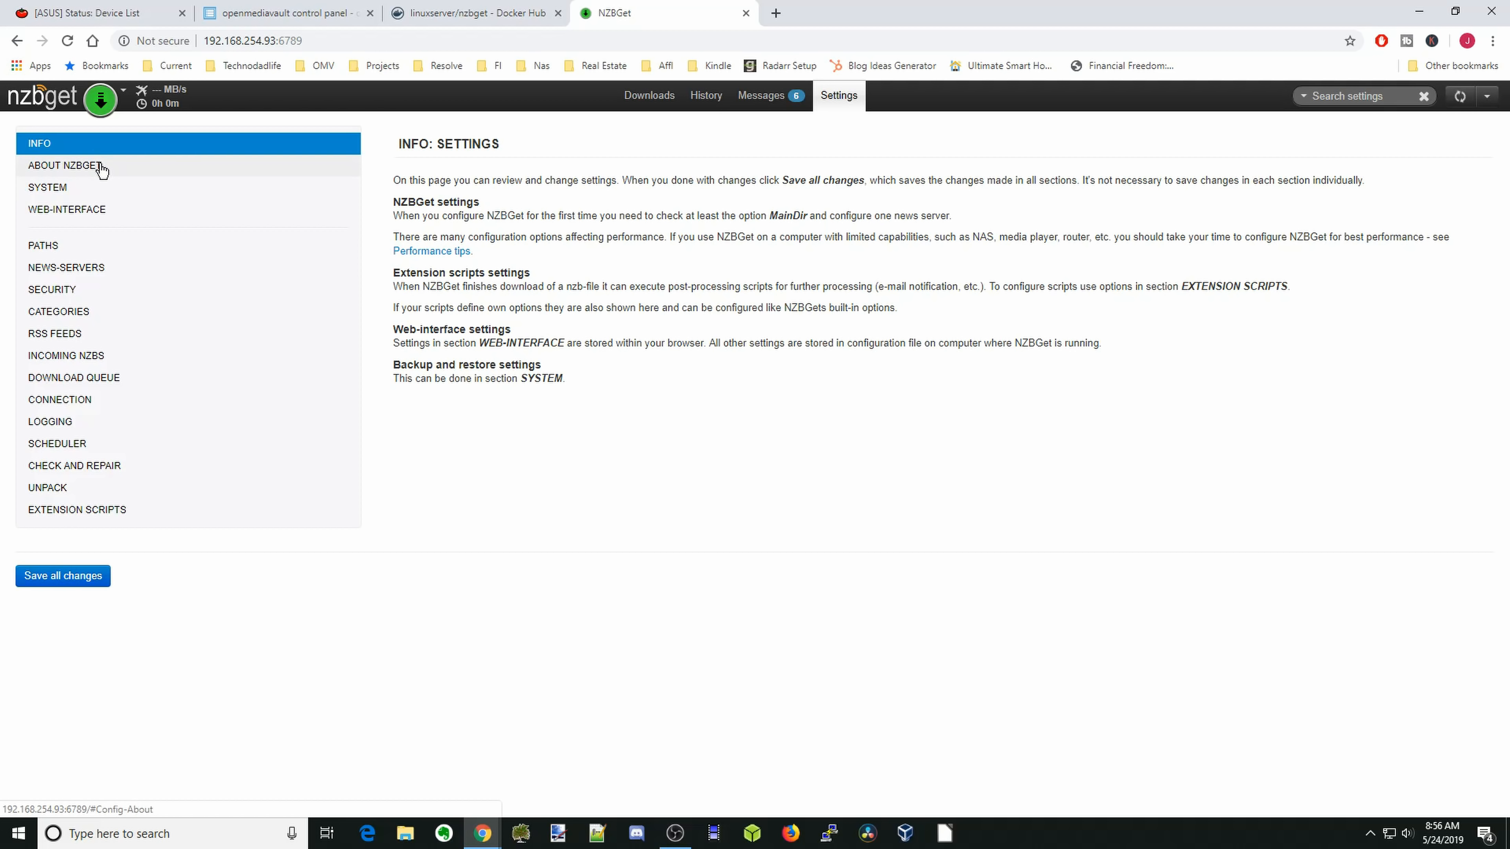
mouse_move(103, 177)
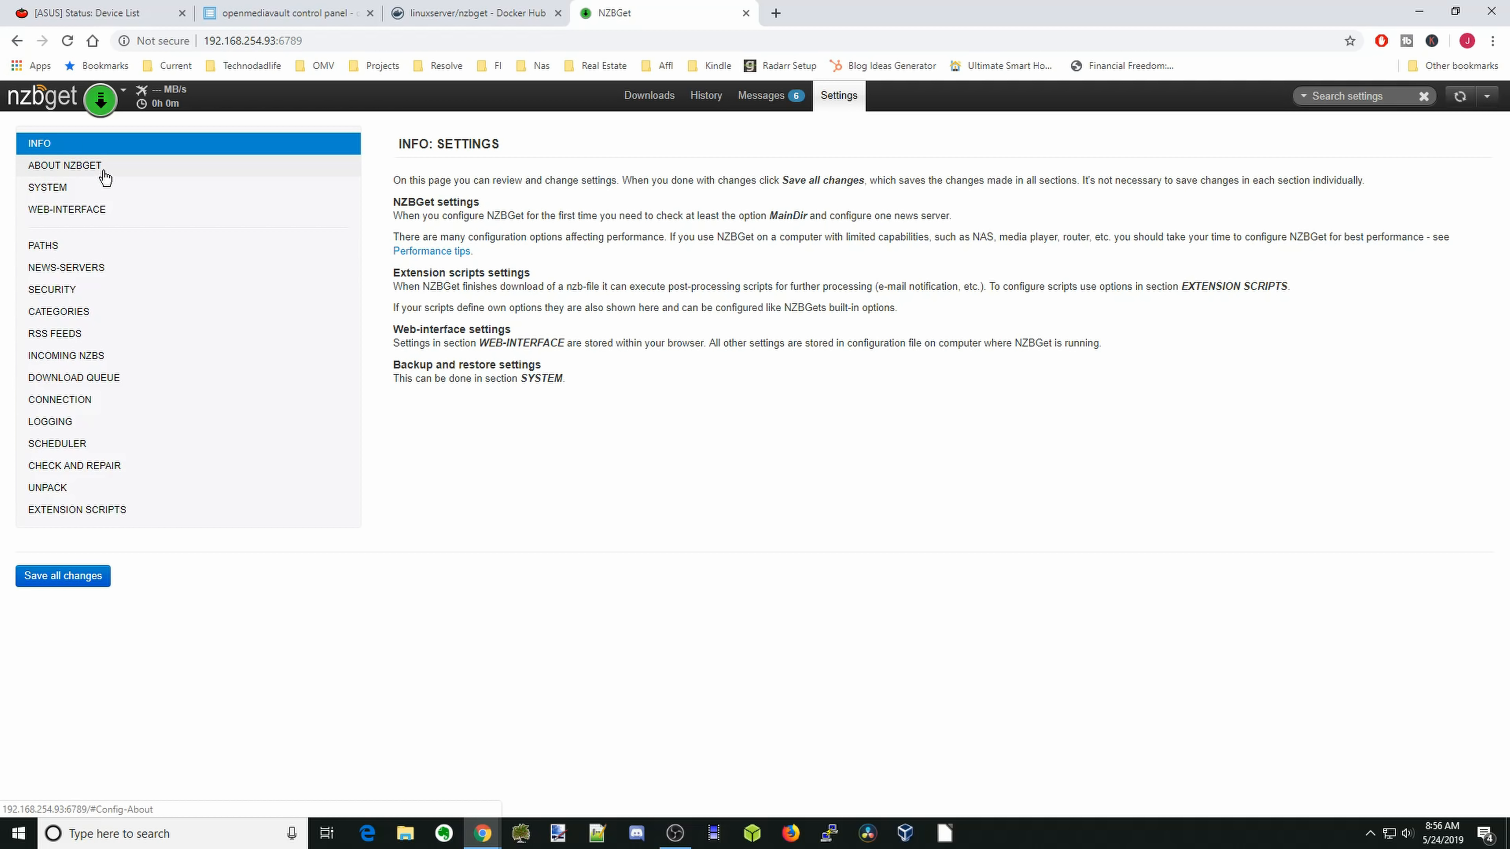
click(64, 165)
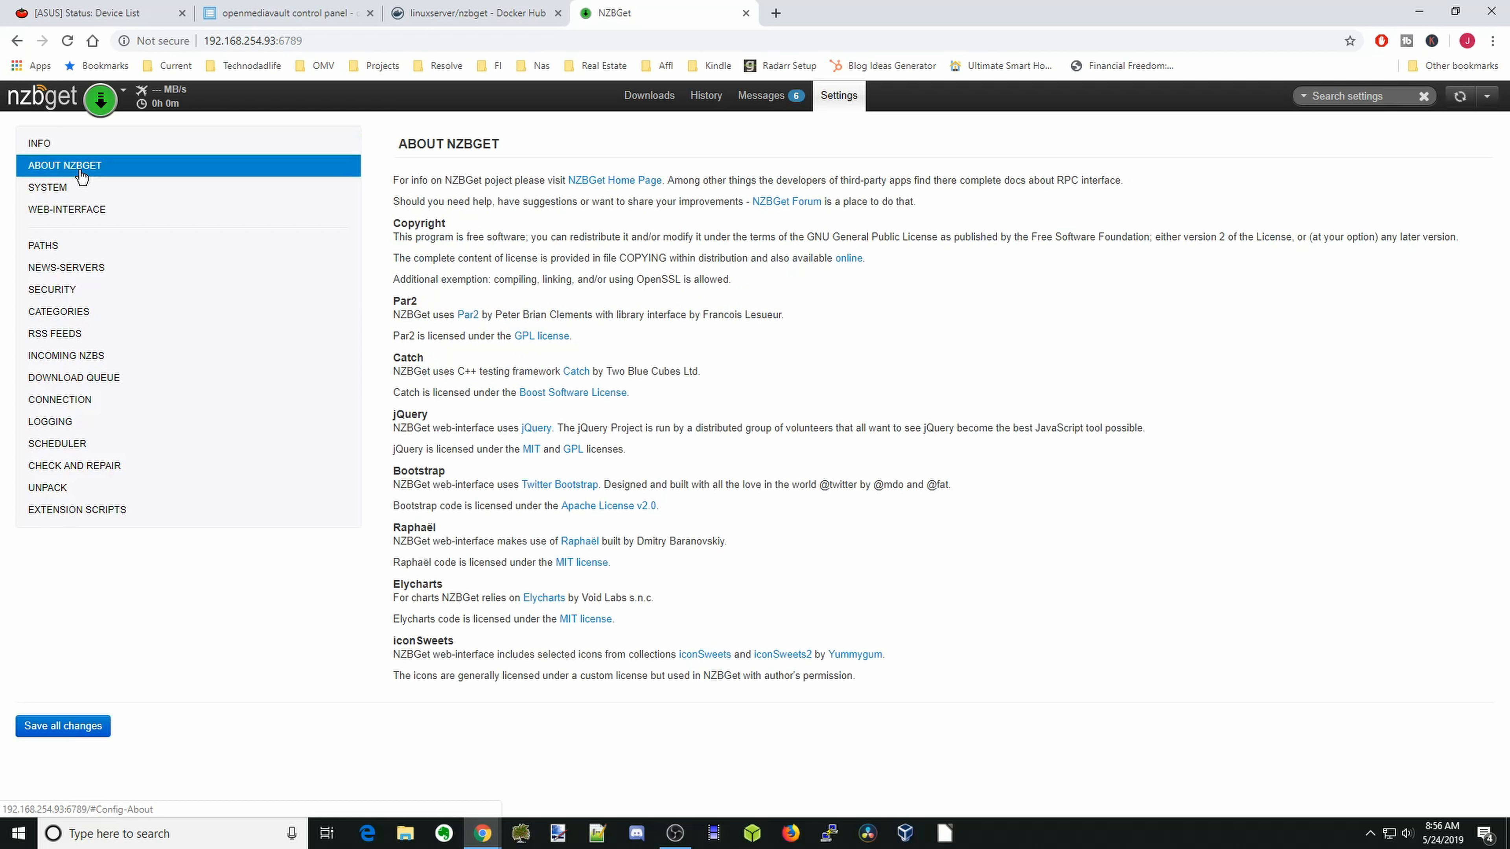
click(48, 188)
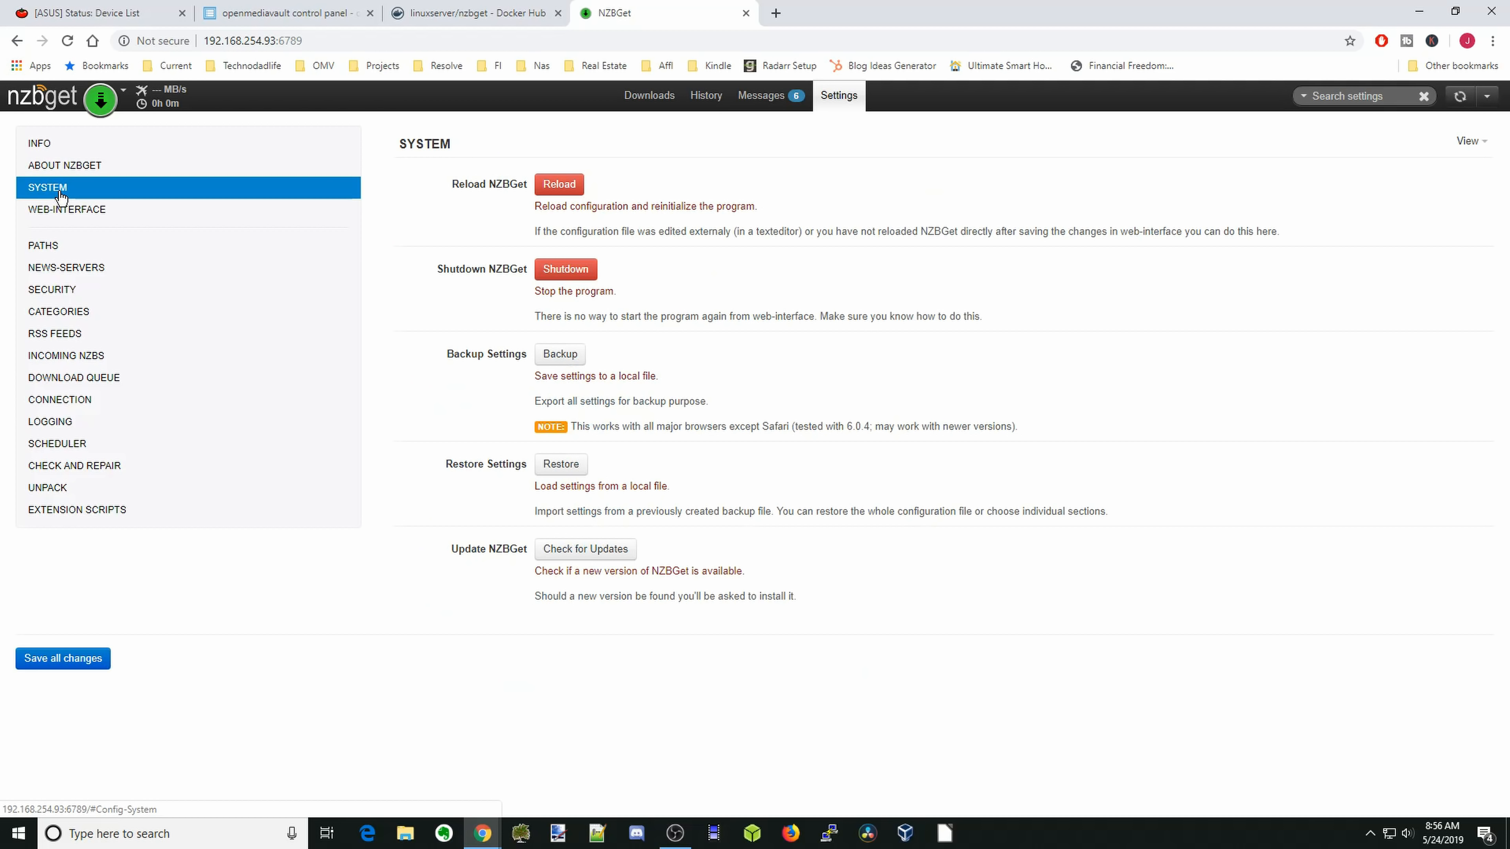
click(66, 209)
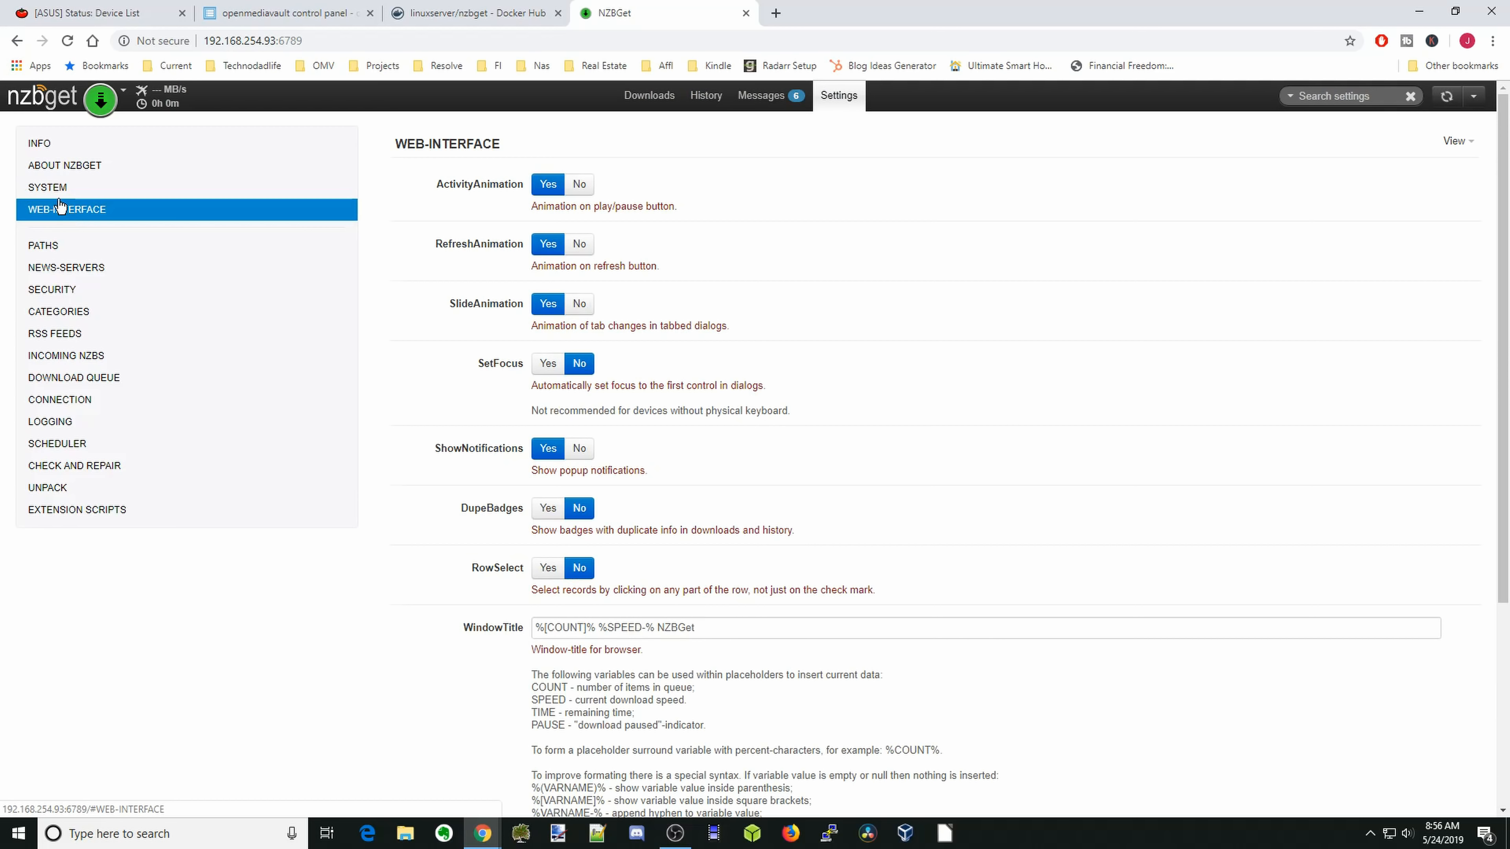
click(42, 244)
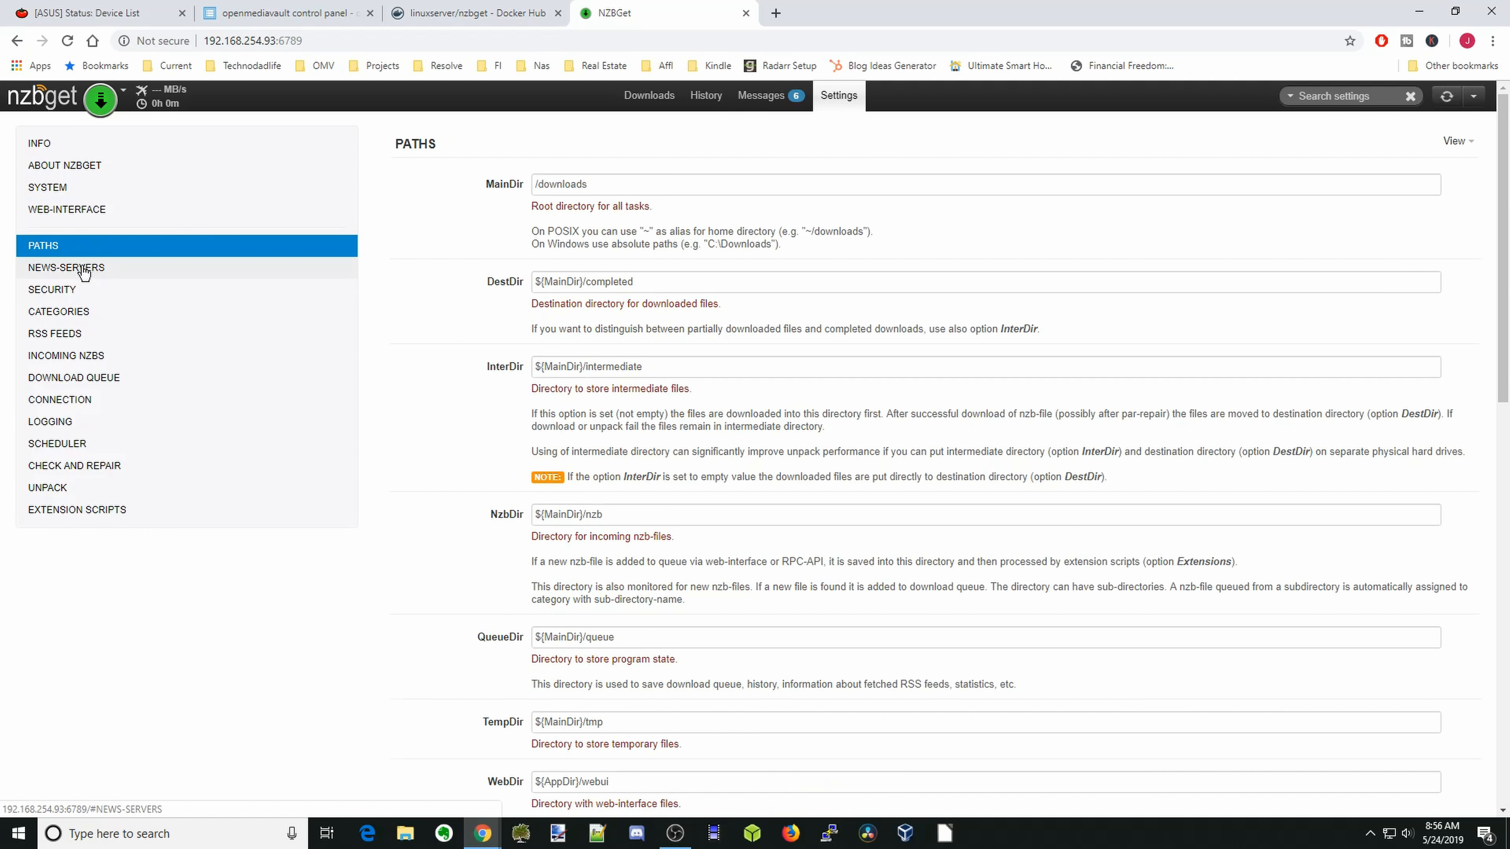
mouse_move(89, 278)
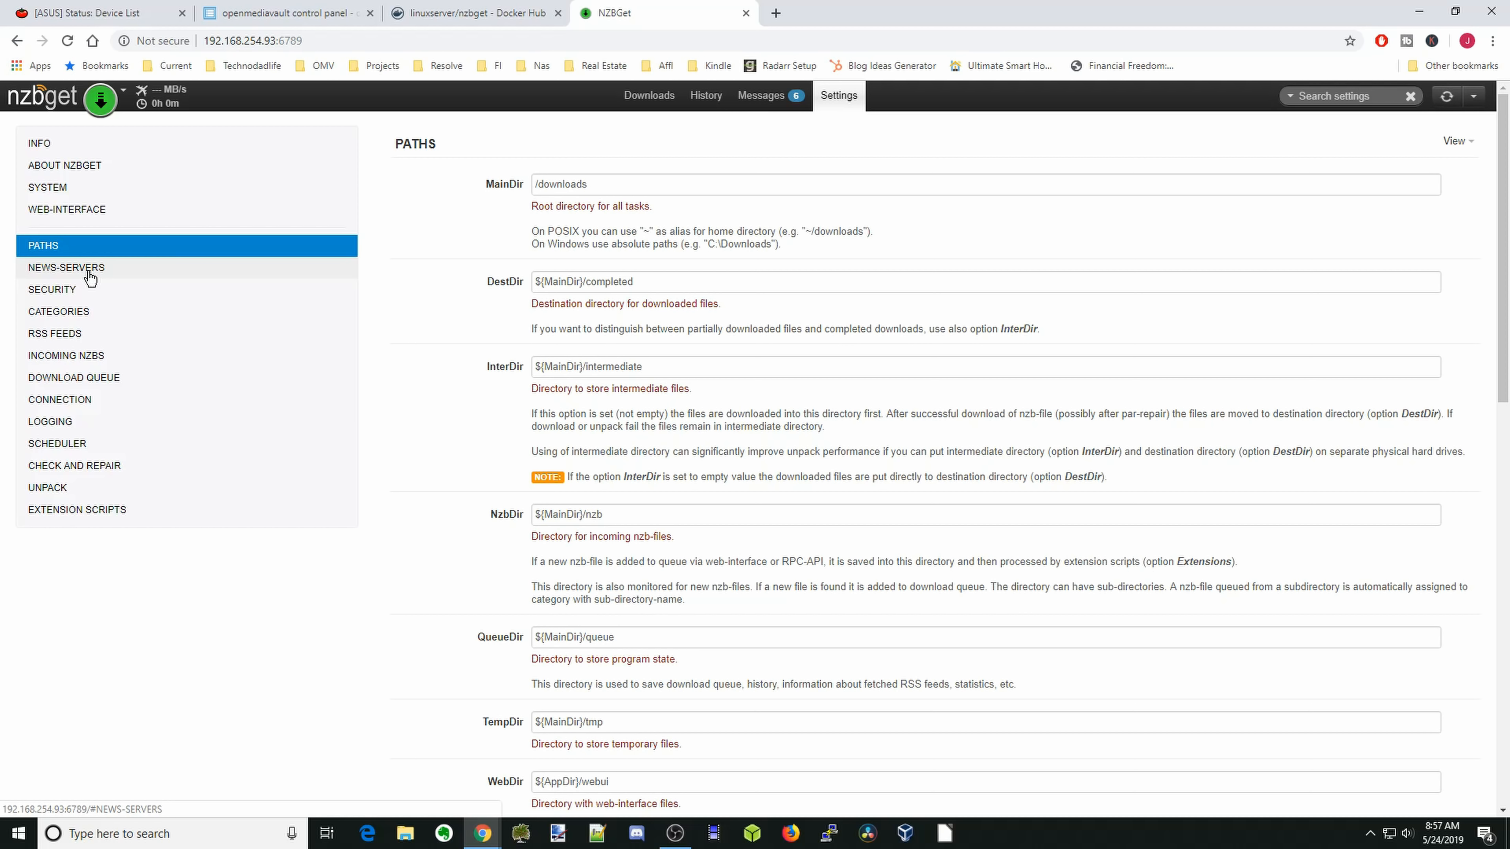
- Show the News-Servers section with Server1 still unnamed and host my.newsserver.com
click(65, 267)
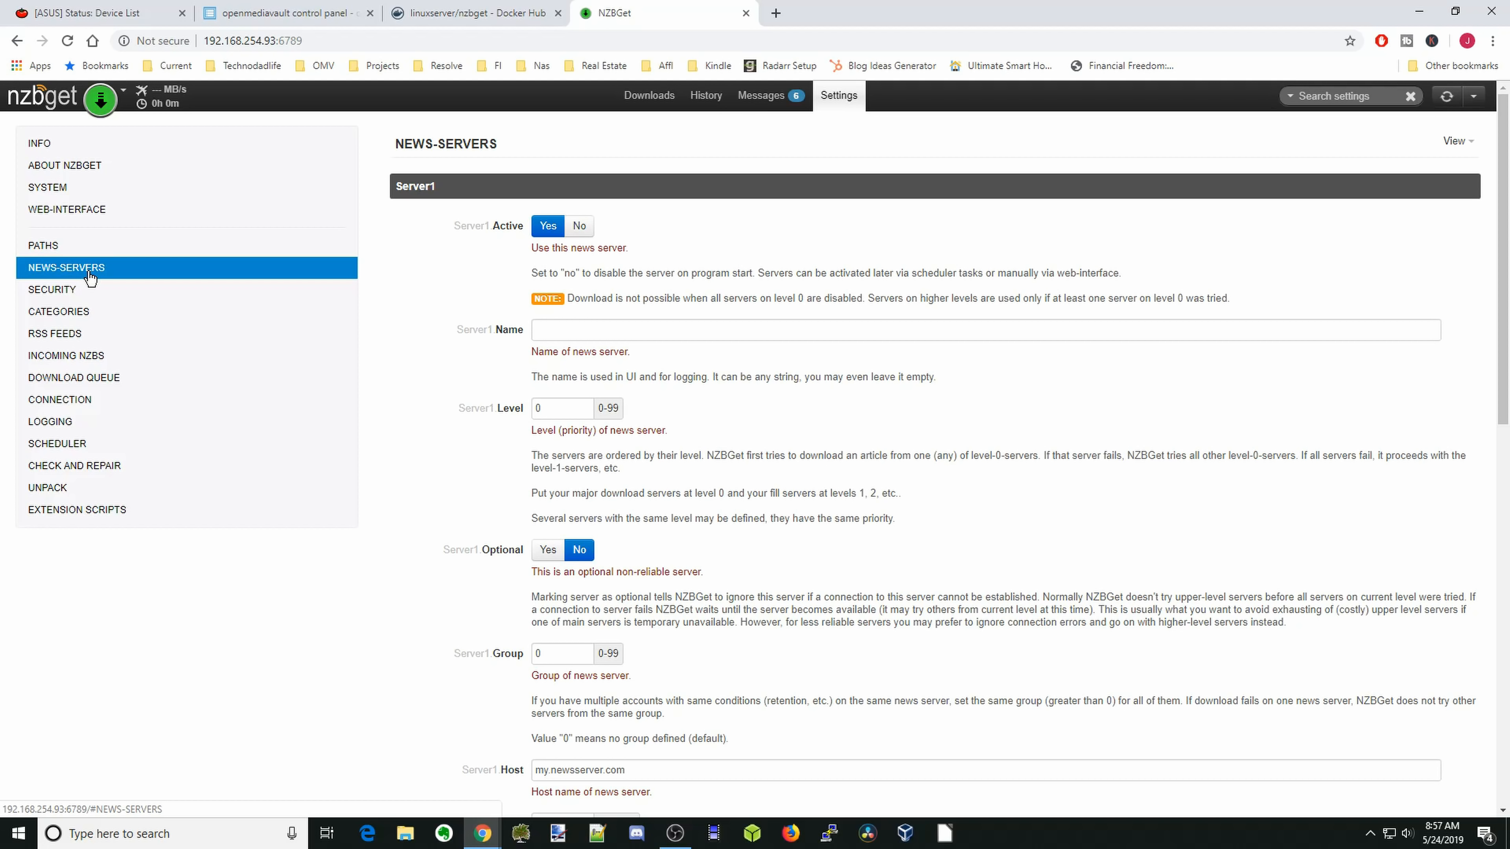
mouse_move(82, 275)
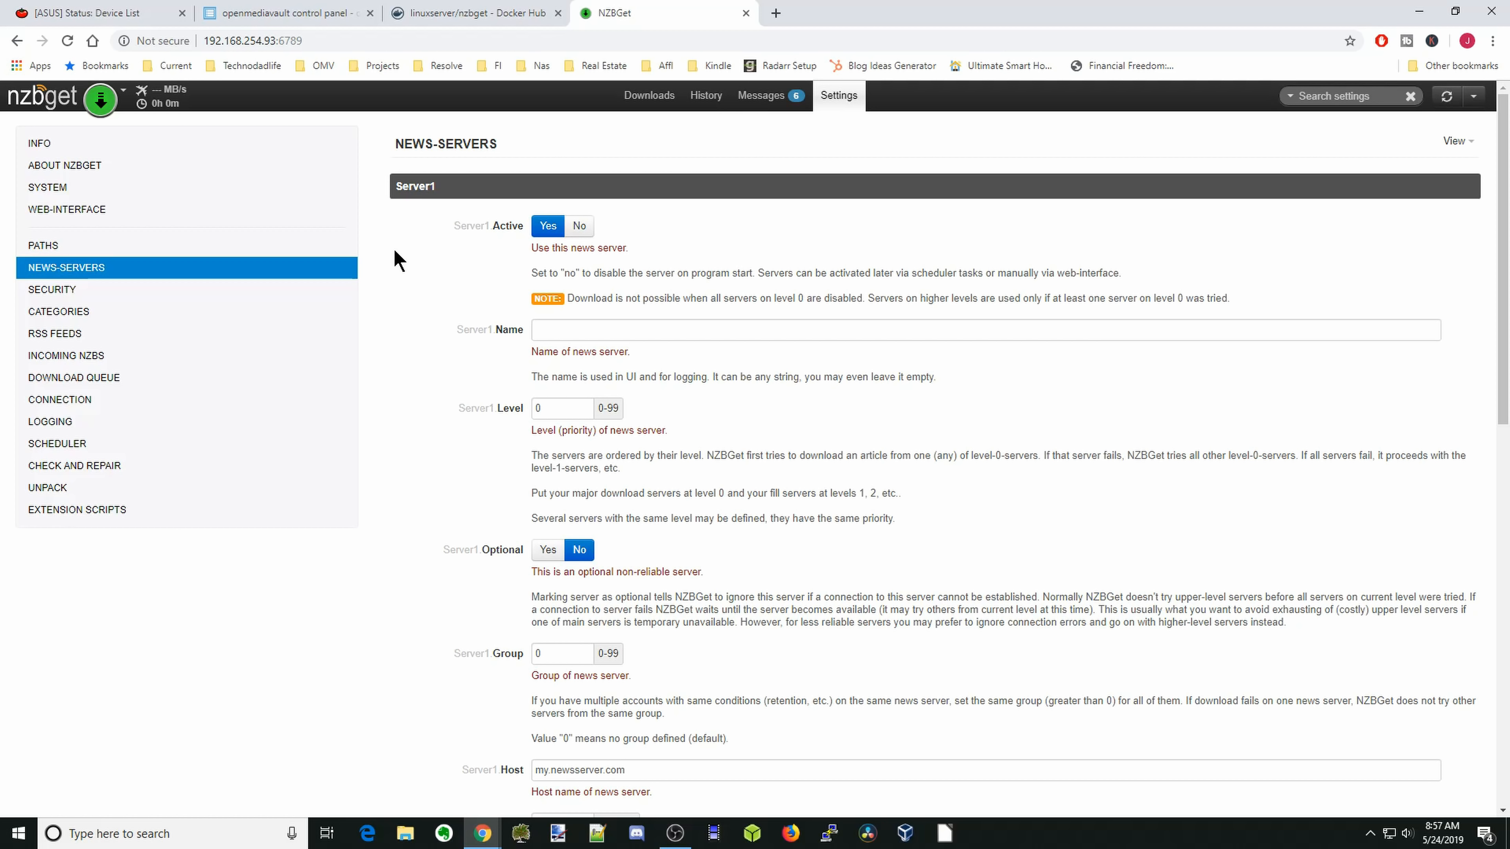
scroll(down, 3)
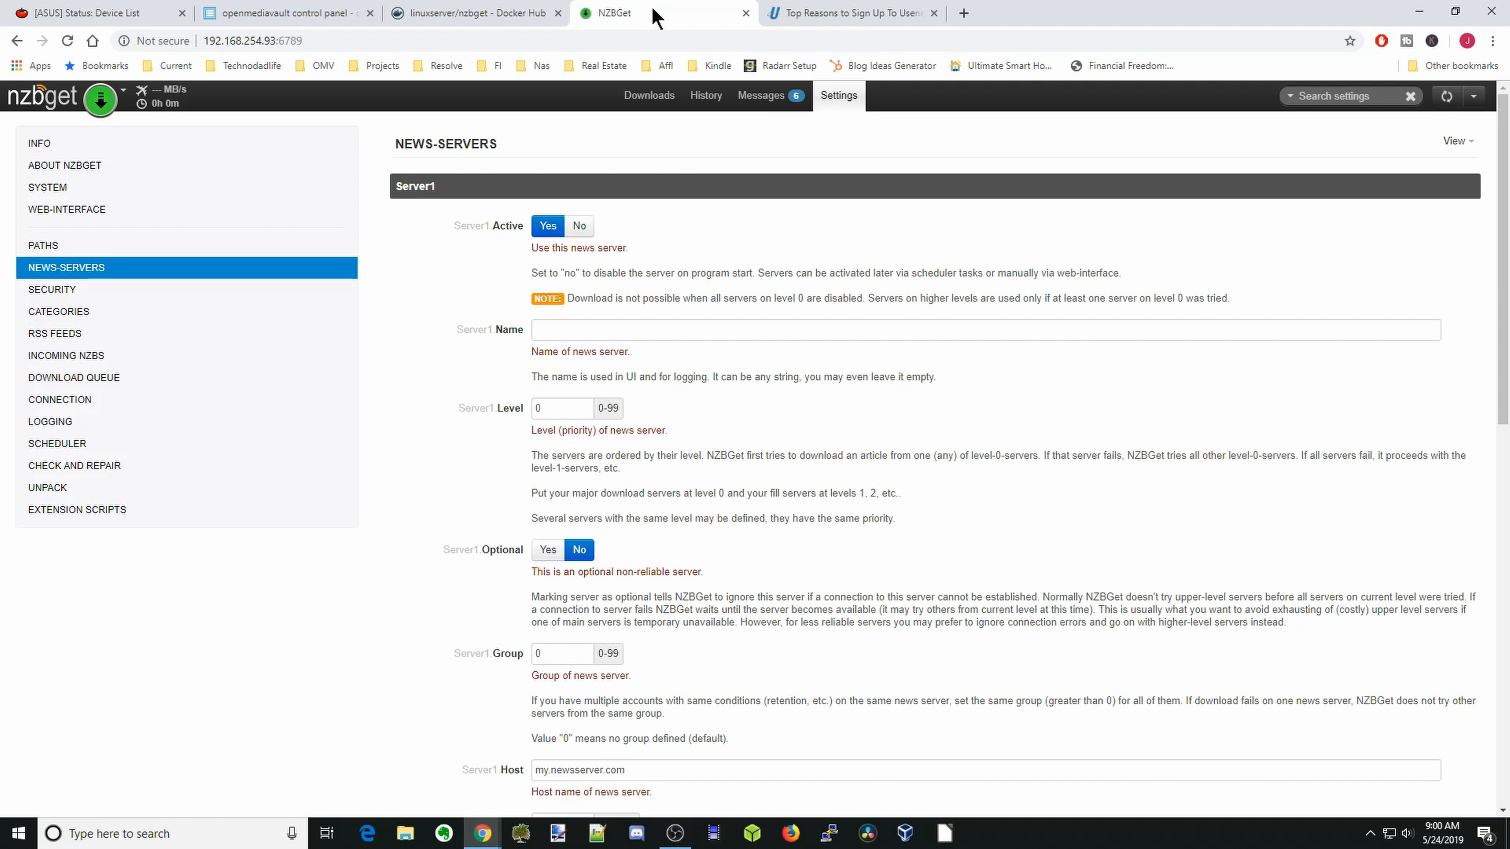
mouse_move(855, 13)
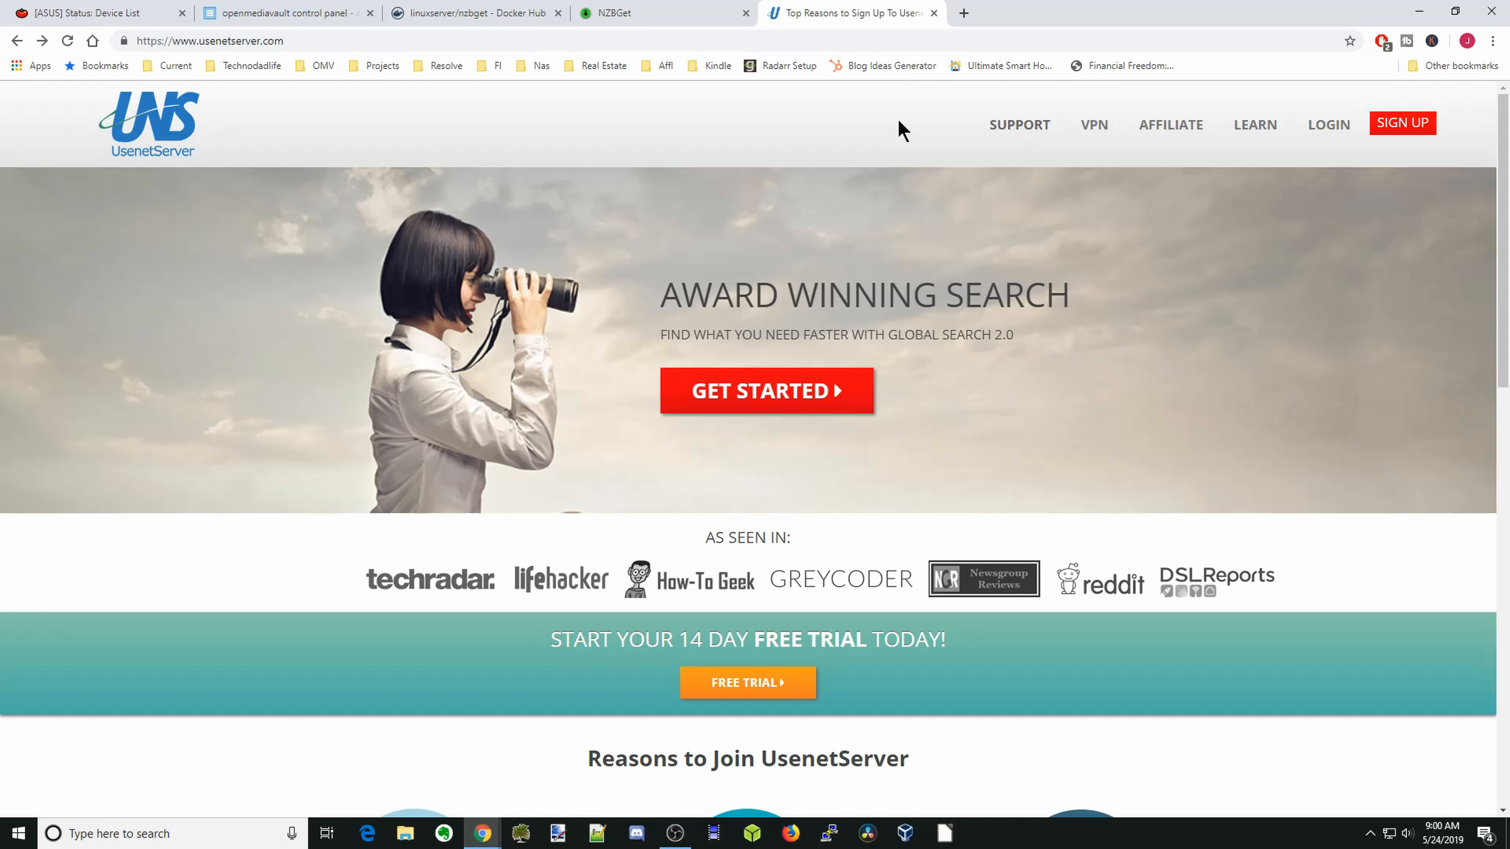
mouse_move(910, 125)
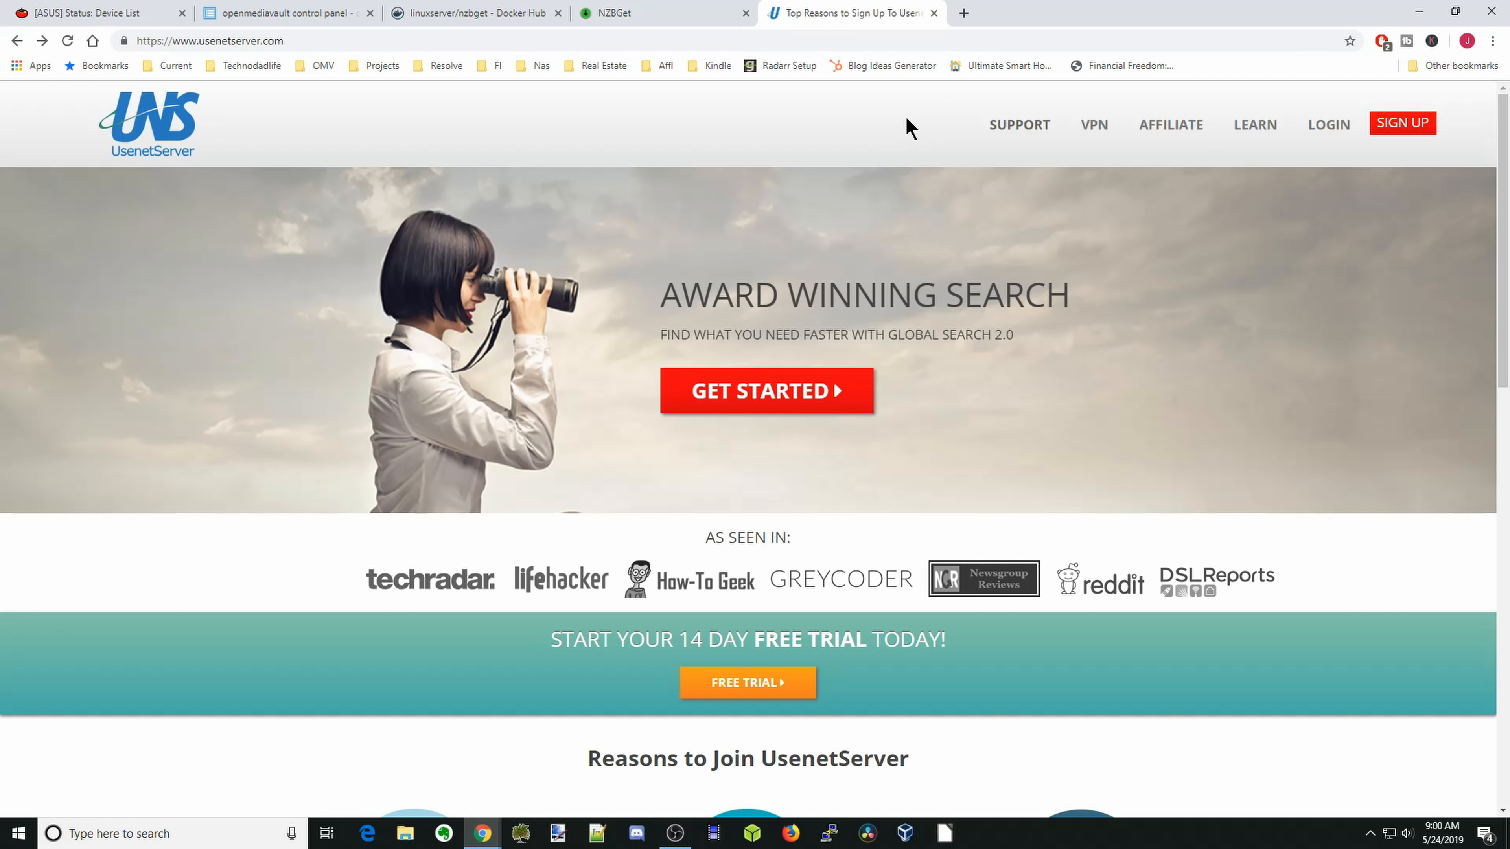
mouse_move(1093, 124)
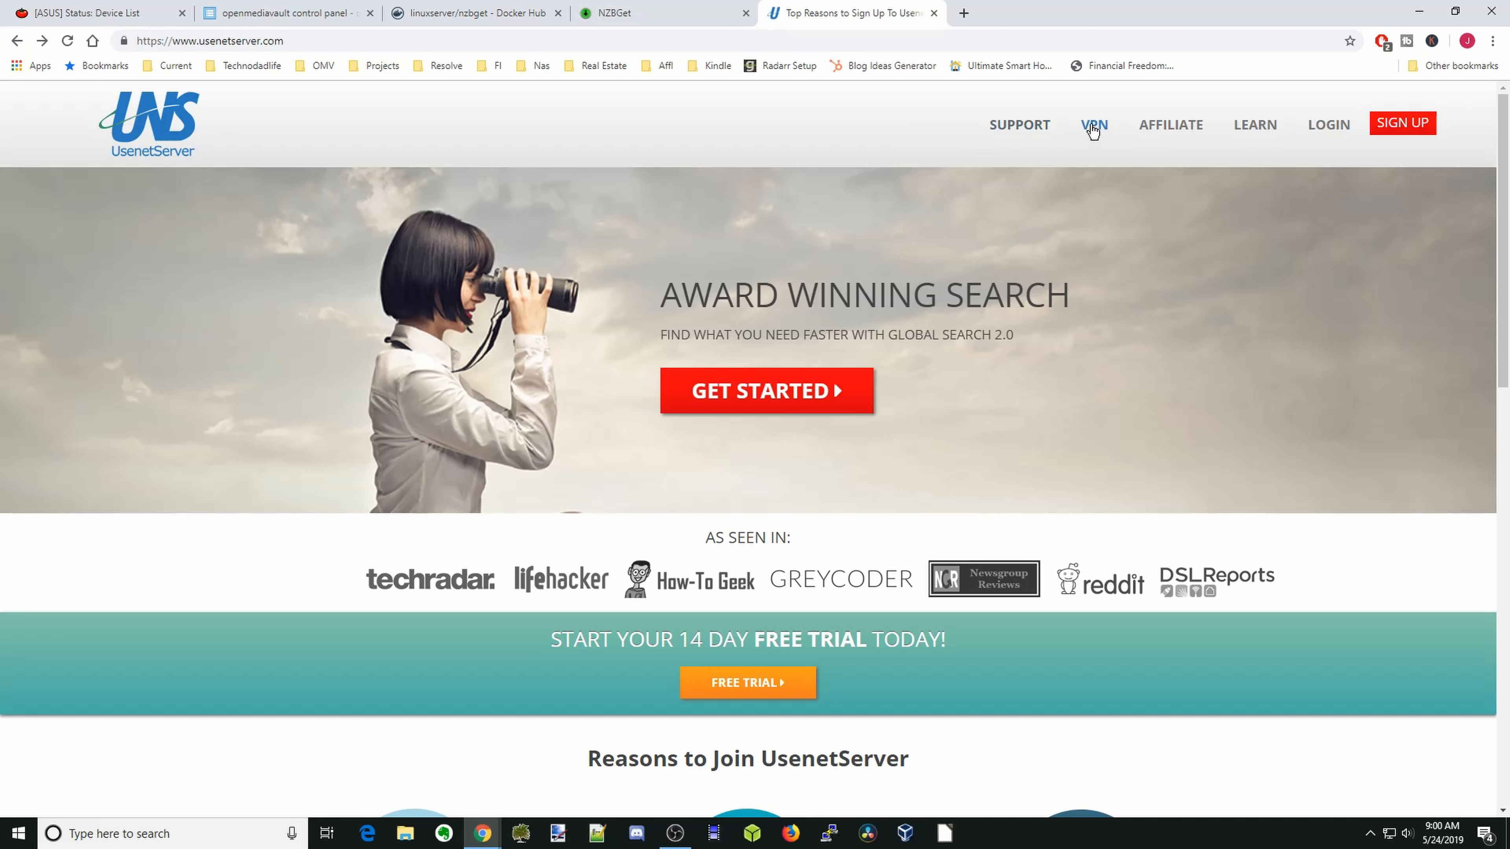
mouse_move(1163, 199)
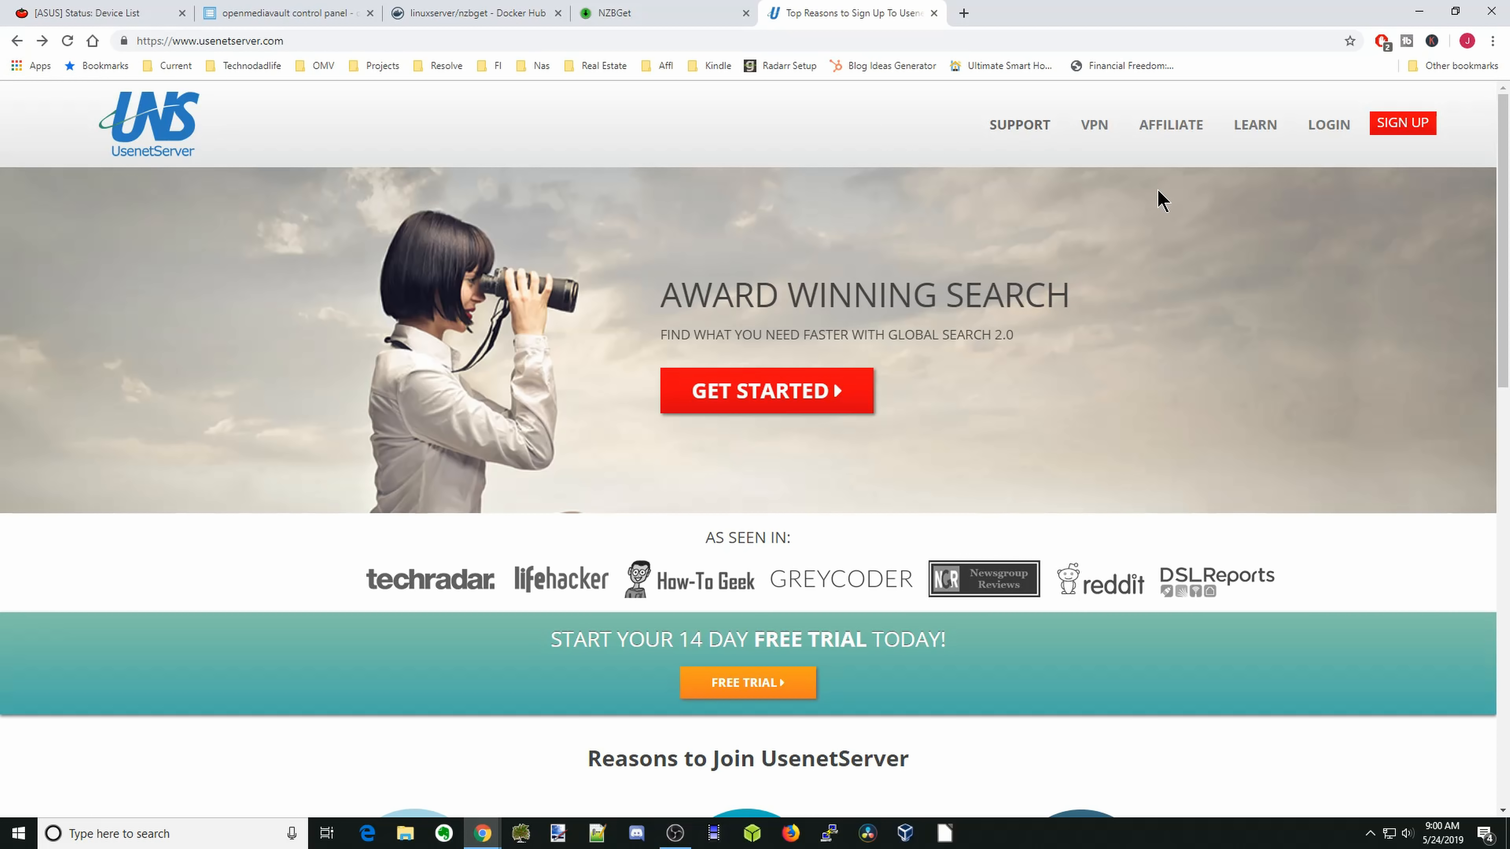
mouse_move(1161, 199)
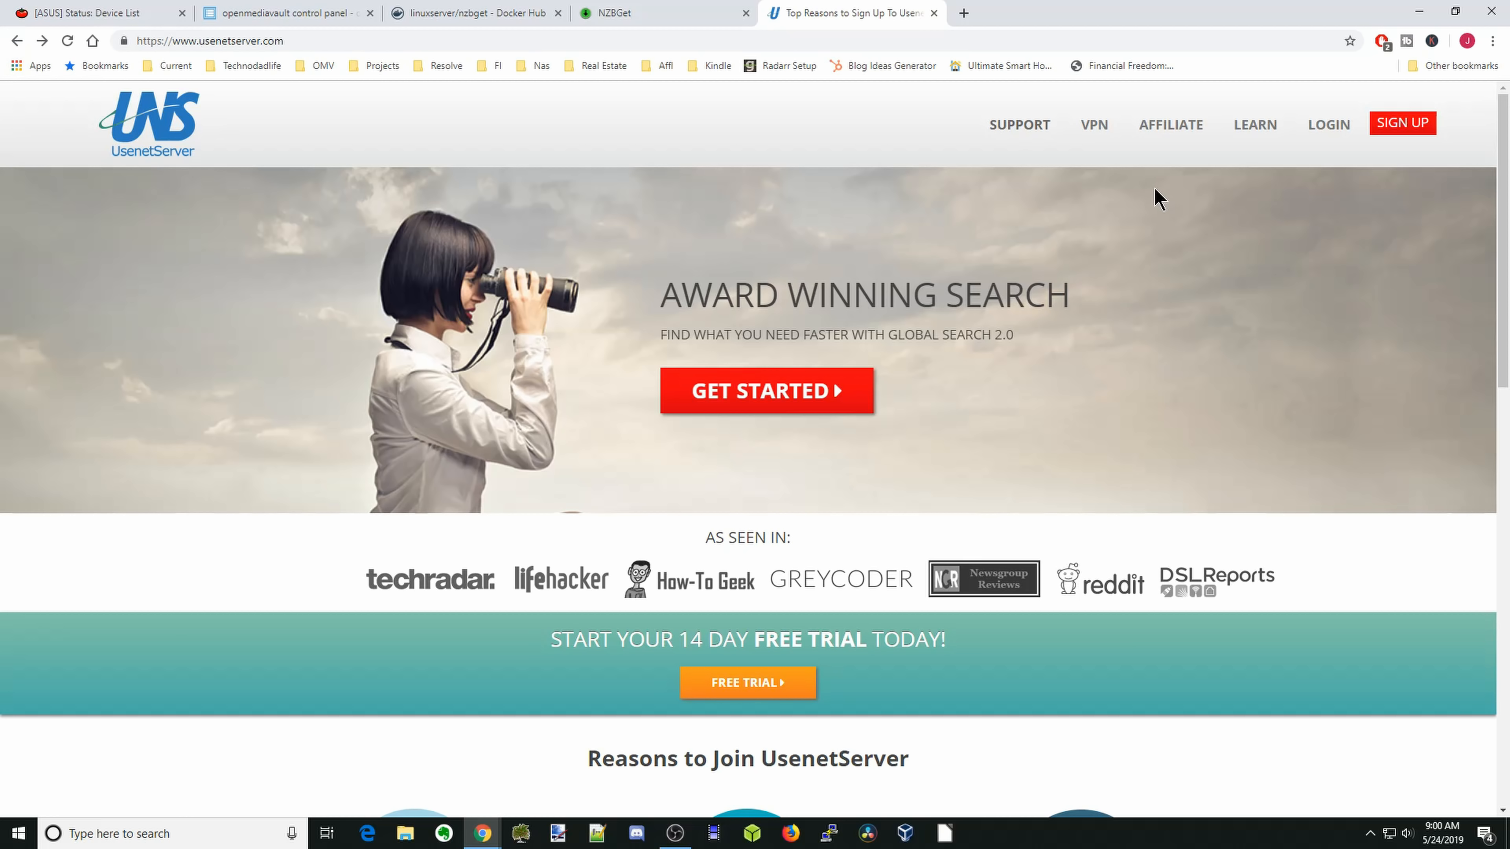
scroll(down, 3)
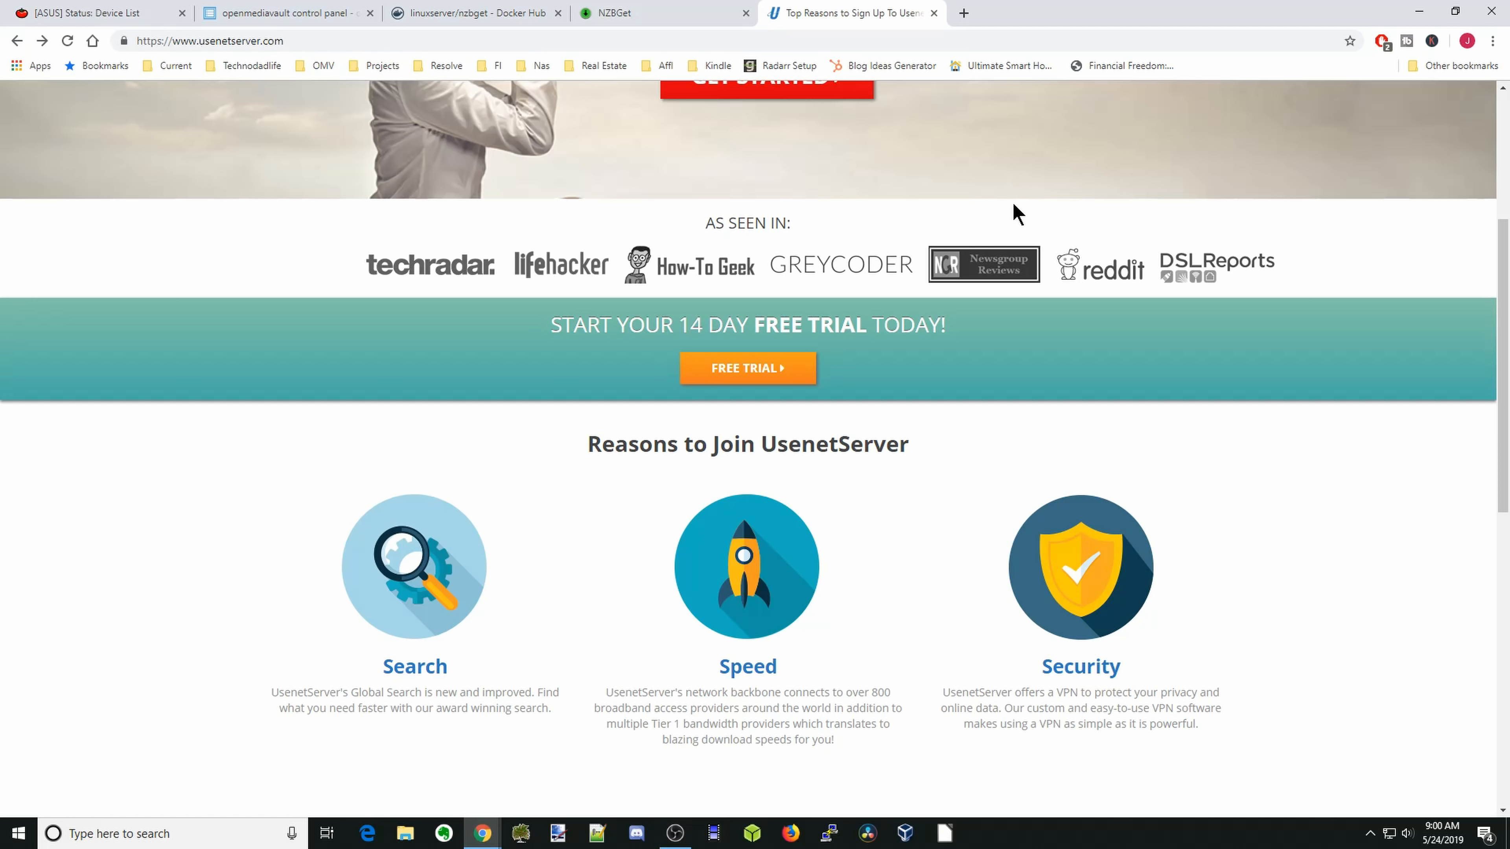
mouse_move(1027, 189)
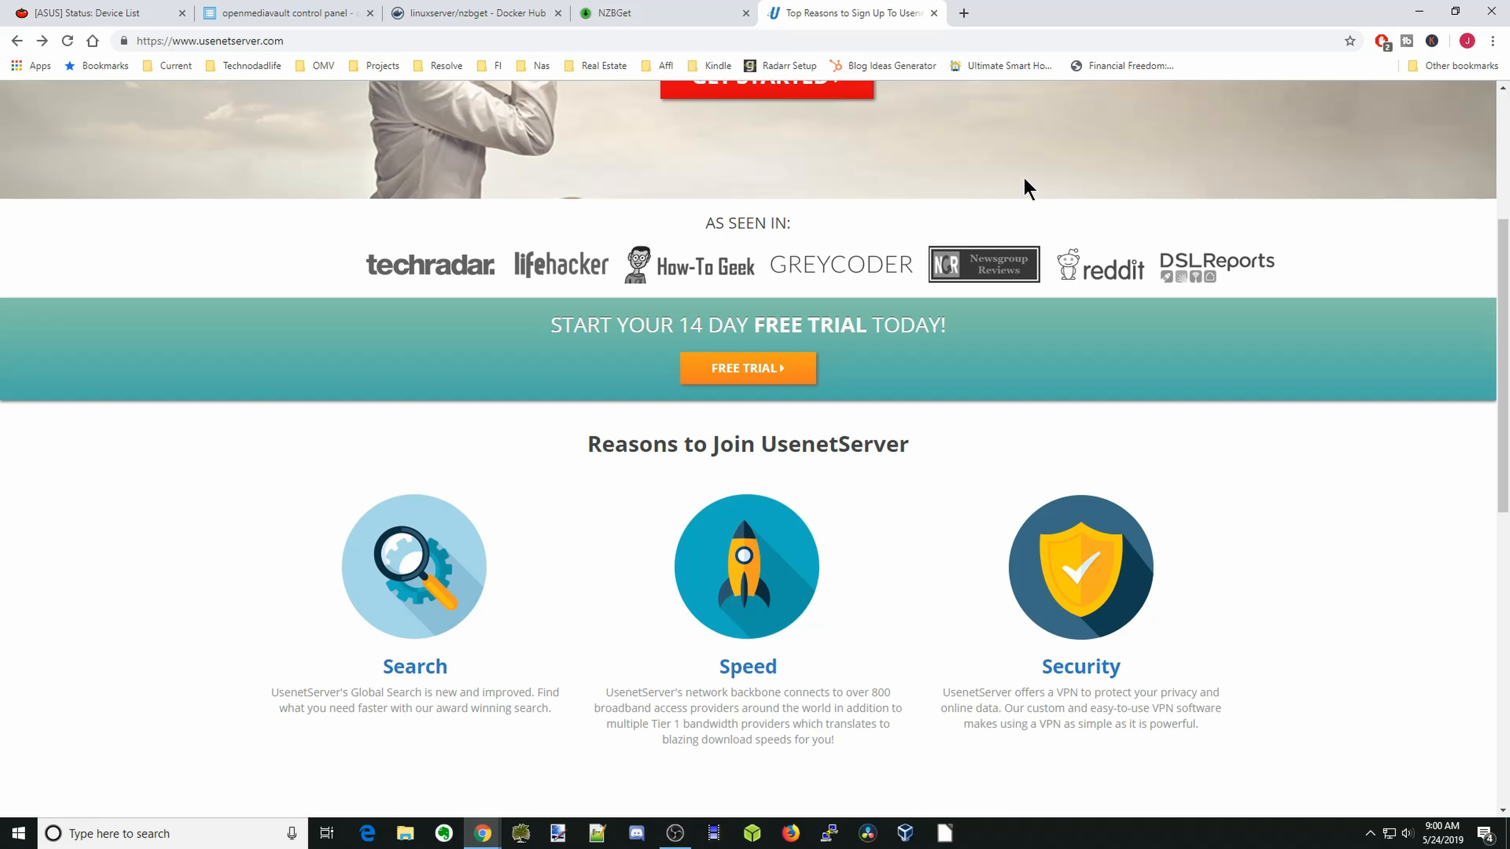
mouse_move(1012, 173)
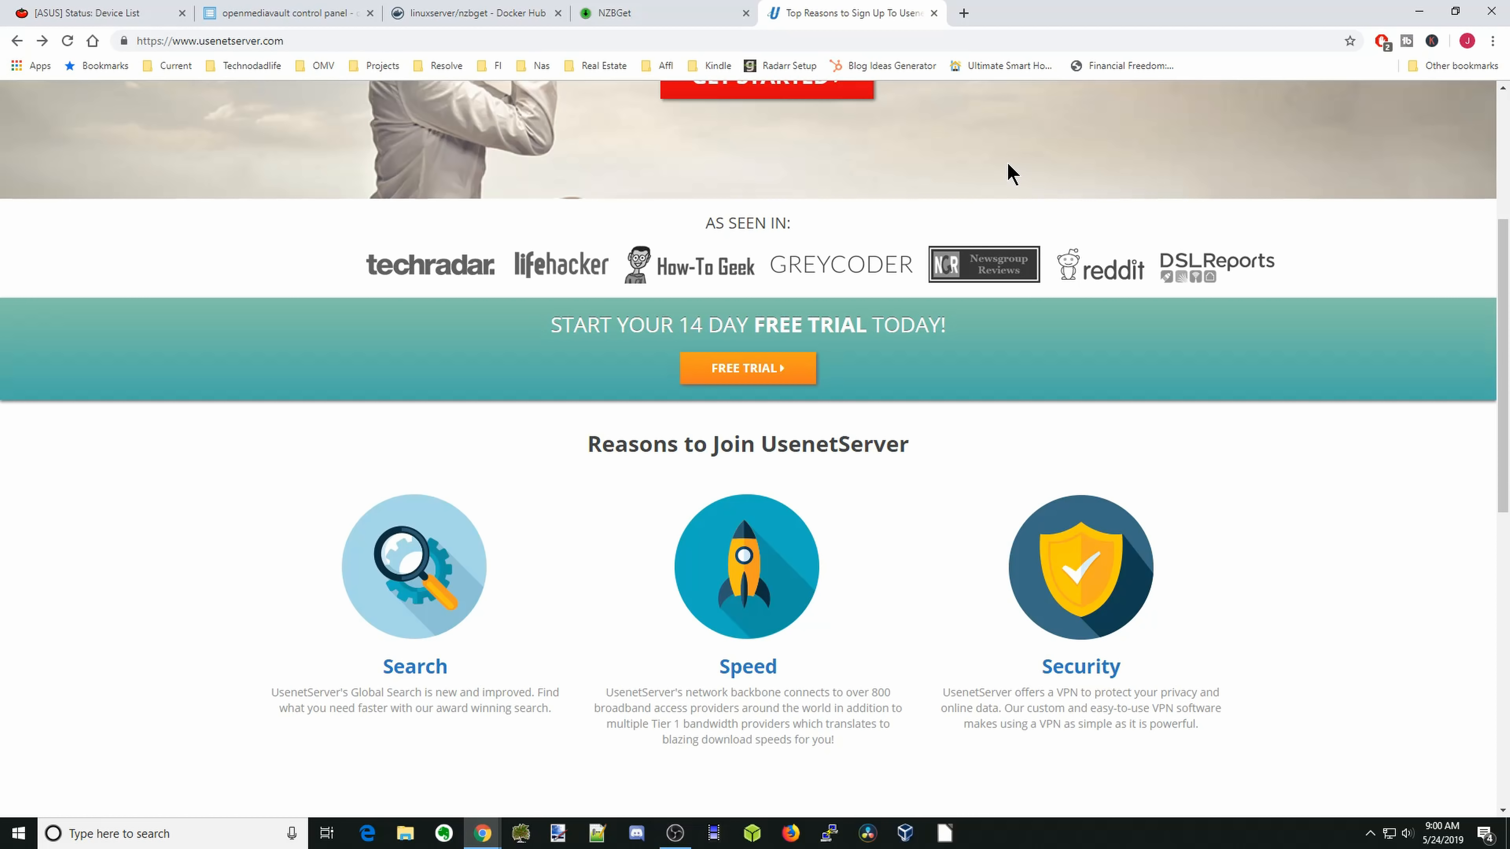
scroll(up, 3)
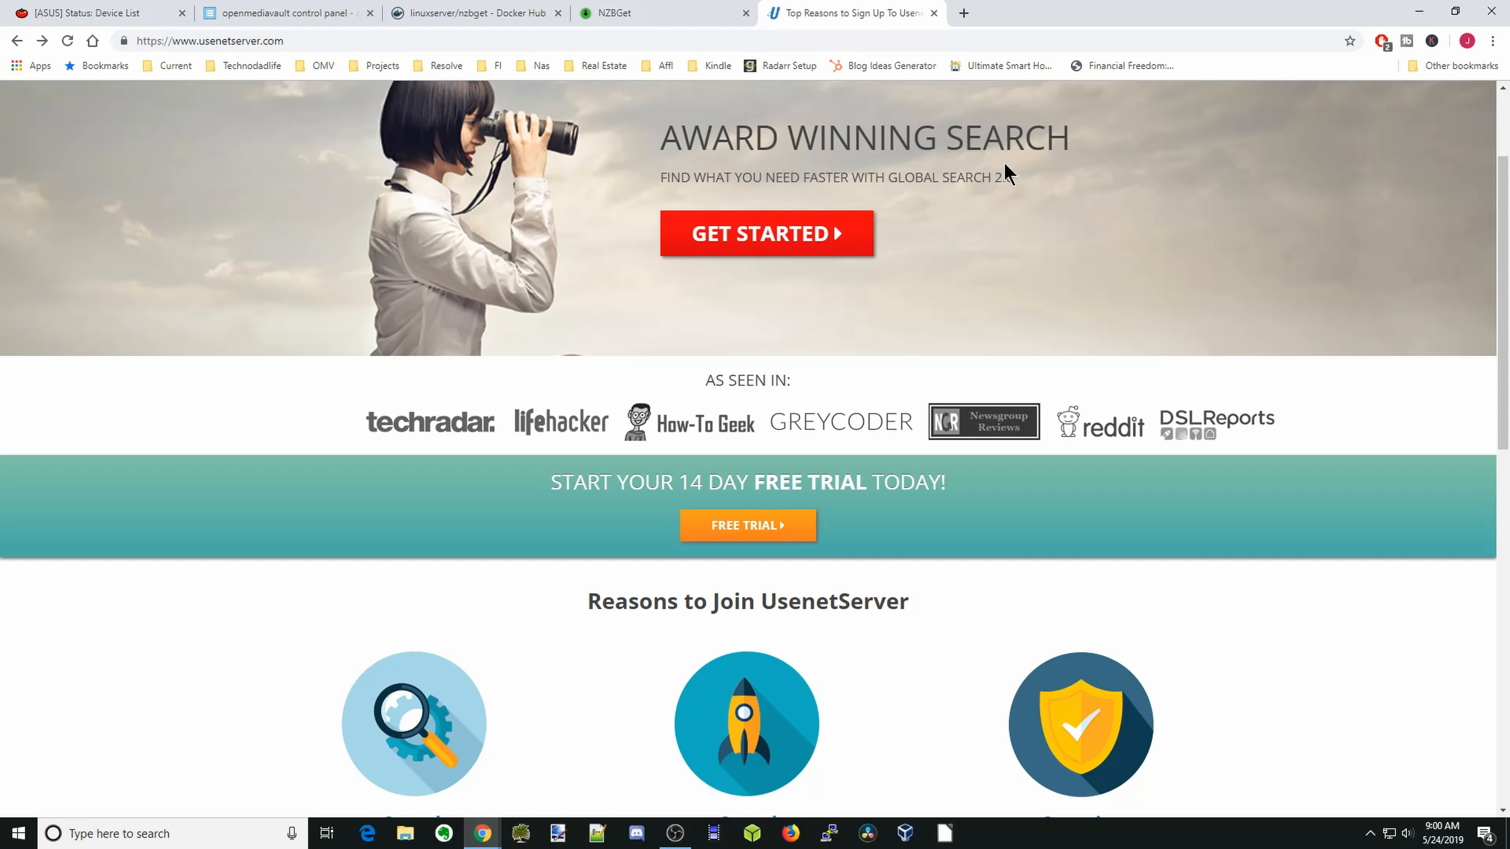
click(616, 13)
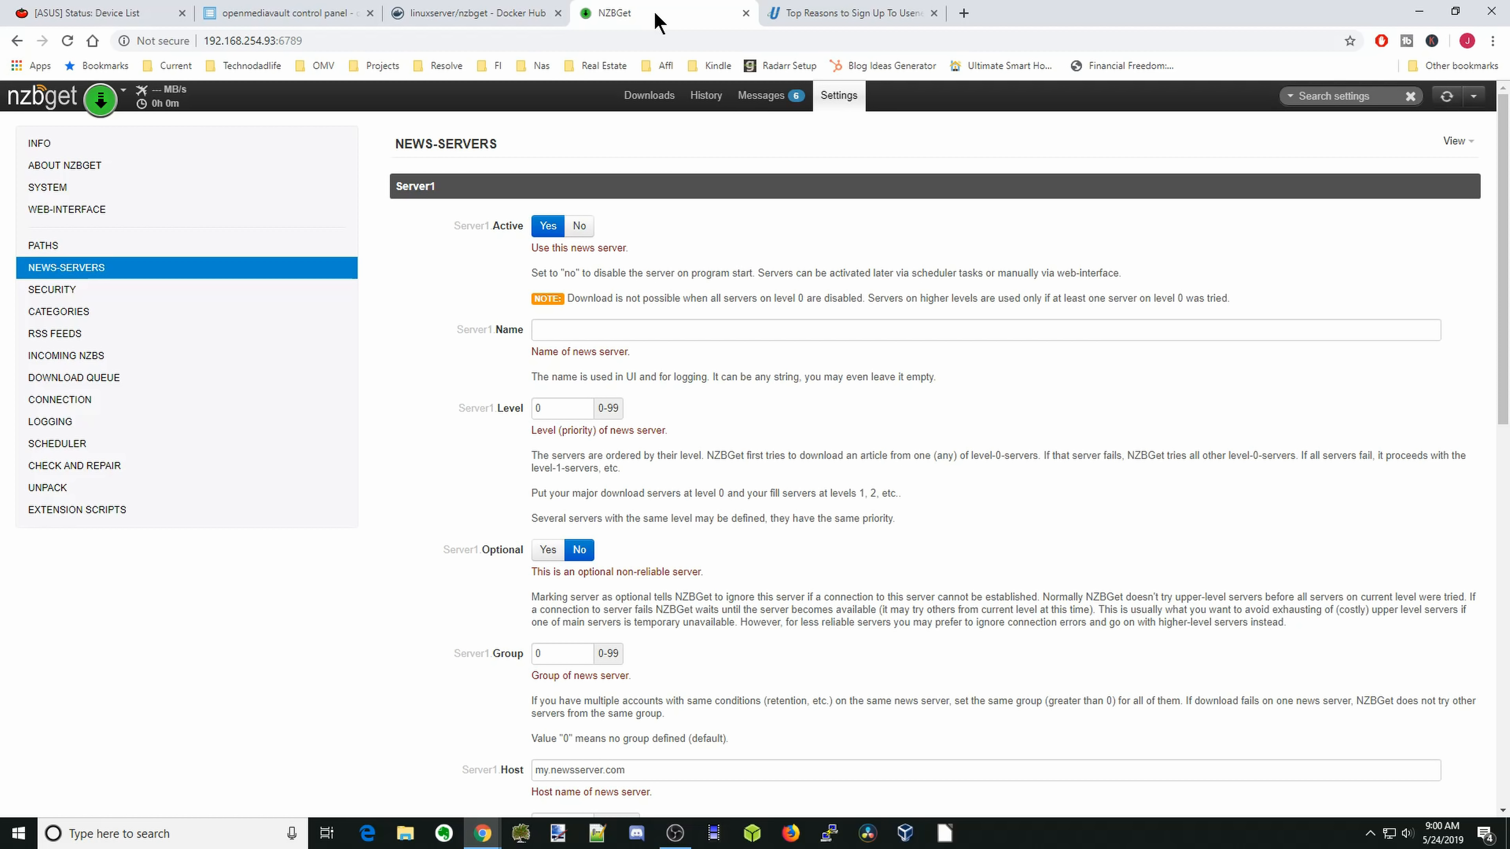
- Give Server1 the name Usenetserver and host NEWS.USENETSERVER.COM
click(982, 330)
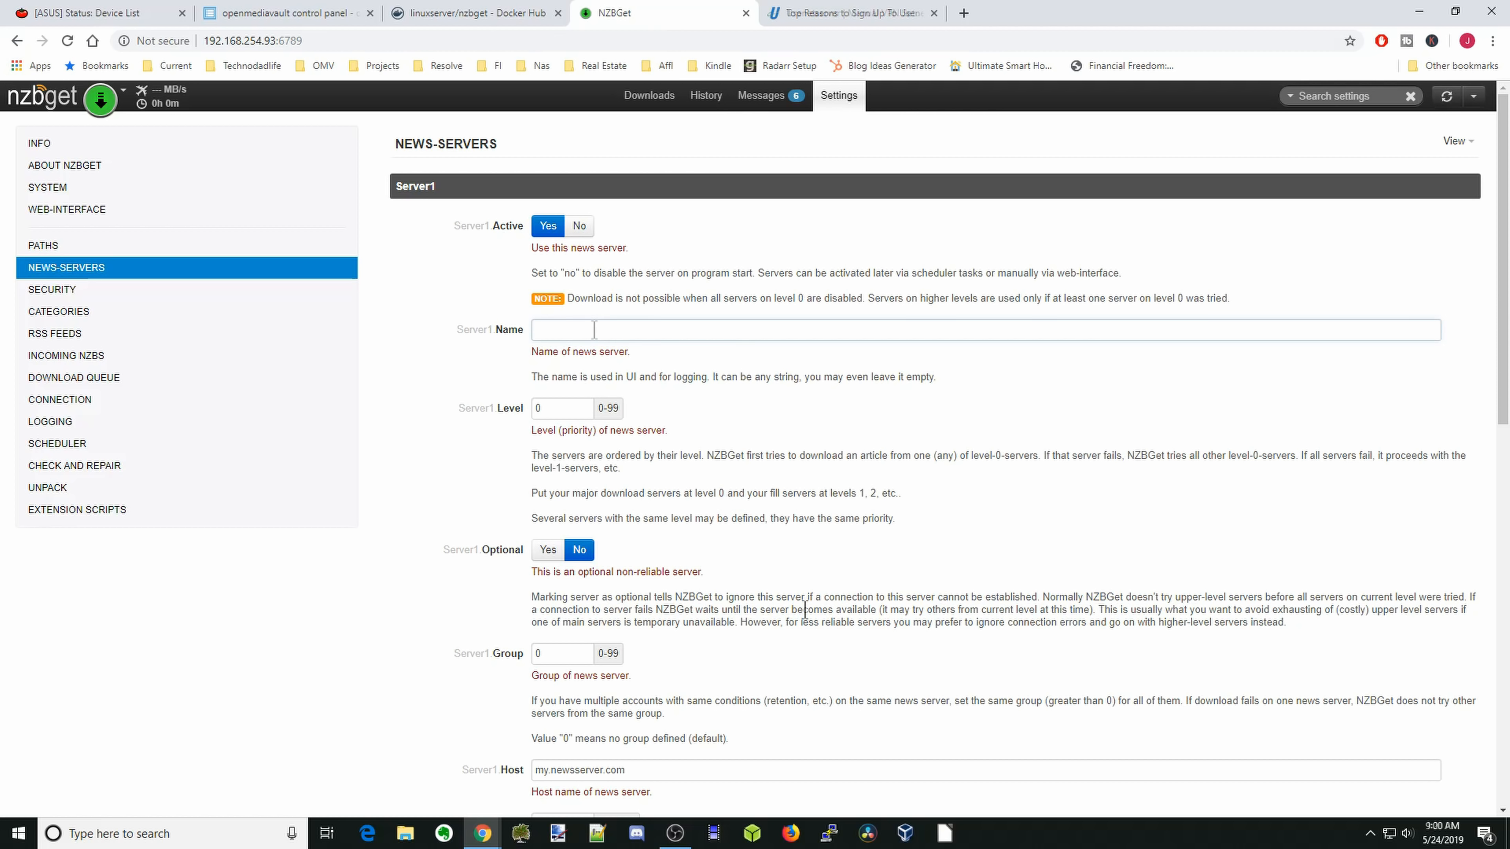
click(982, 329)
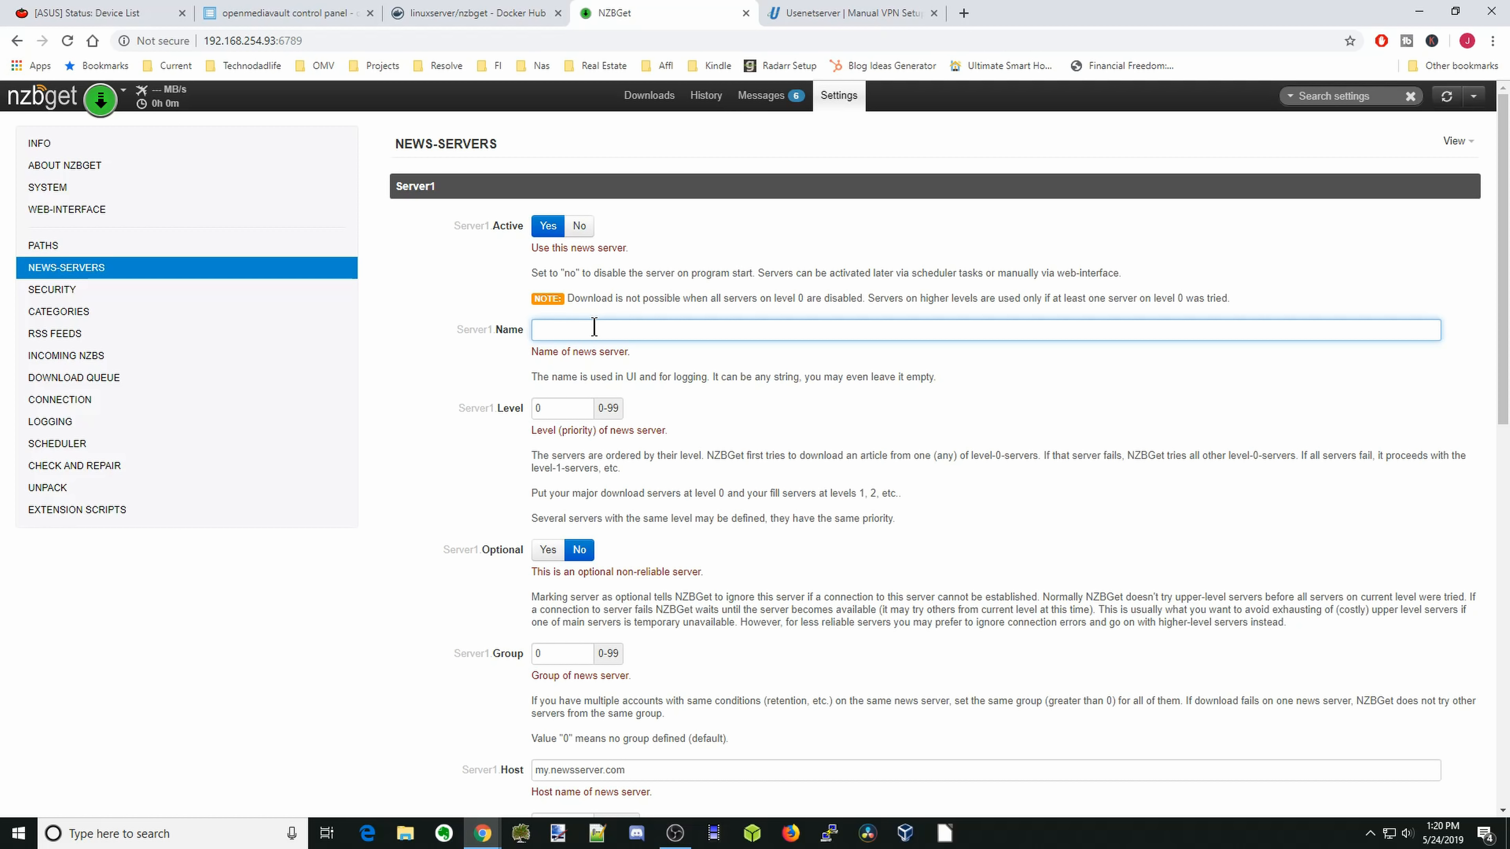
text(Usenetserver)
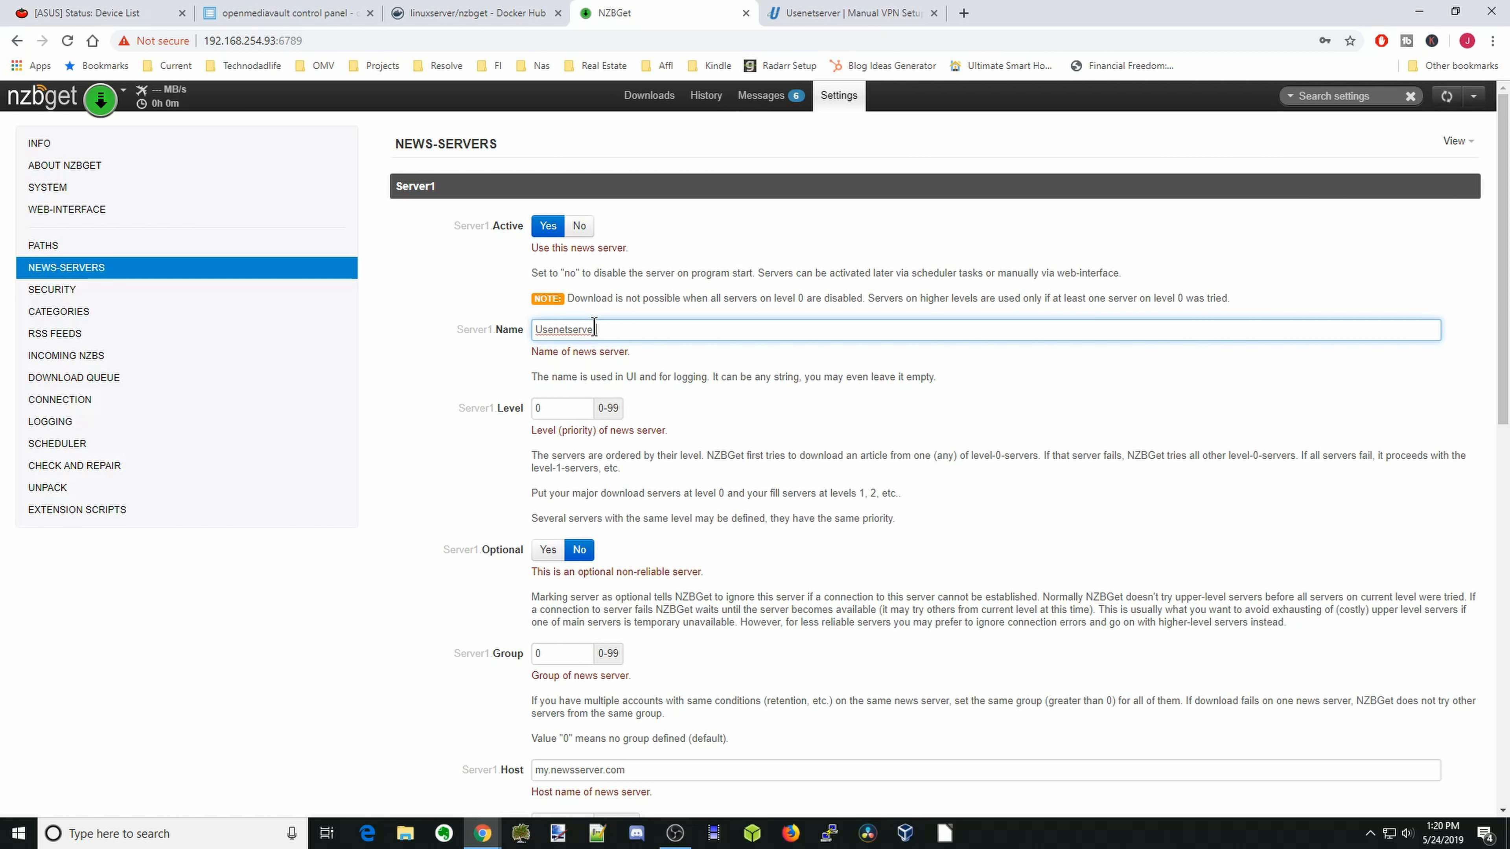
mouse_move(617, 239)
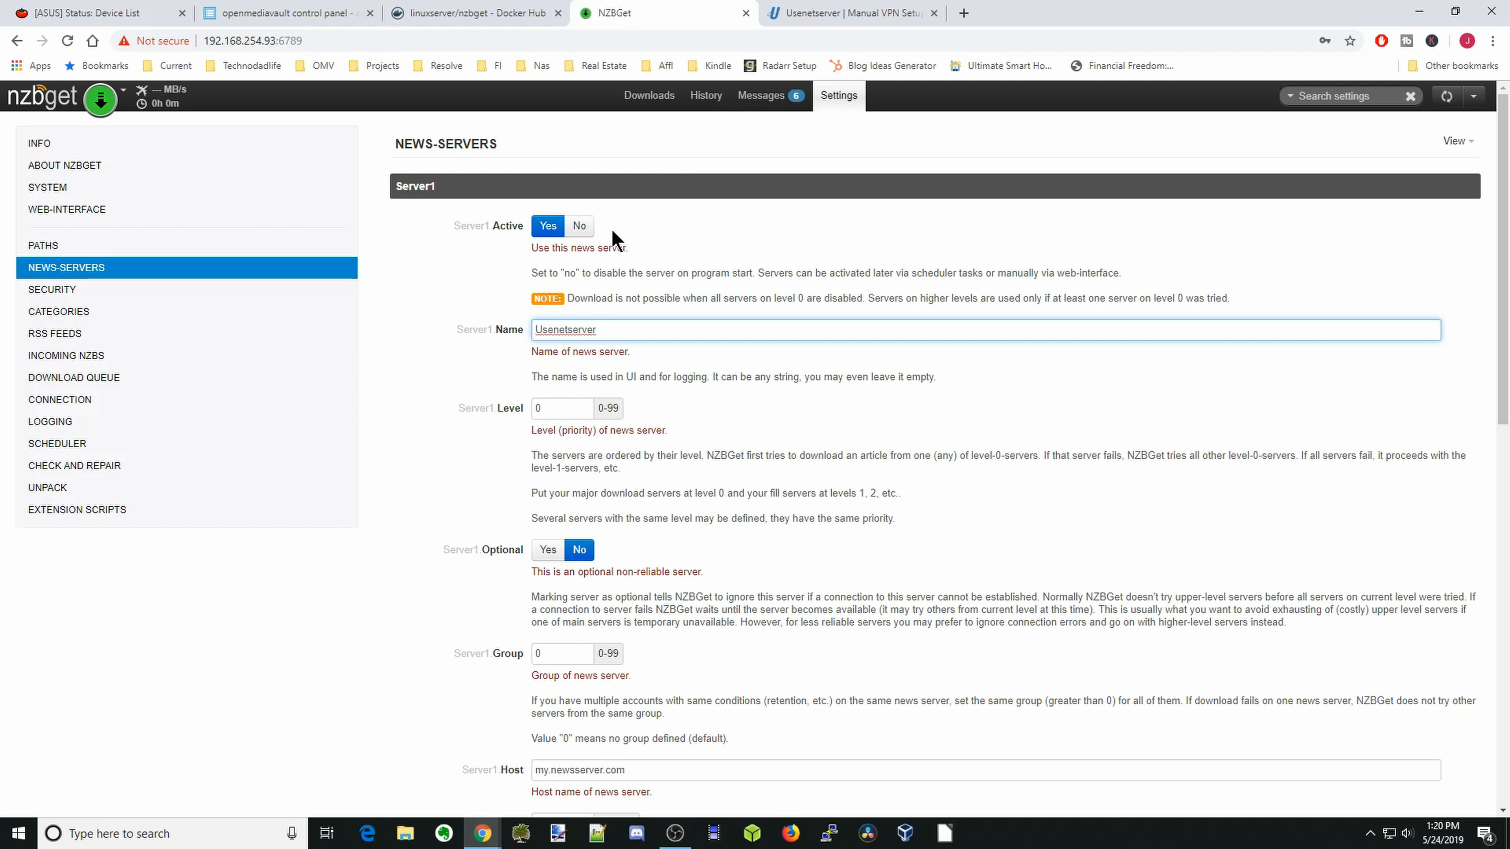
mouse_move(586, 241)
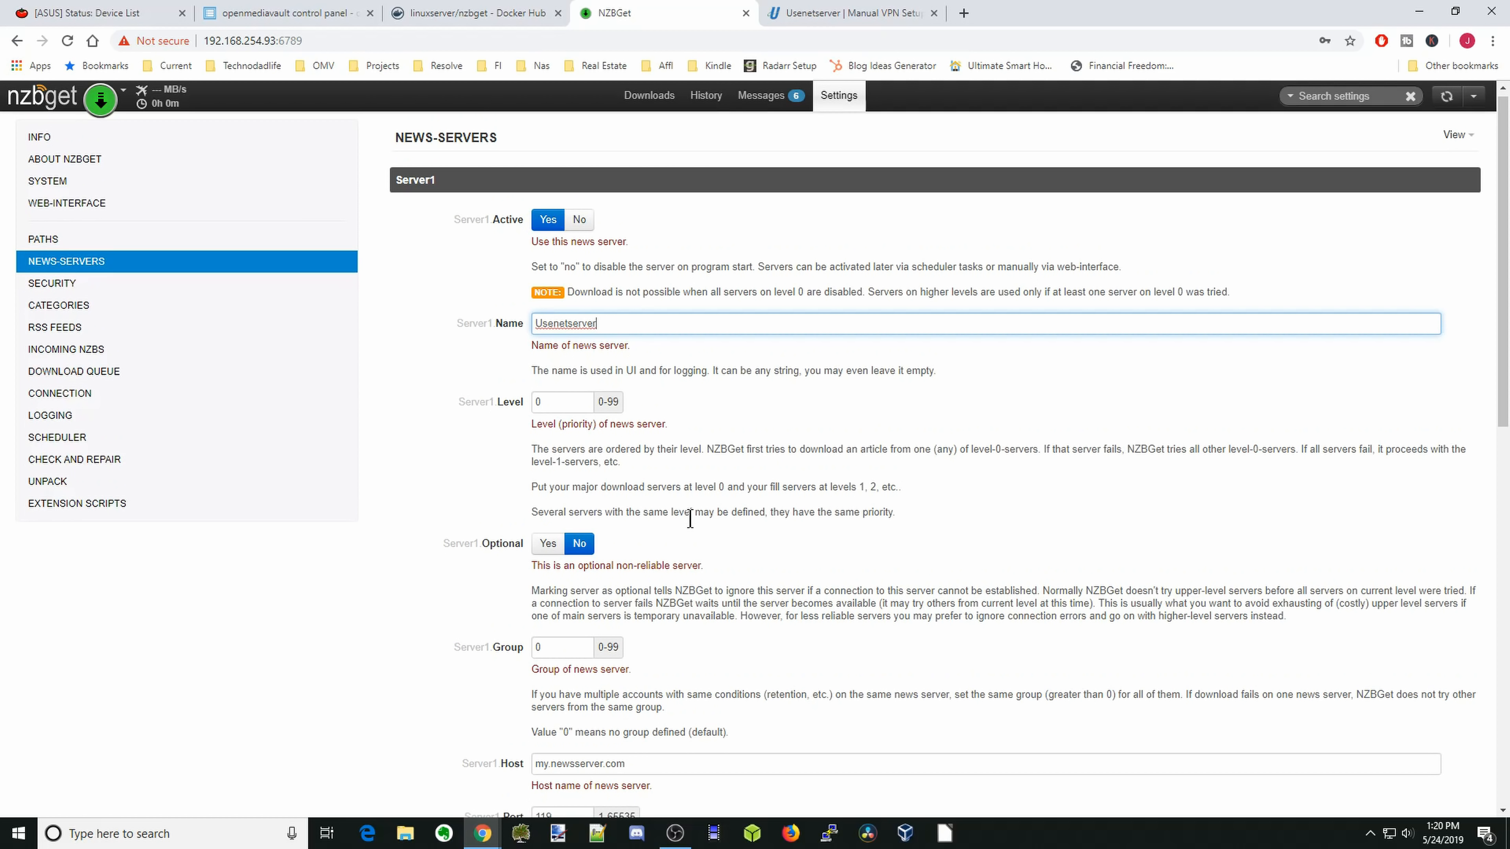
right_click(557, 377)
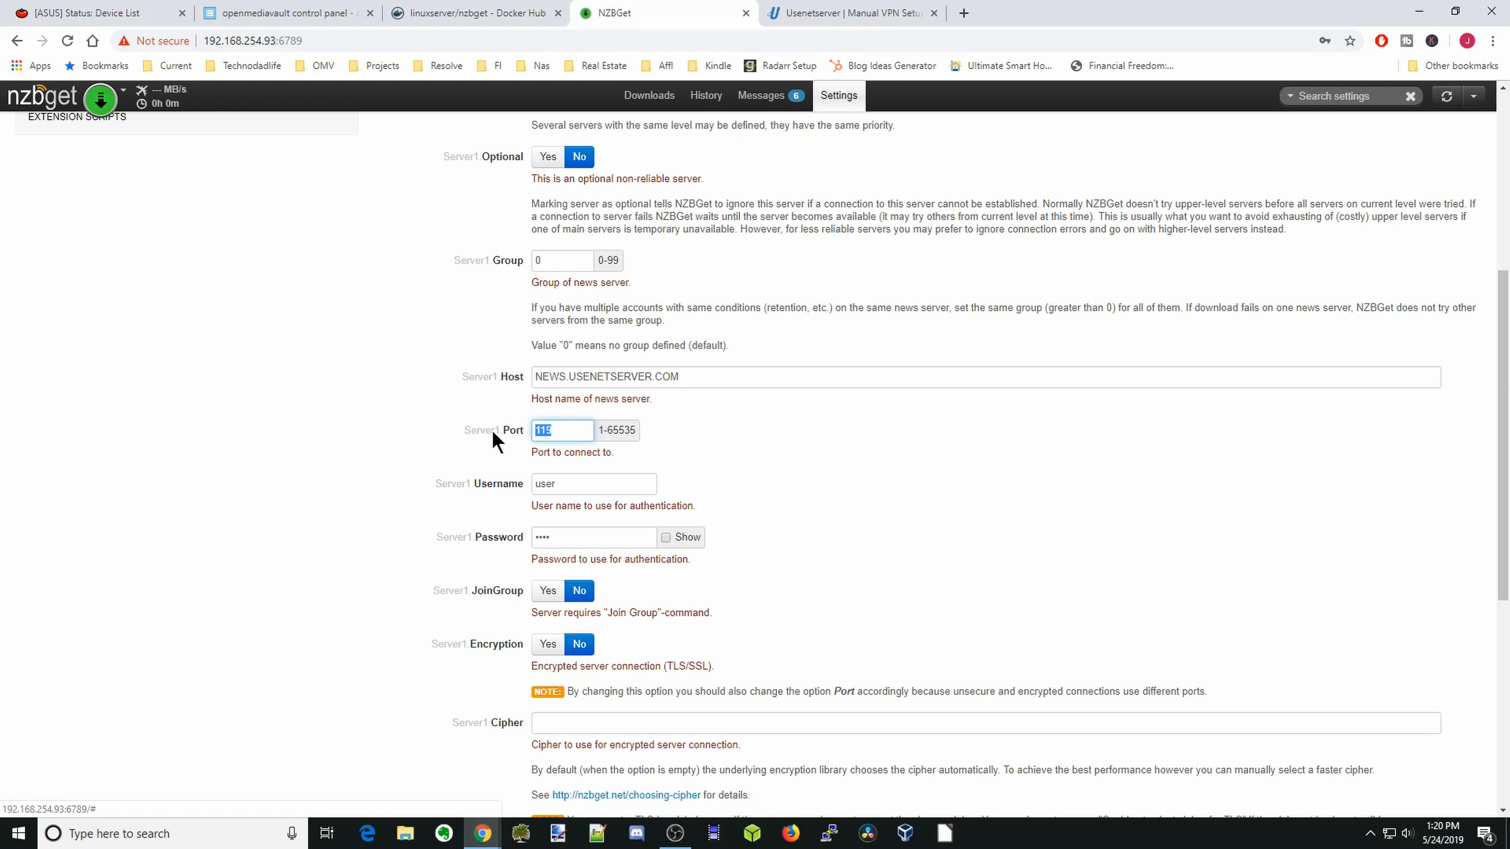
- Set Server1 to port 563 with encryption Yes and run the connection test successfully
text(563)
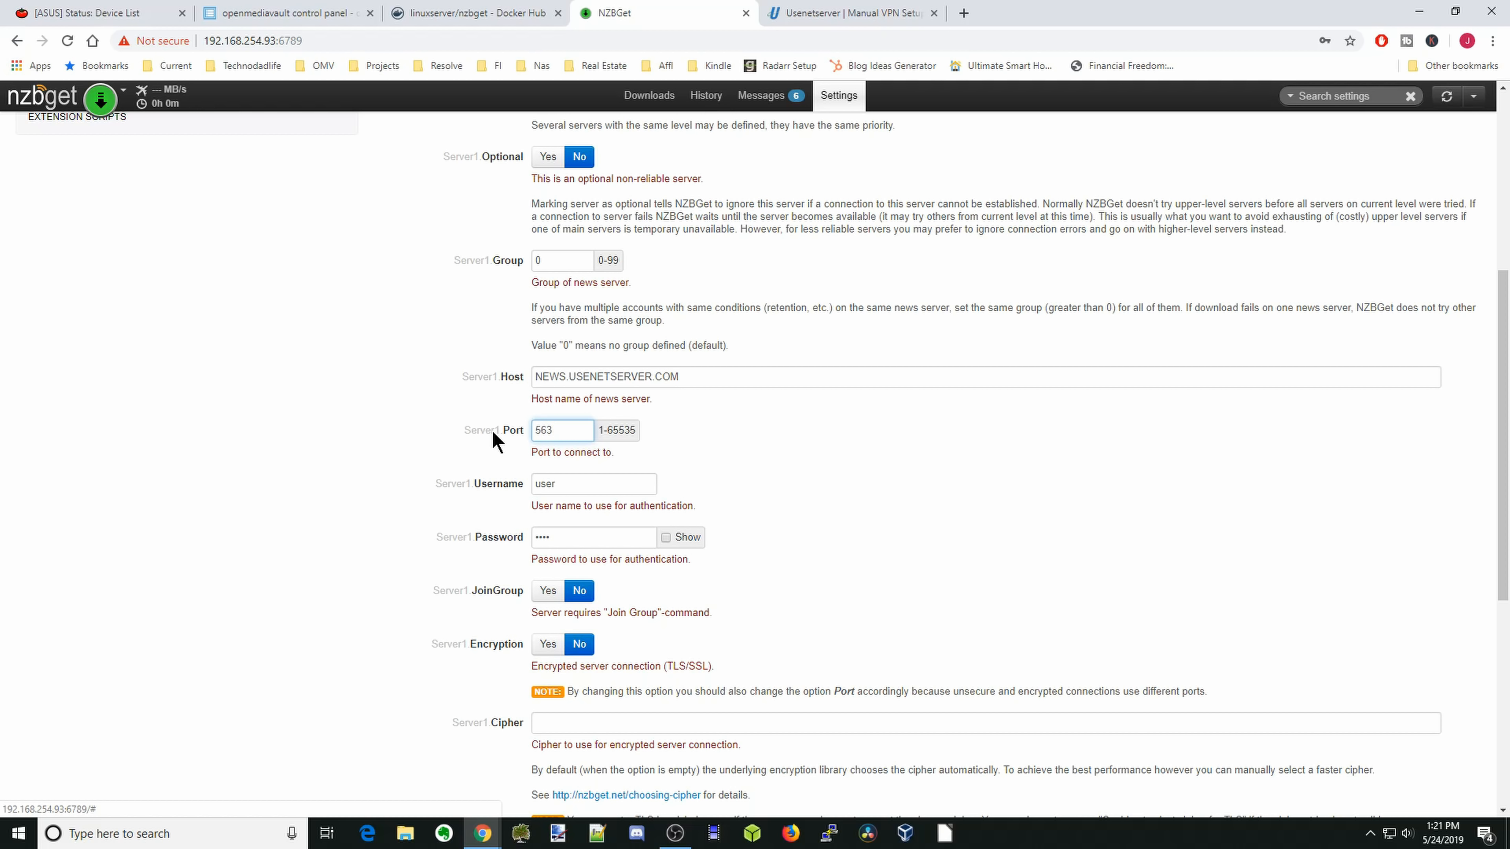
mouse_move(665, 467)
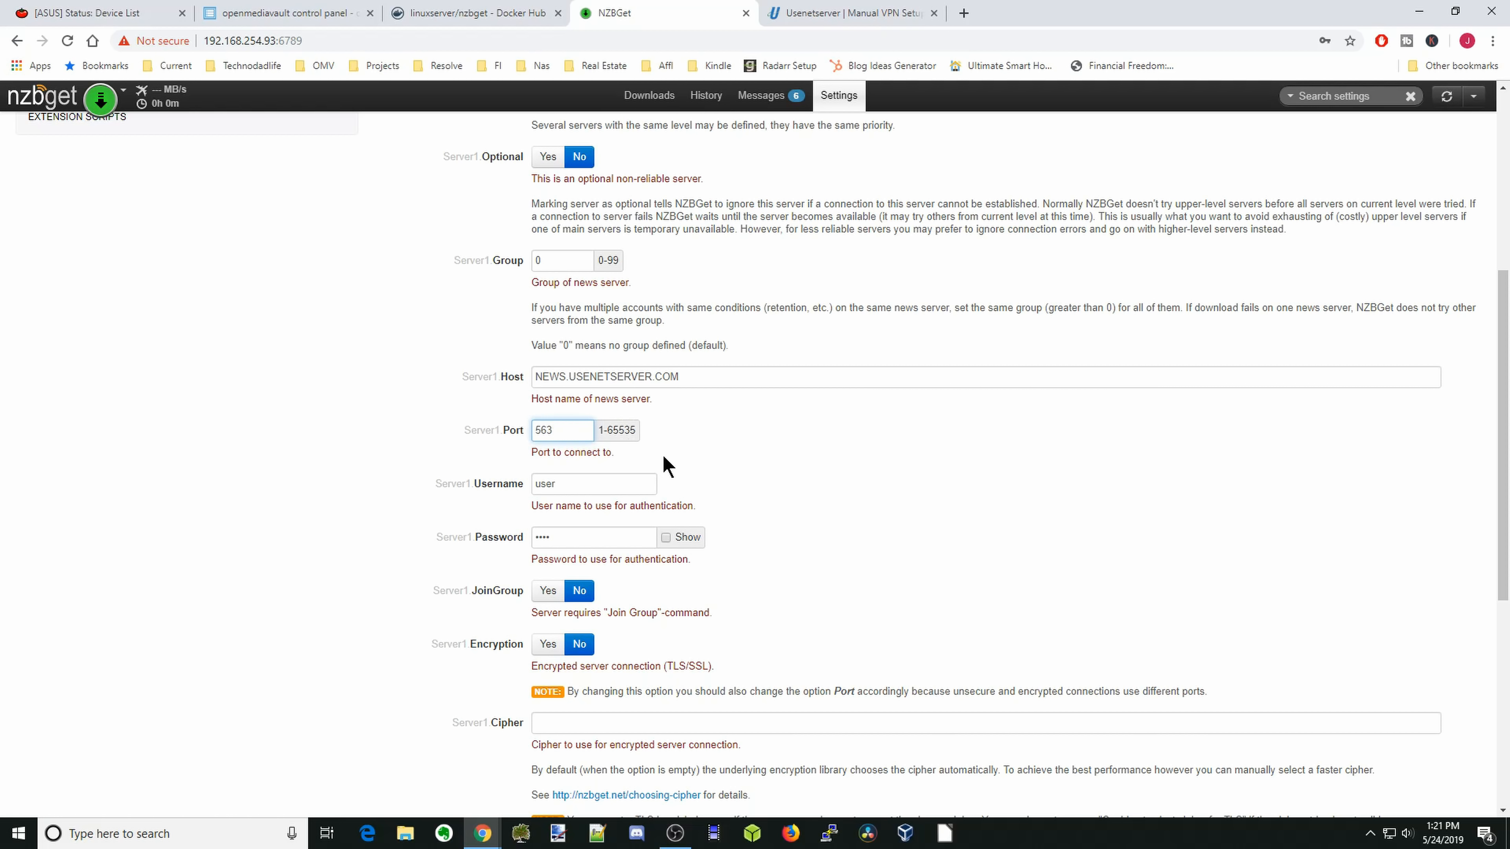
scroll(down, 3)
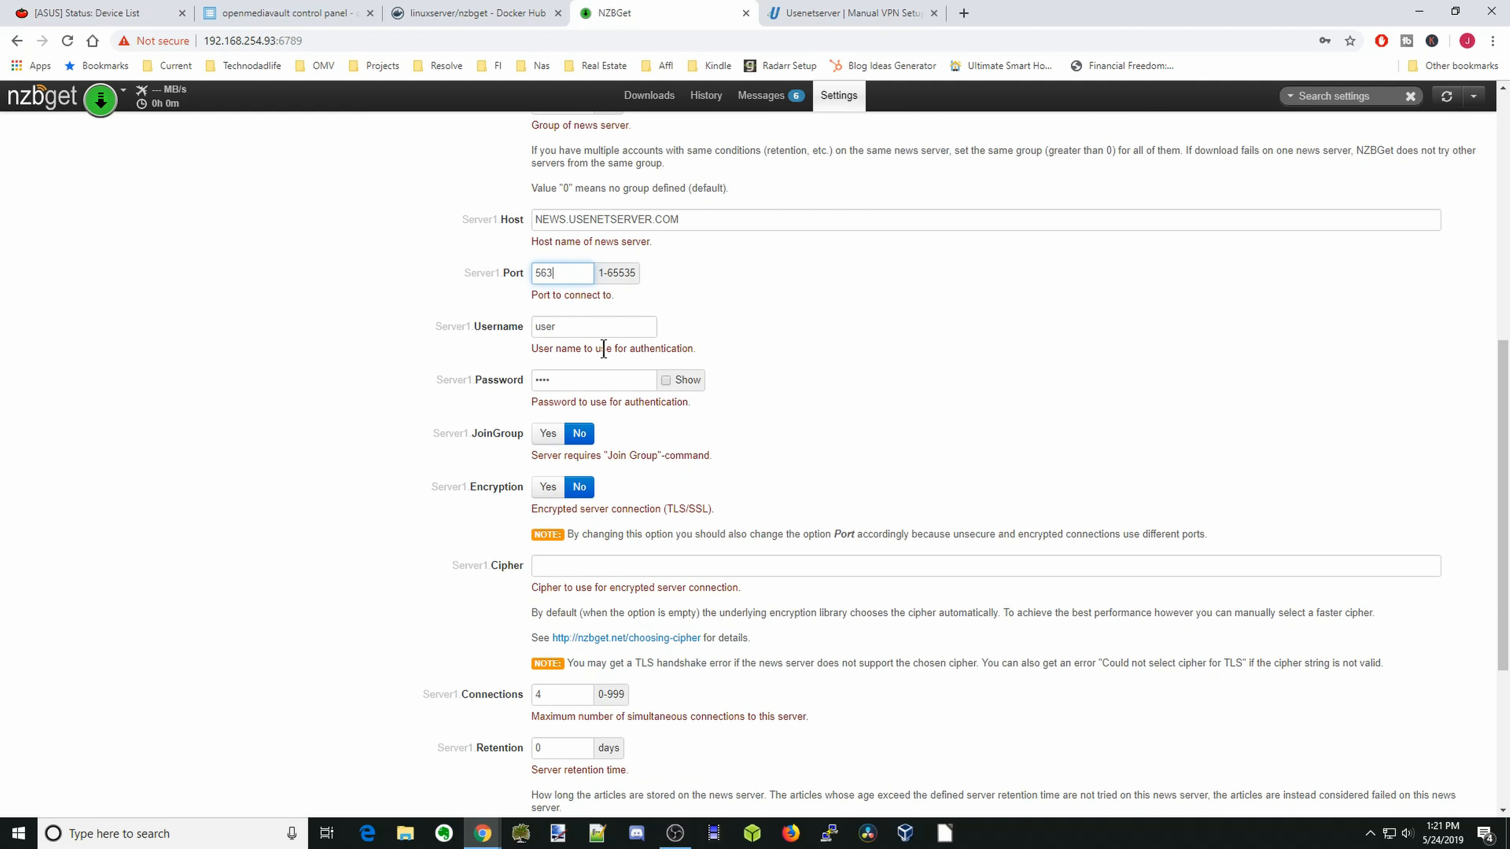
scroll(down, 3)
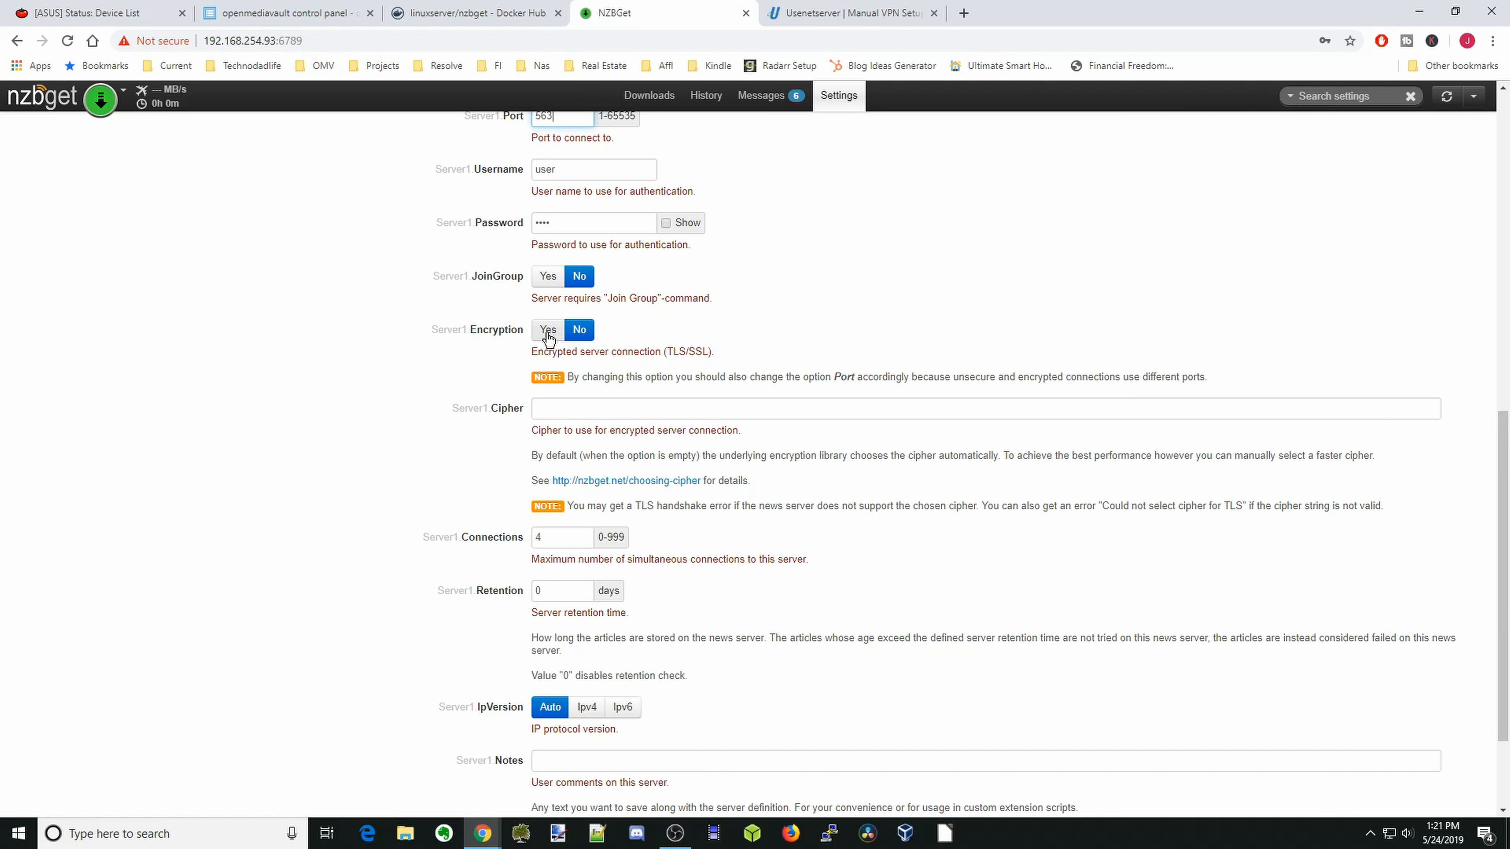
click(548, 330)
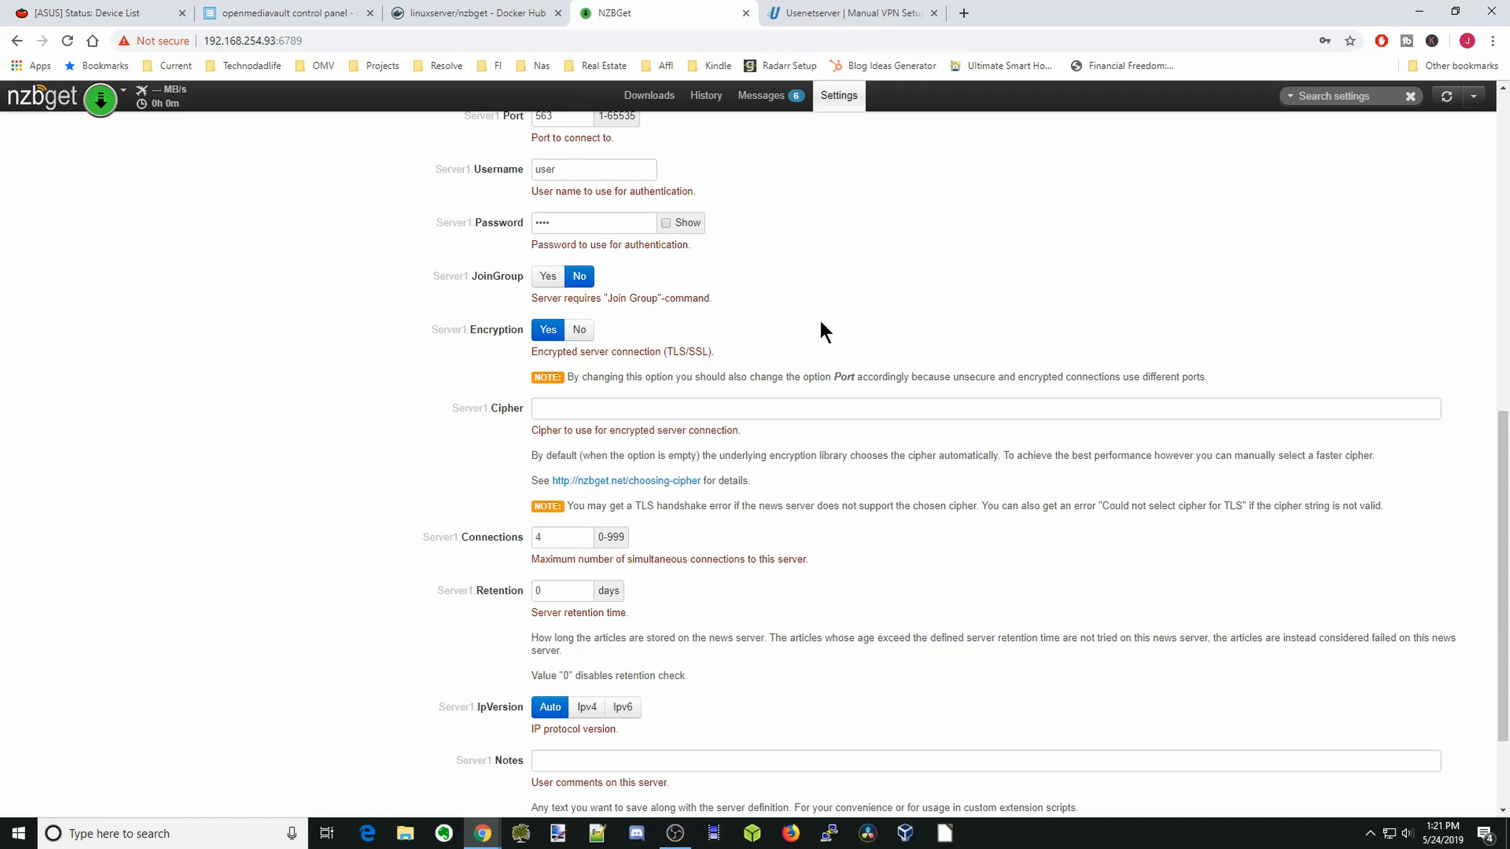
scroll(down, 3)
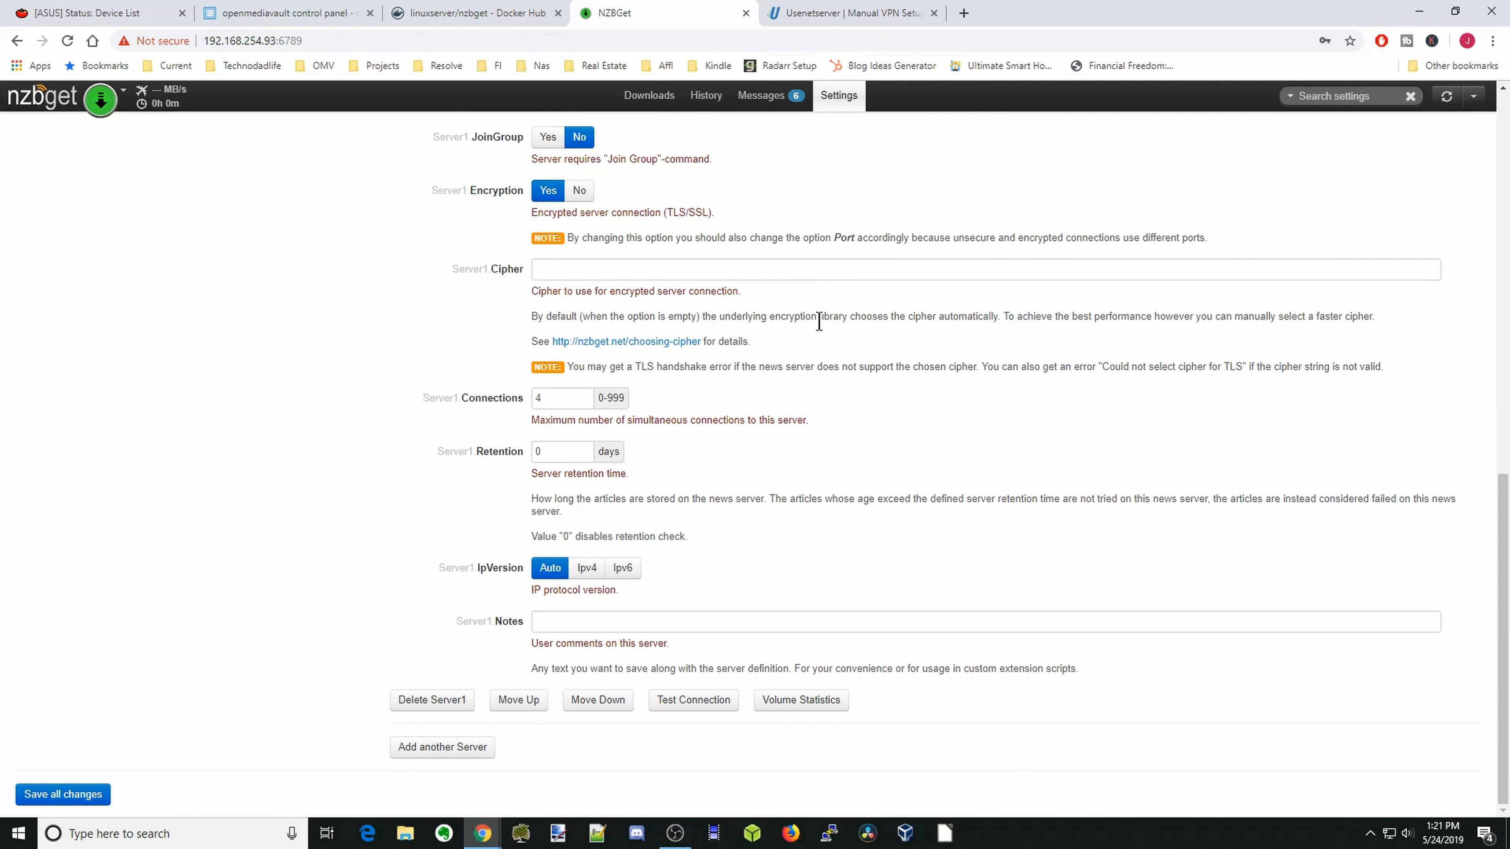
mouse_move(669, 689)
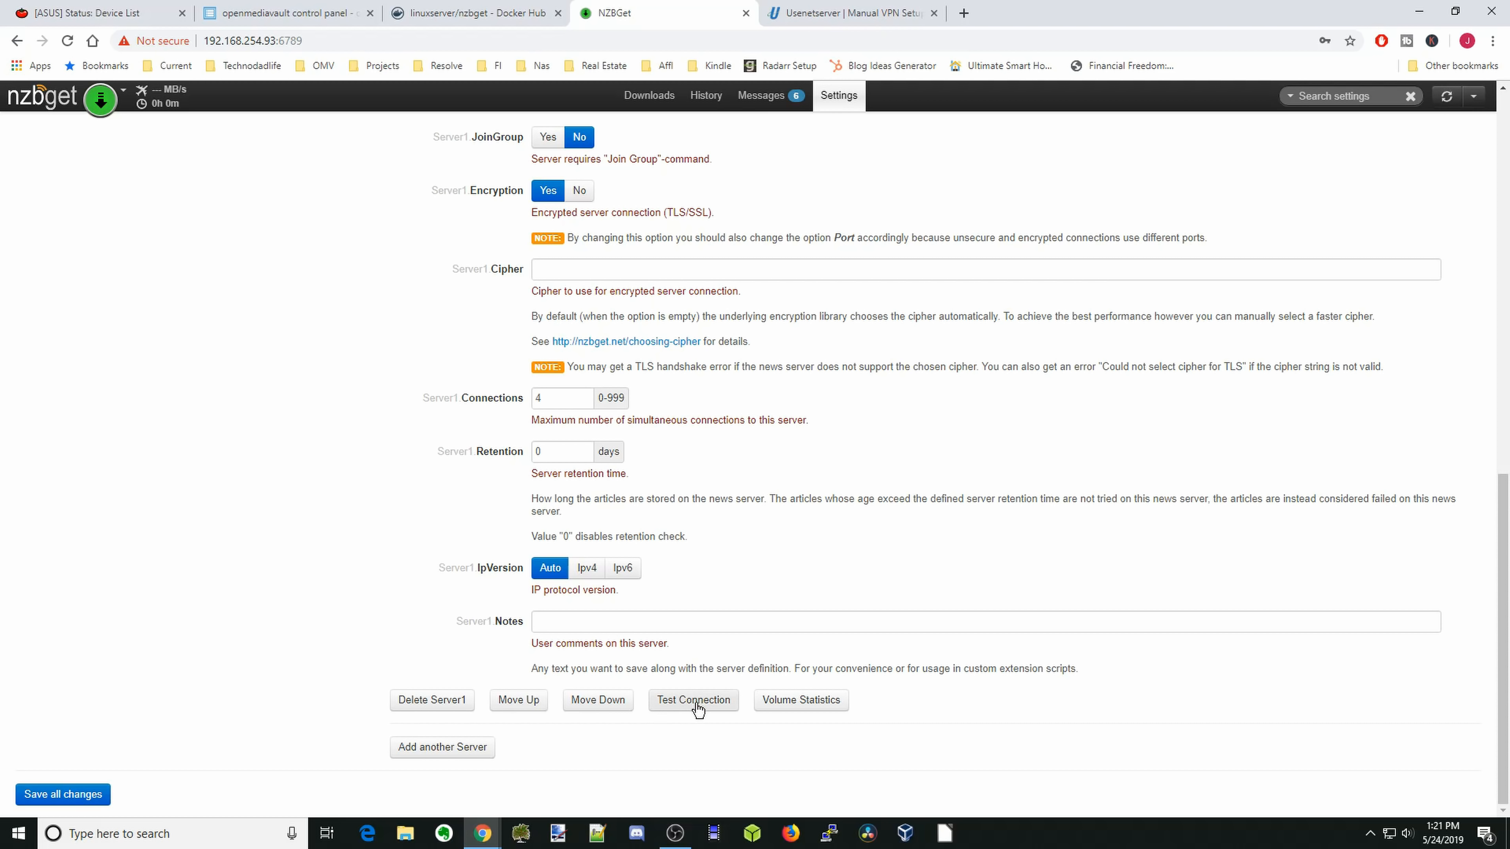
click(692, 700)
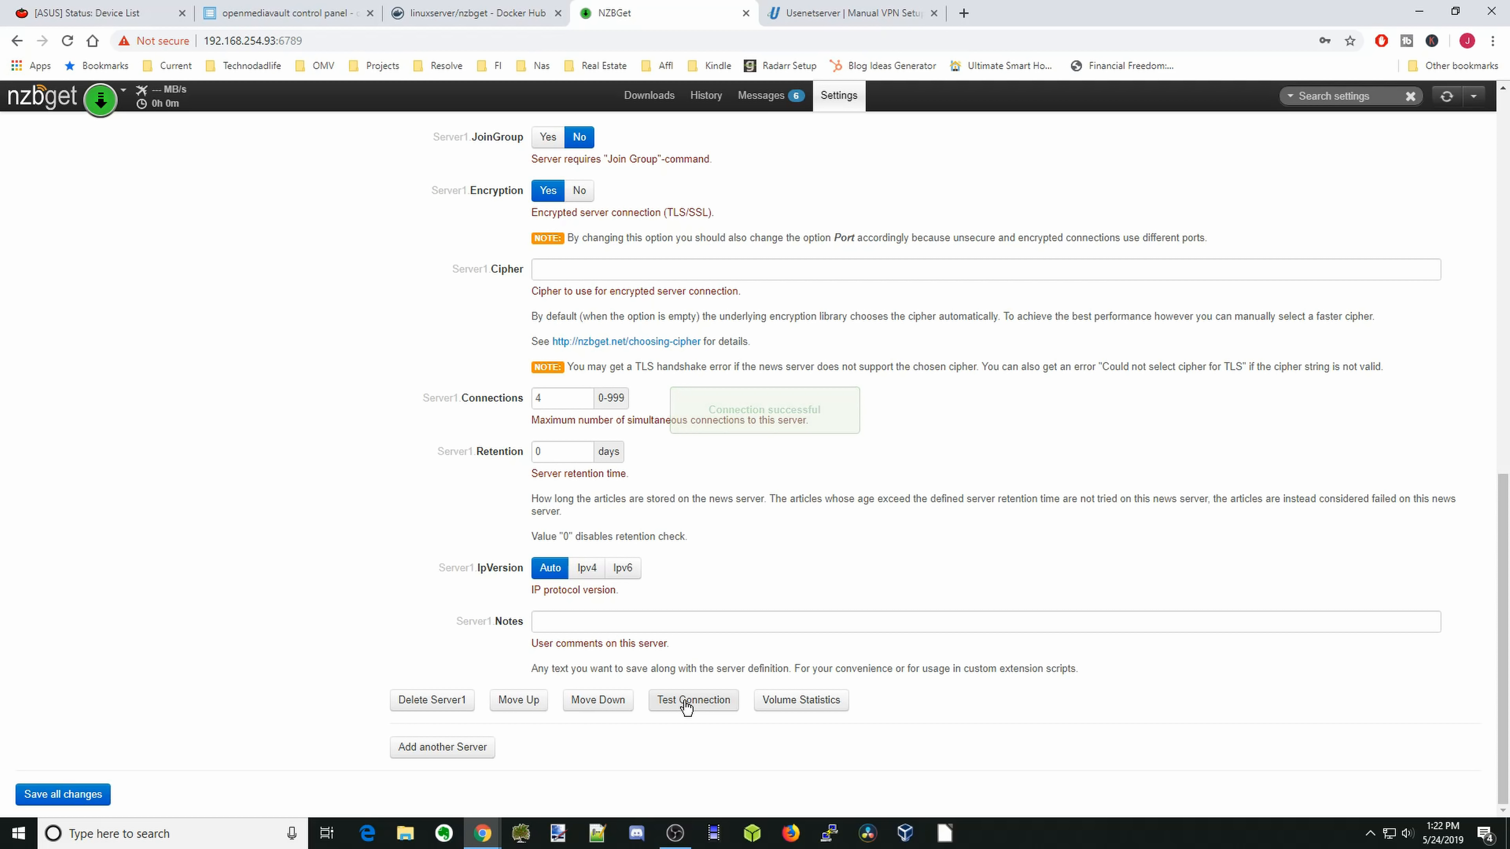
click(692, 700)
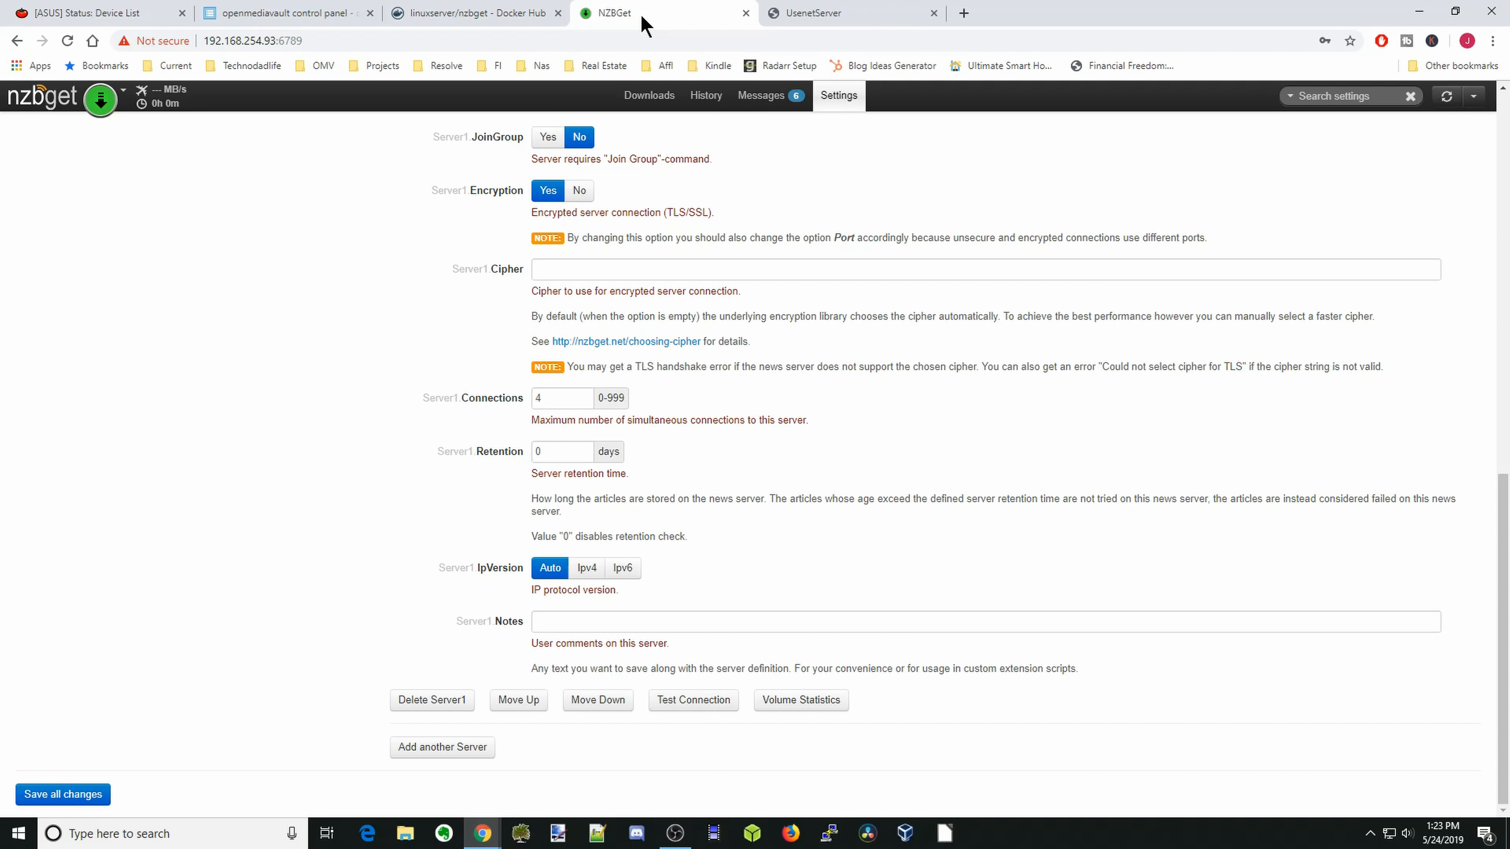
mouse_move(241, 527)
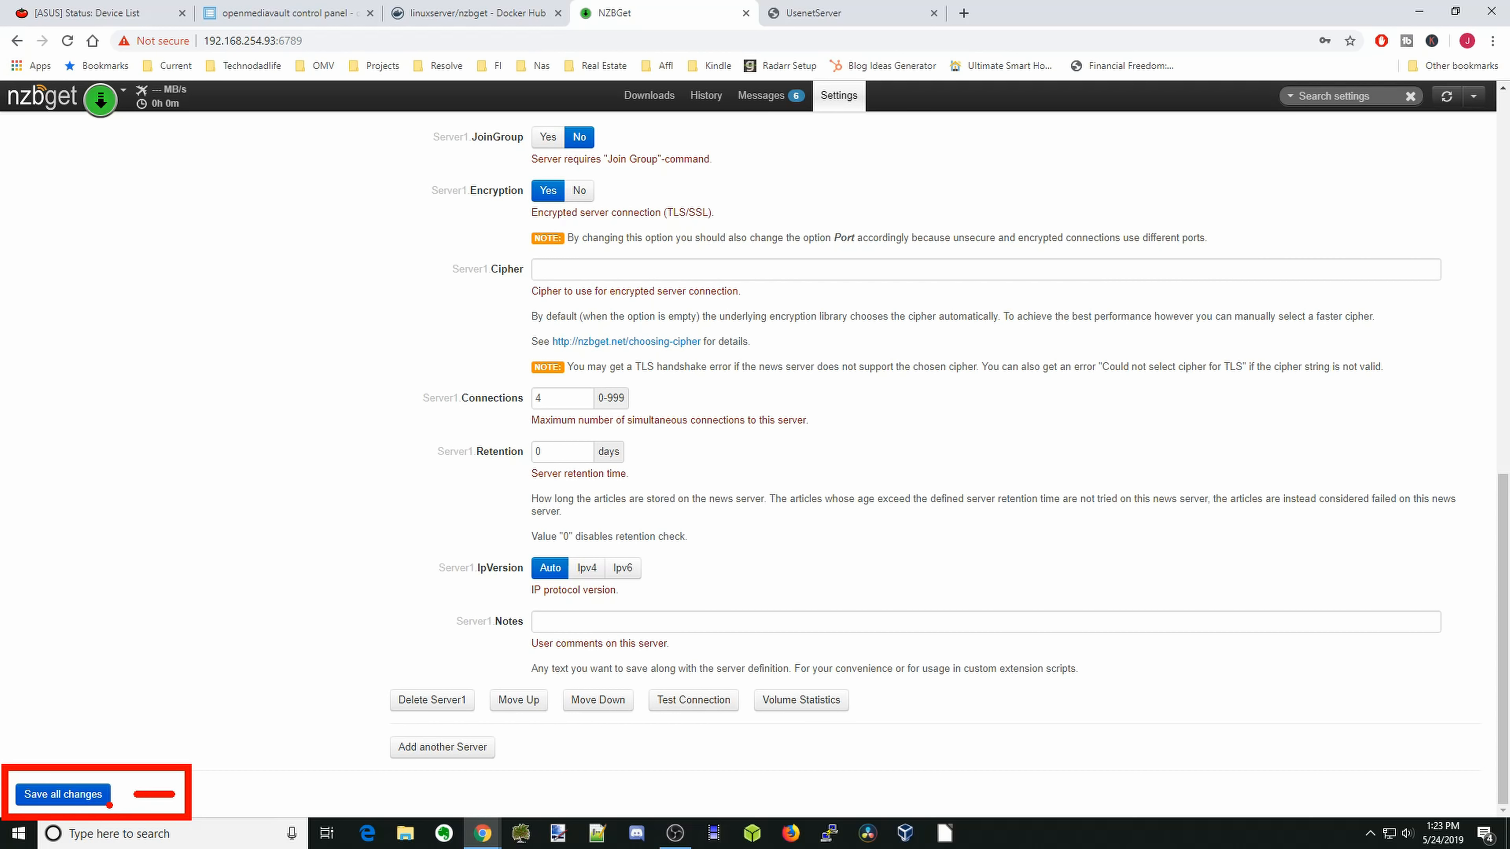
- Save all settings changes and reload NZBGet to apply them
click(64, 793)
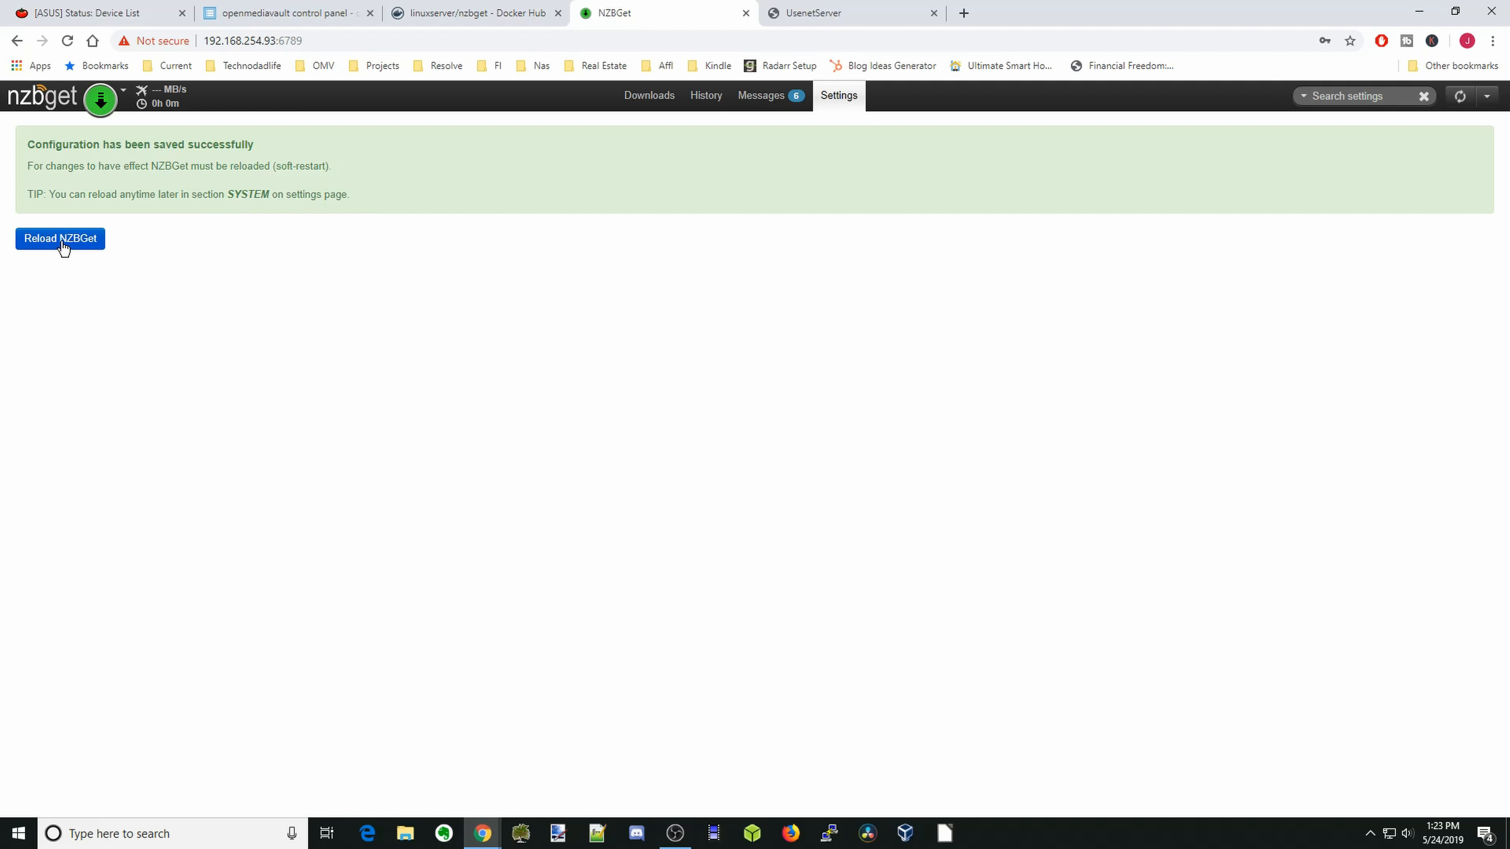
click(60, 237)
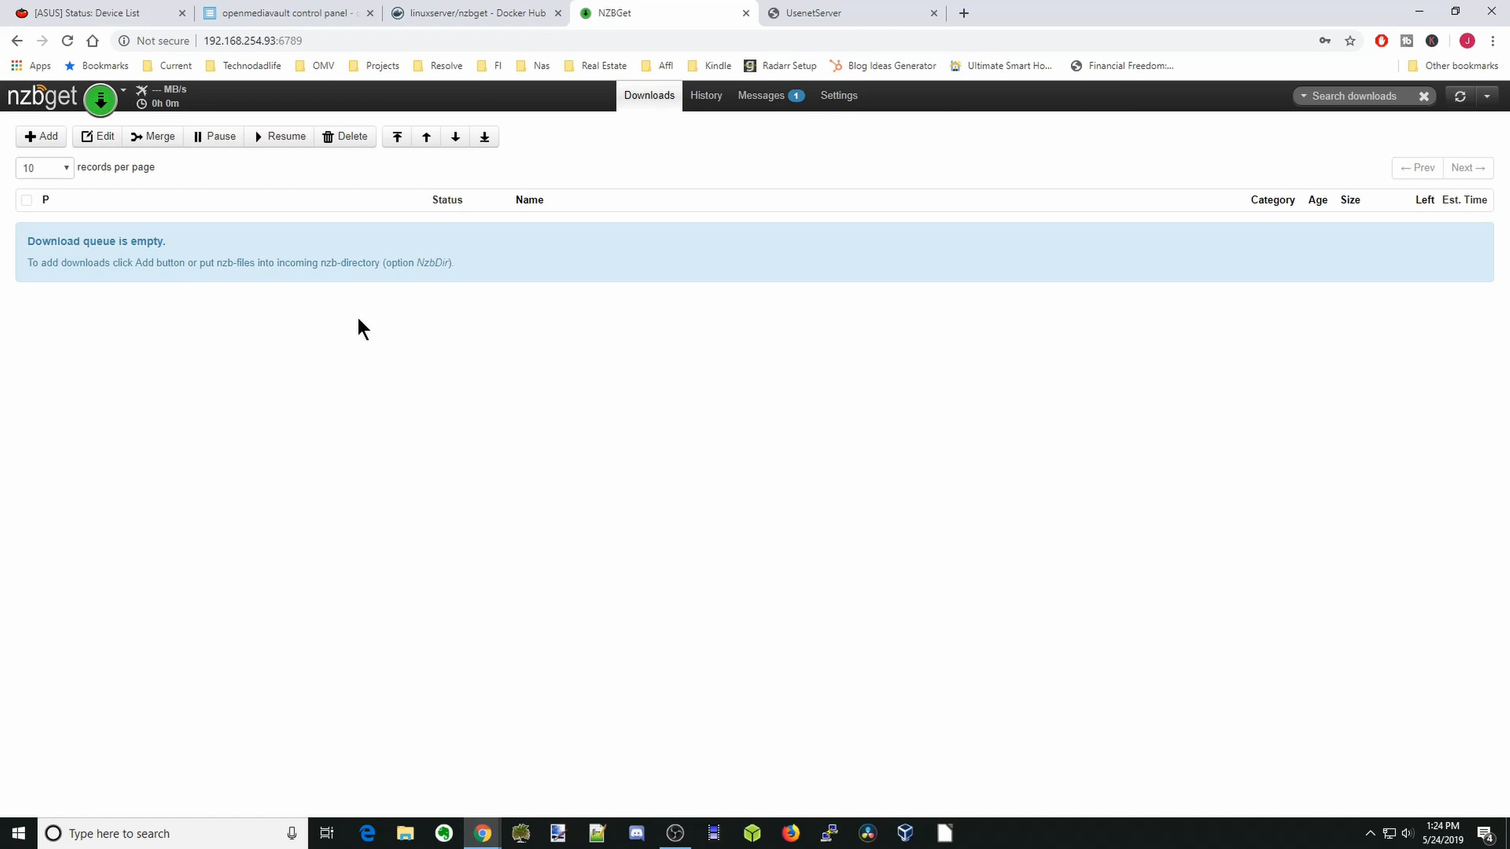
mouse_move(366, 323)
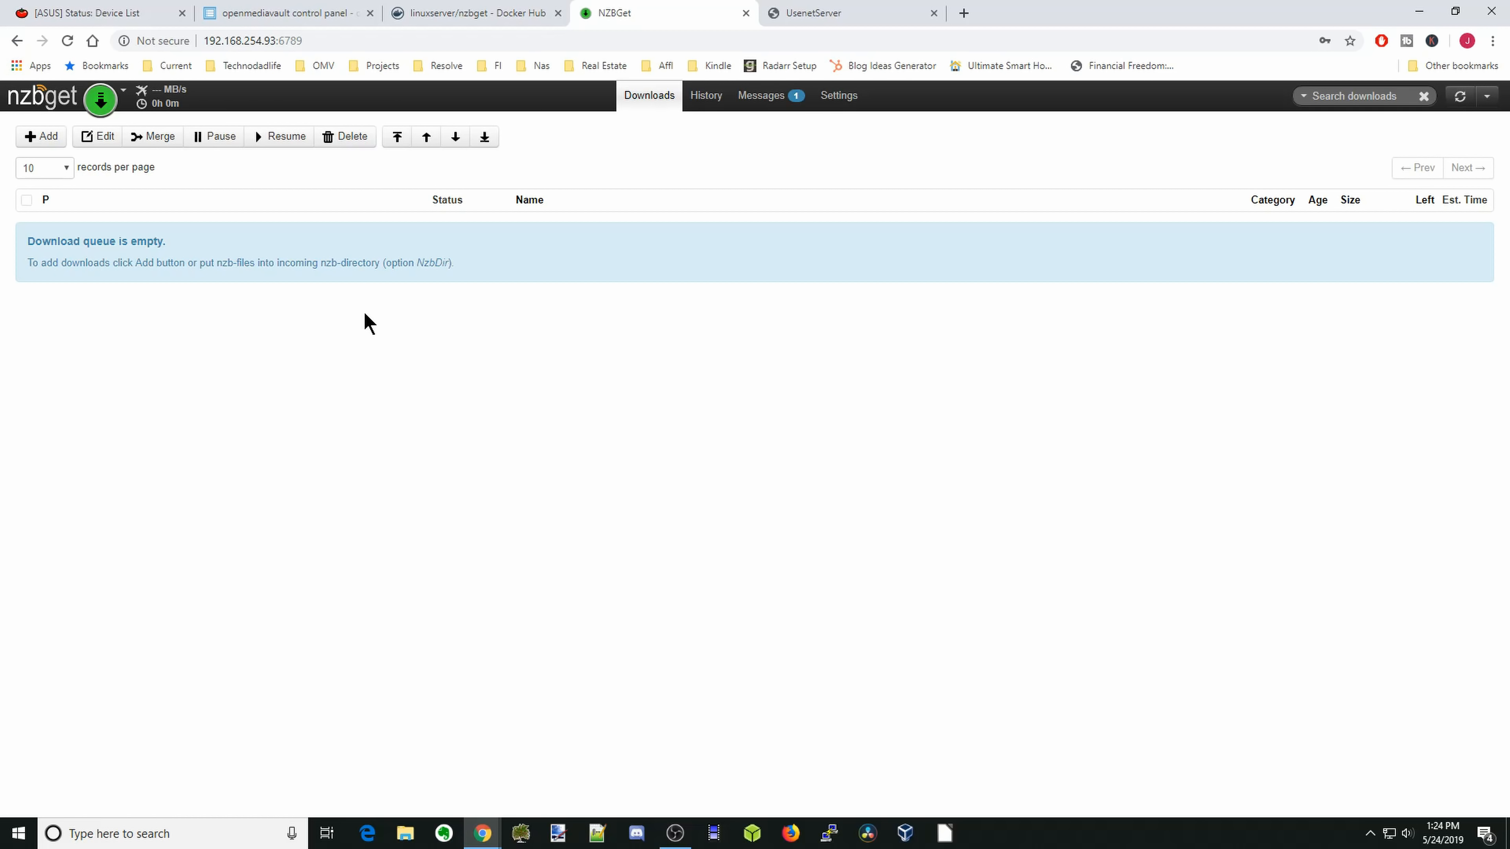
mouse_move(42, 136)
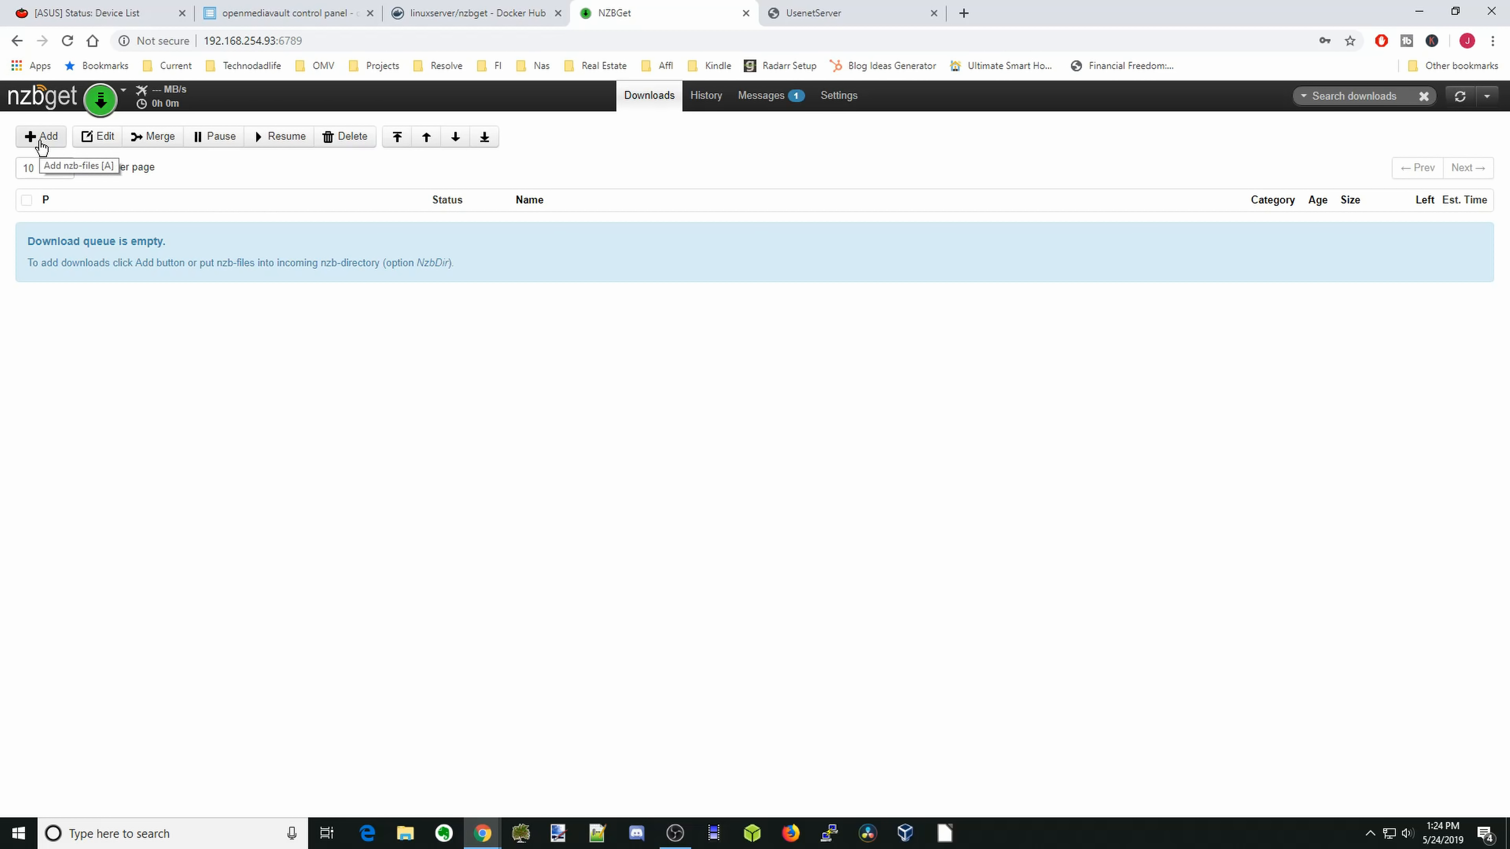
- Start adding an NZB file to the empty download queue
click(41, 136)
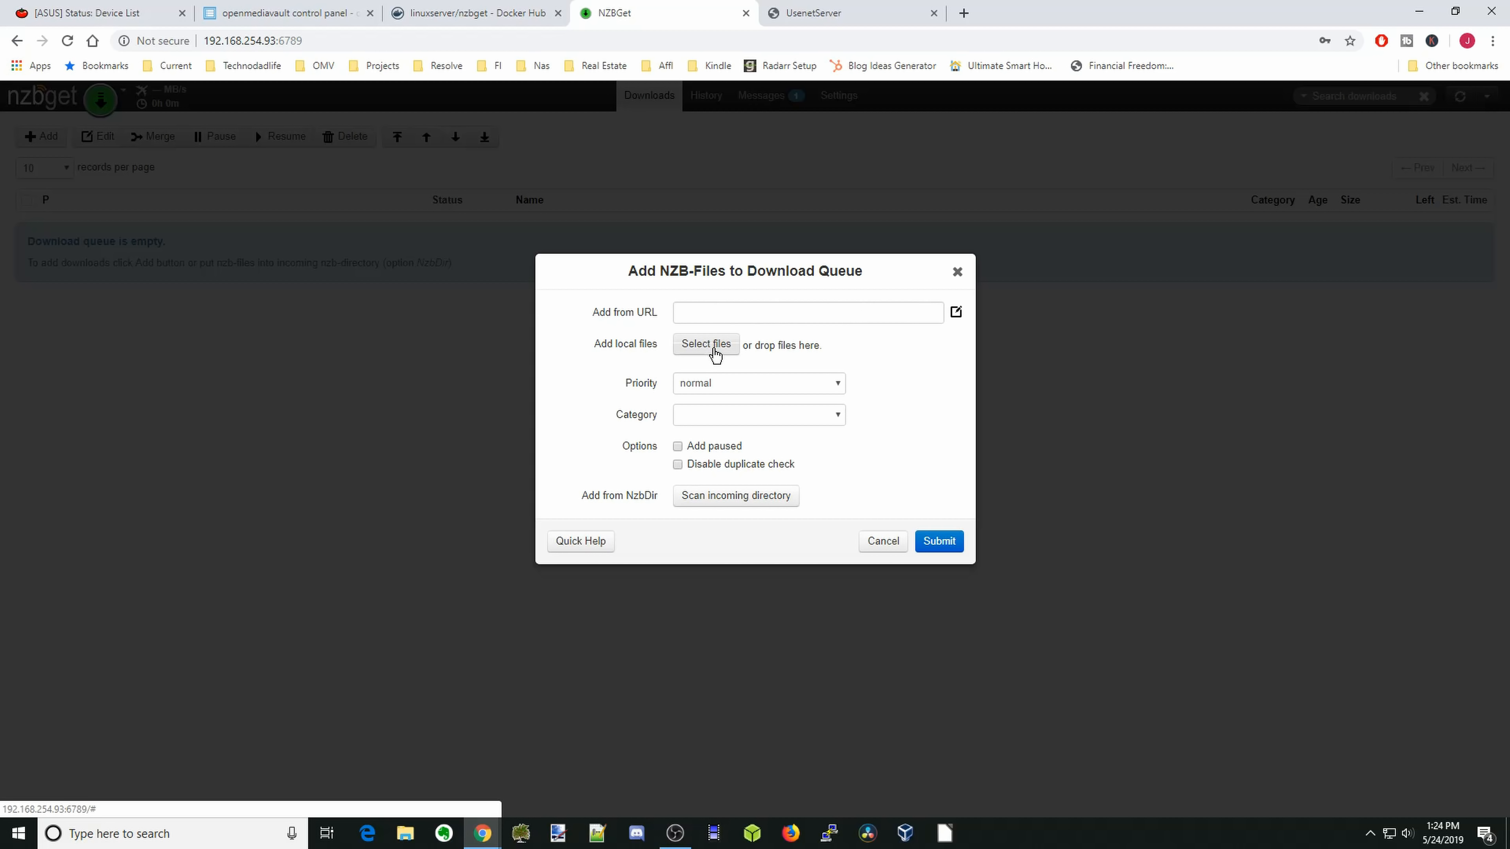
mouse_move(841, 21)
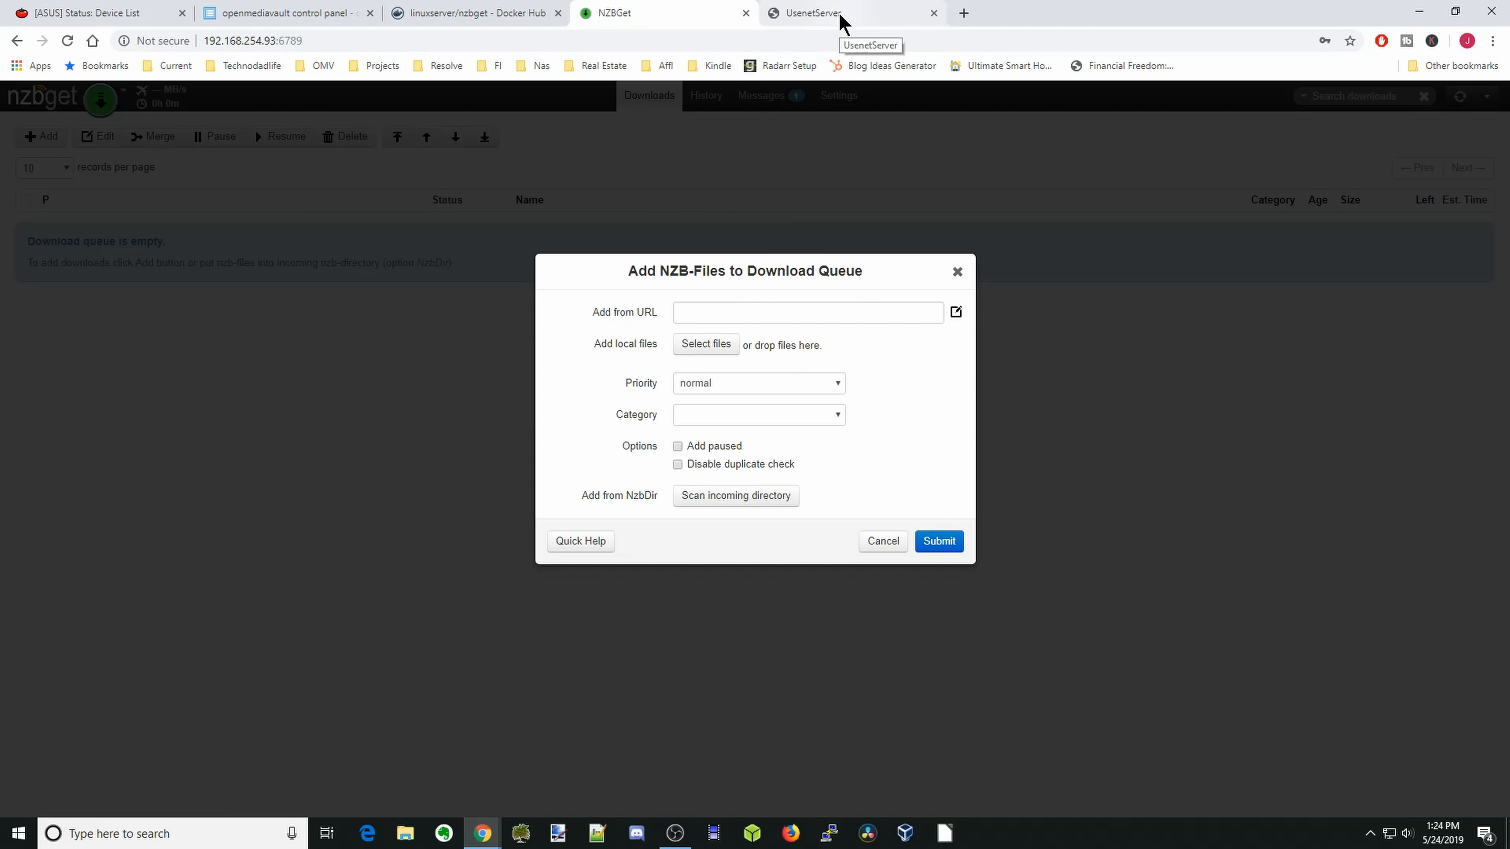
- Search UsenetServer posts for ubuntu with From set to Max and download the Ubuntu 9.10 Desktop i386 NZB
click(851, 13)
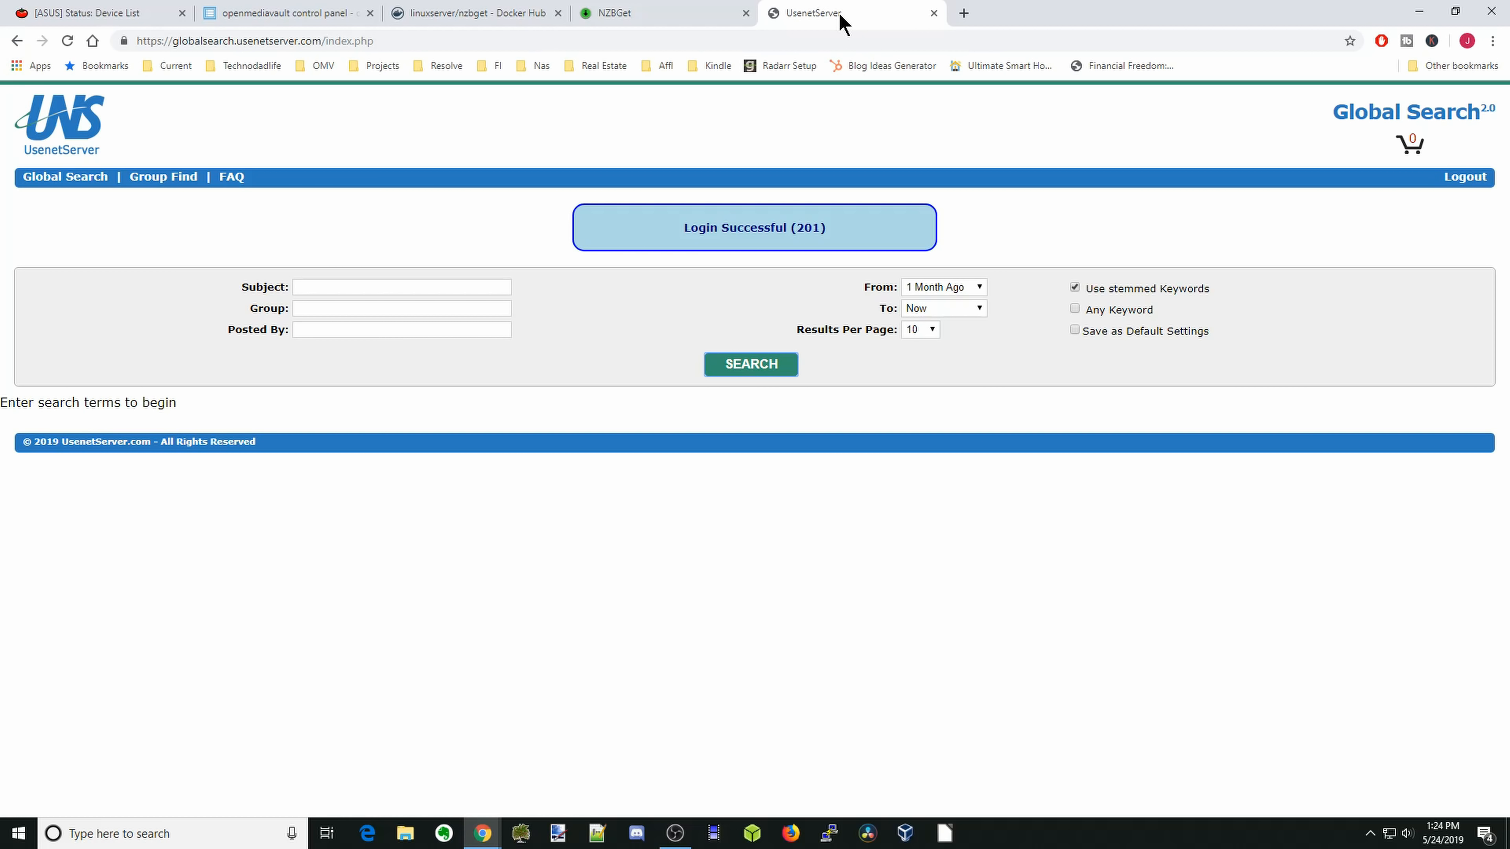
mouse_move(876, 63)
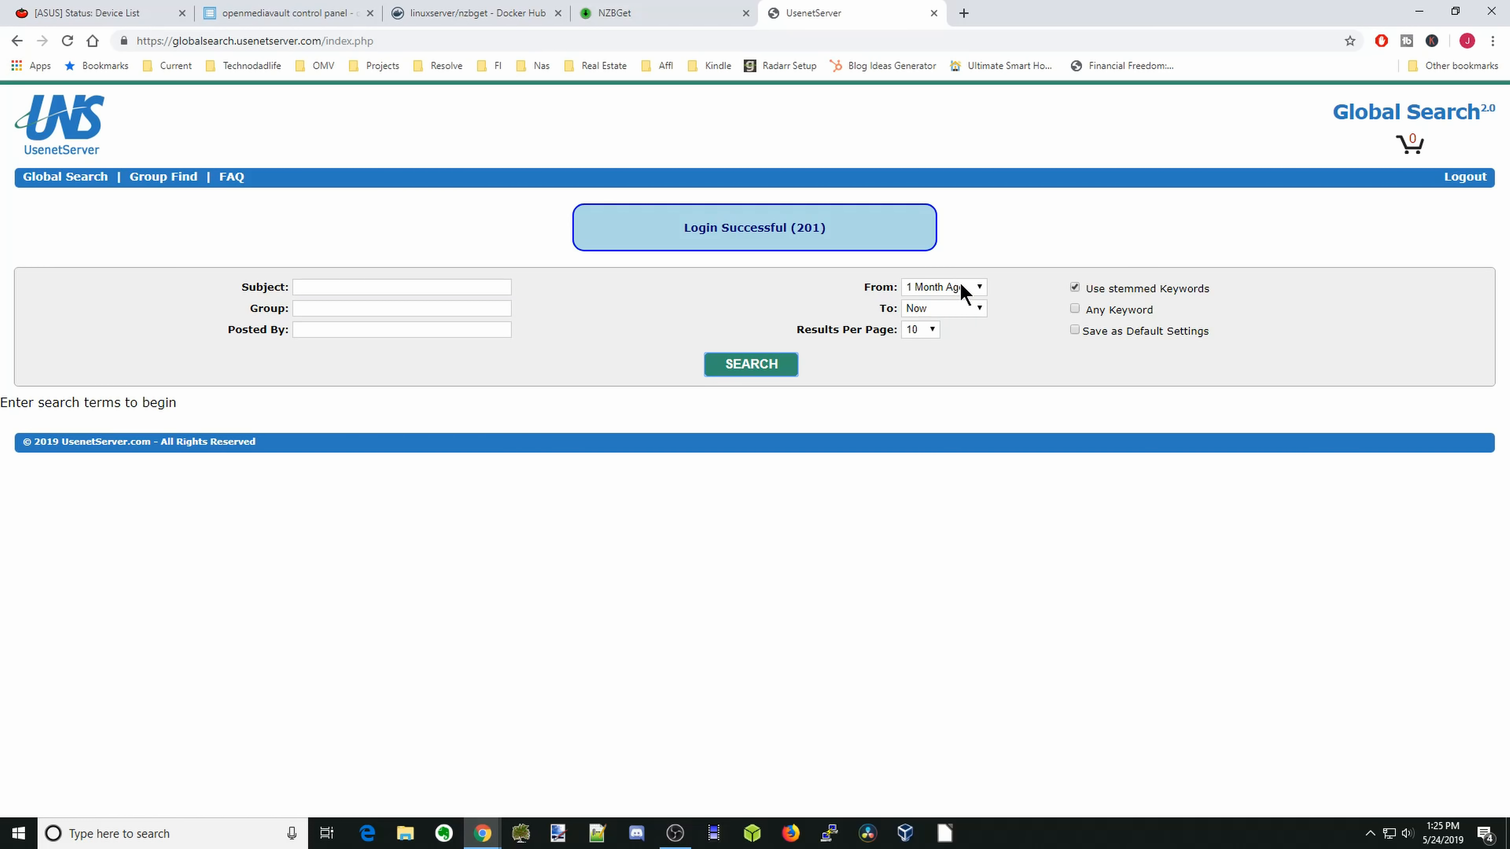
click(943, 287)
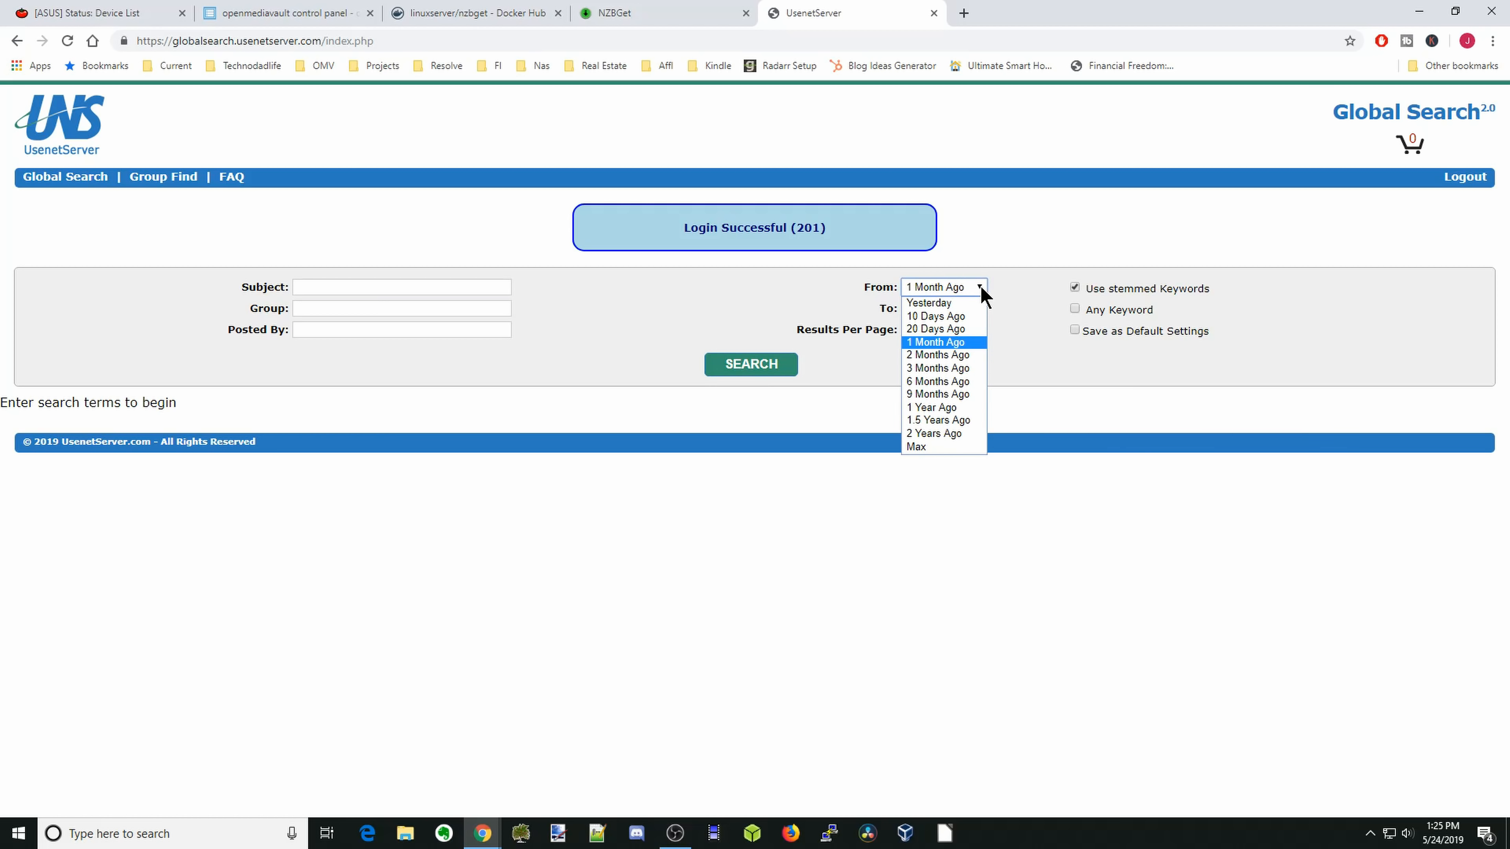
mouse_move(943, 329)
text(ubuntu)
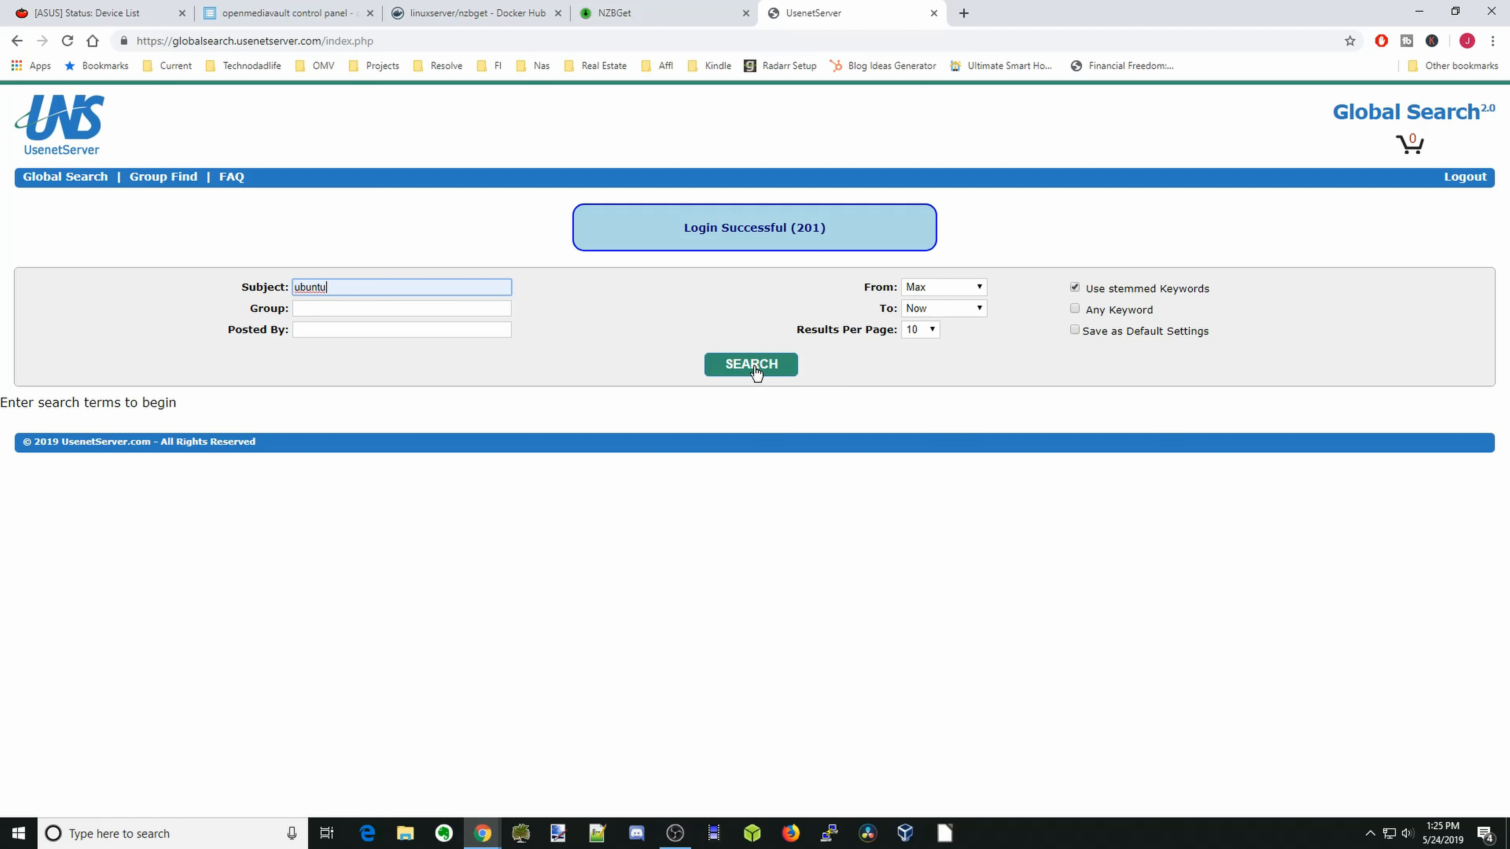
click(751, 364)
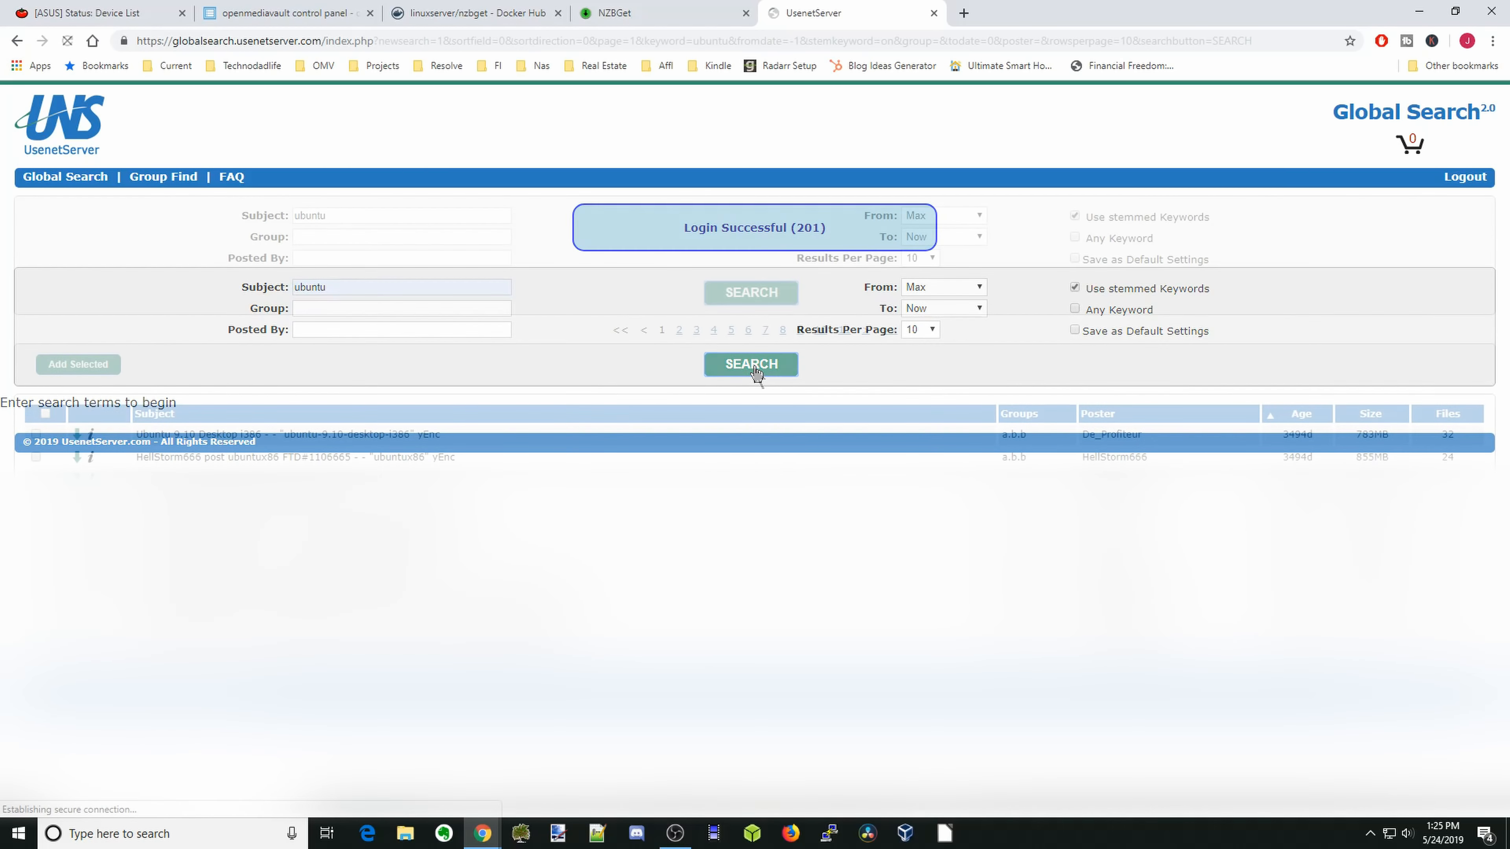
click(751, 364)
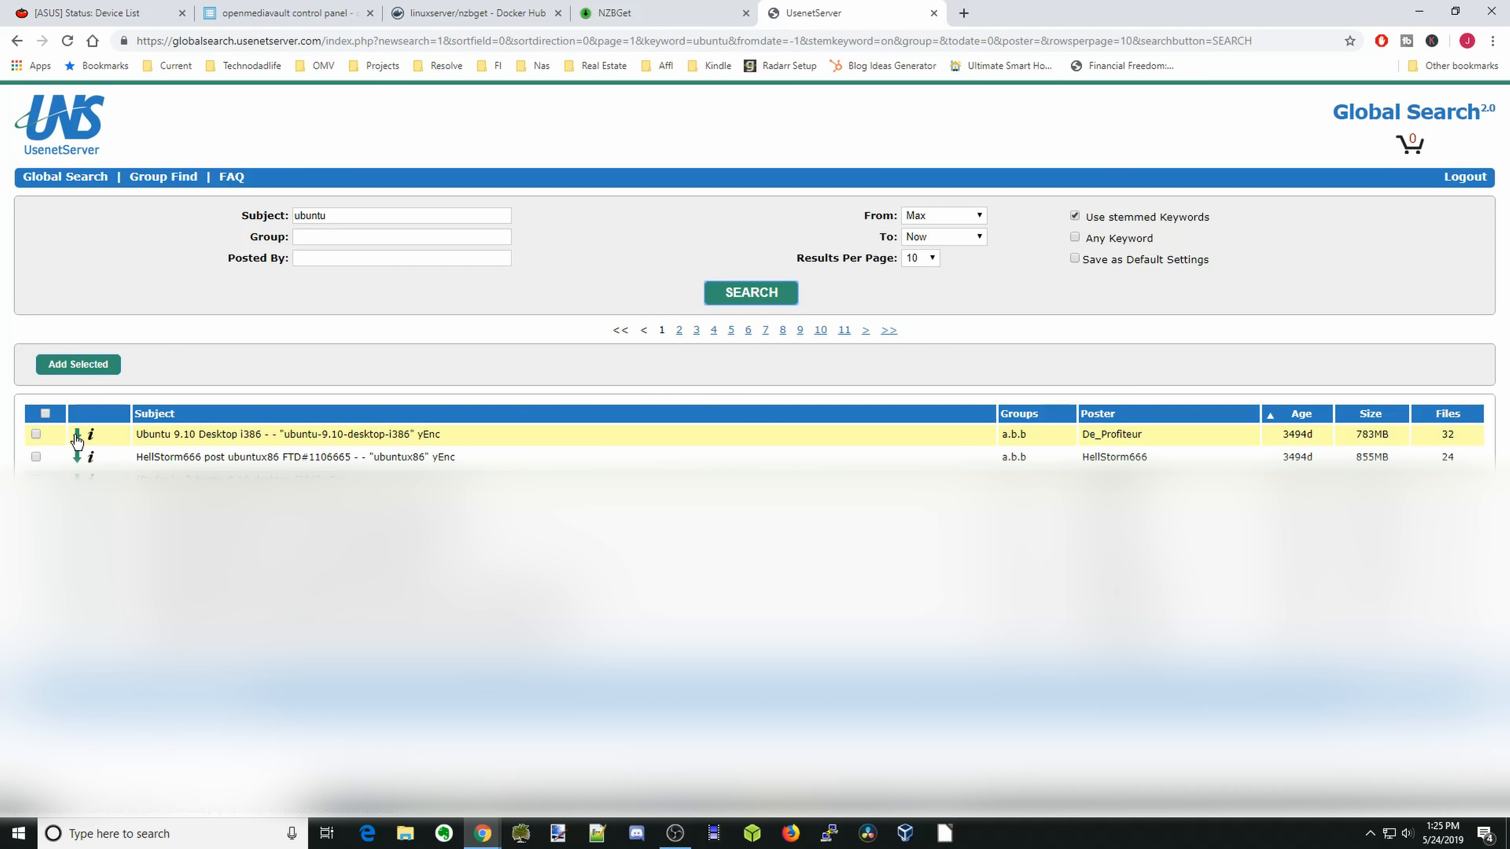
mouse_move(76, 434)
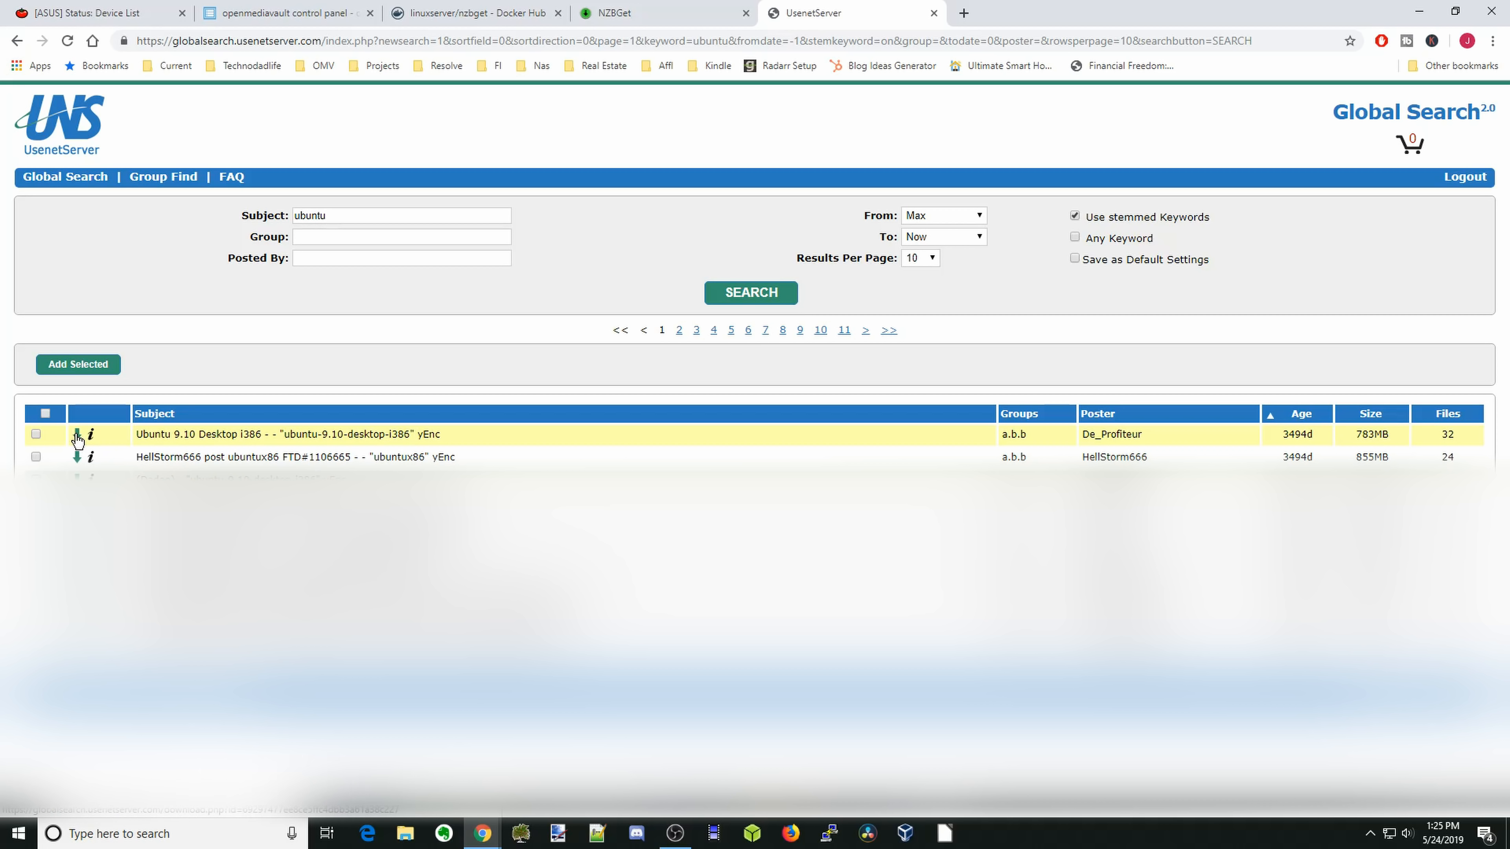
click(76, 434)
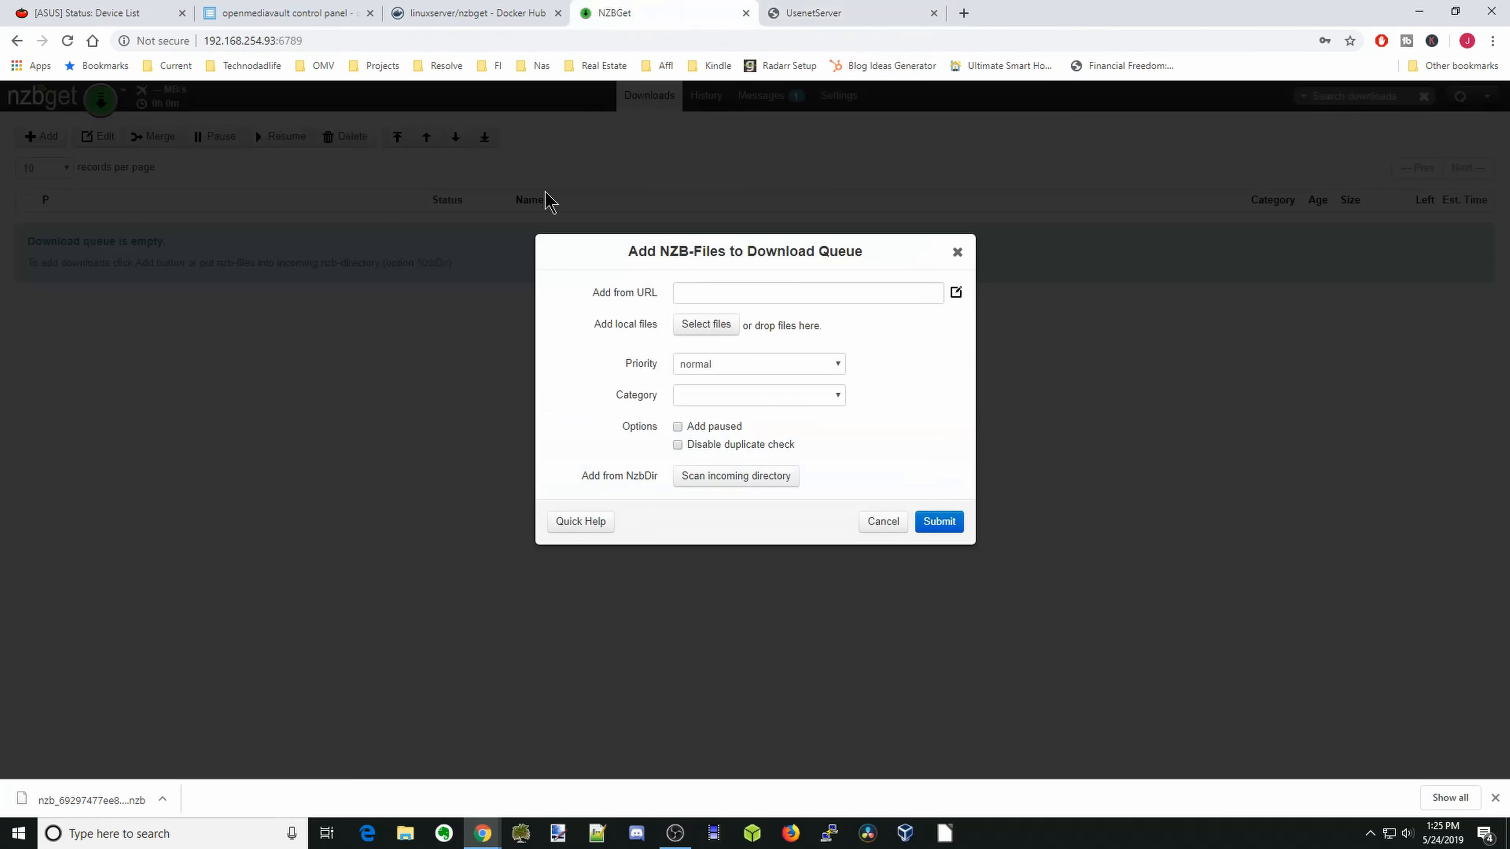
mouse_move(102, 807)
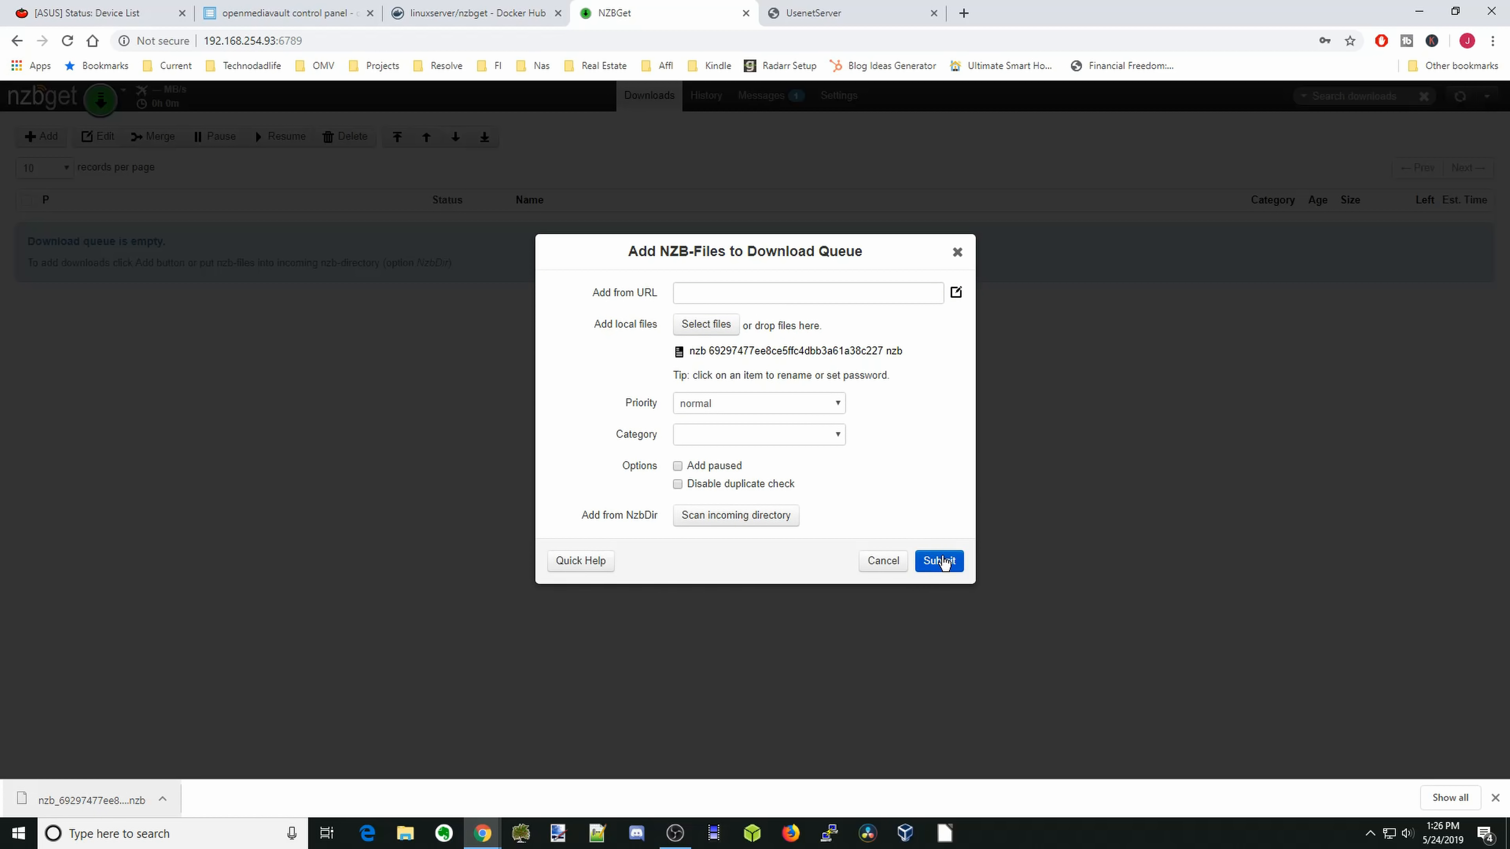
- Submit the downloaded Ubuntu NZB so it starts downloading in the queue
click(938, 560)
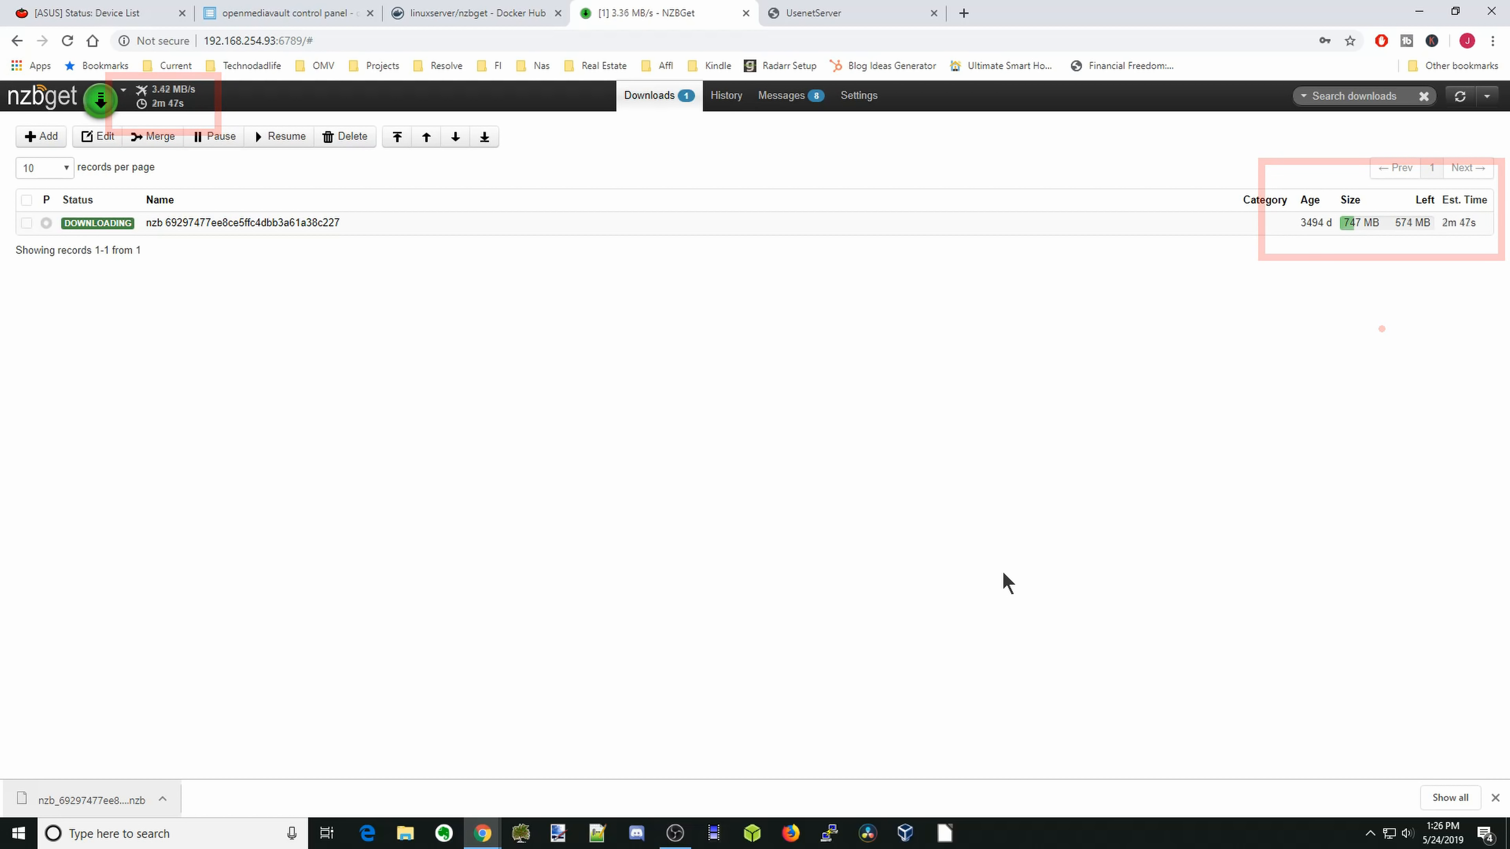
mouse_move(861, 453)
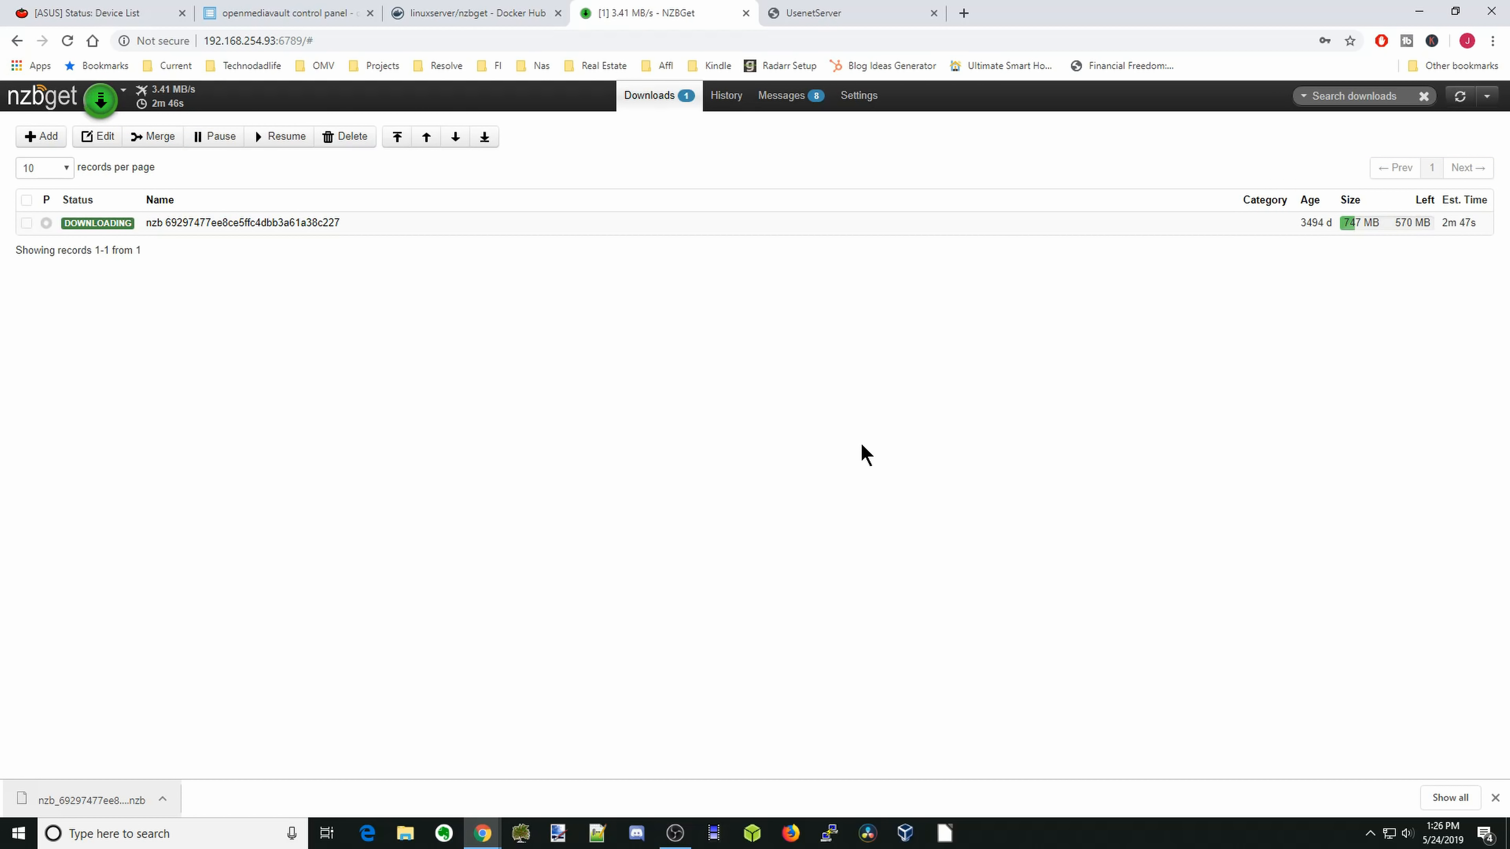
mouse_move(849, 415)
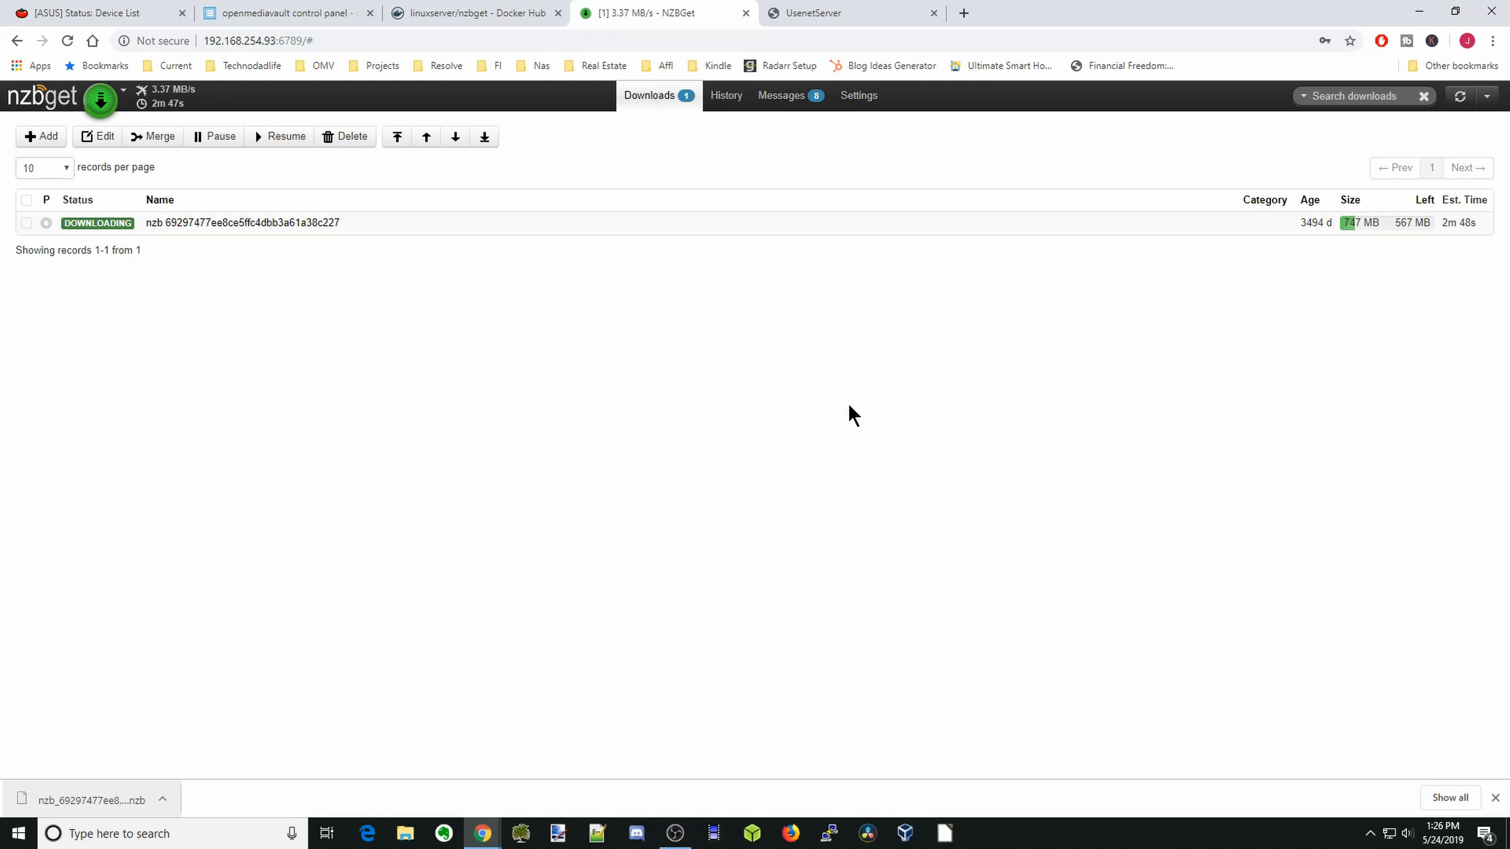
mouse_move(749, 399)
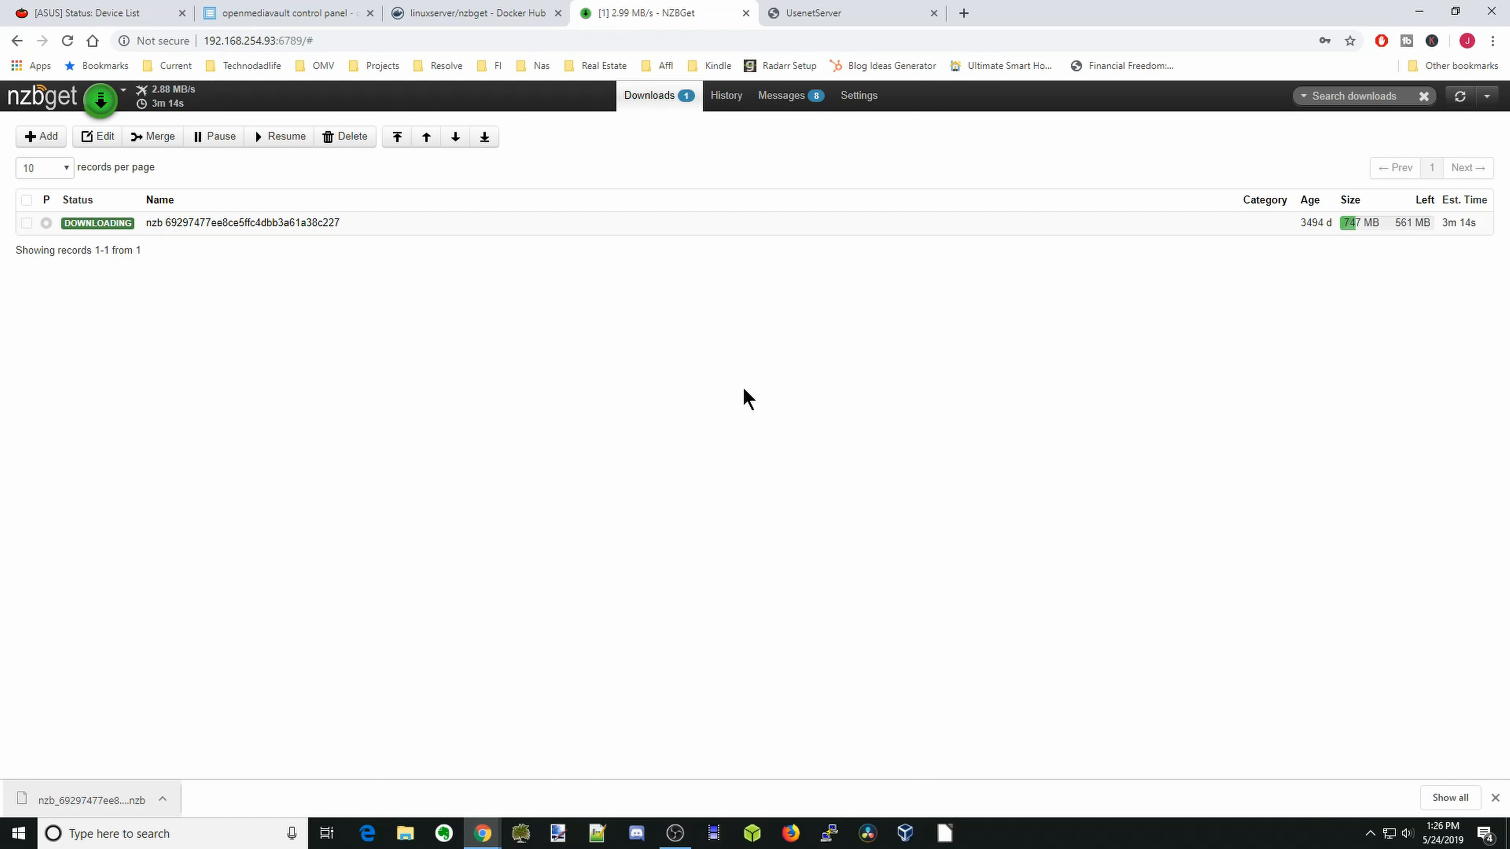